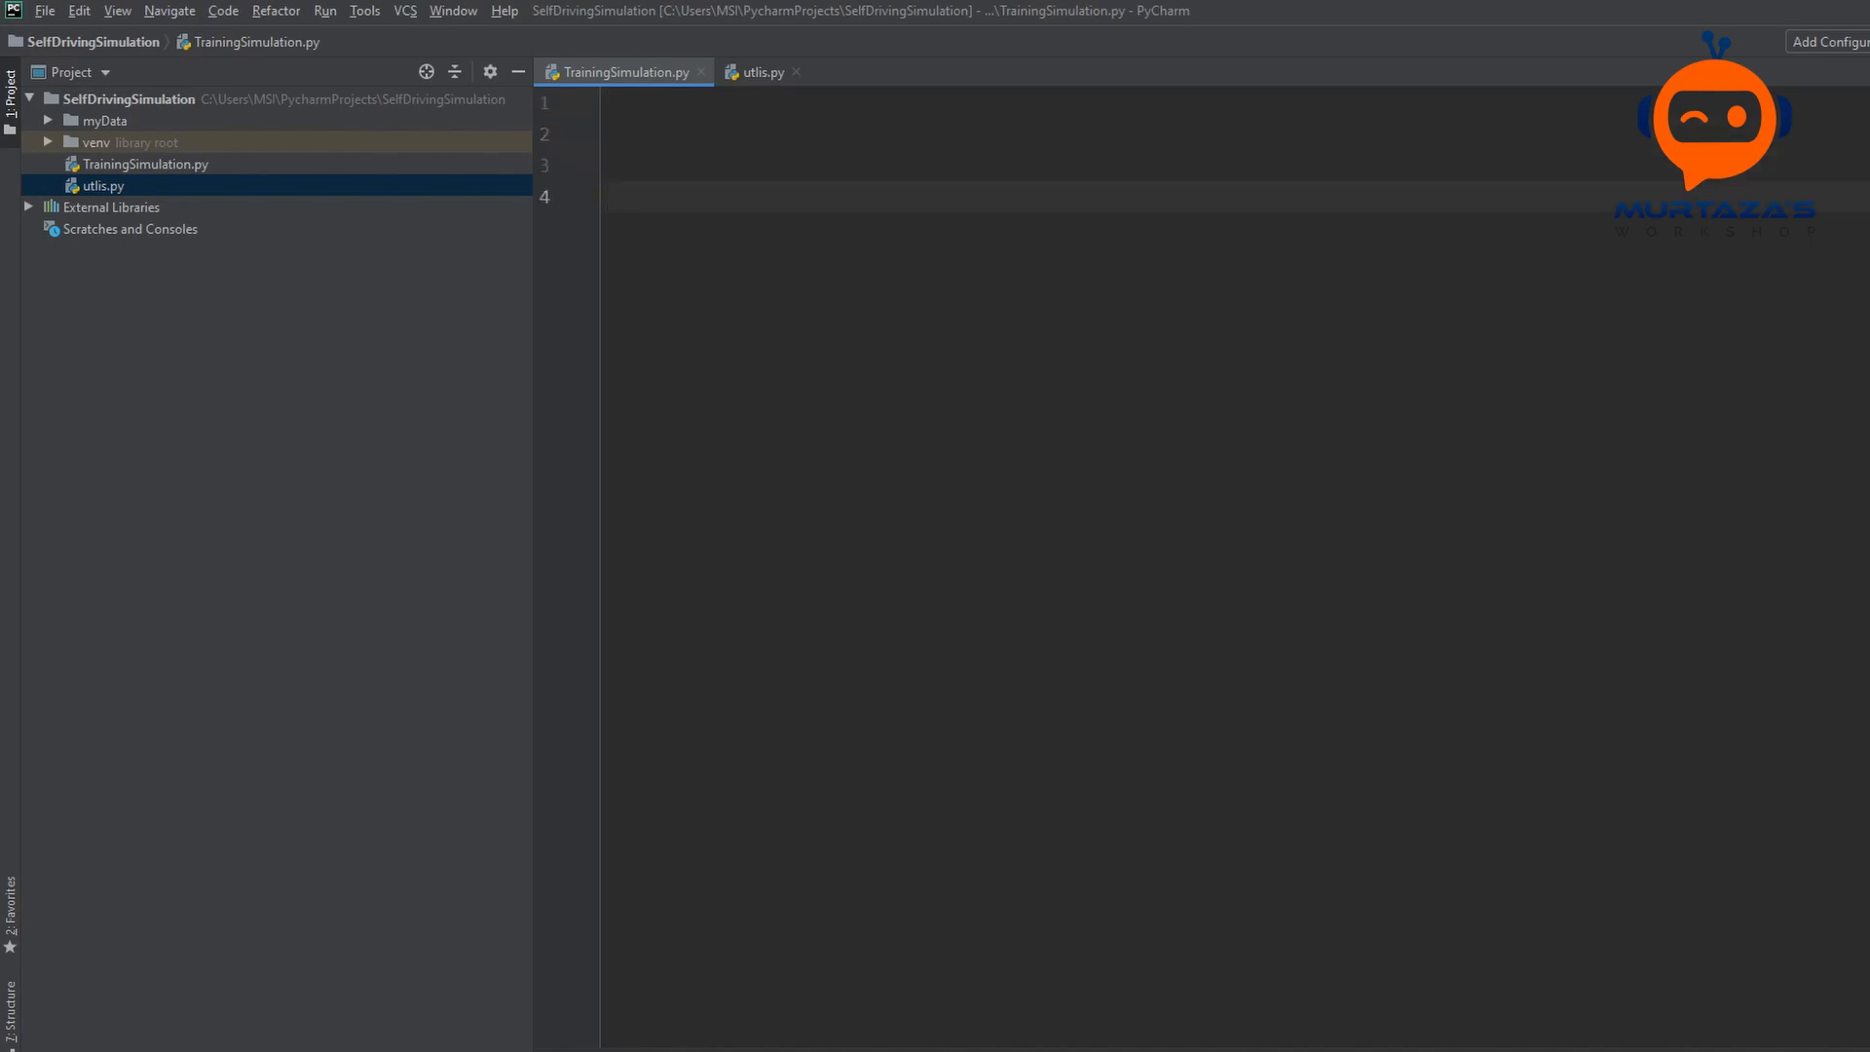
Step: Add a '#### STEP 1' comment heading to TrainingSimulation.py
{"action": "type", "text": "####"}
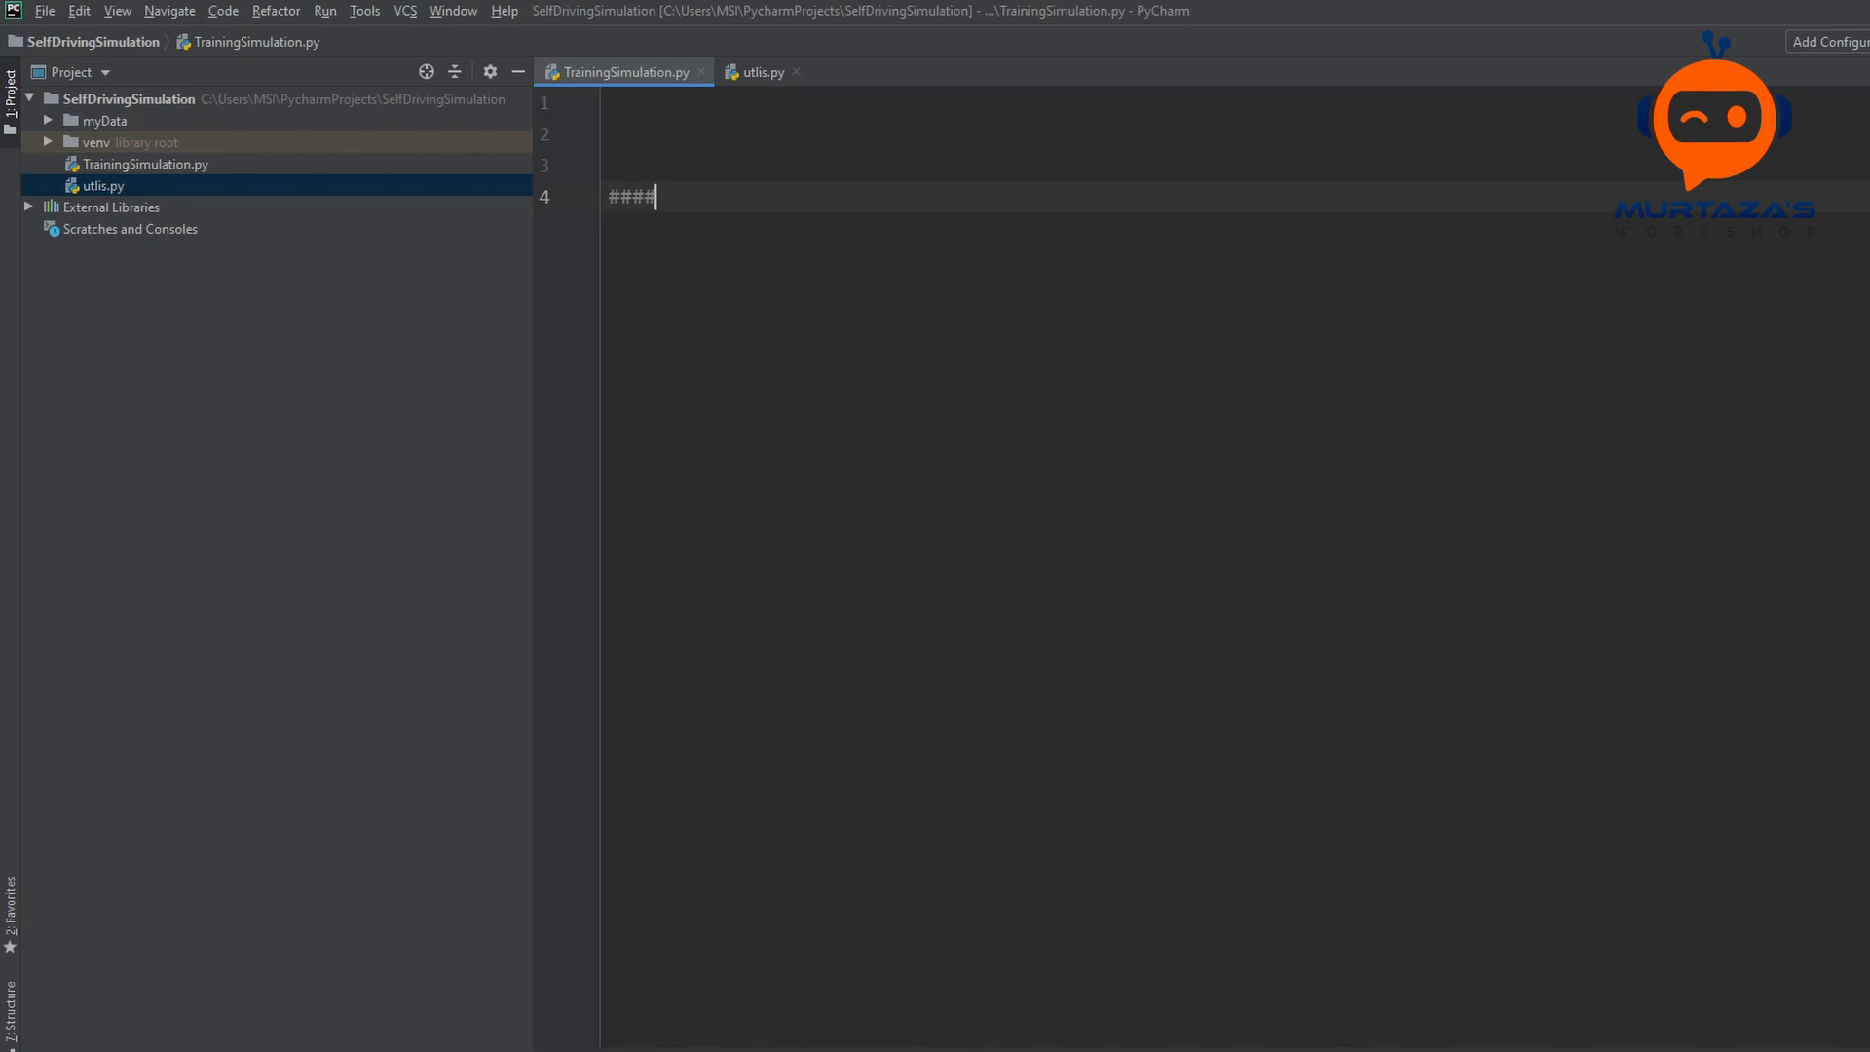
{"action": "type", "text": "STEP"}
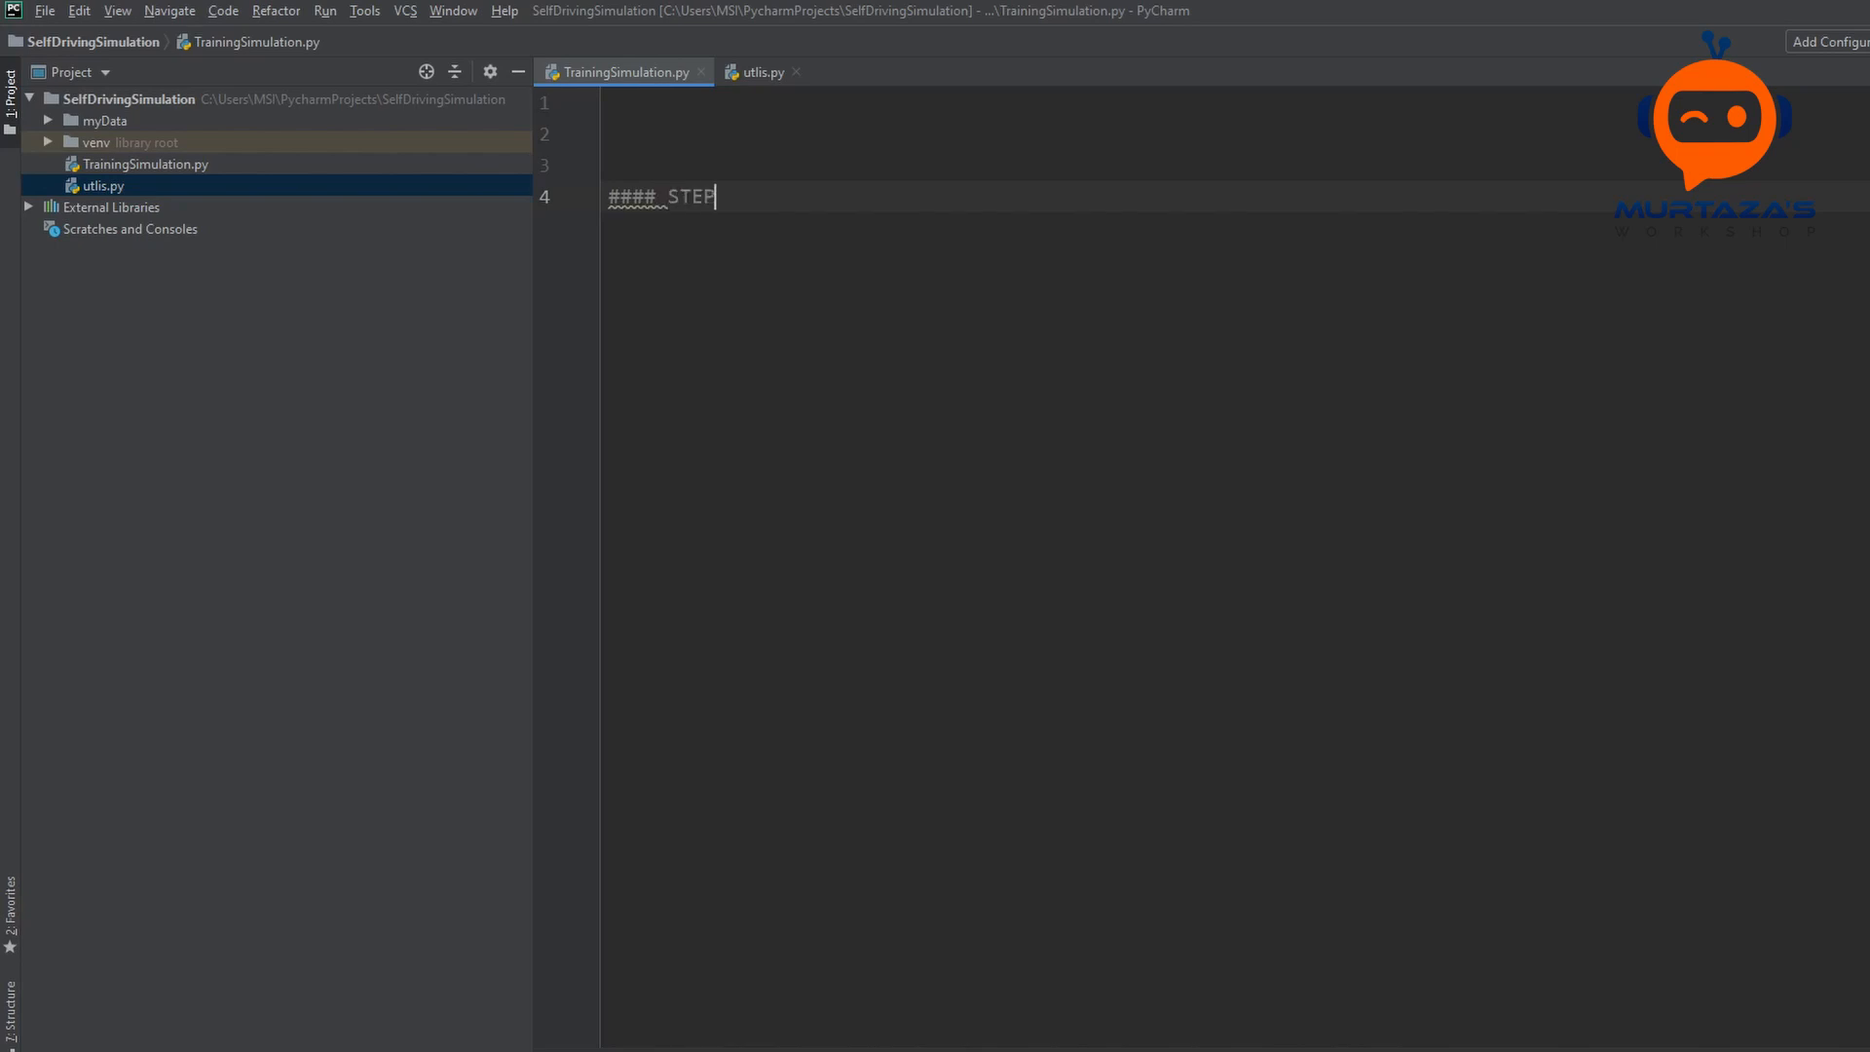
{"action": "type", "text": "1"}
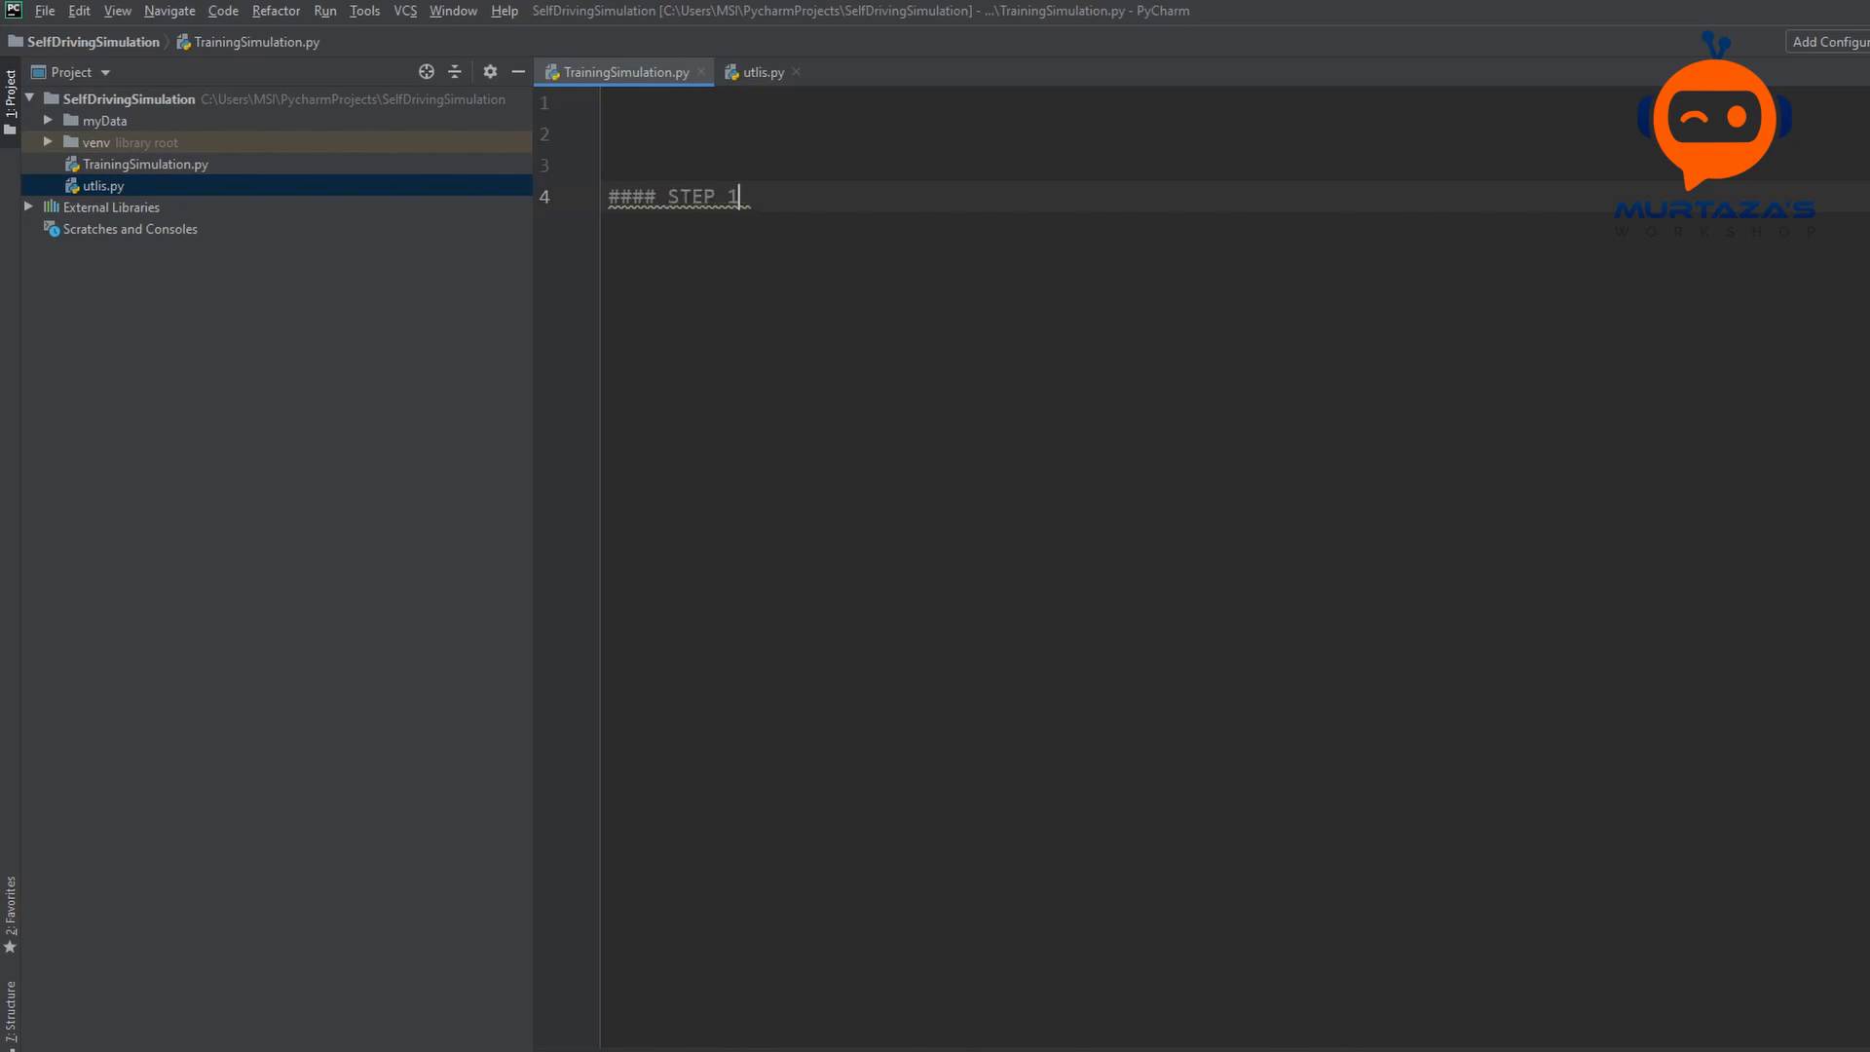
{"action": "key", "text": "enter"}
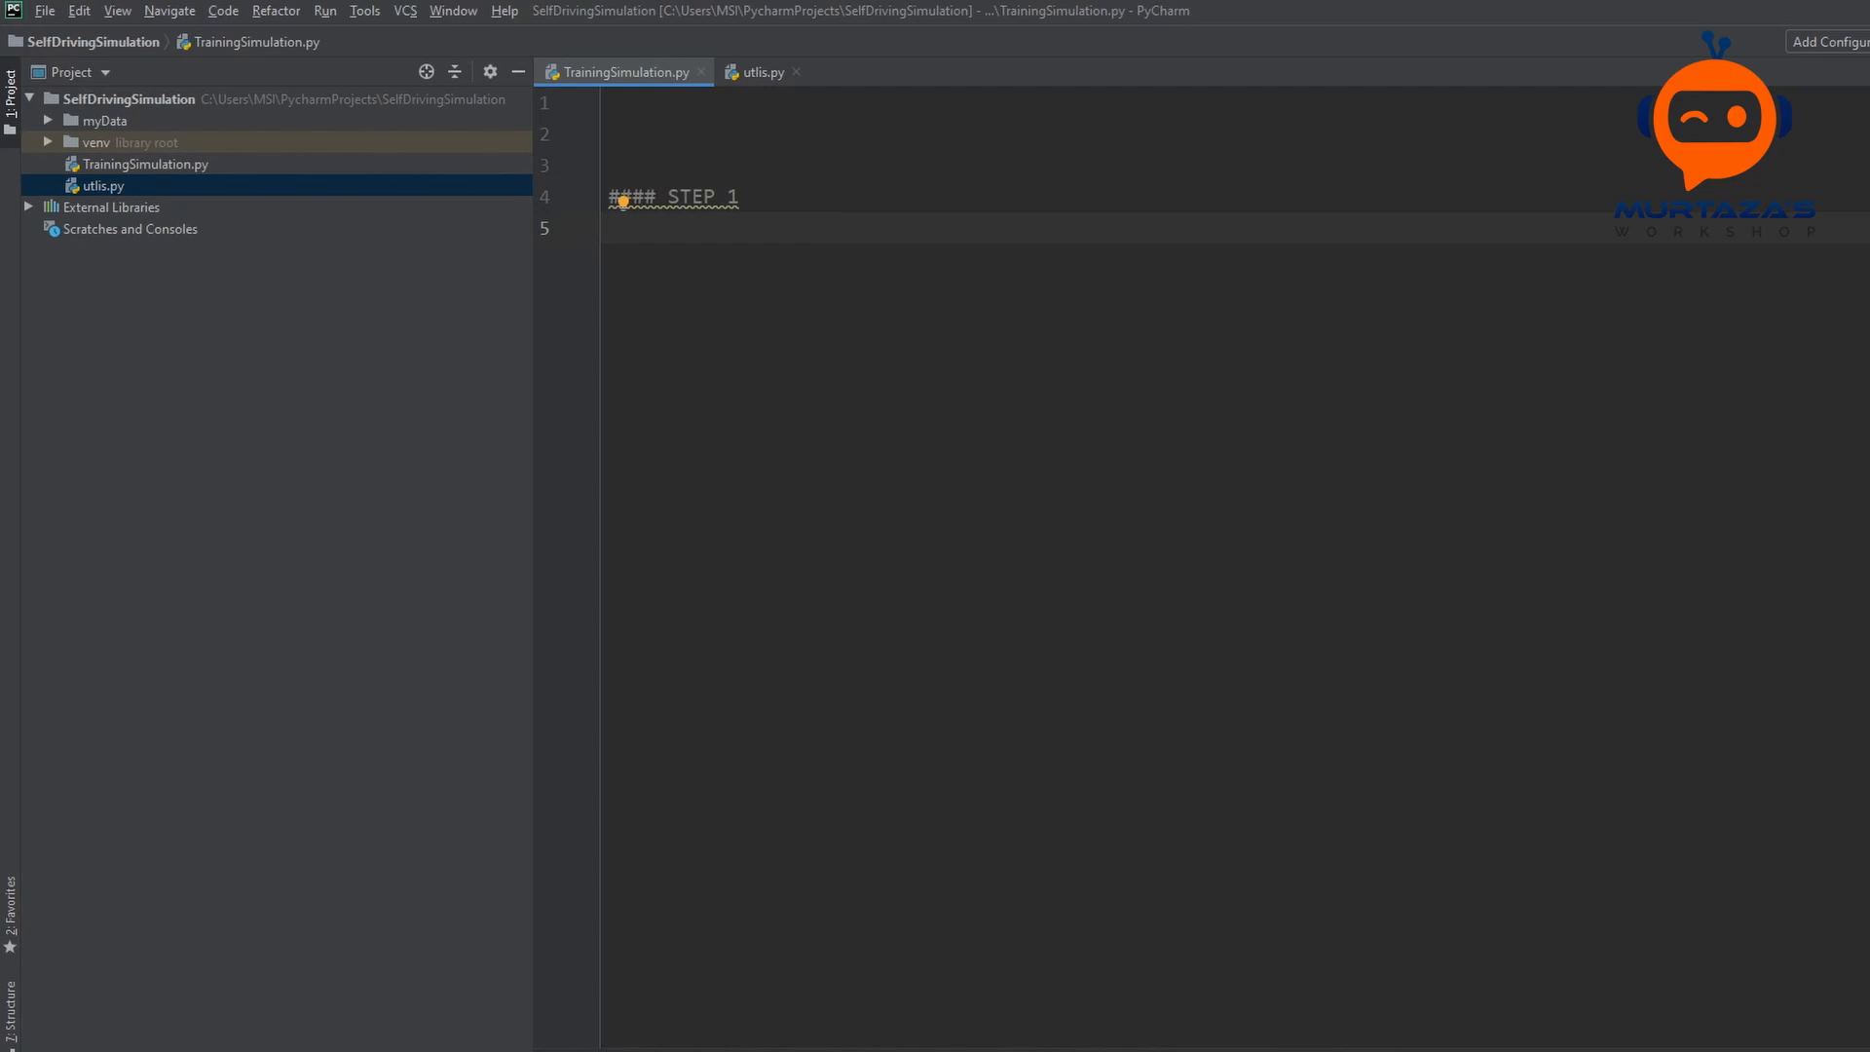
Step: Write the line data = importDataInfo(path)
{"action": "type", "text": "daat"}
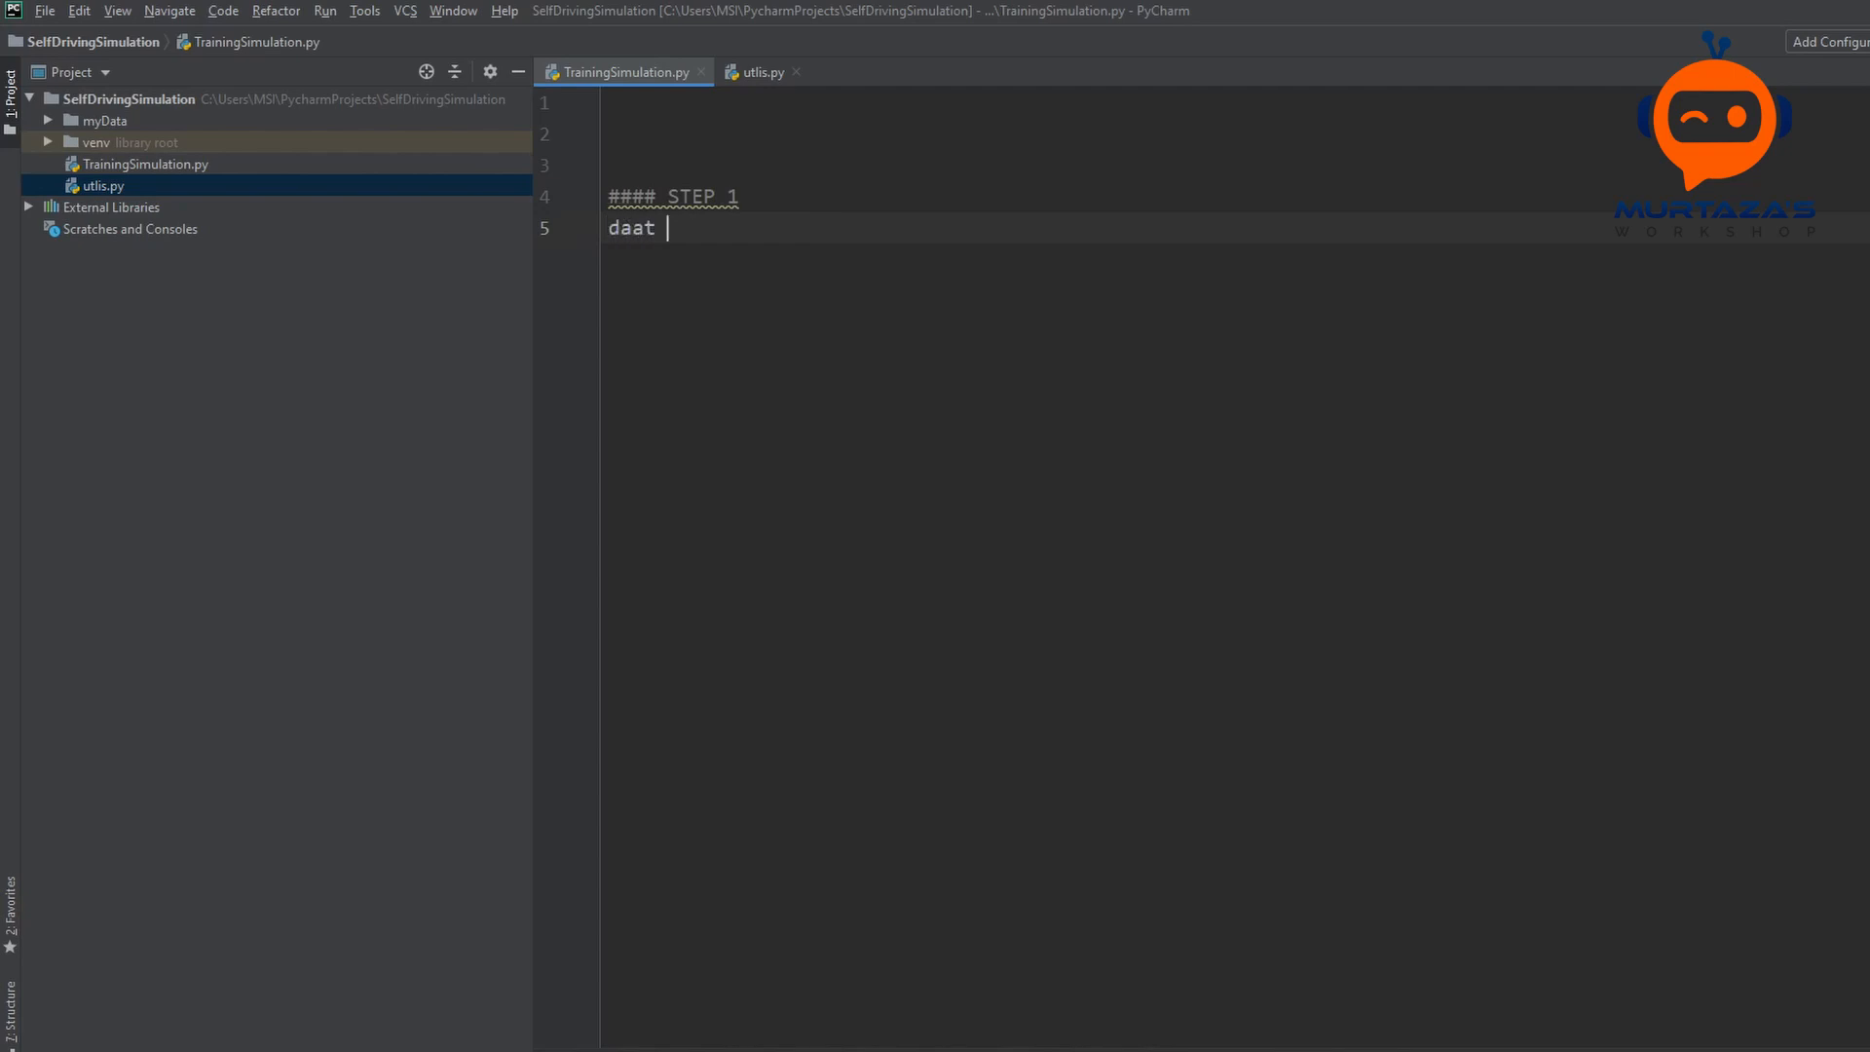
{"action": "type", "text": "data ="}
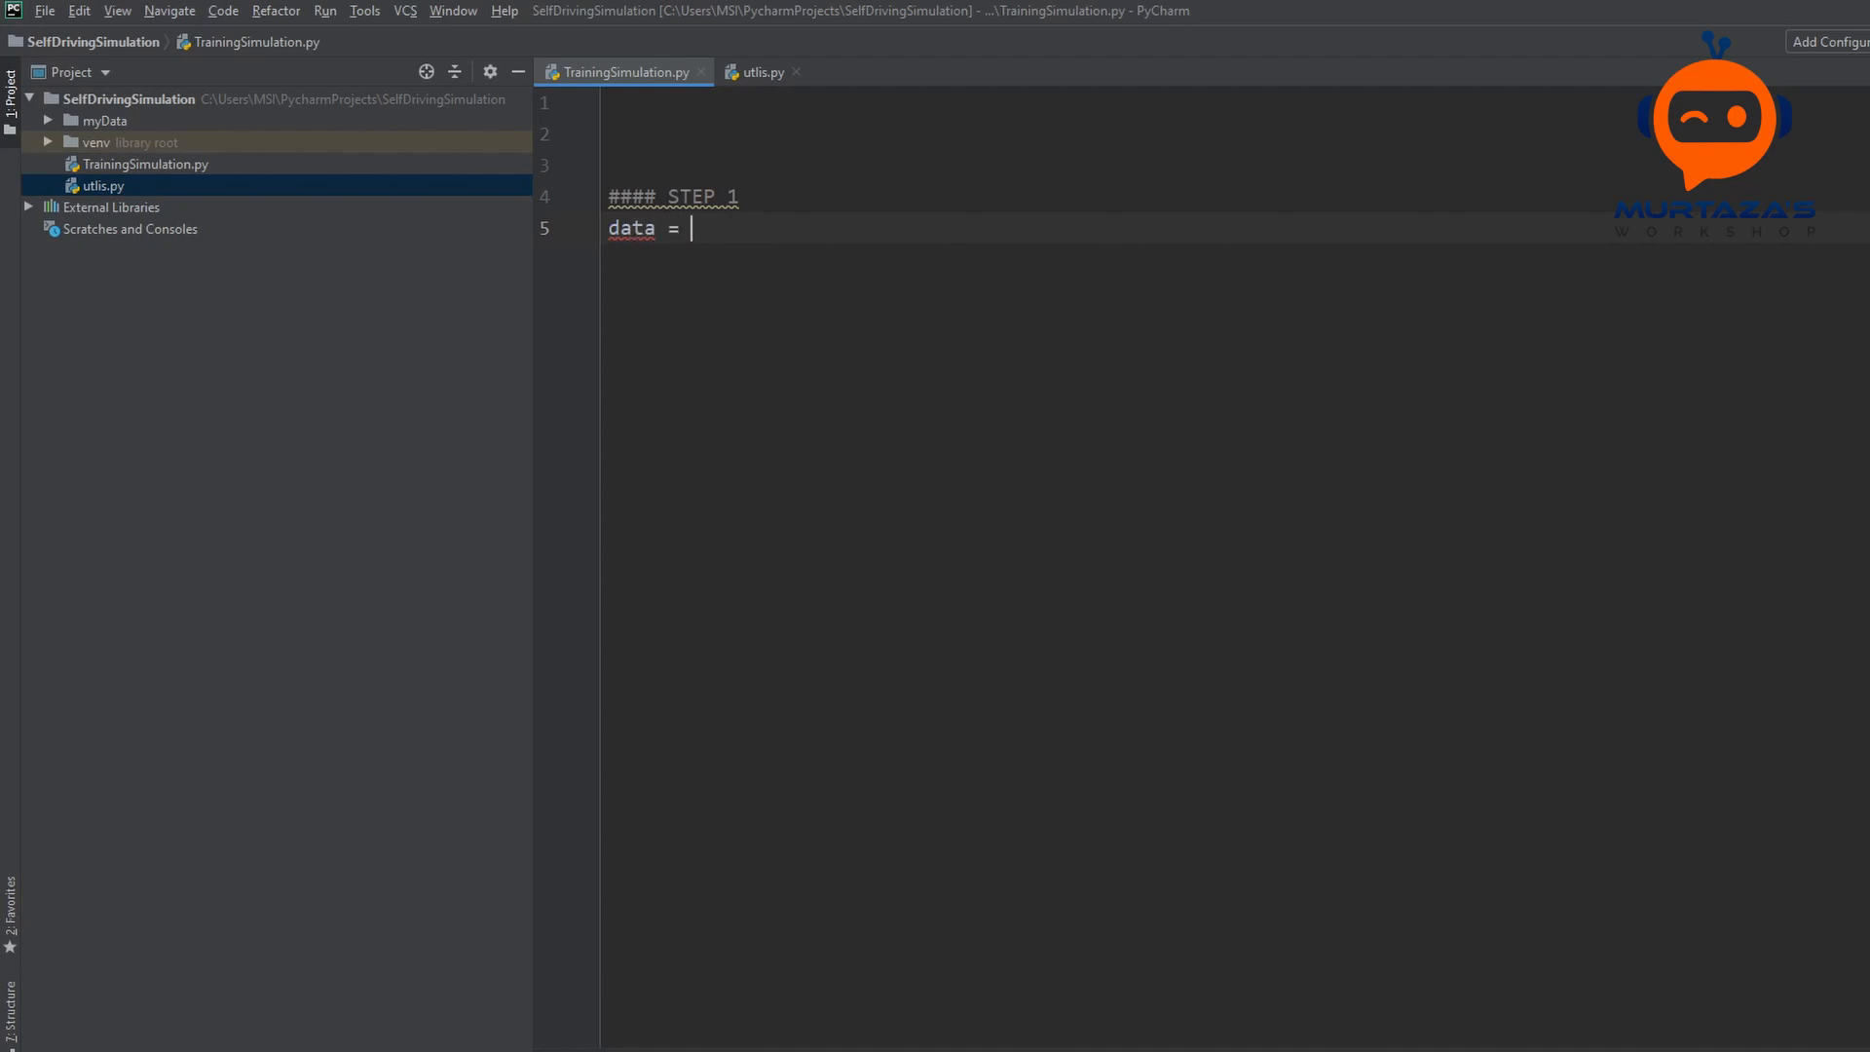
{"action": "type", "text": "import"}
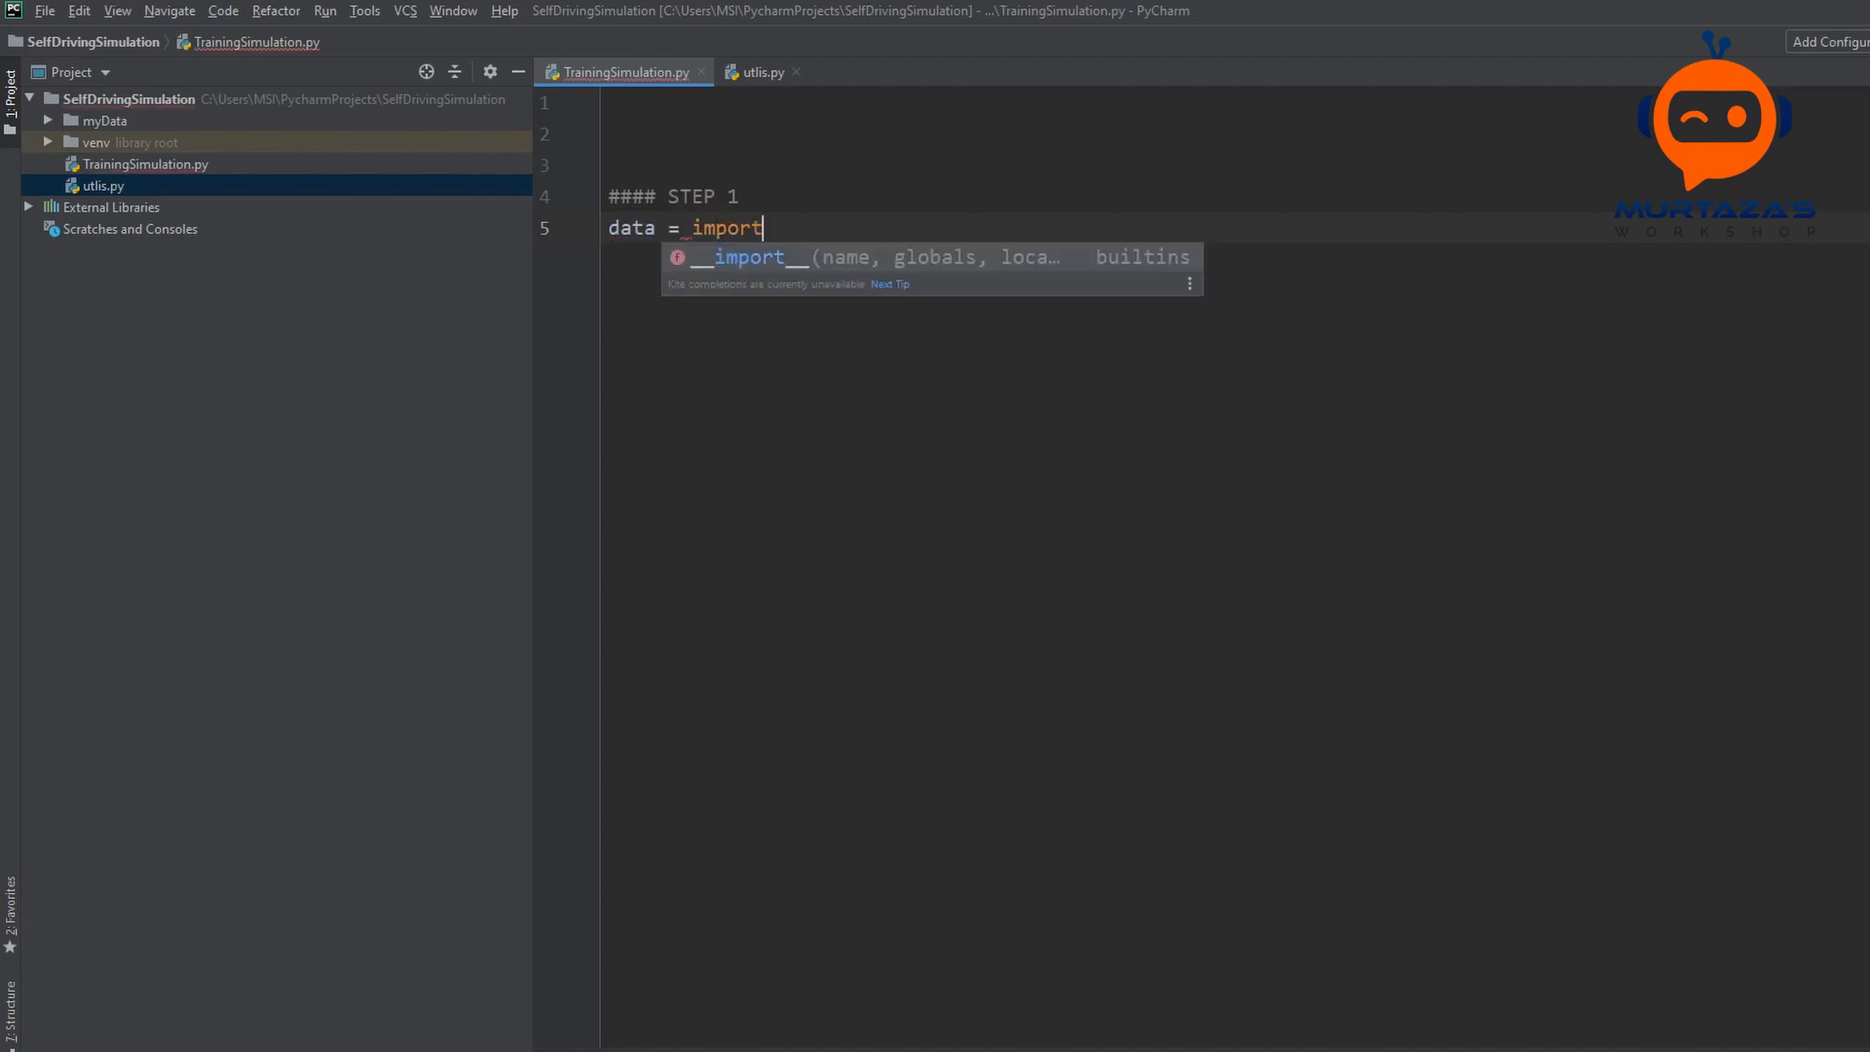
{"action": "type", "text": "DataInf"}
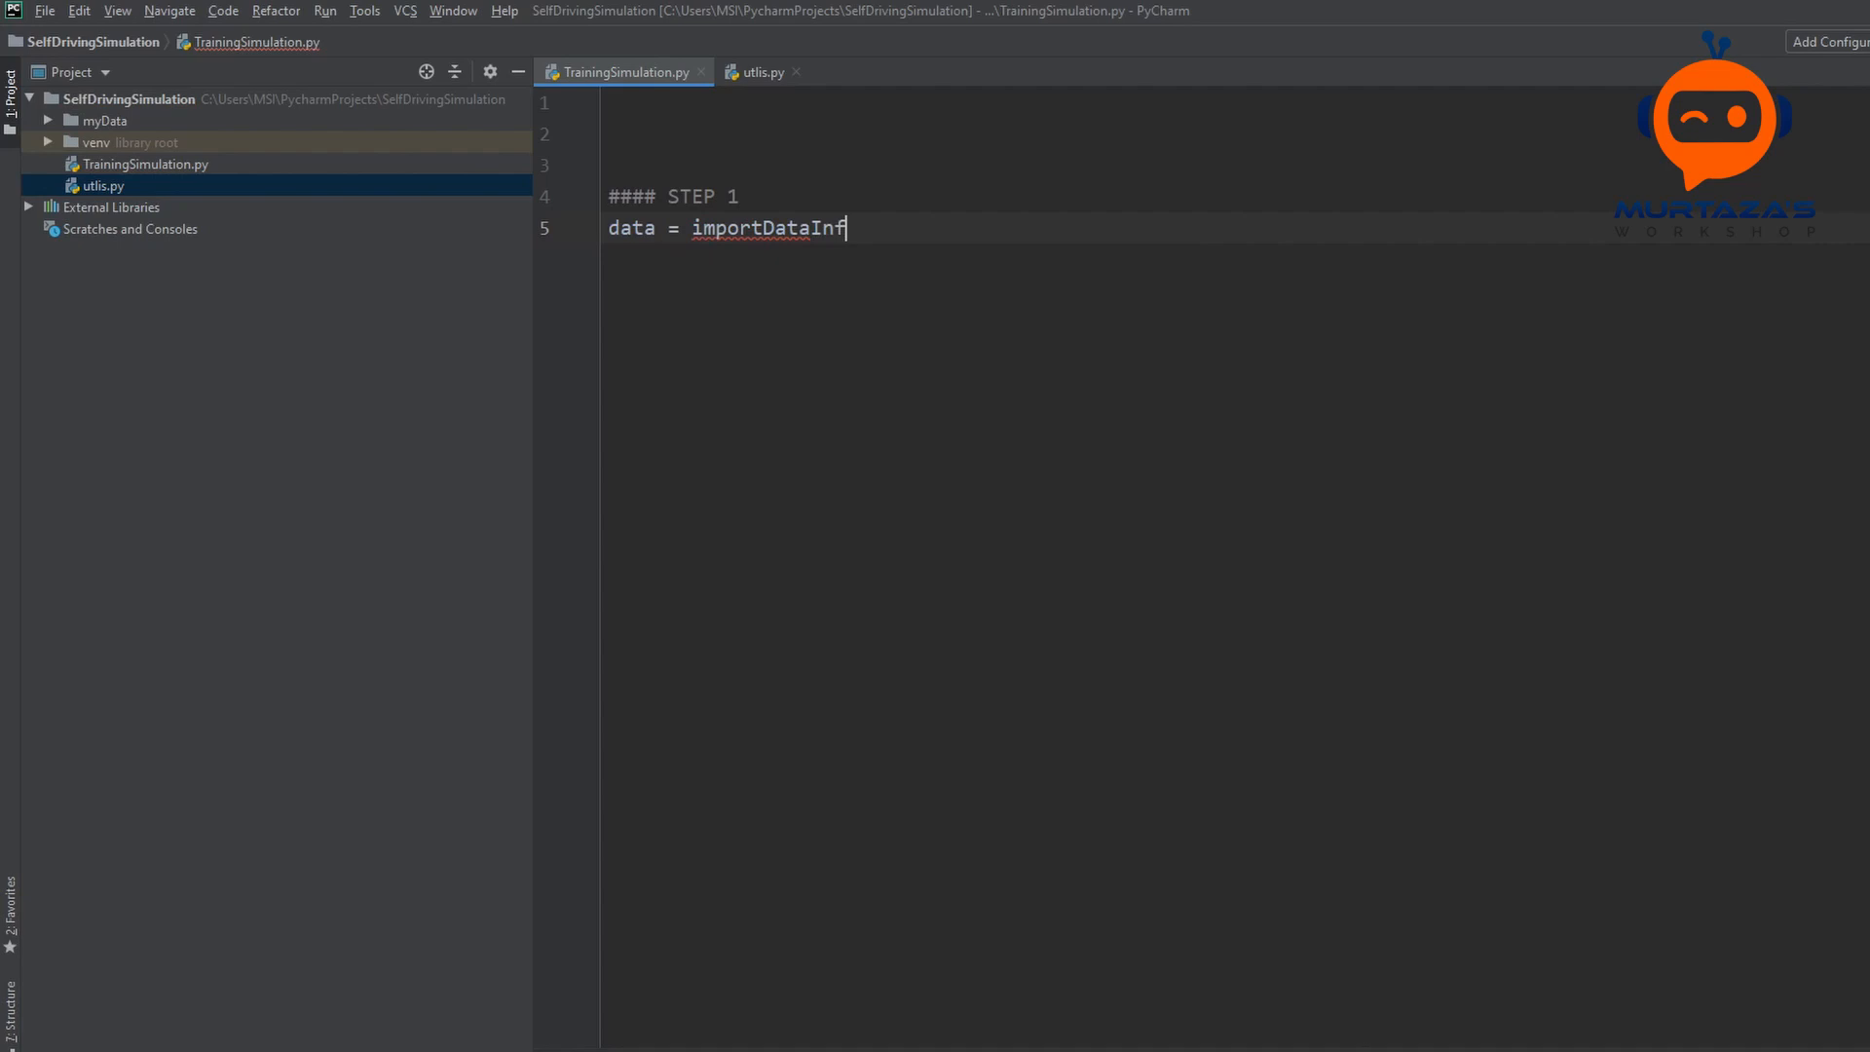
{"action": "type", "text": "o()"}
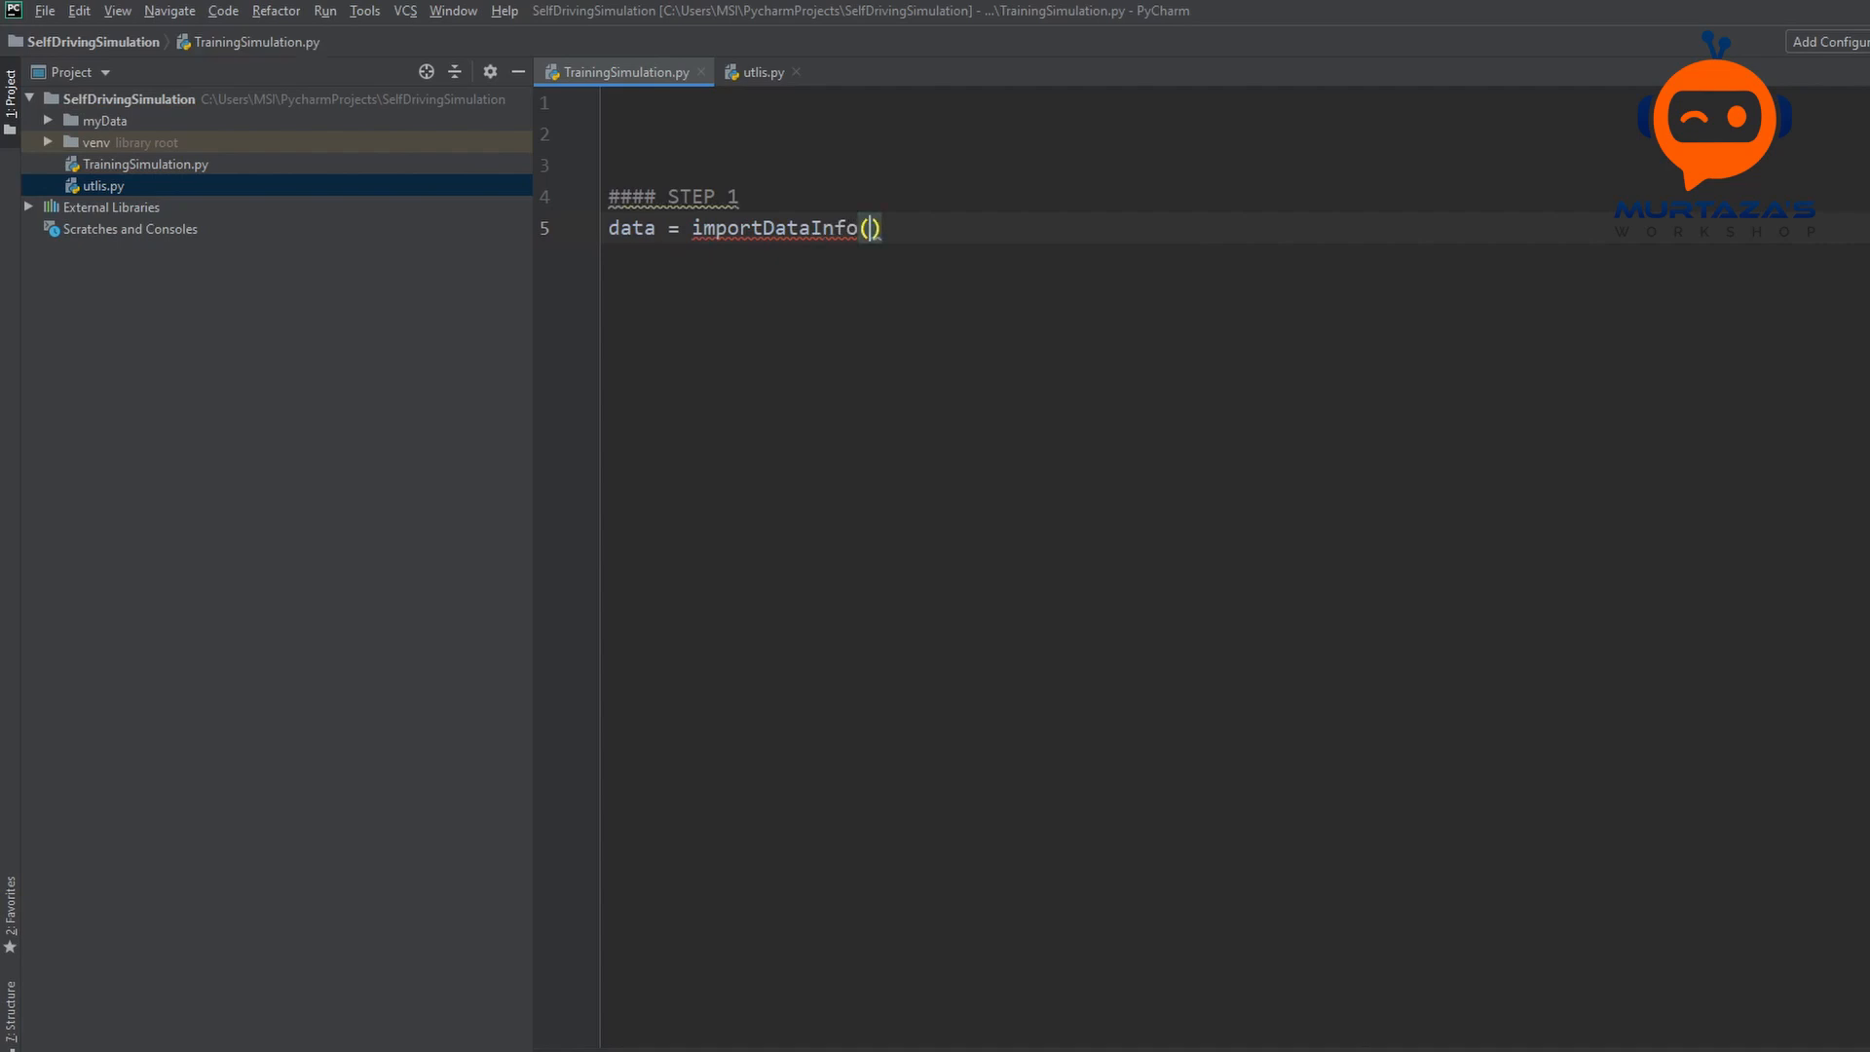
{"action": "type", "text": "path"}
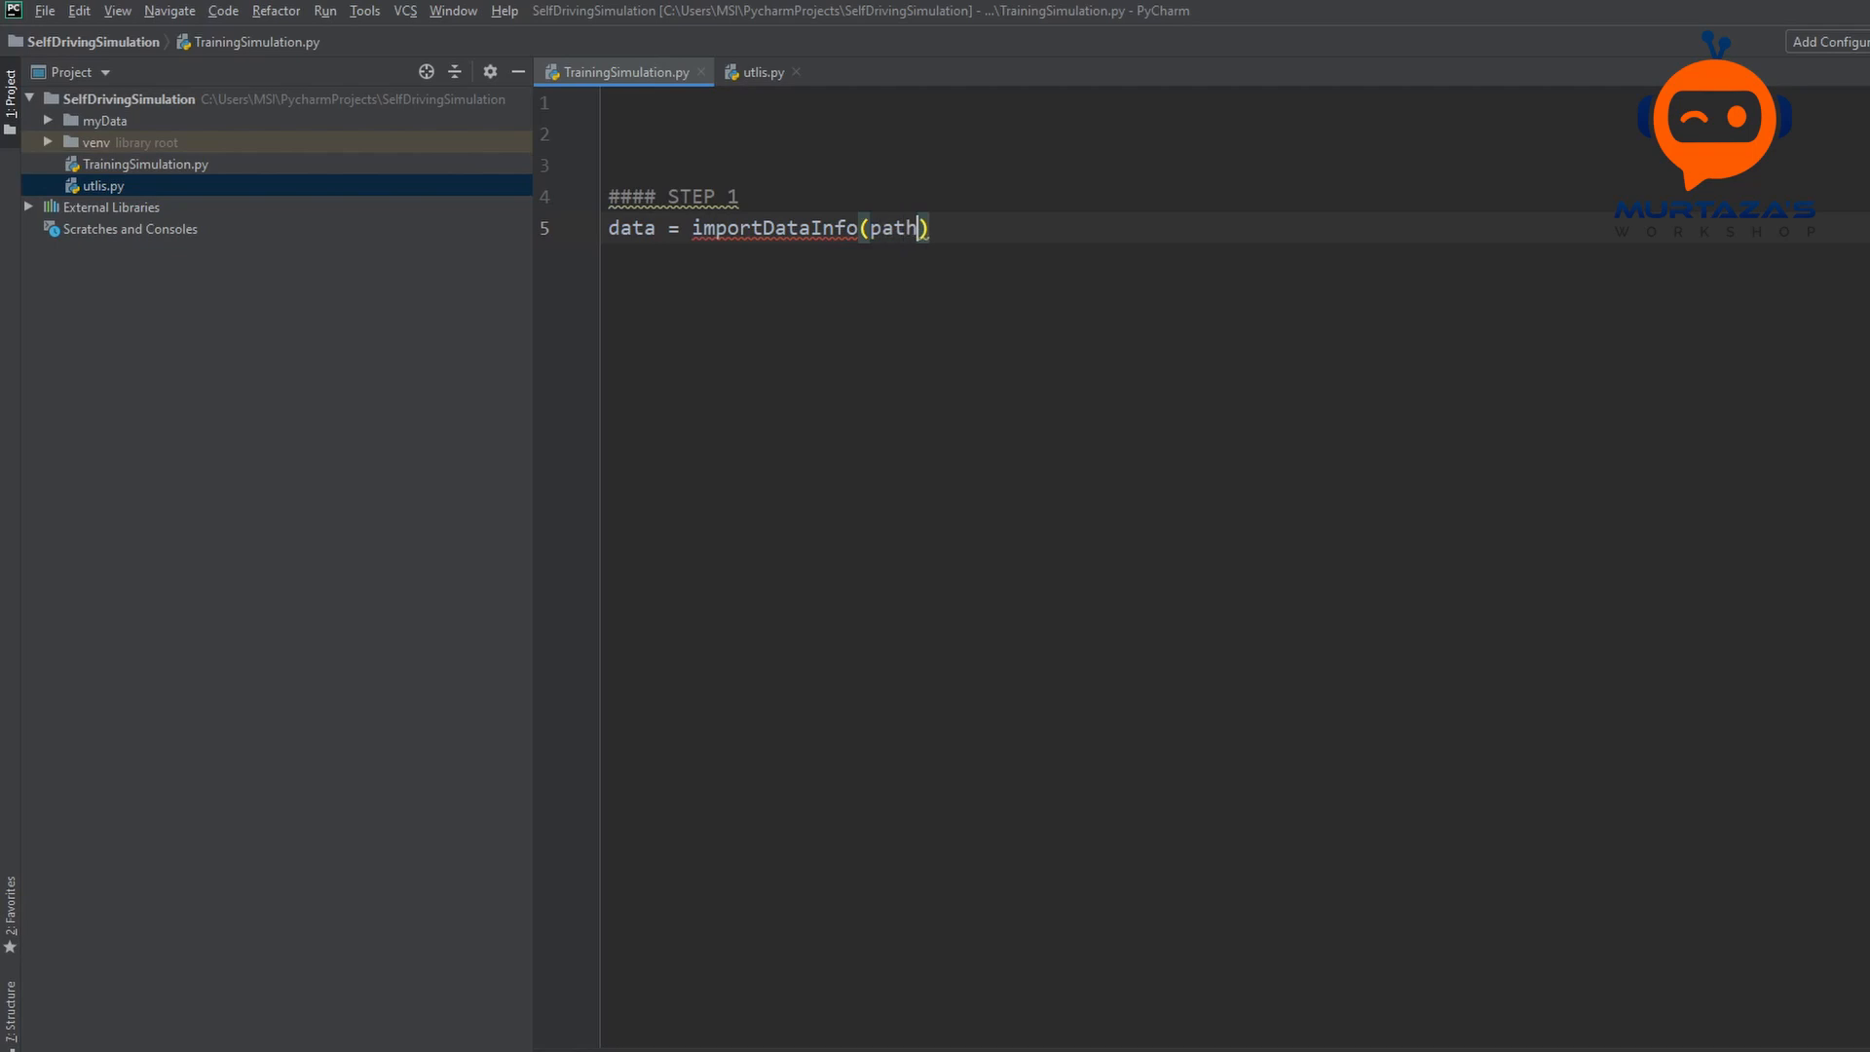
Step: Define path = 'myData', confirming the folder name in the project tree
{"action": "type", "text": "path"}
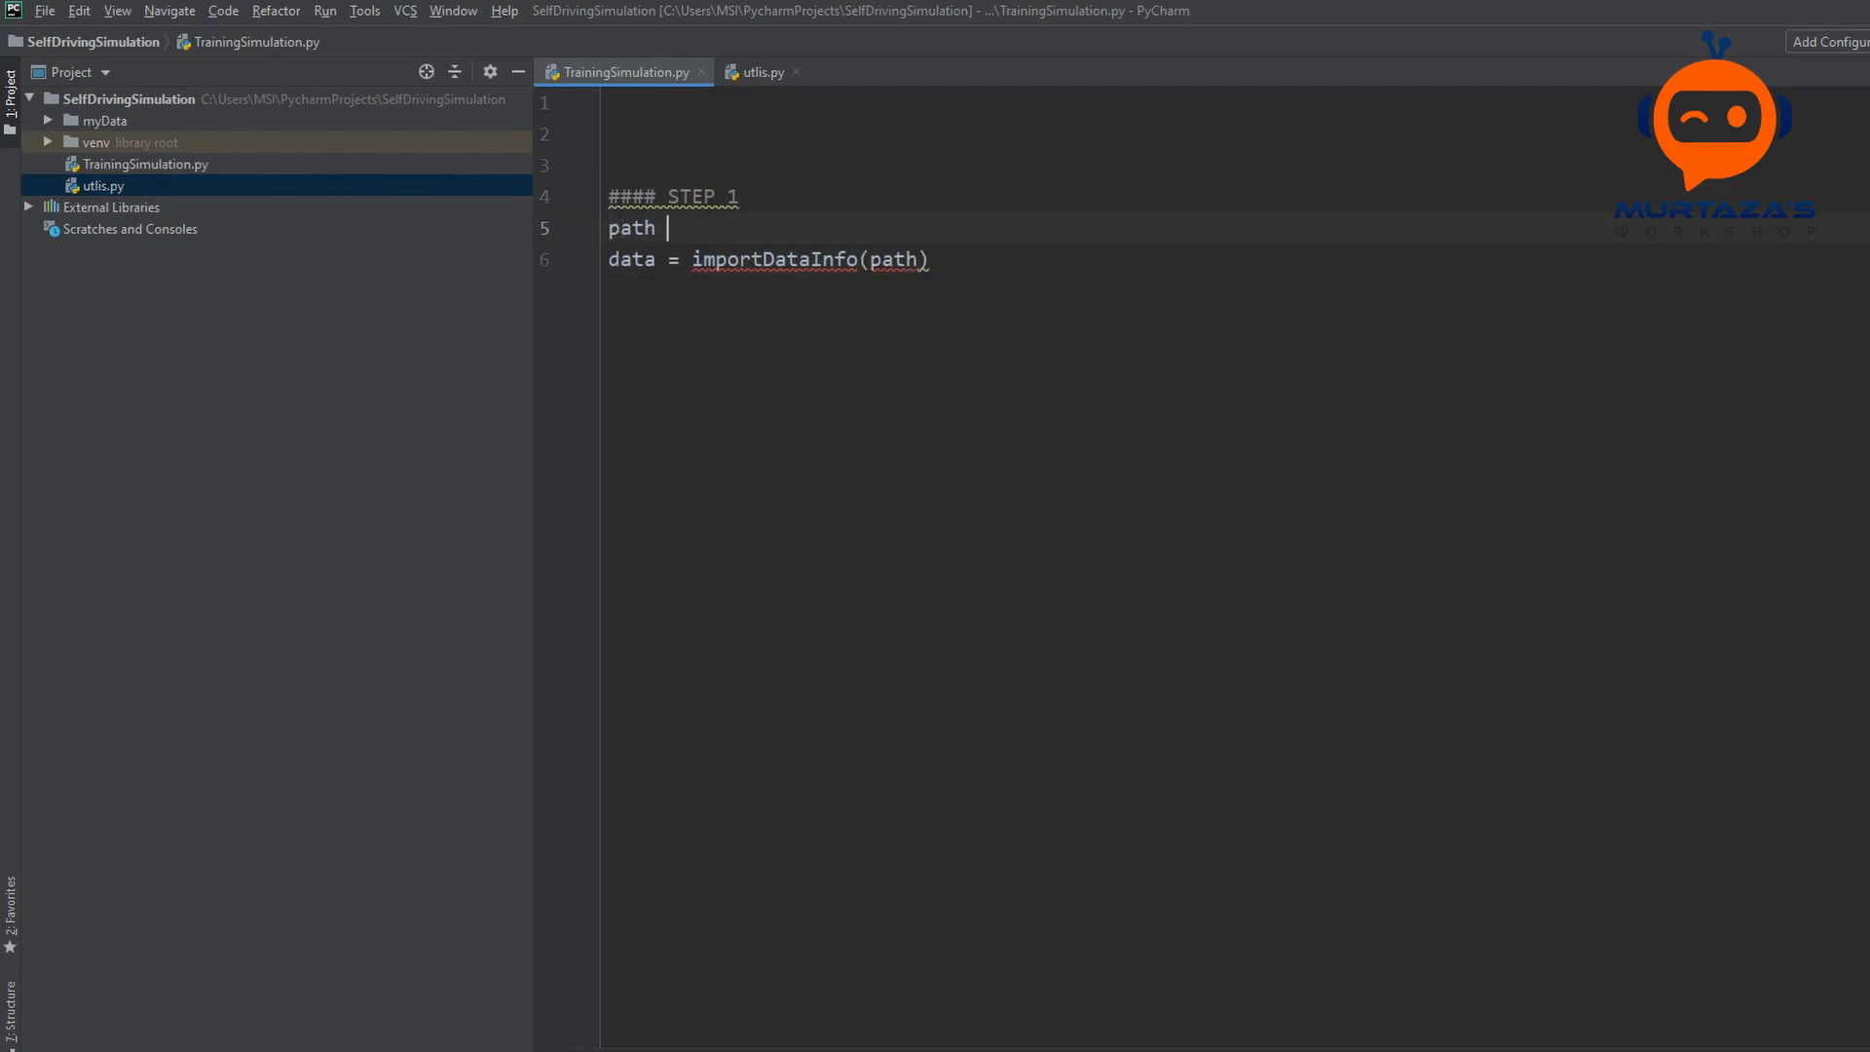
{"action": "type", "text": "="}
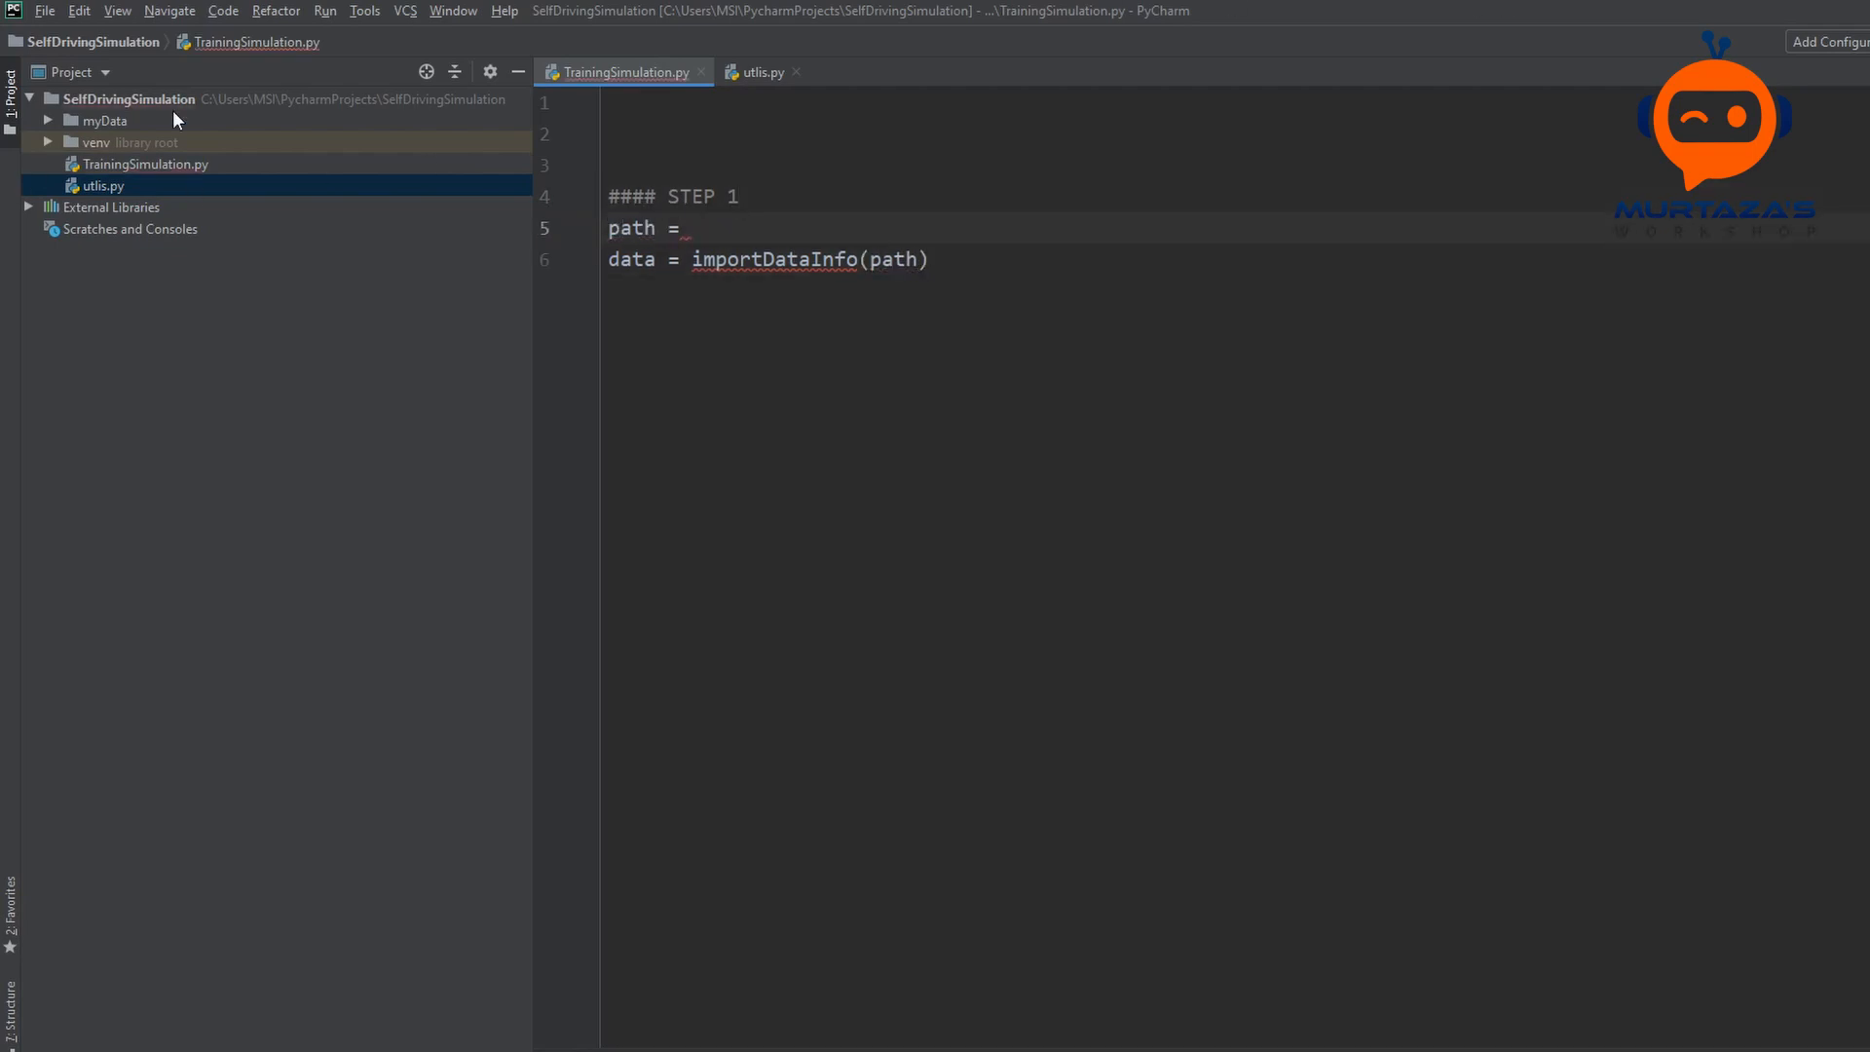
{"action": "left_click", "coordinate": [105, 121]}
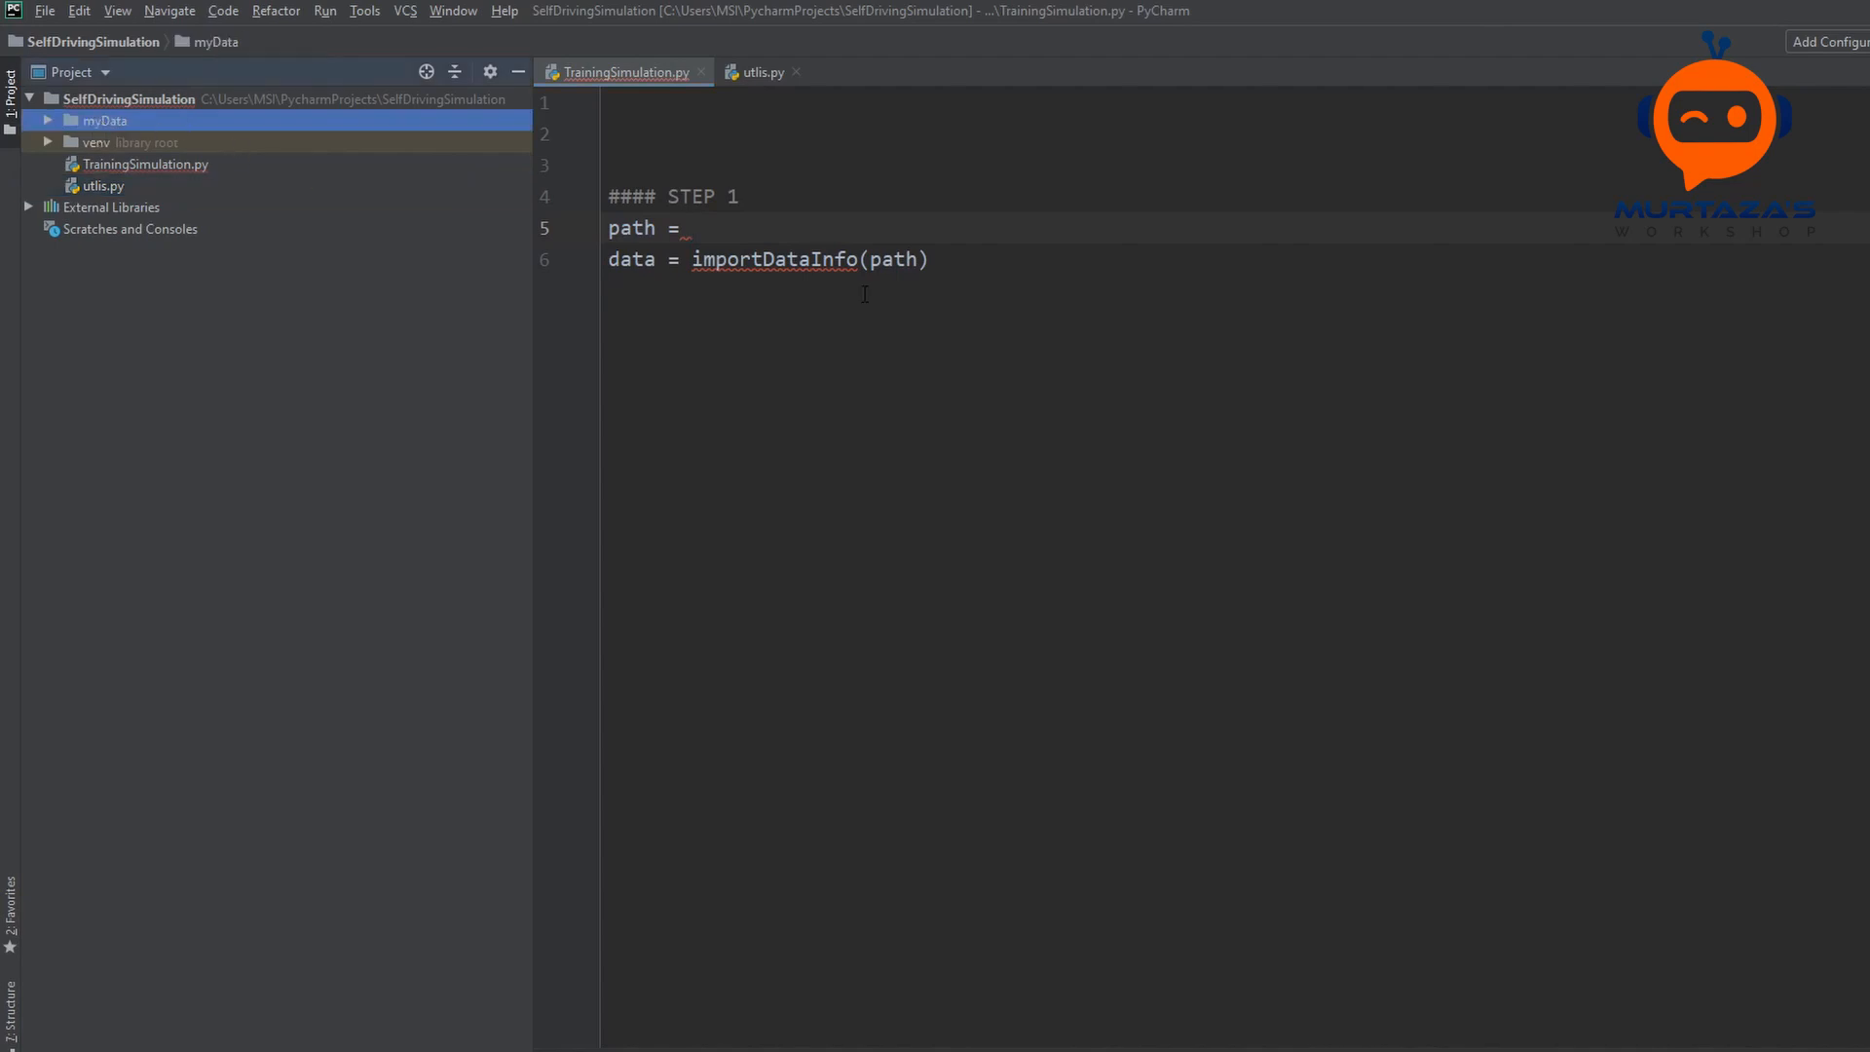
{"action": "type", "text": "'"}
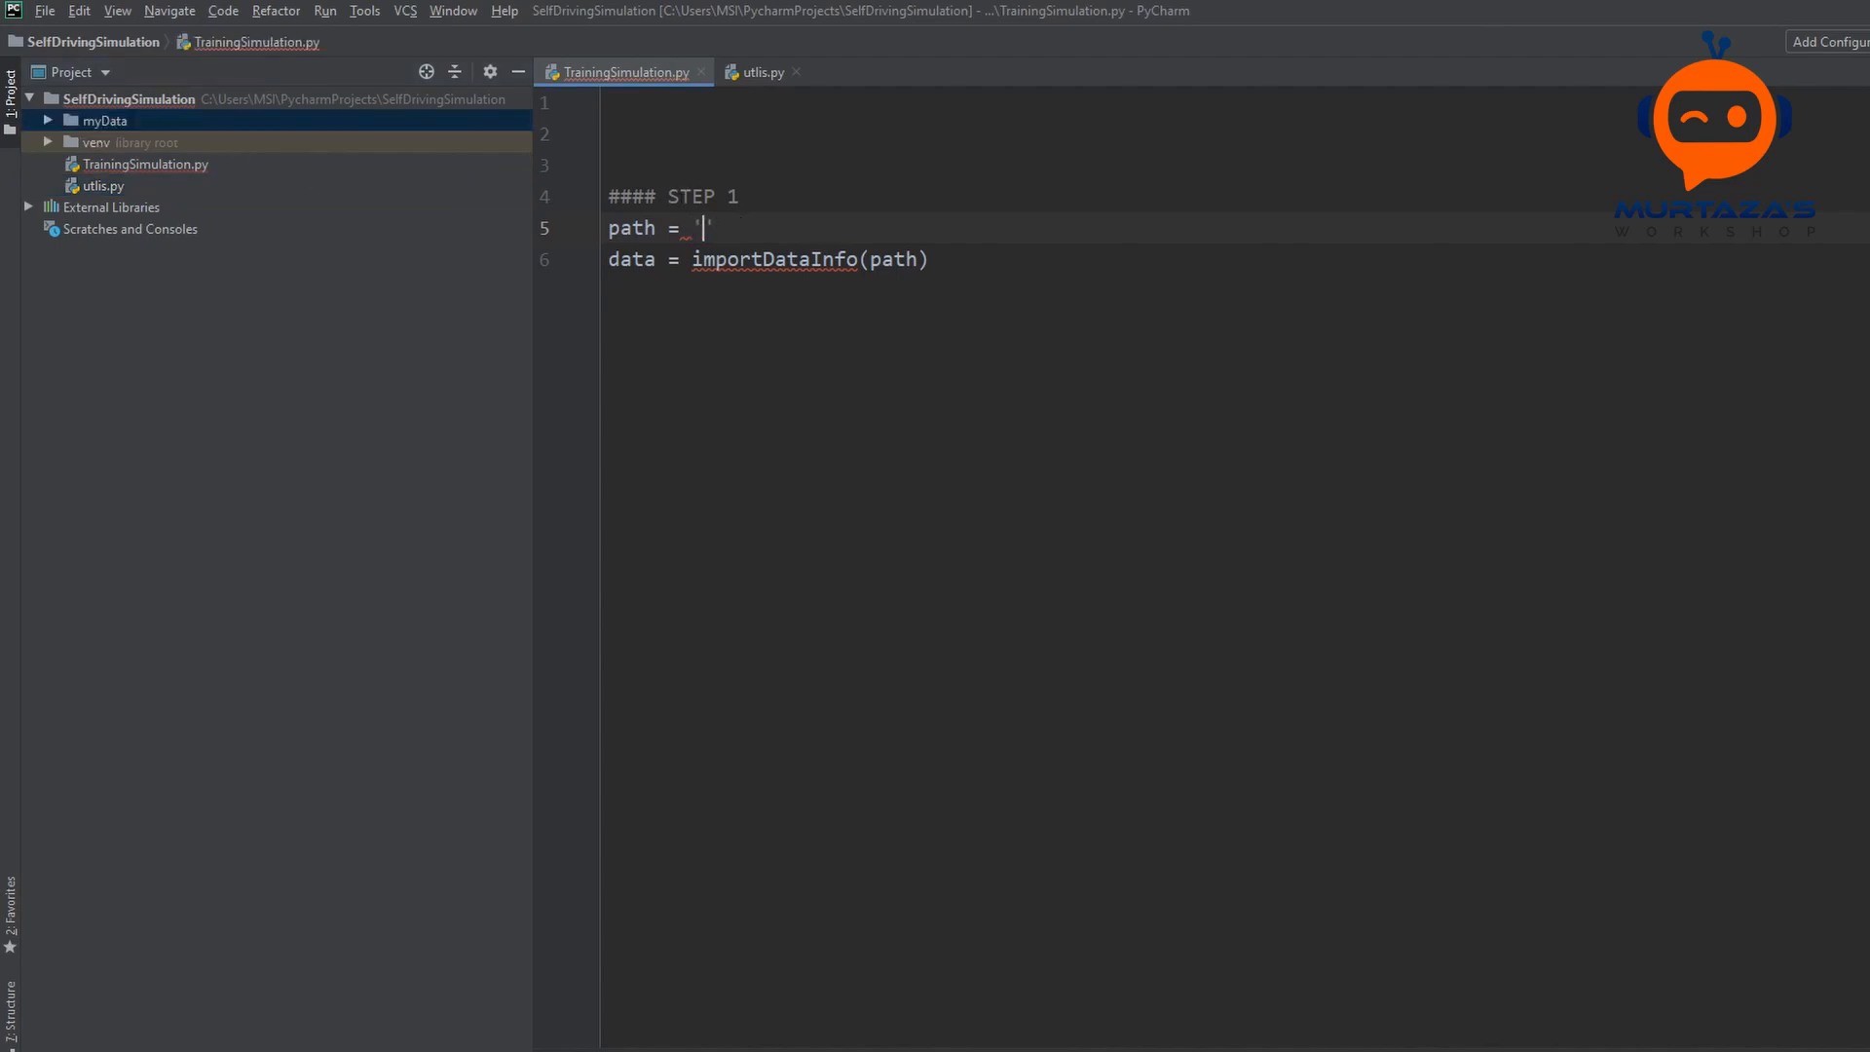
{"action": "type", "text": "myData"}
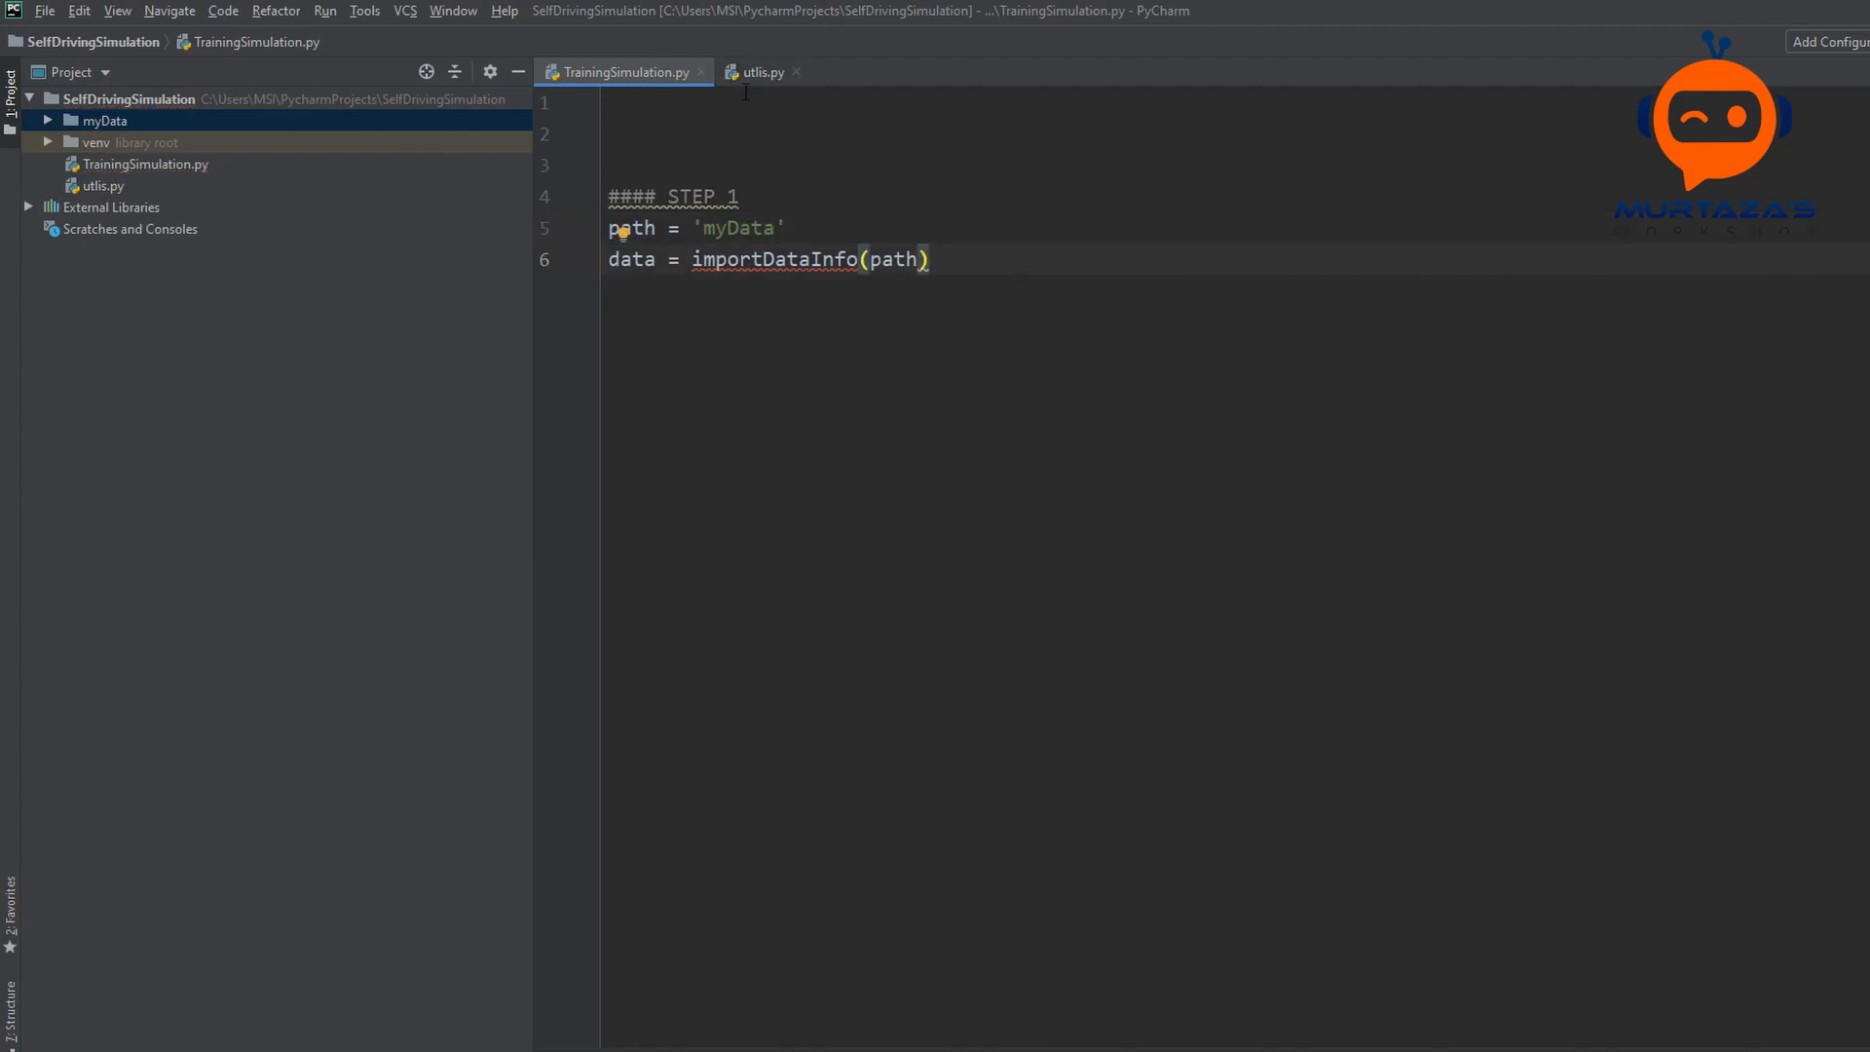
Step: In utlis.py, add 'import pandas as pd' and 'import numpy as np'
{"action": "left_click", "coordinate": [755, 72]}
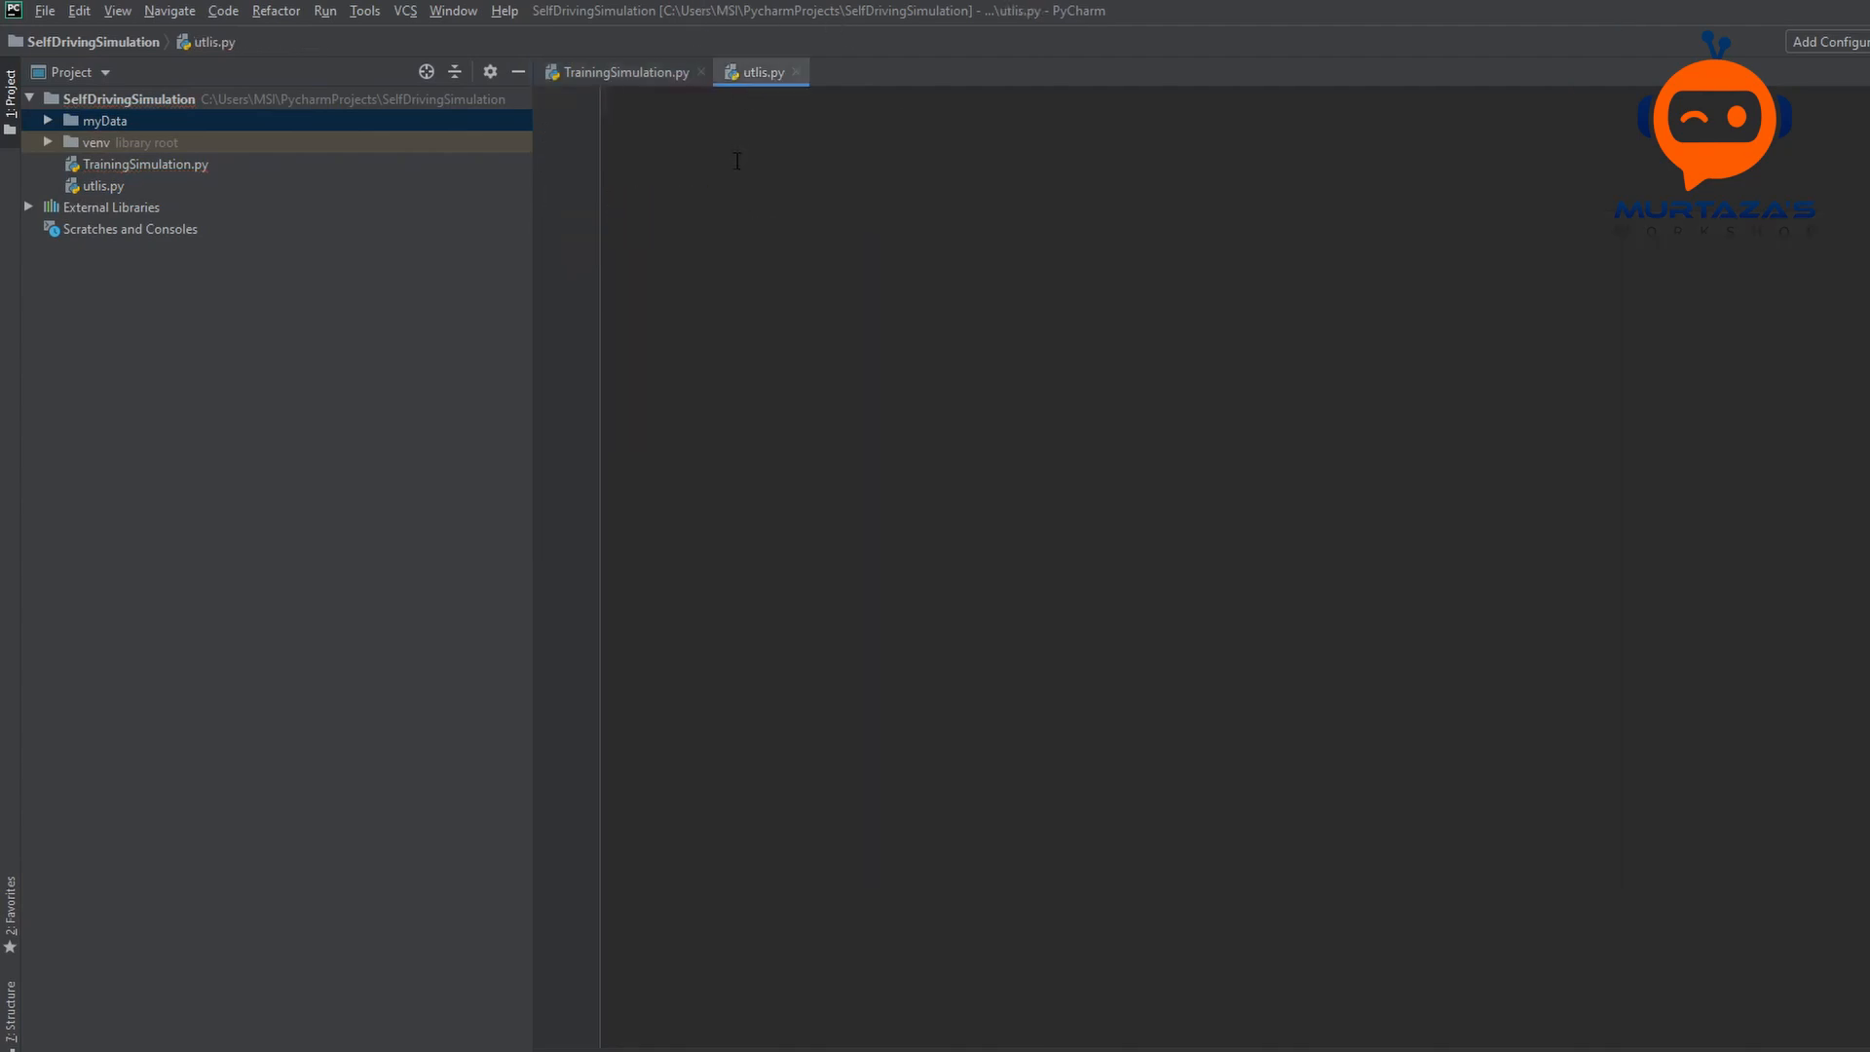
{"action": "type", "text": "import pans"}
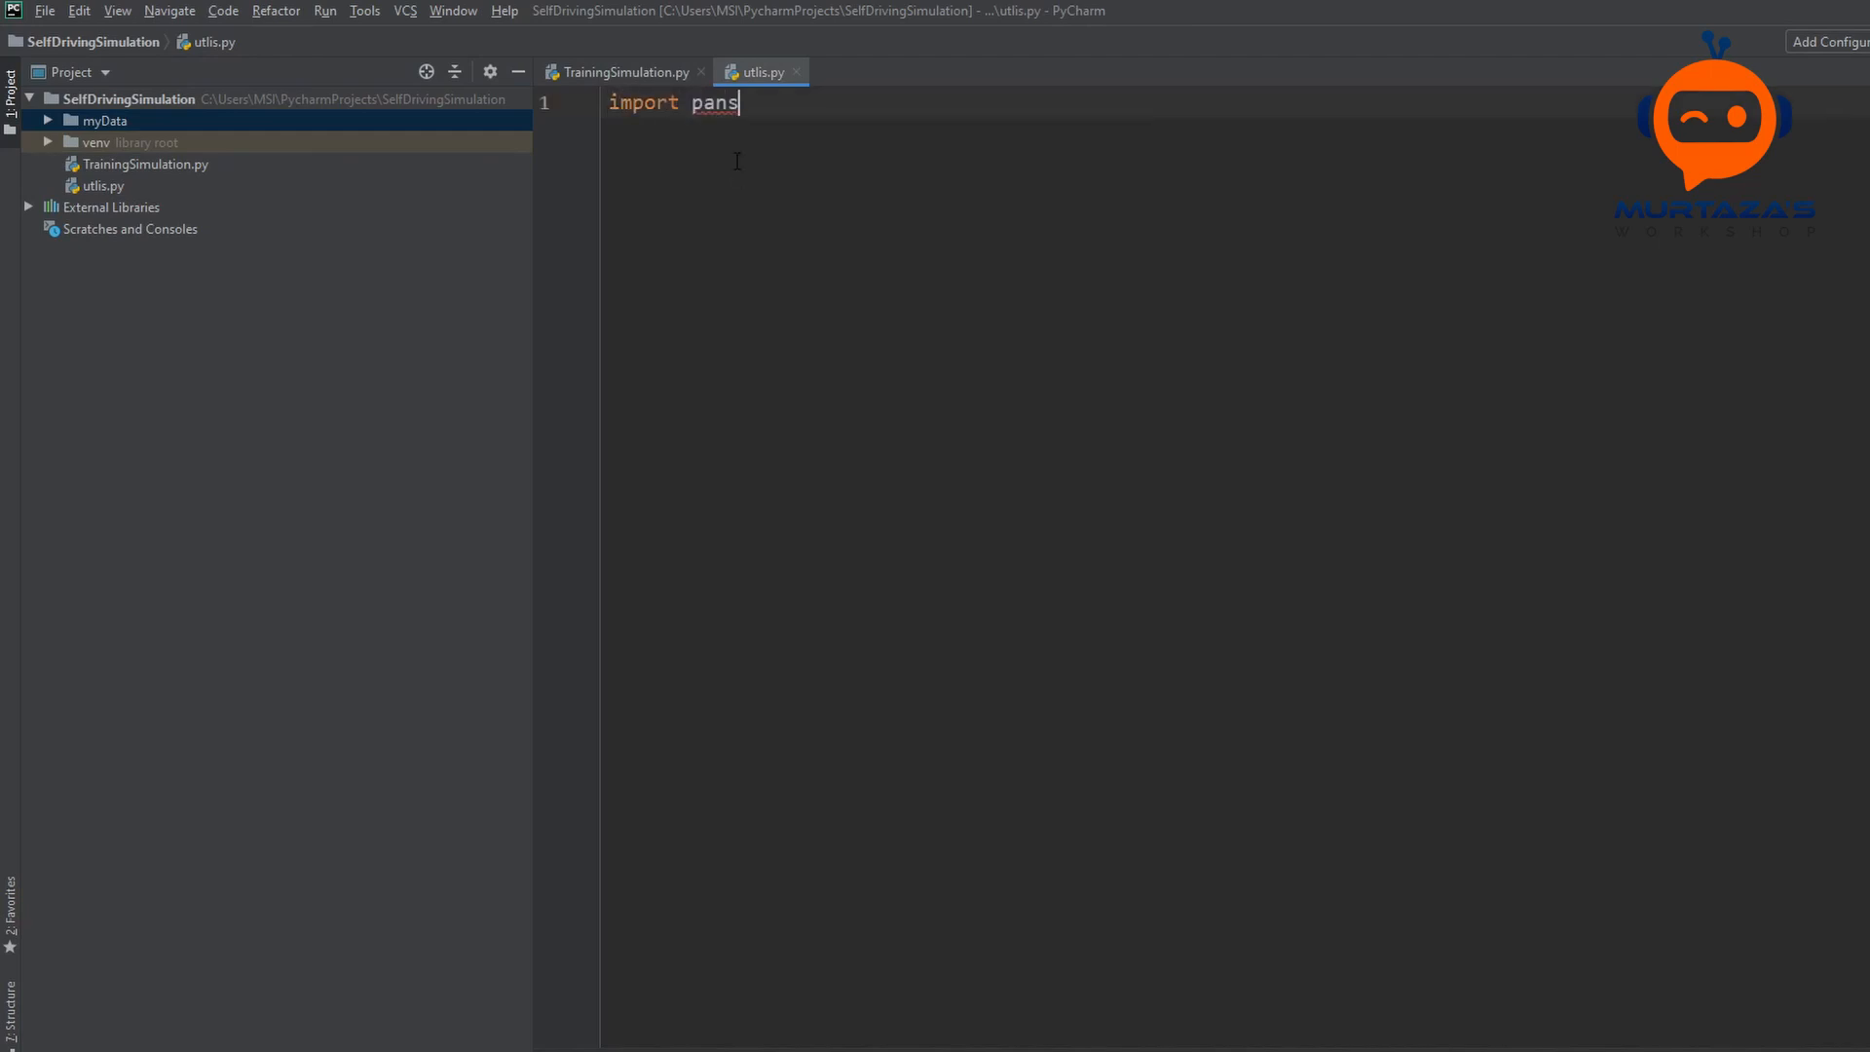
{"action": "type", "text": "das"}
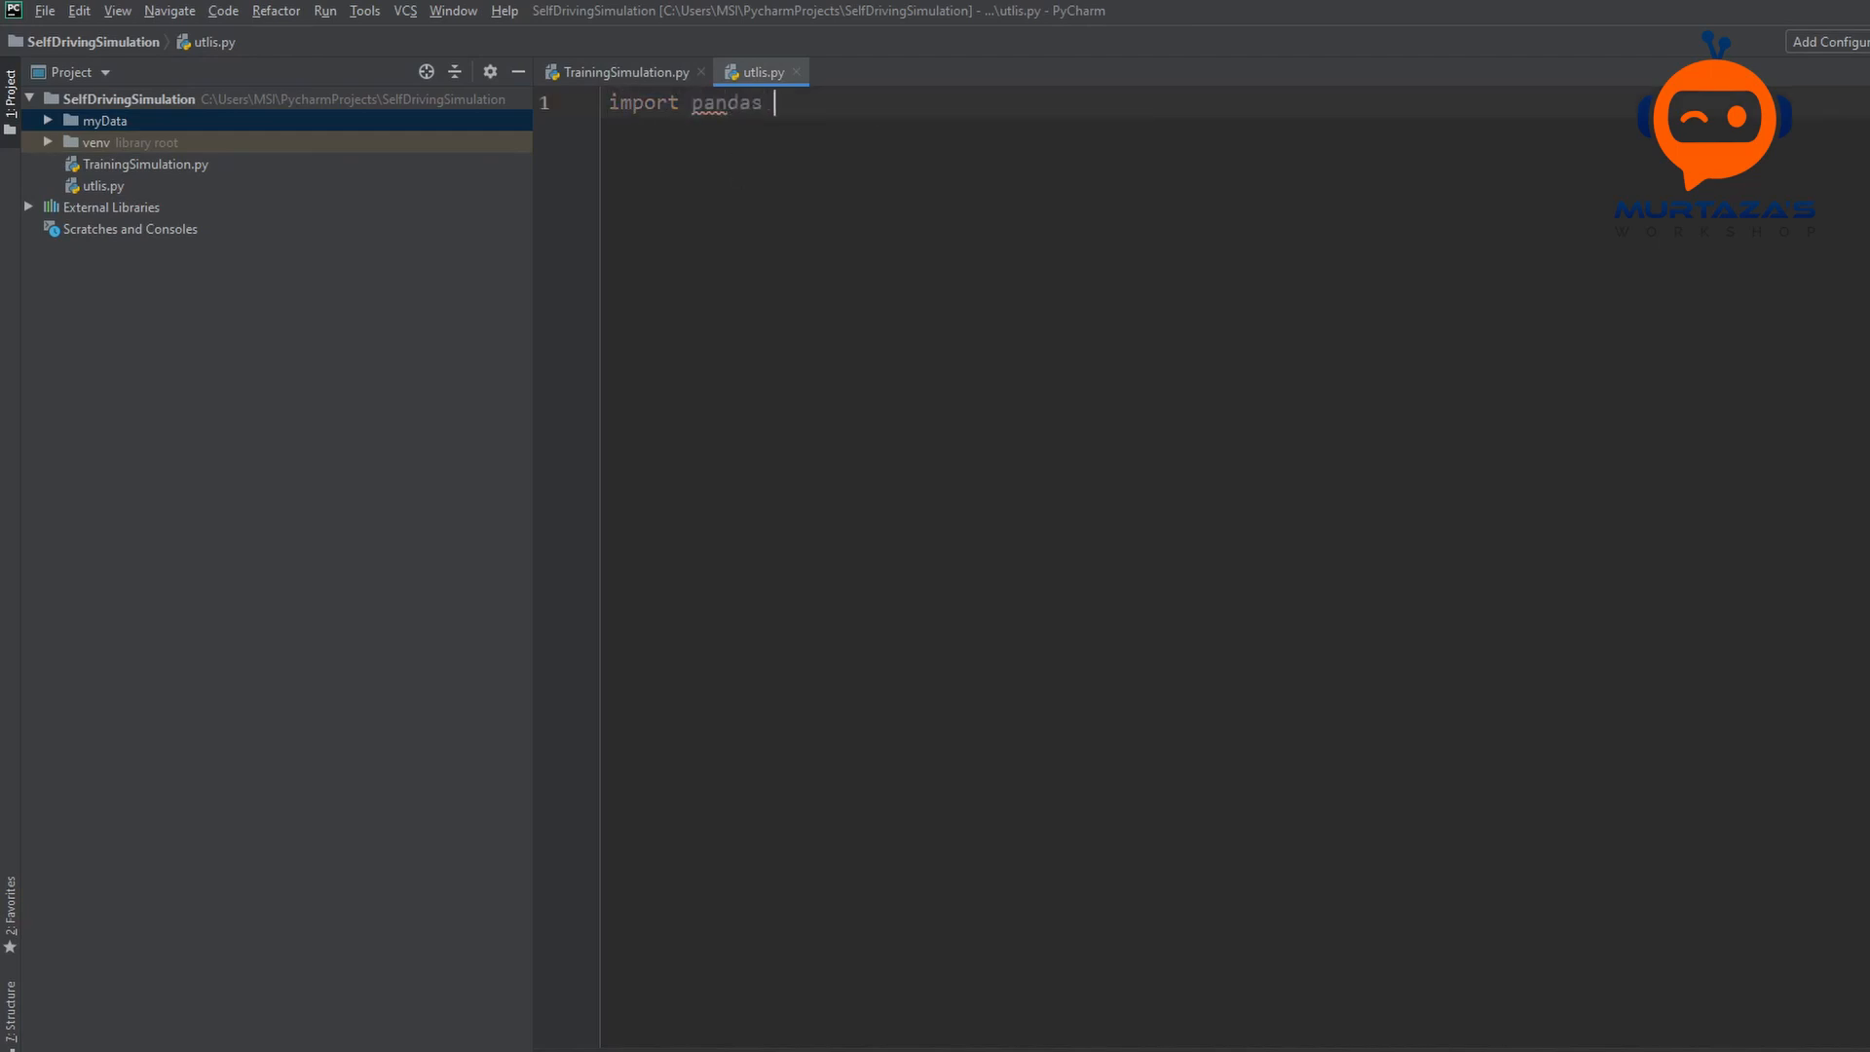
{"action": "type", "text": "as pd"}
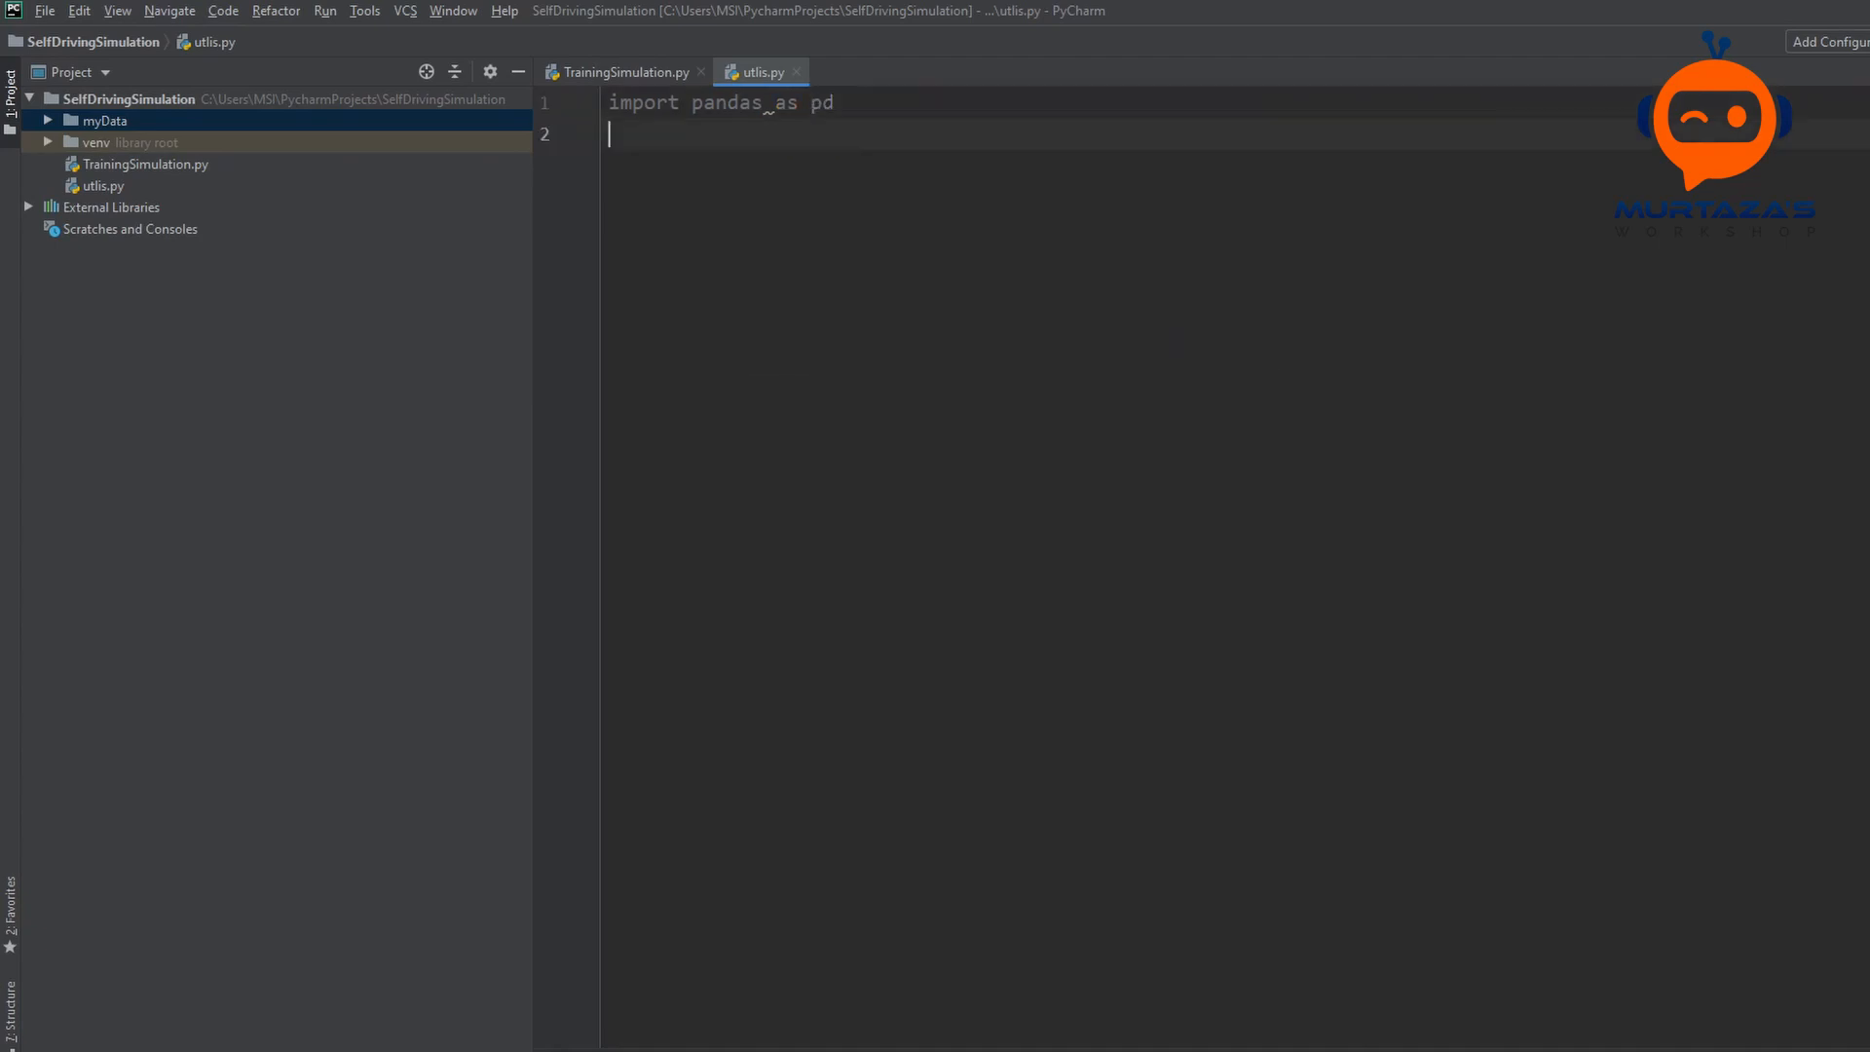
{"action": "type", "text": "import mu"}
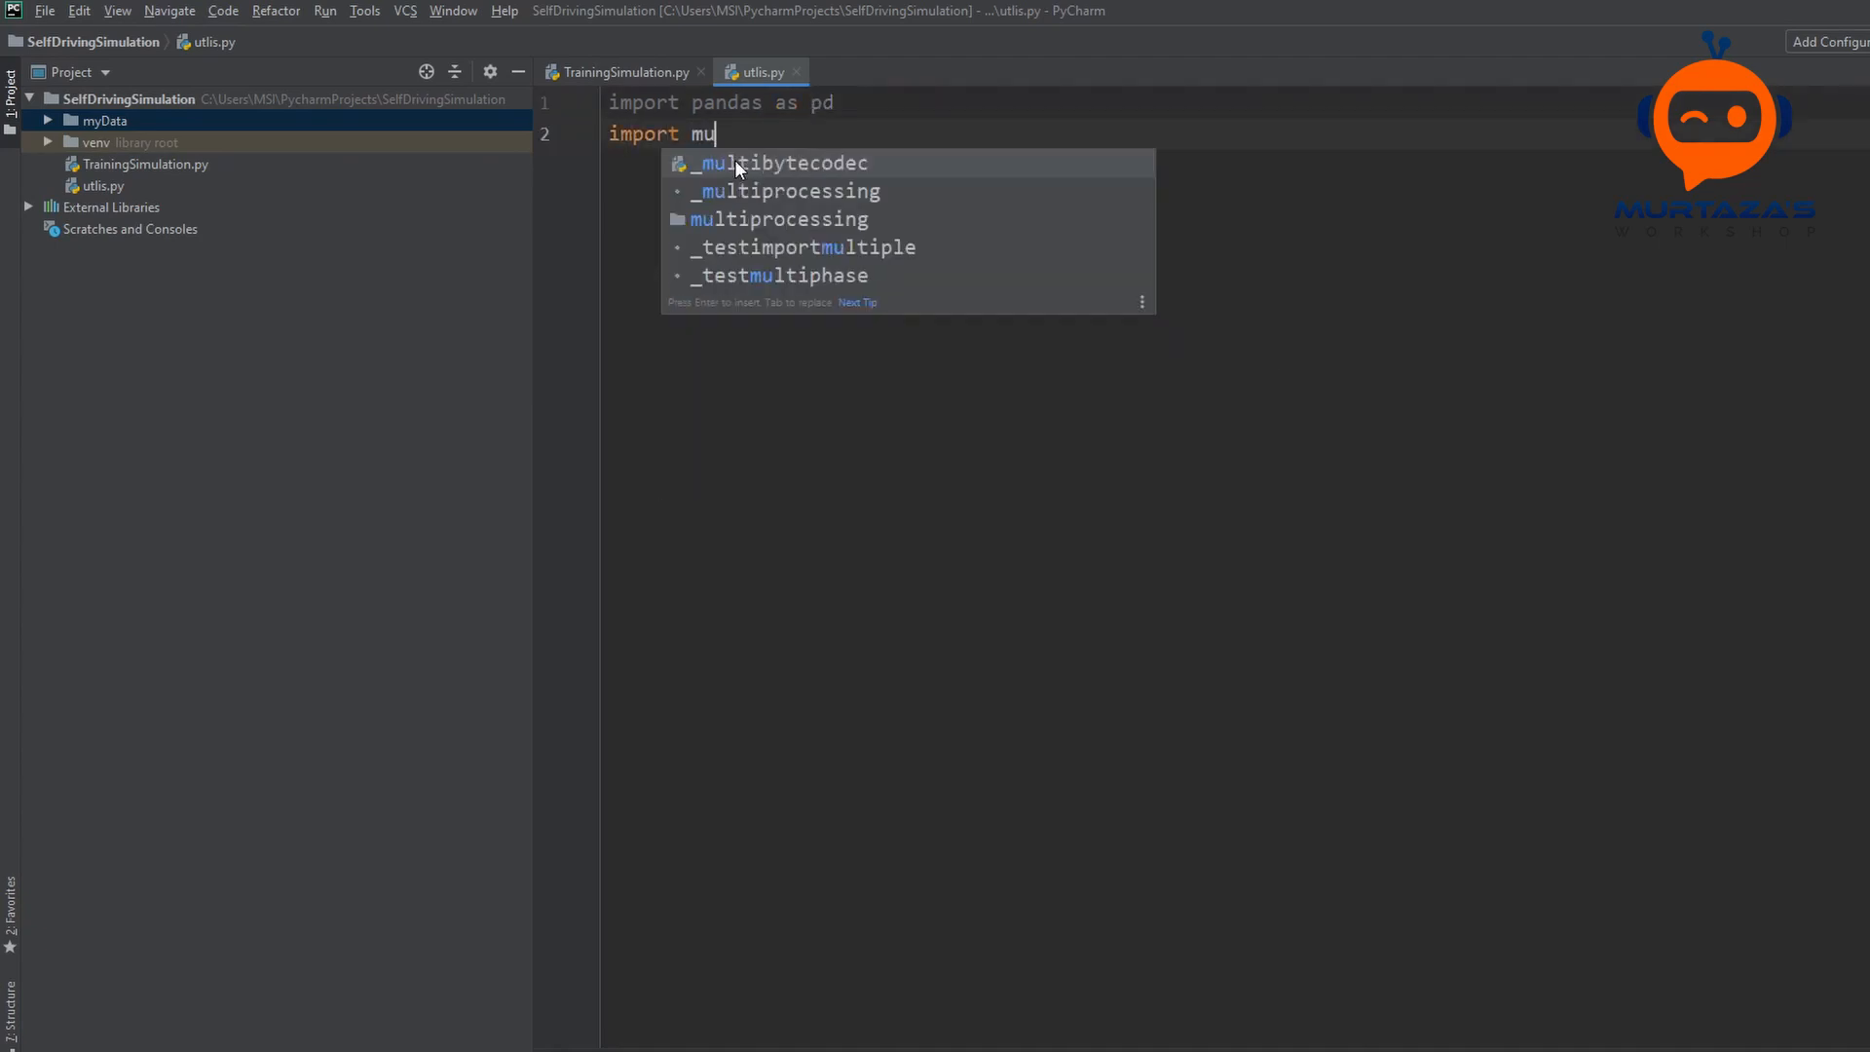
{"action": "type", "text": "numpy as np"}
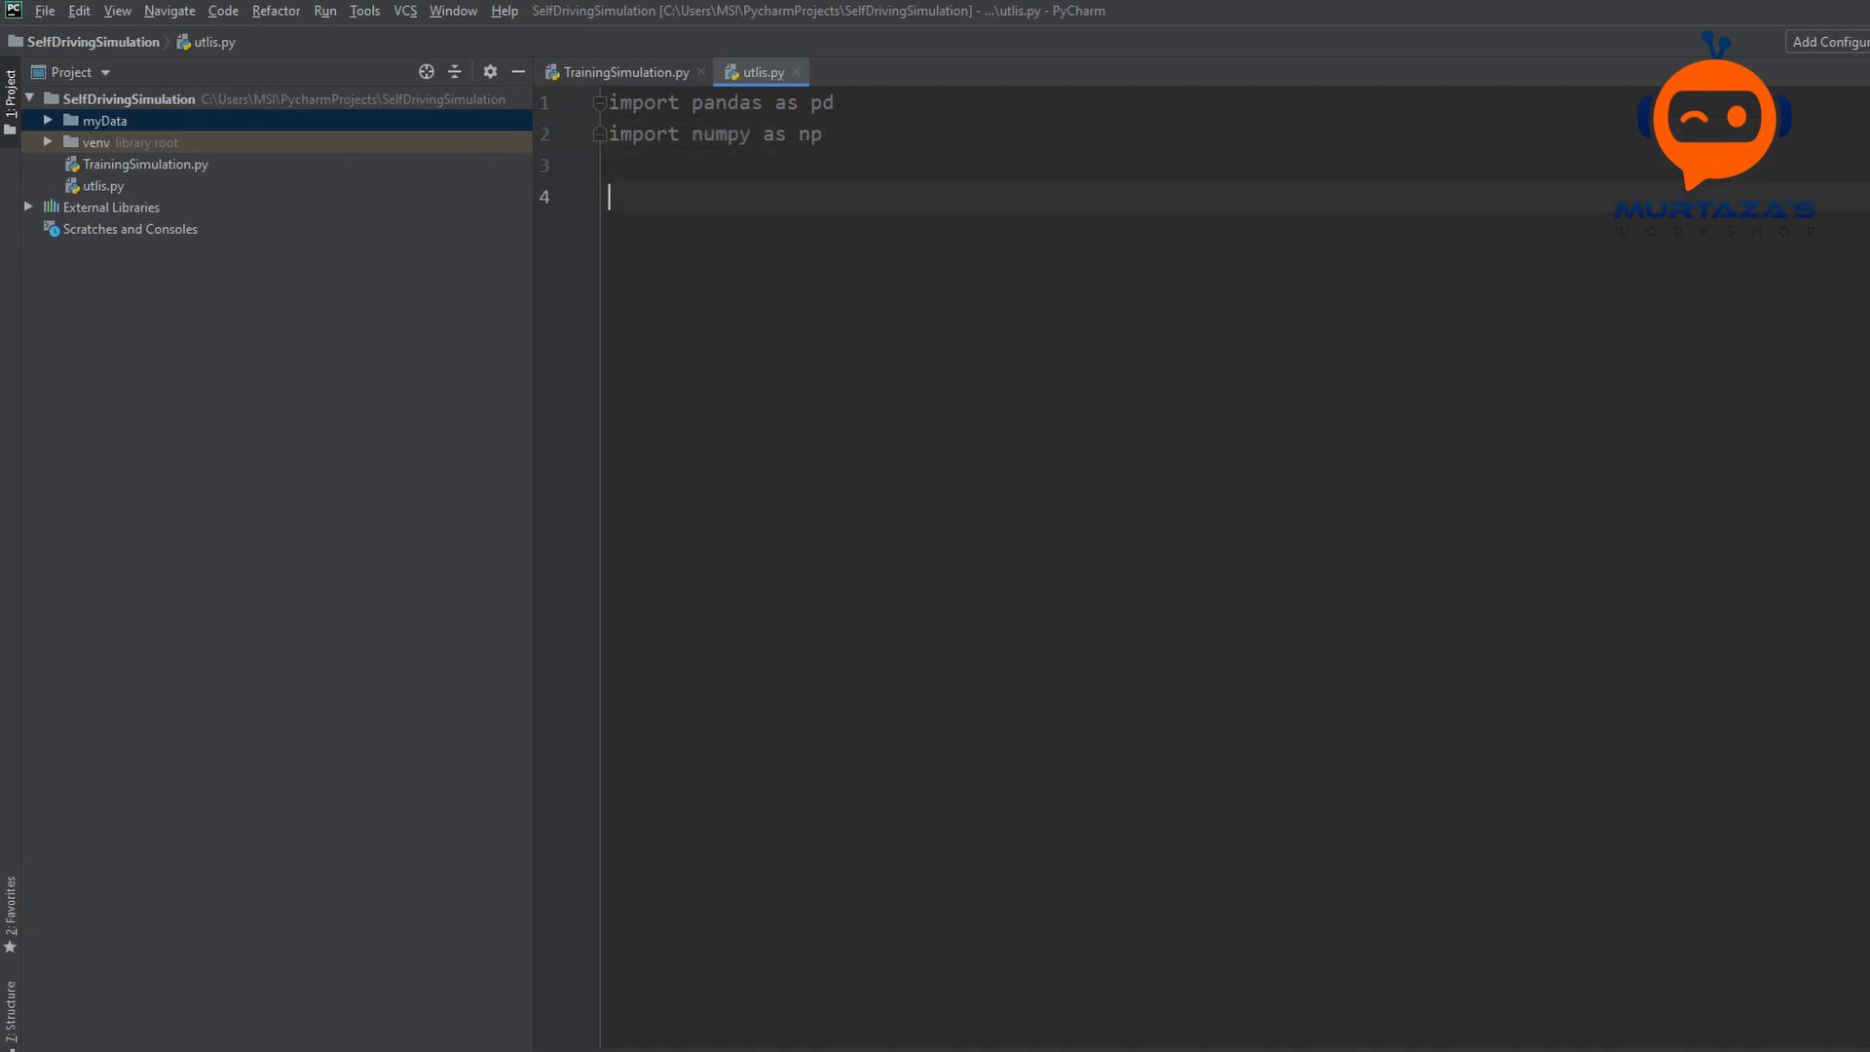
Step: Define importDatainfo(path) and start a coloums list with 'Center'
{"action": "type", "text": "def"}
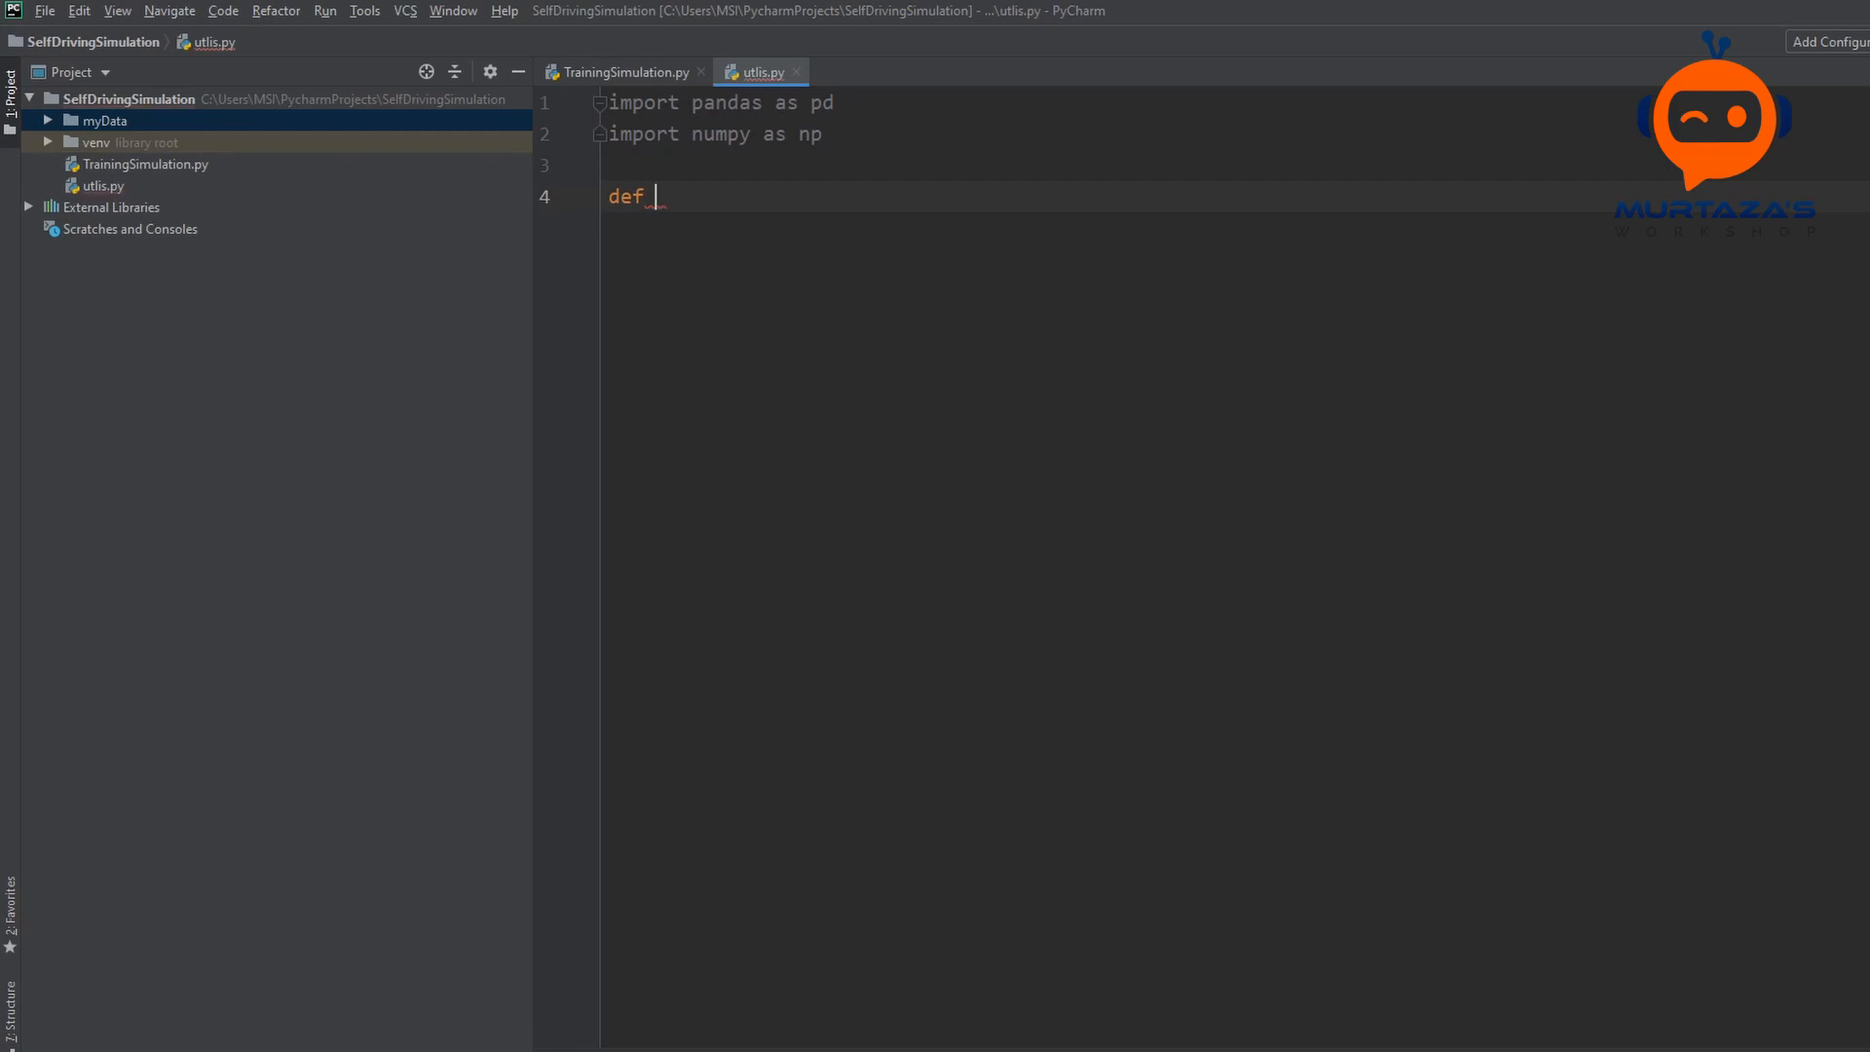
{"action": "type", "text": "imp"}
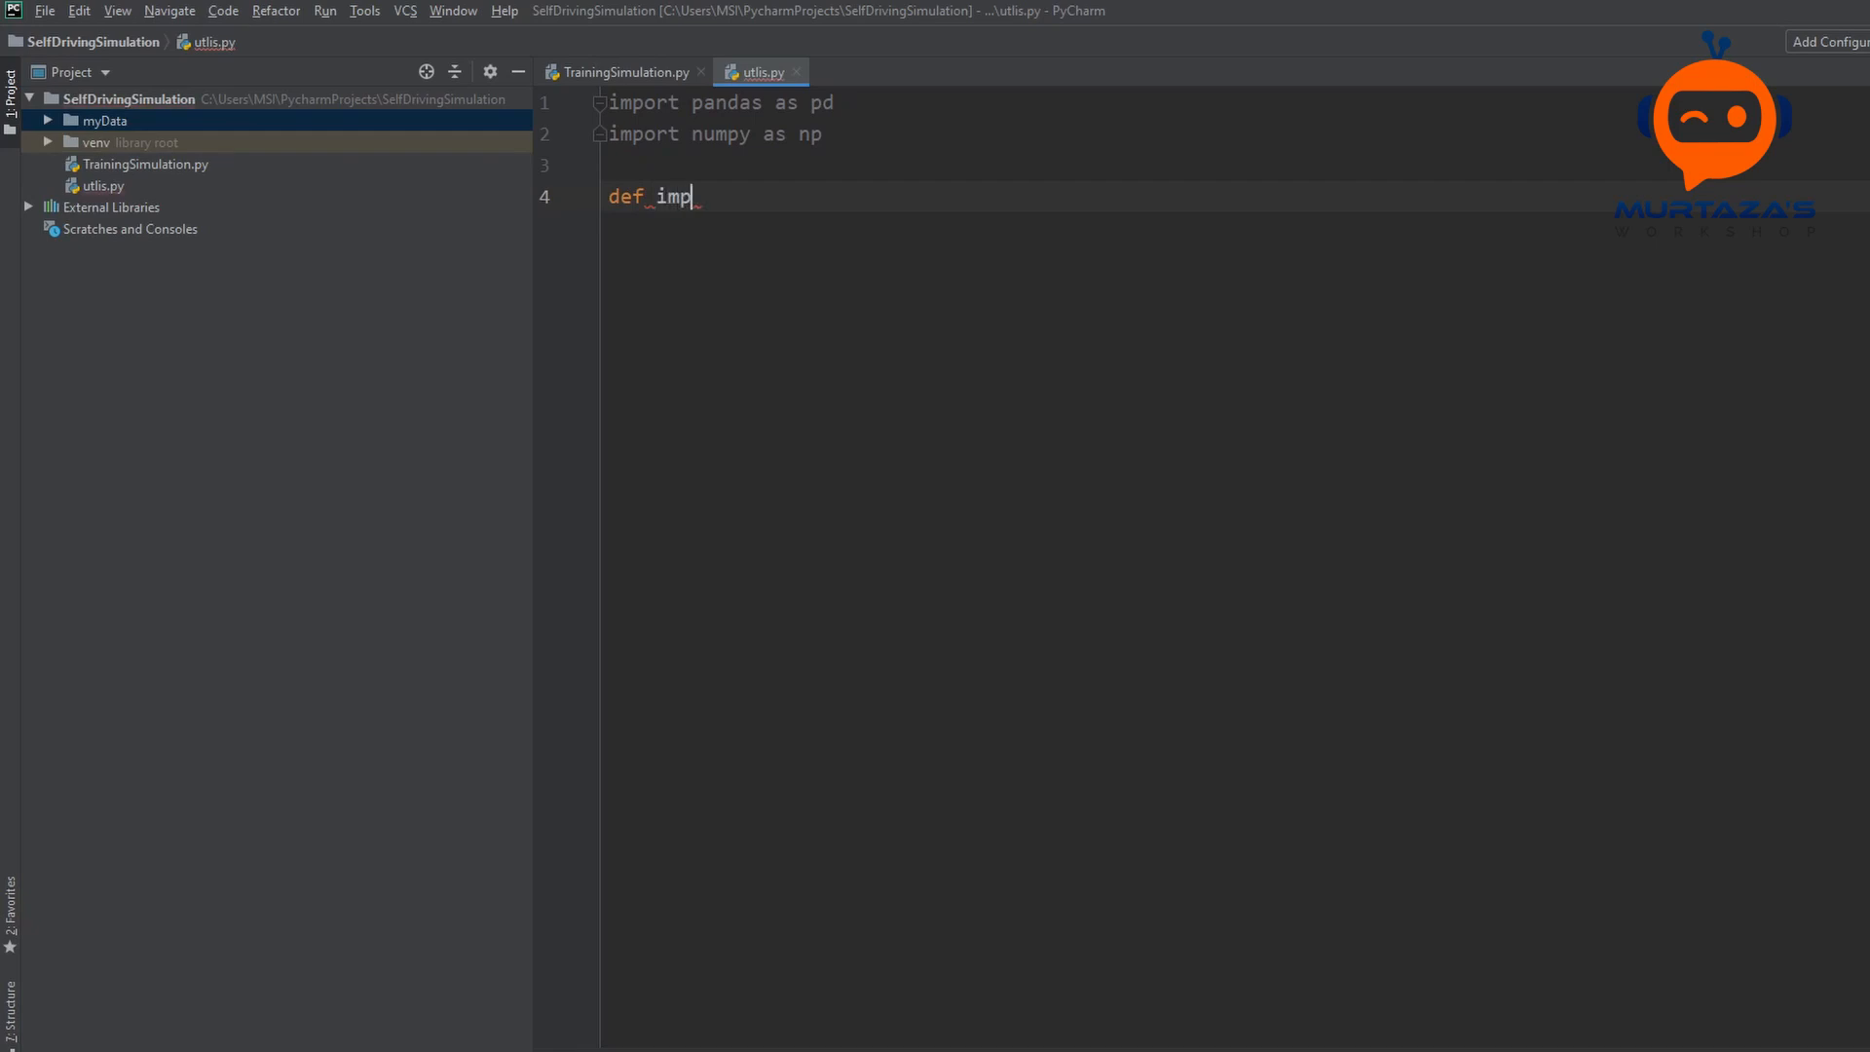
{"action": "type", "text": "ortDatainfo("}
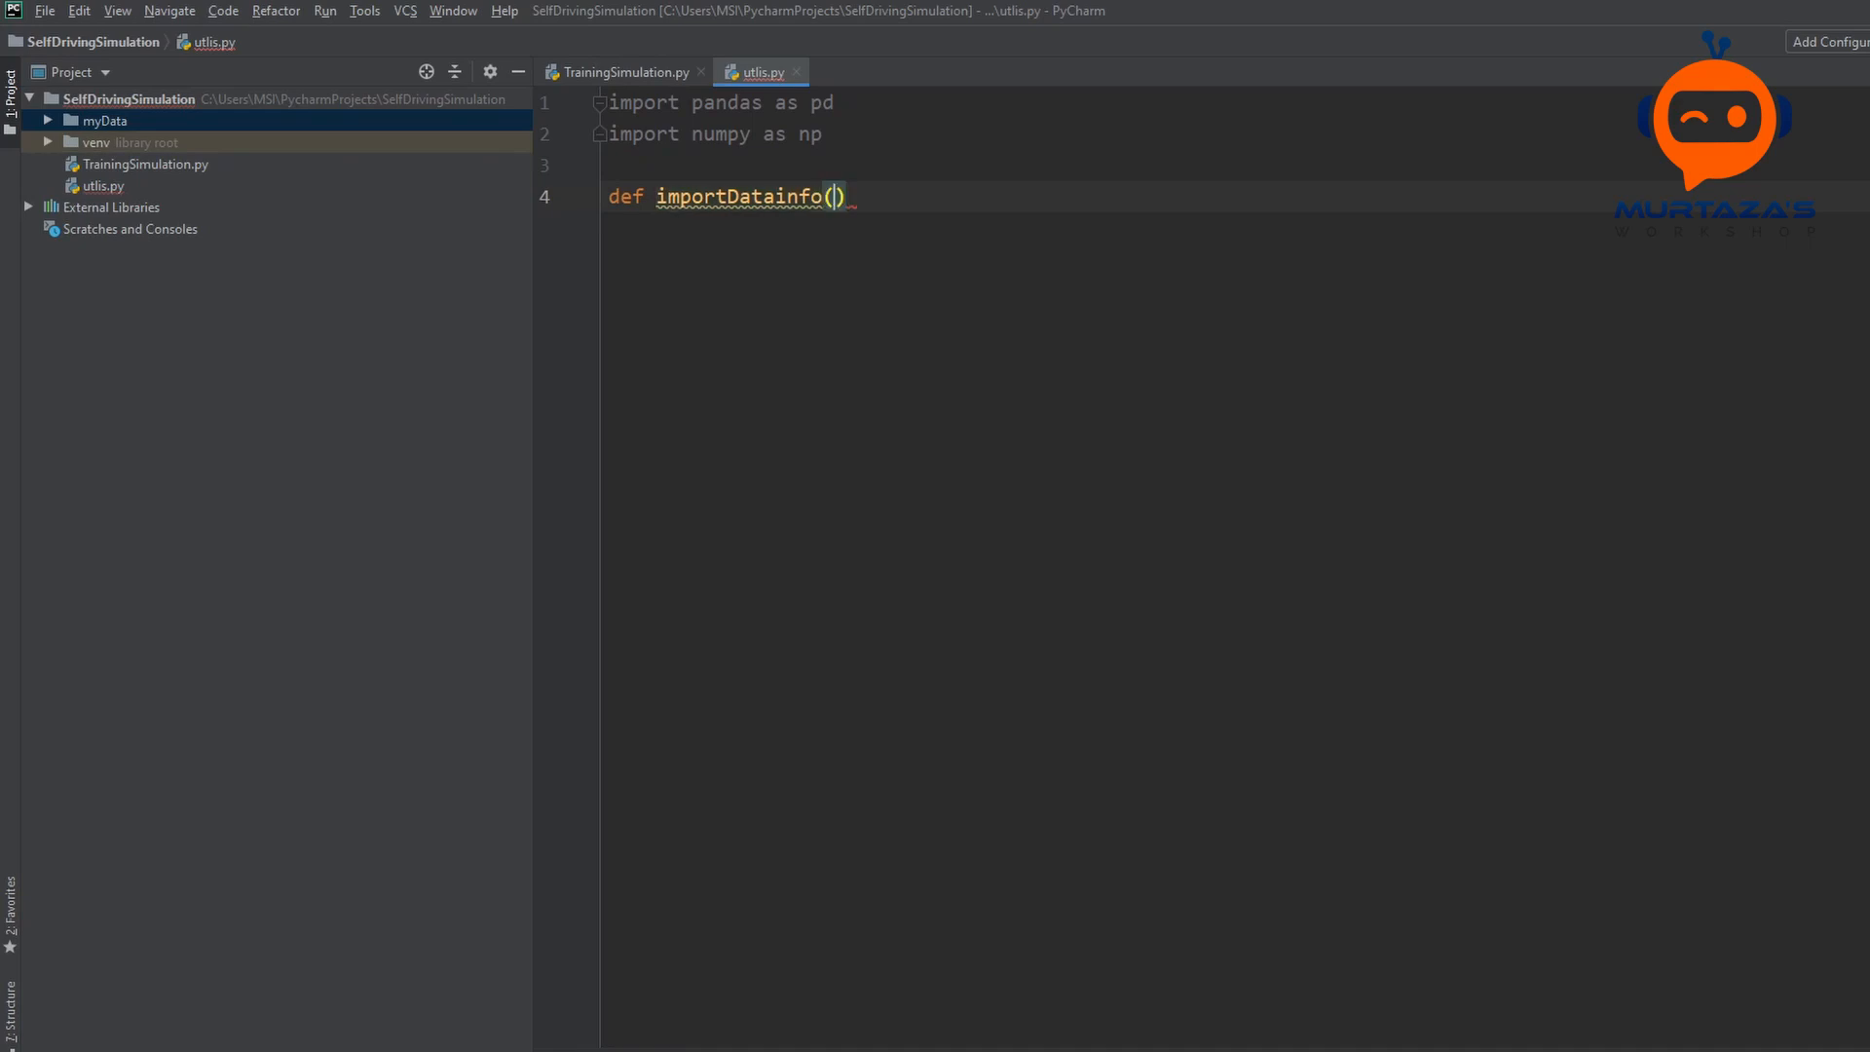
{"action": "type", "text": "path):"}
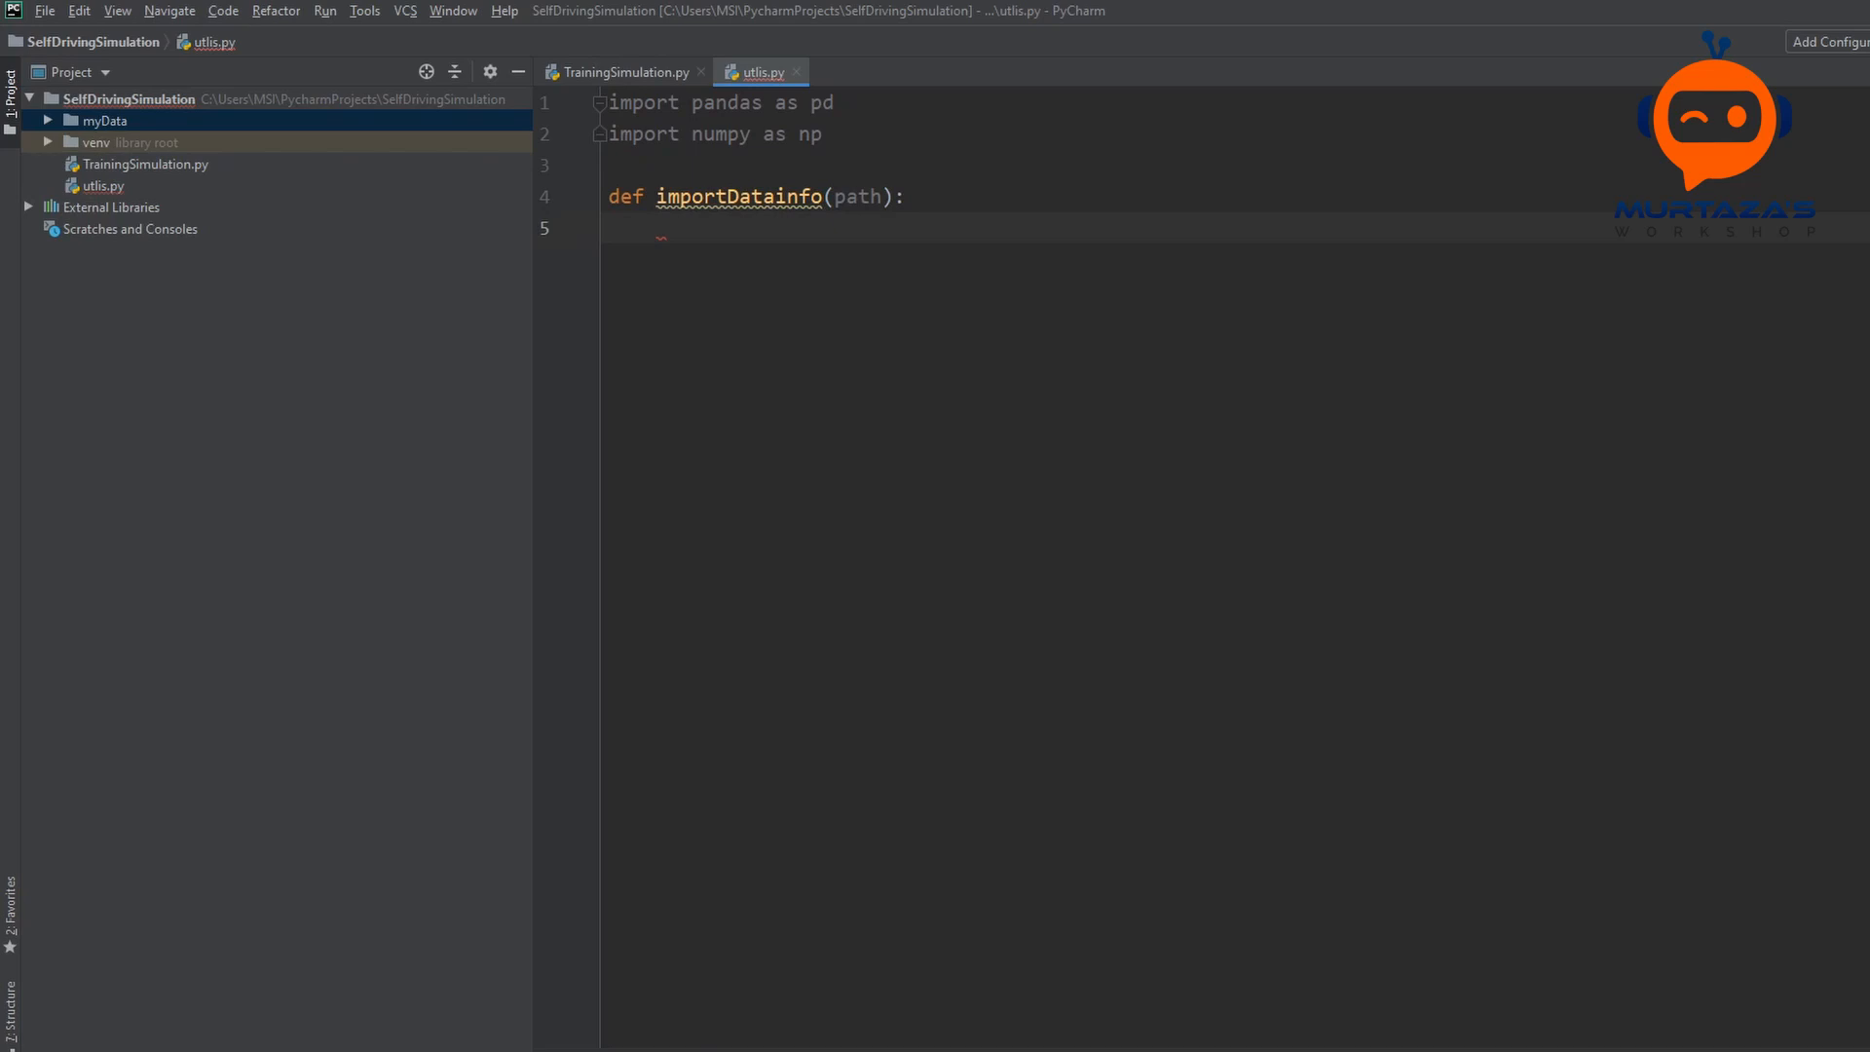
{"action": "type", "text": "coloums"}
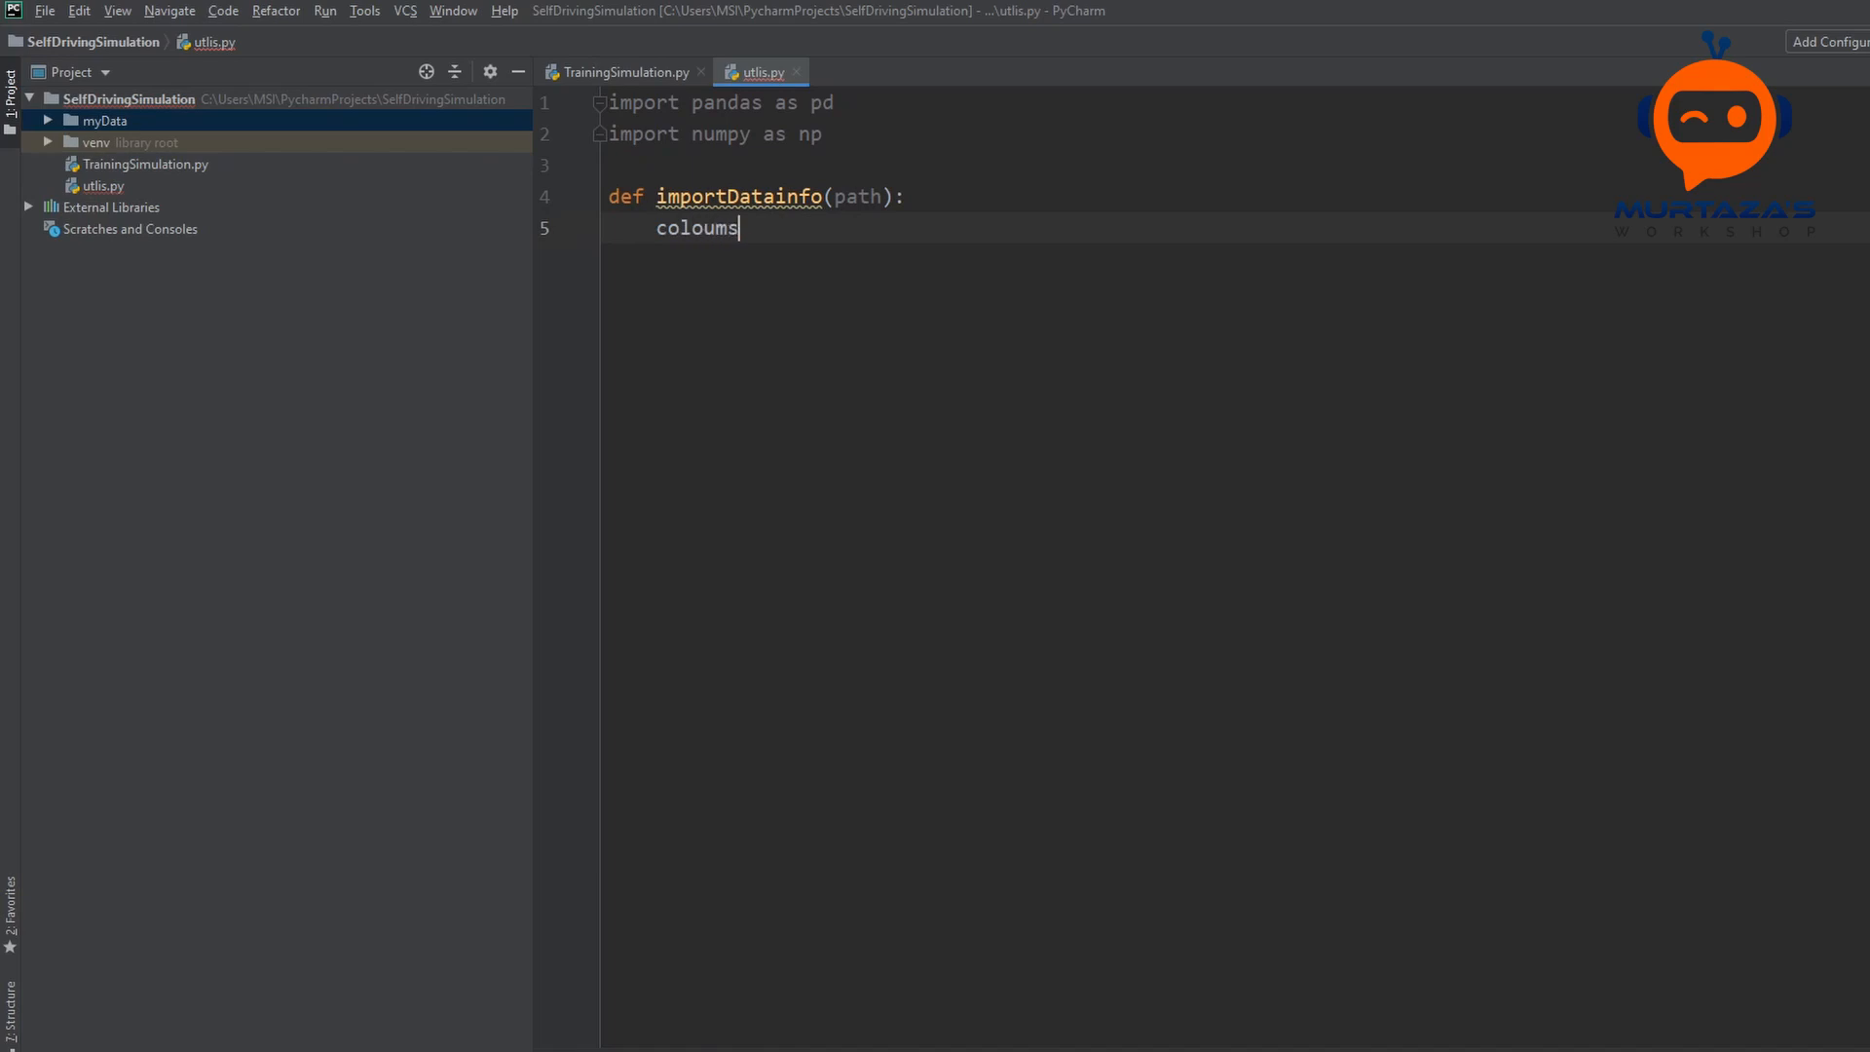
{"action": "type", "text": "="}
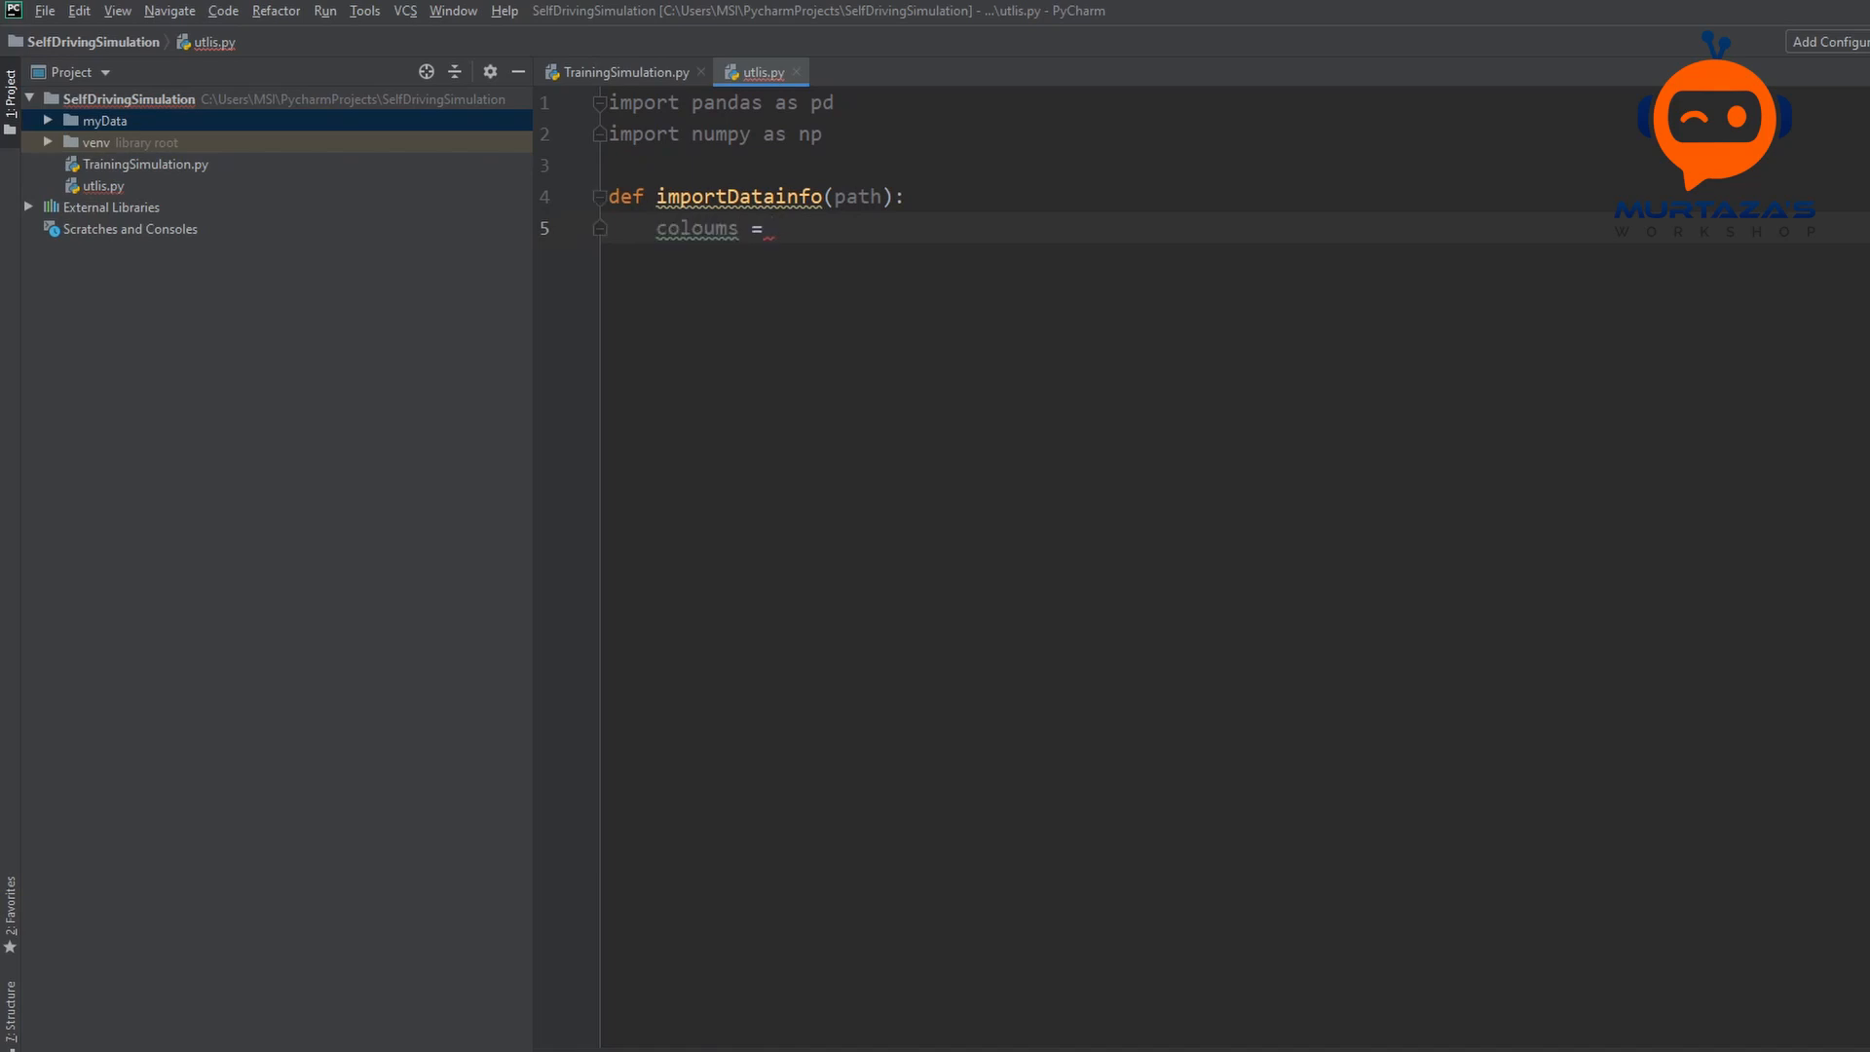
{"action": "type", "text": "[]"}
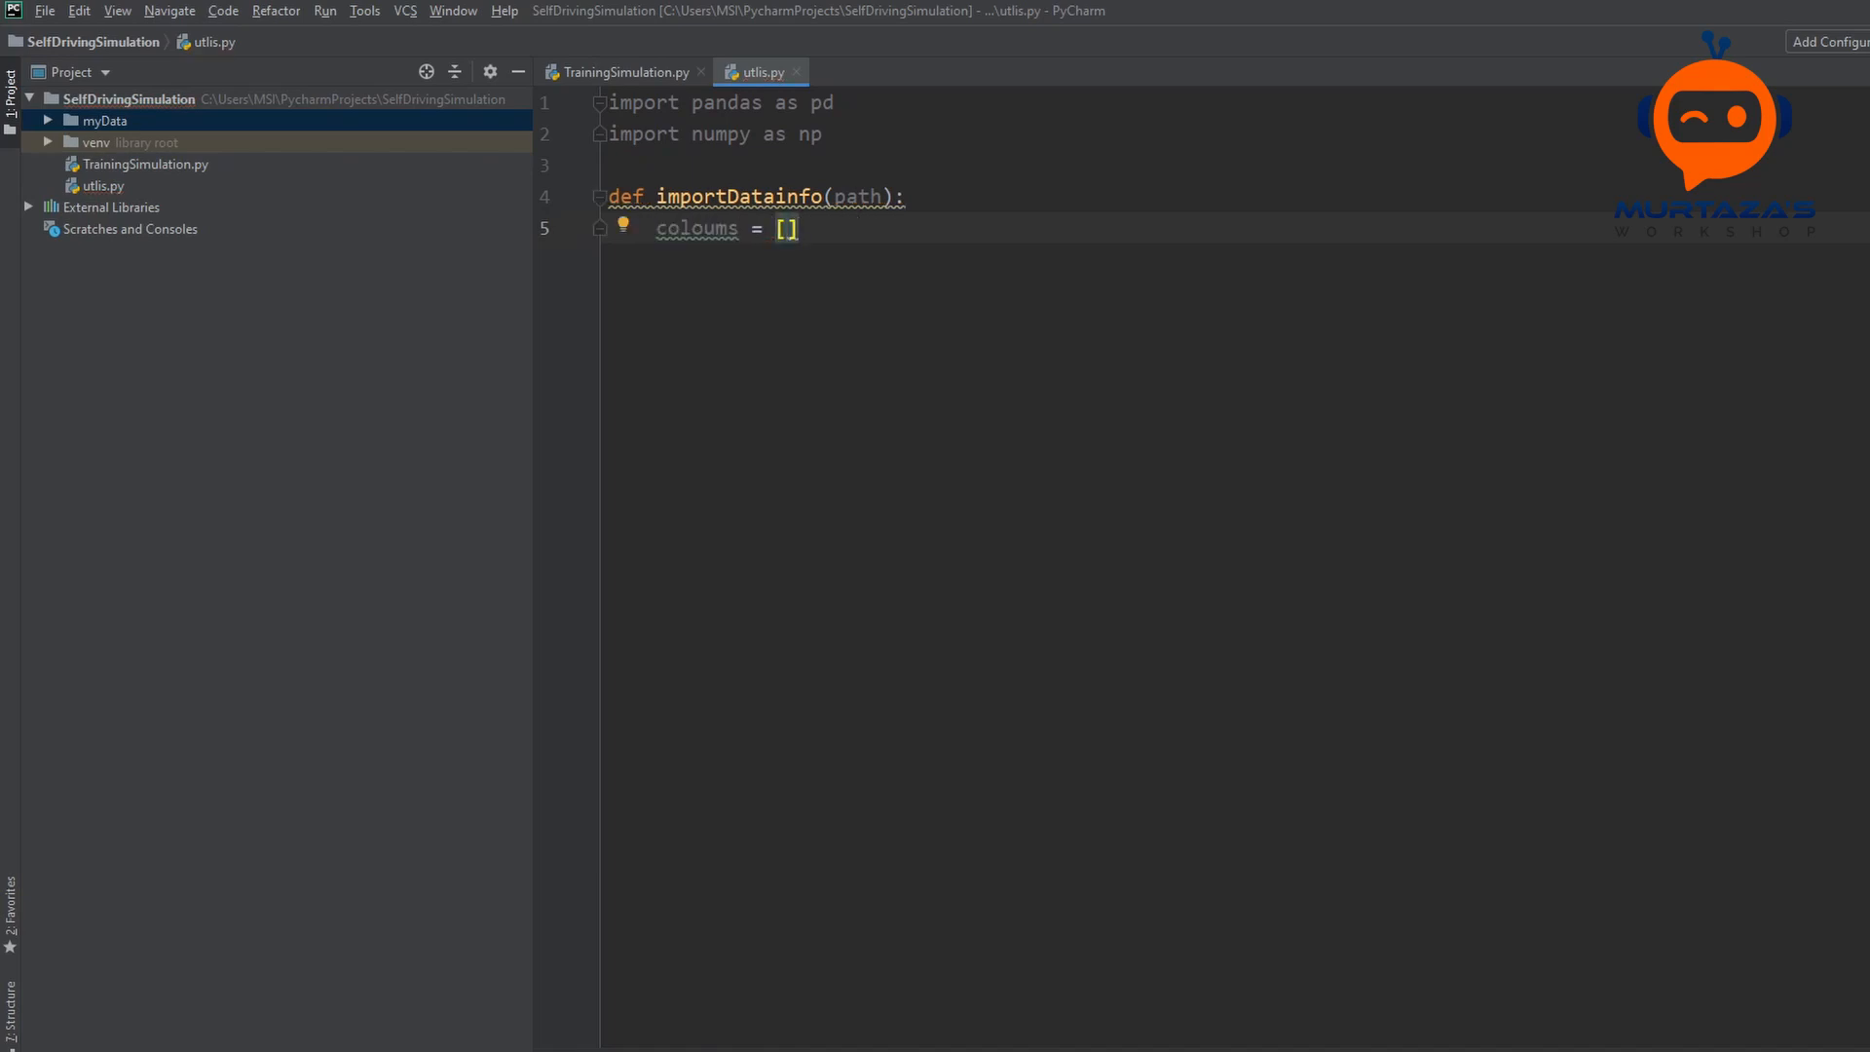
{"action": "type", "text": "'Center'"}
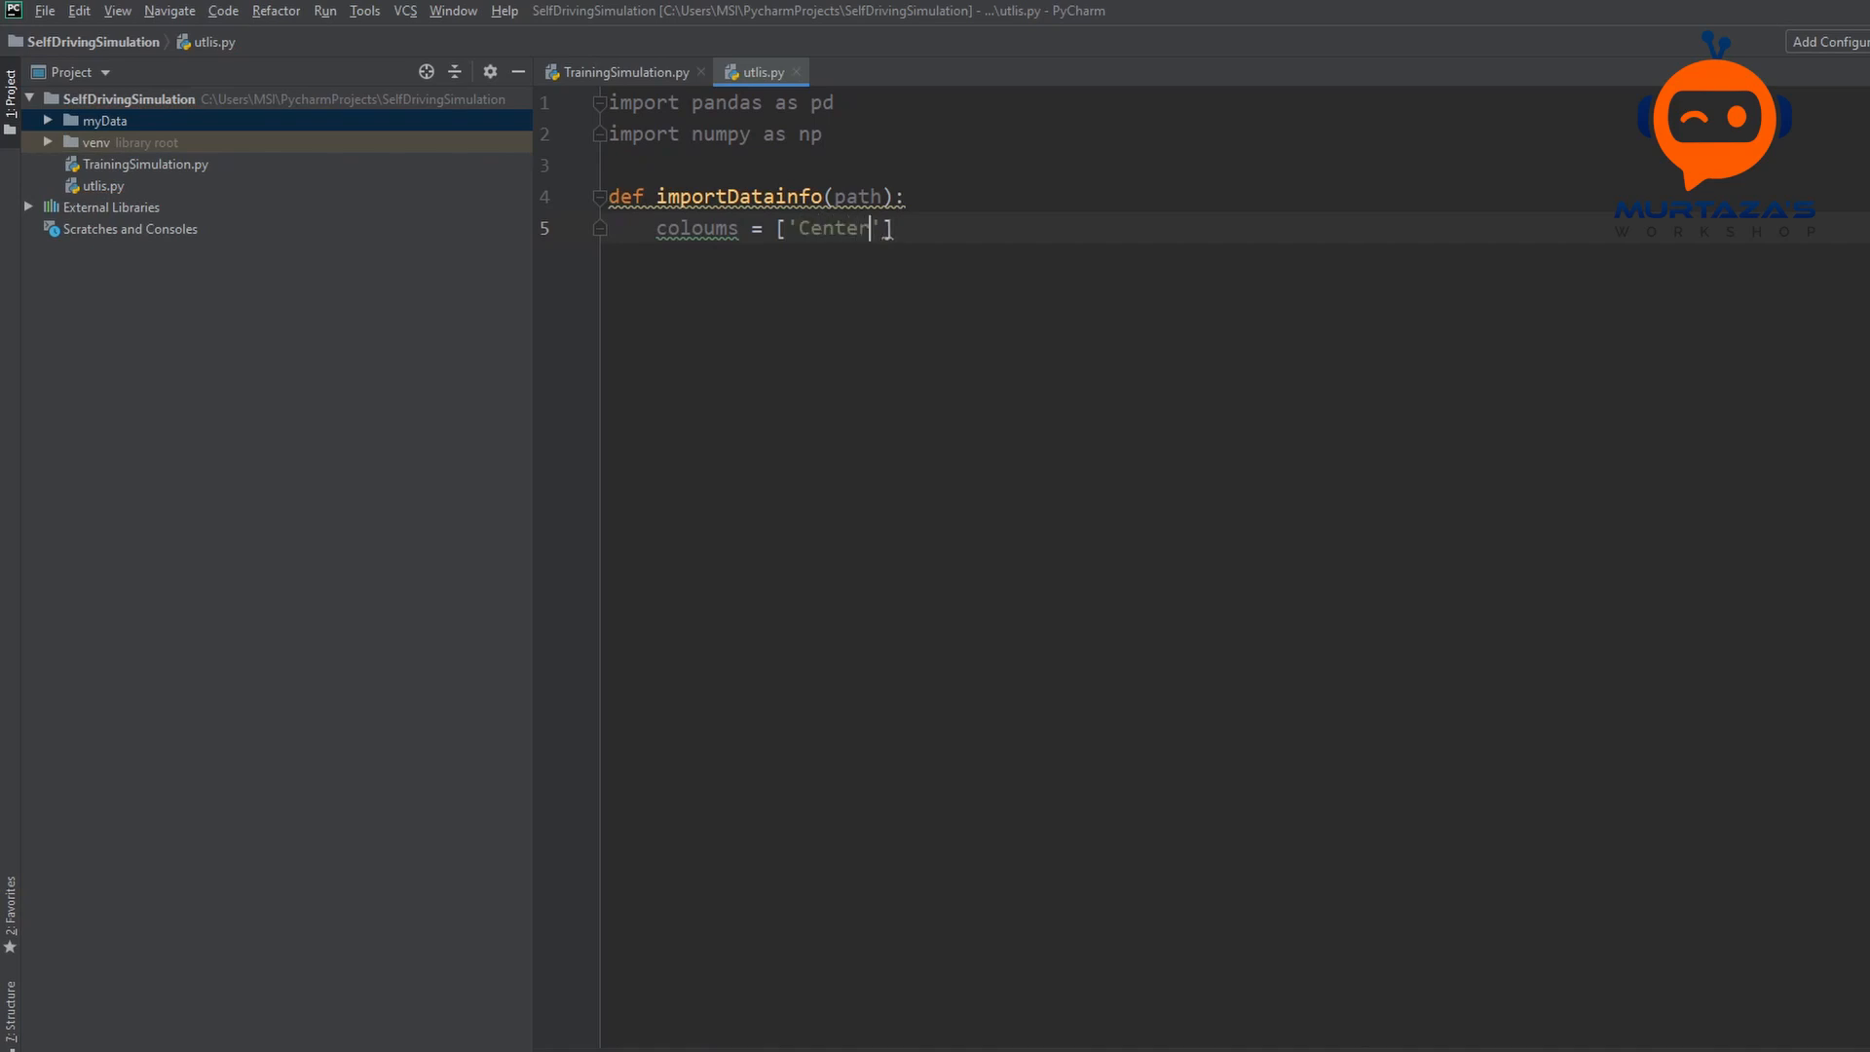
{"action": "type", "text": ","}
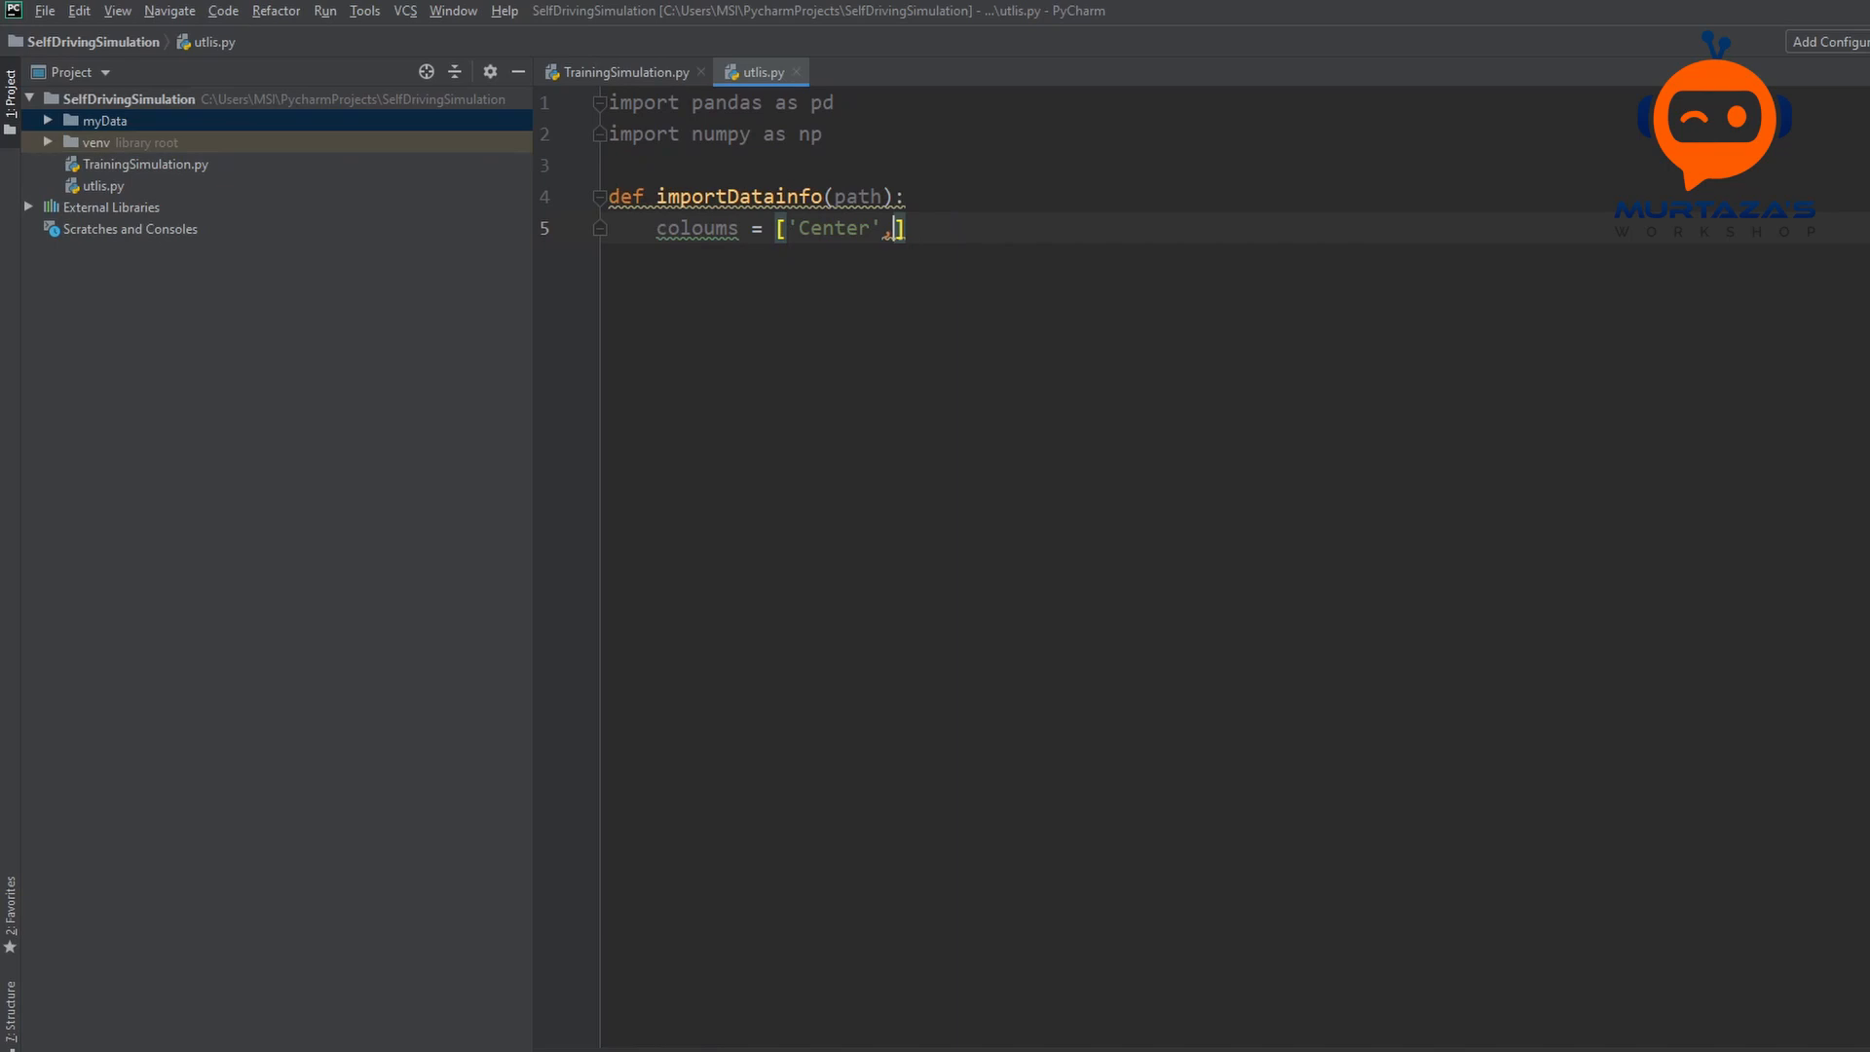
Step: Add 'Left', 'Right', 'Steering', 'Throttle', 'Brake' and 'Speed' to the coloums list
{"action": "type", "text": "'Left','"}
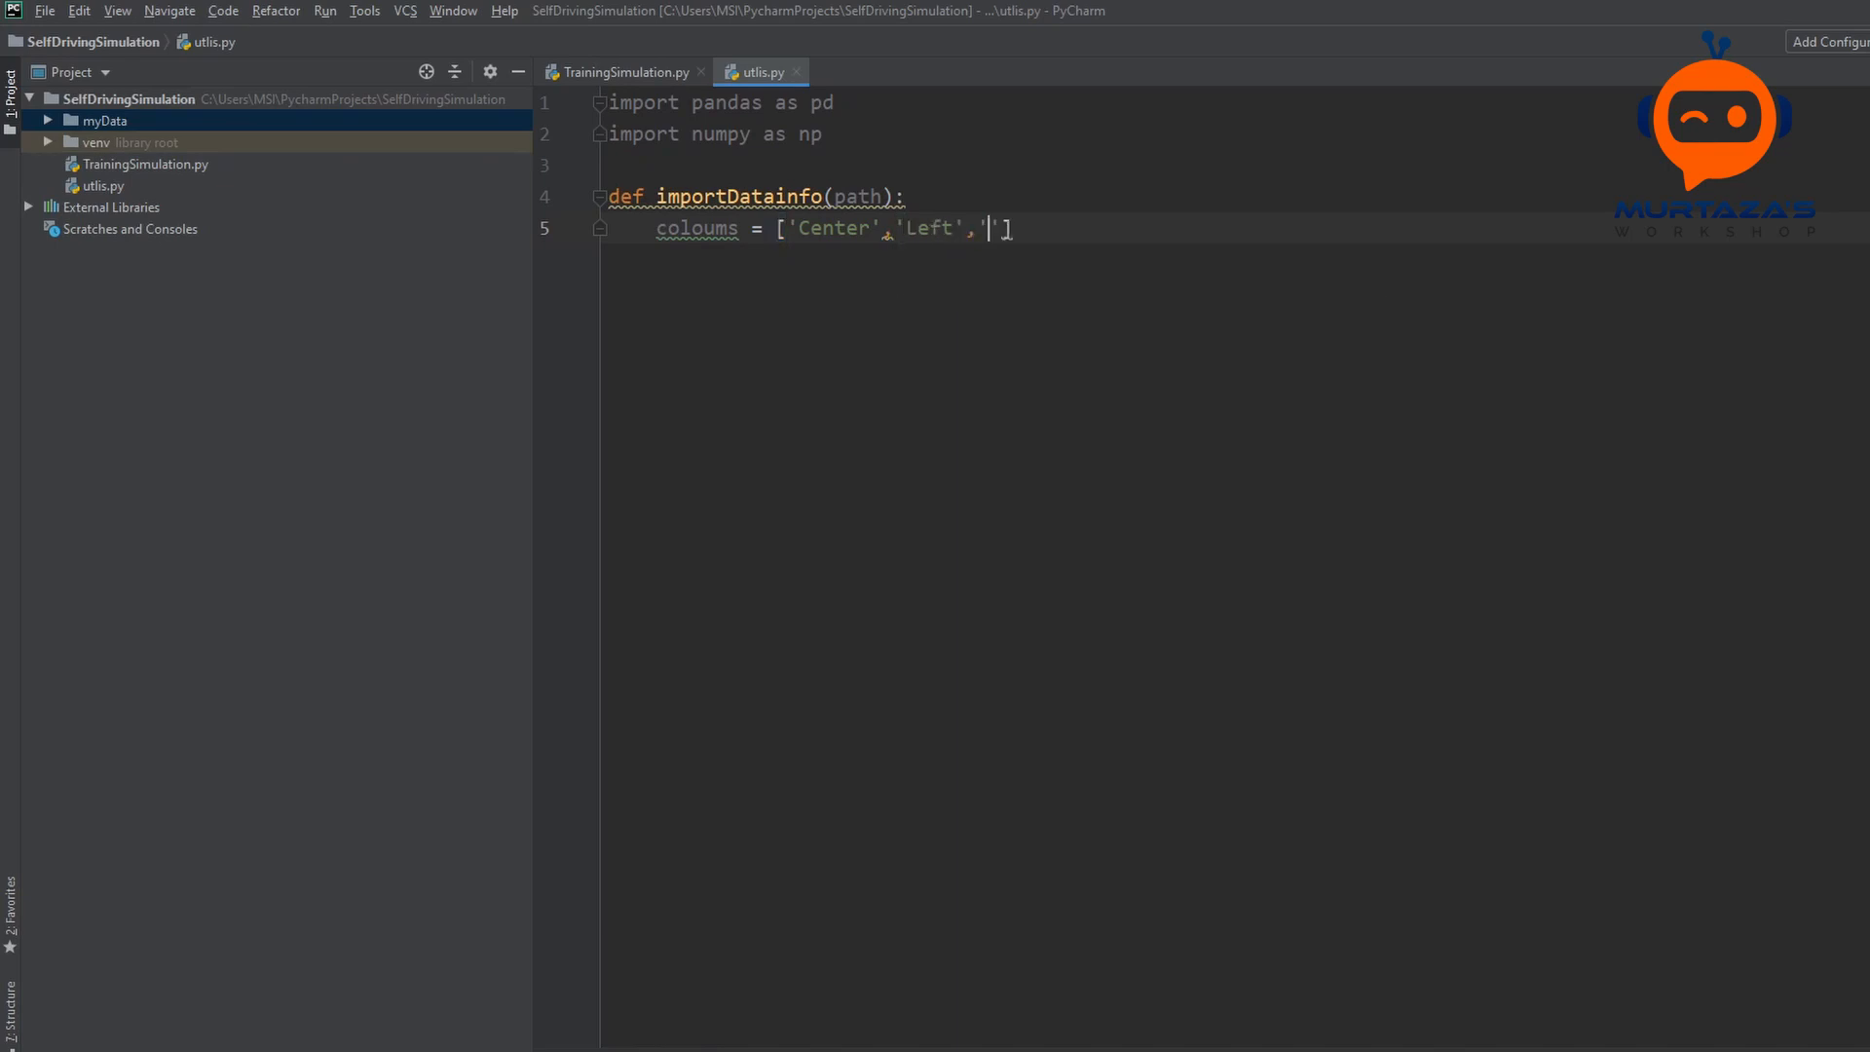
{"action": "type", "text": "Right'"}
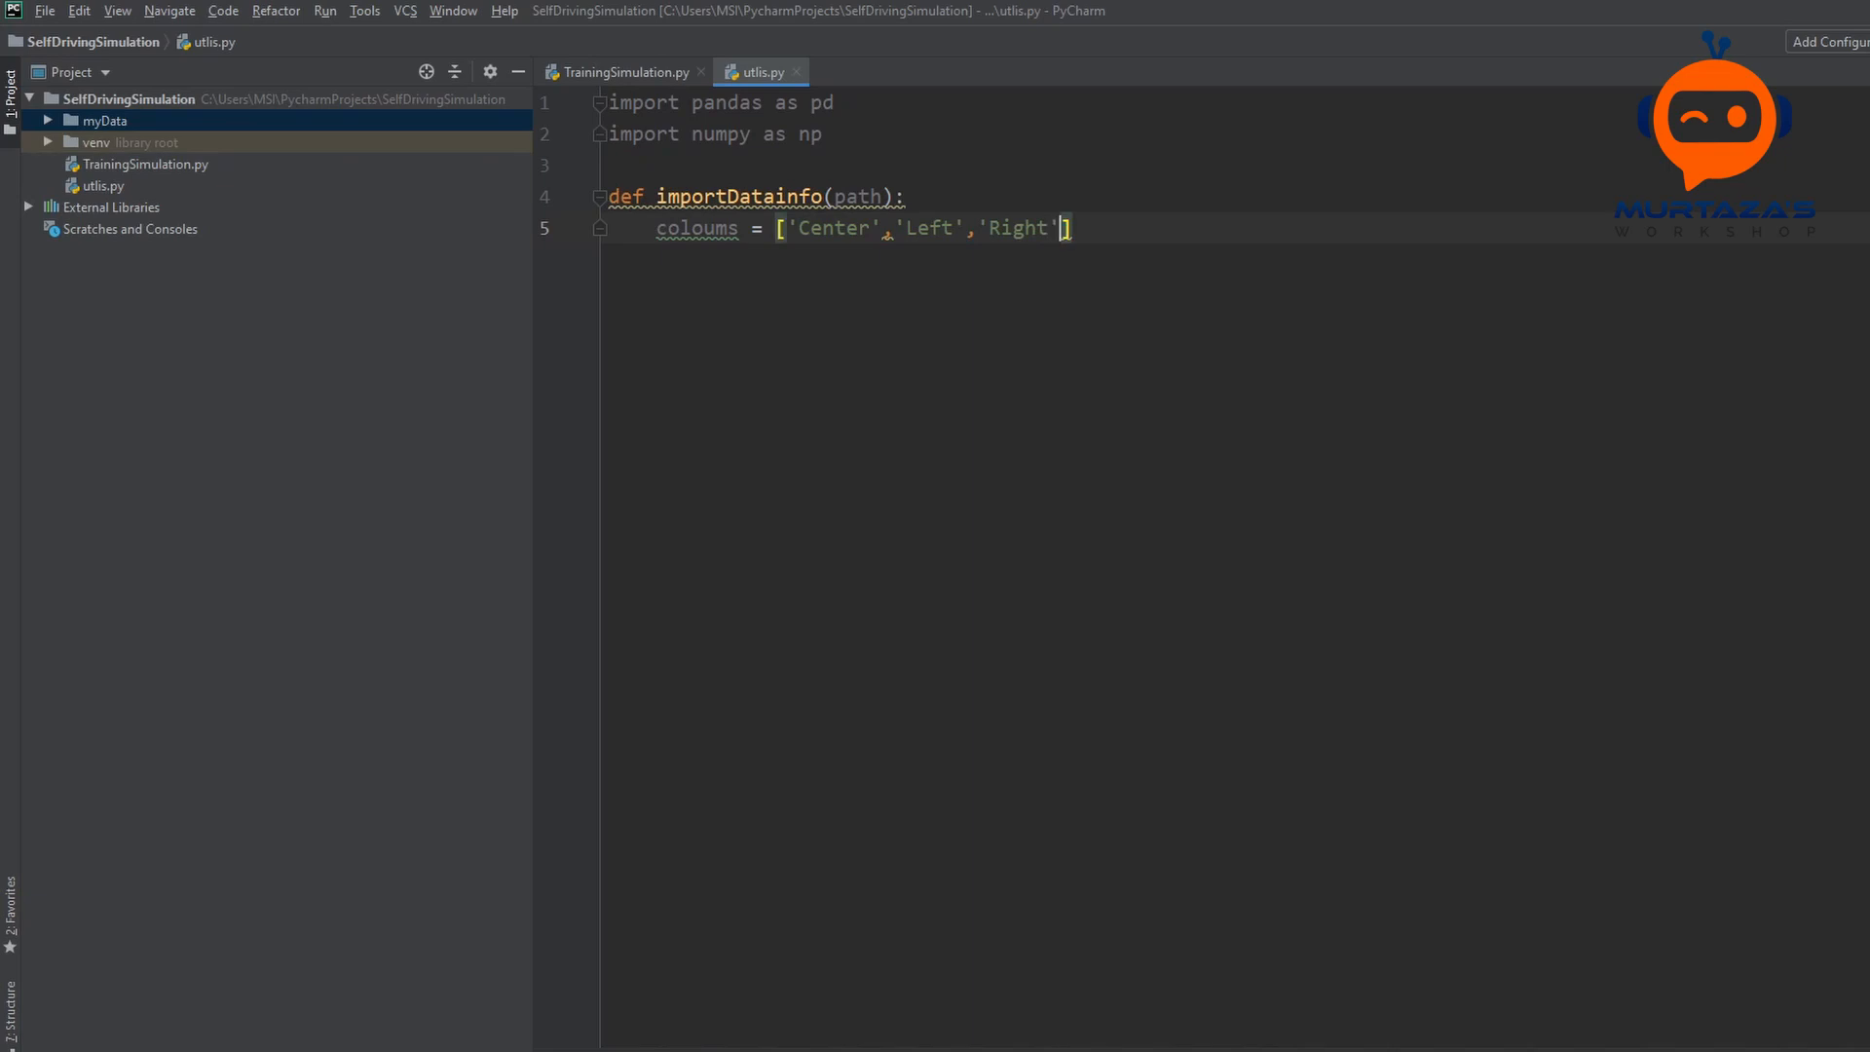
{"action": "type", "text": ","}
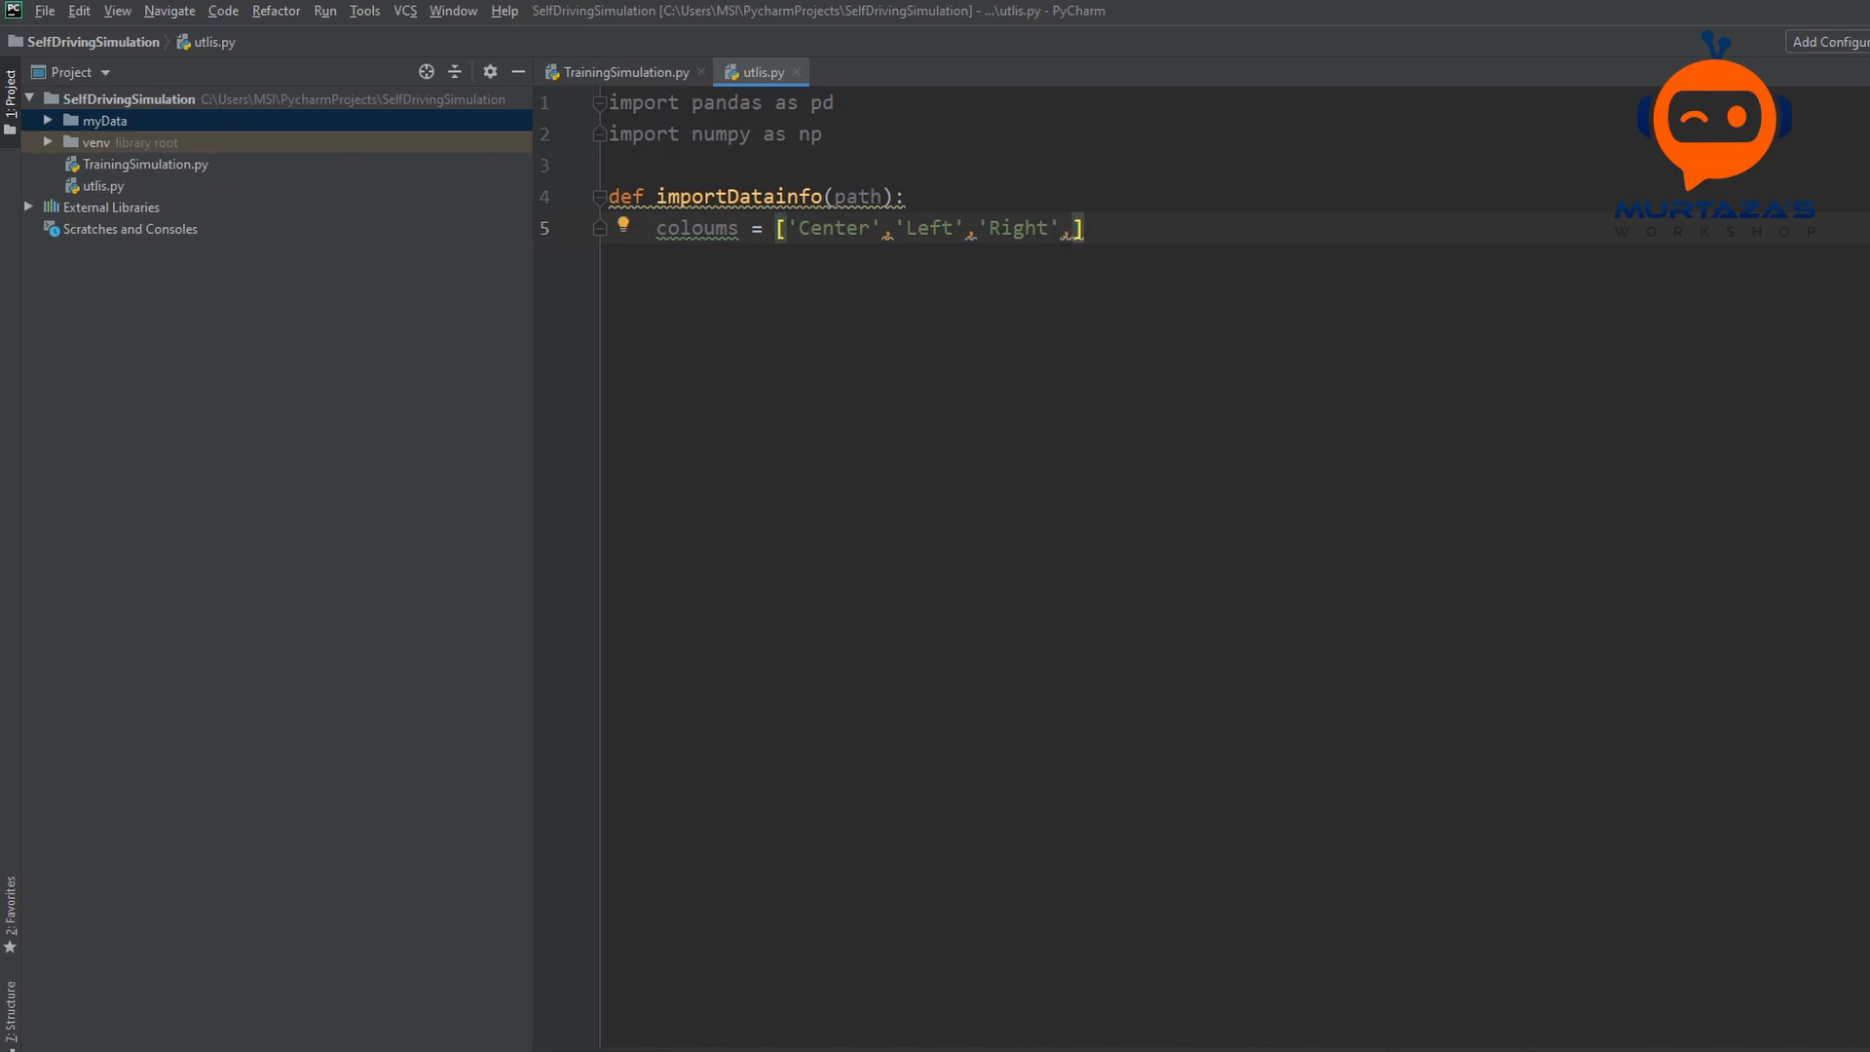
{"action": "type", "text": "'Steeri"}
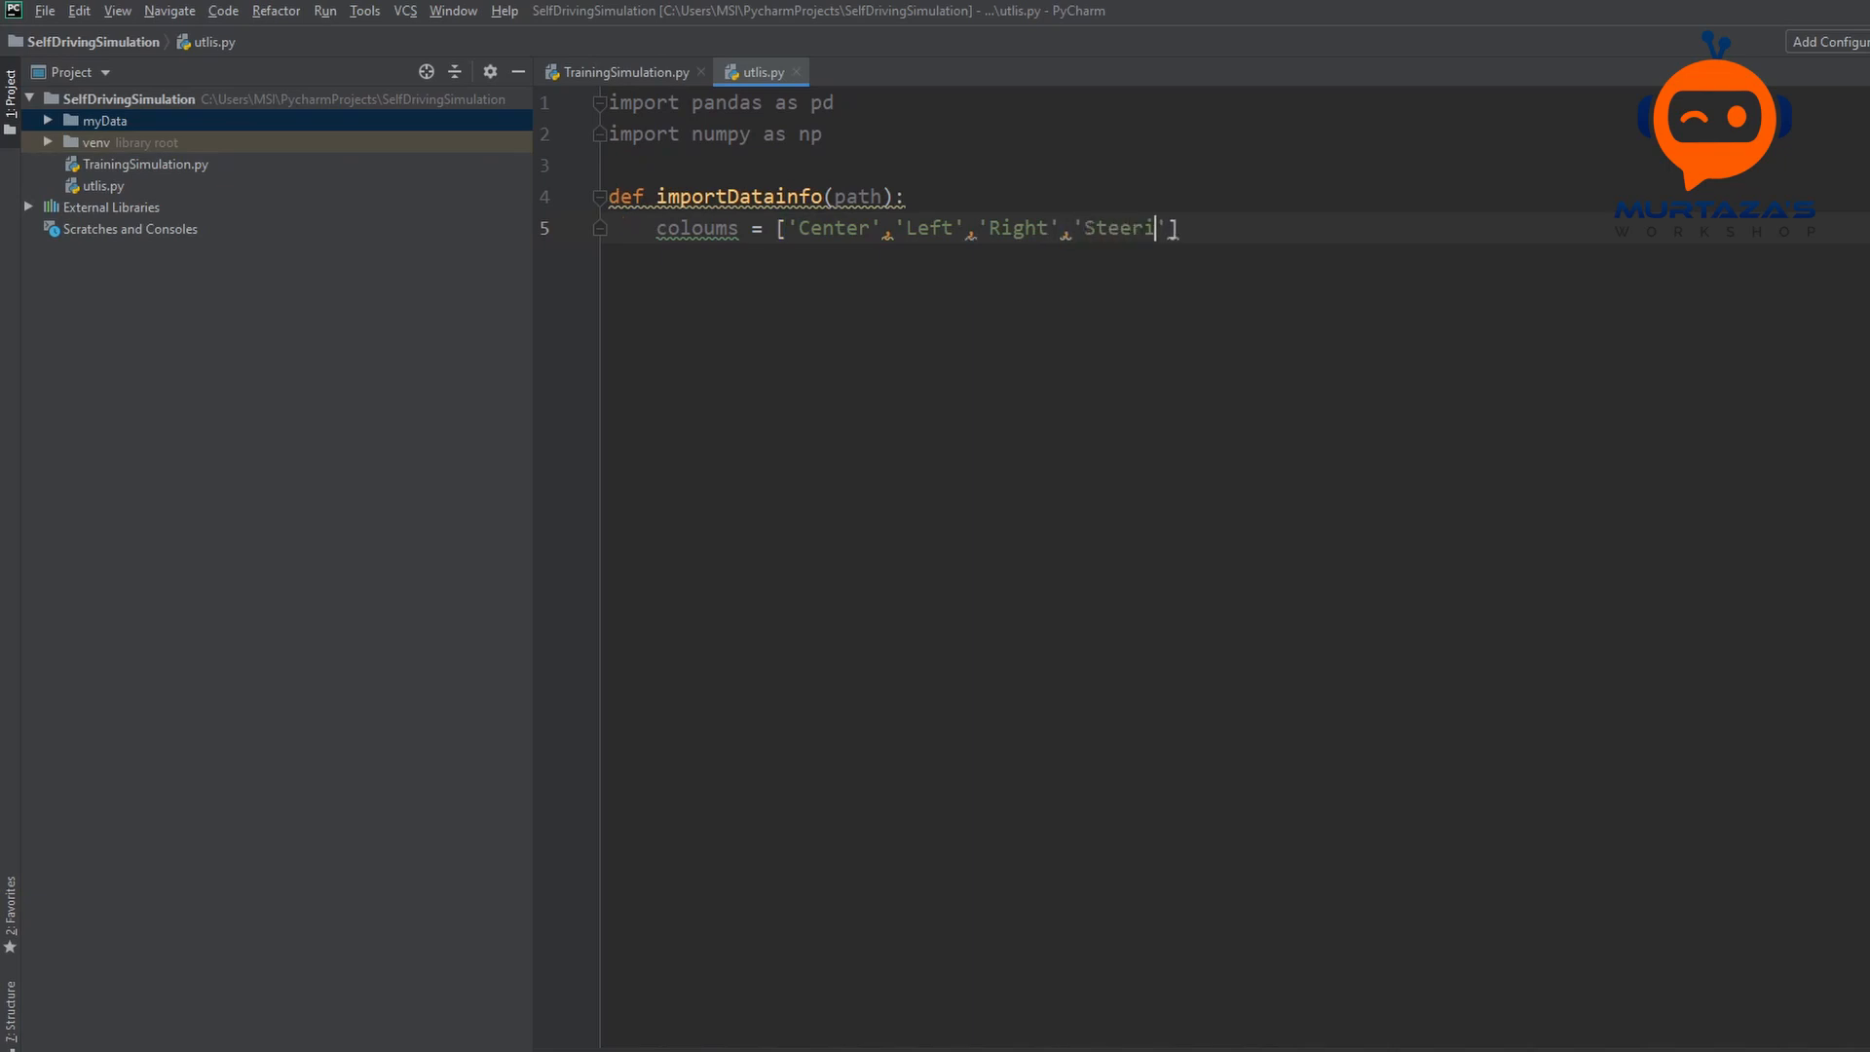
{"action": "type", "text": "ng',"}
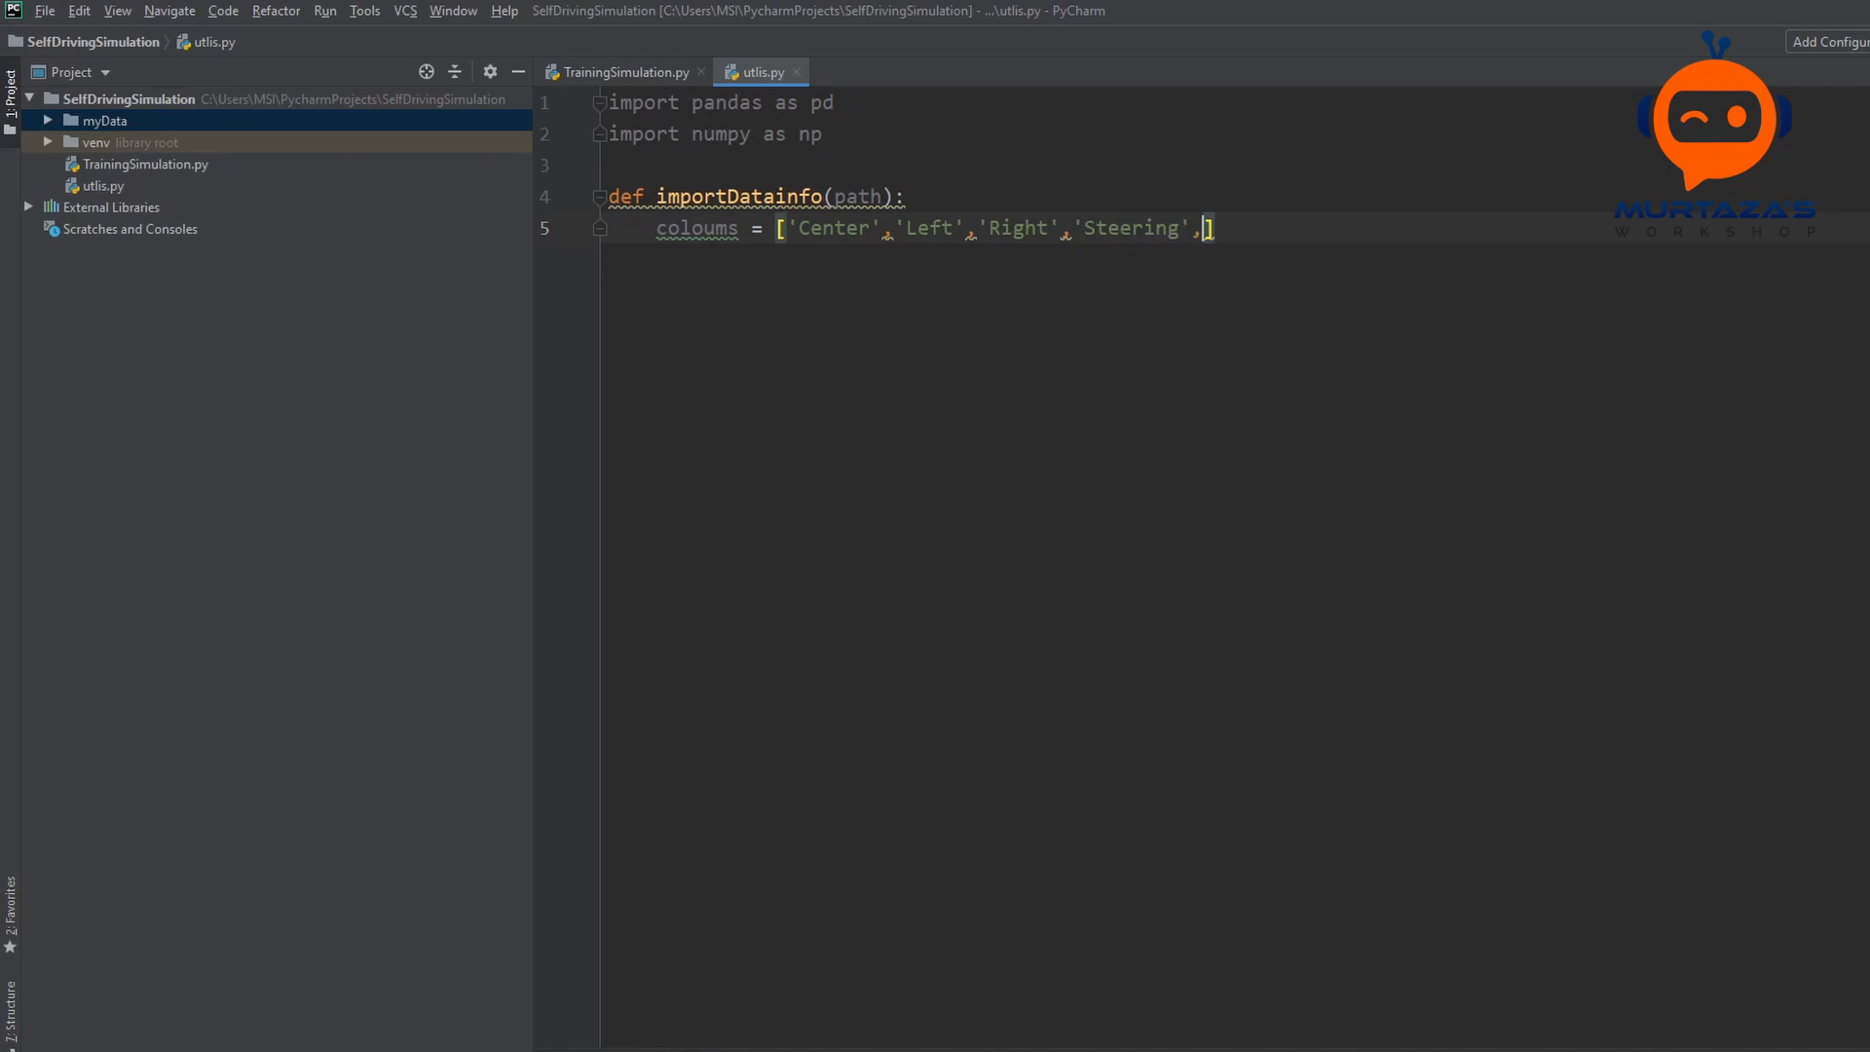
{"action": "type", "text": "'Thro"}
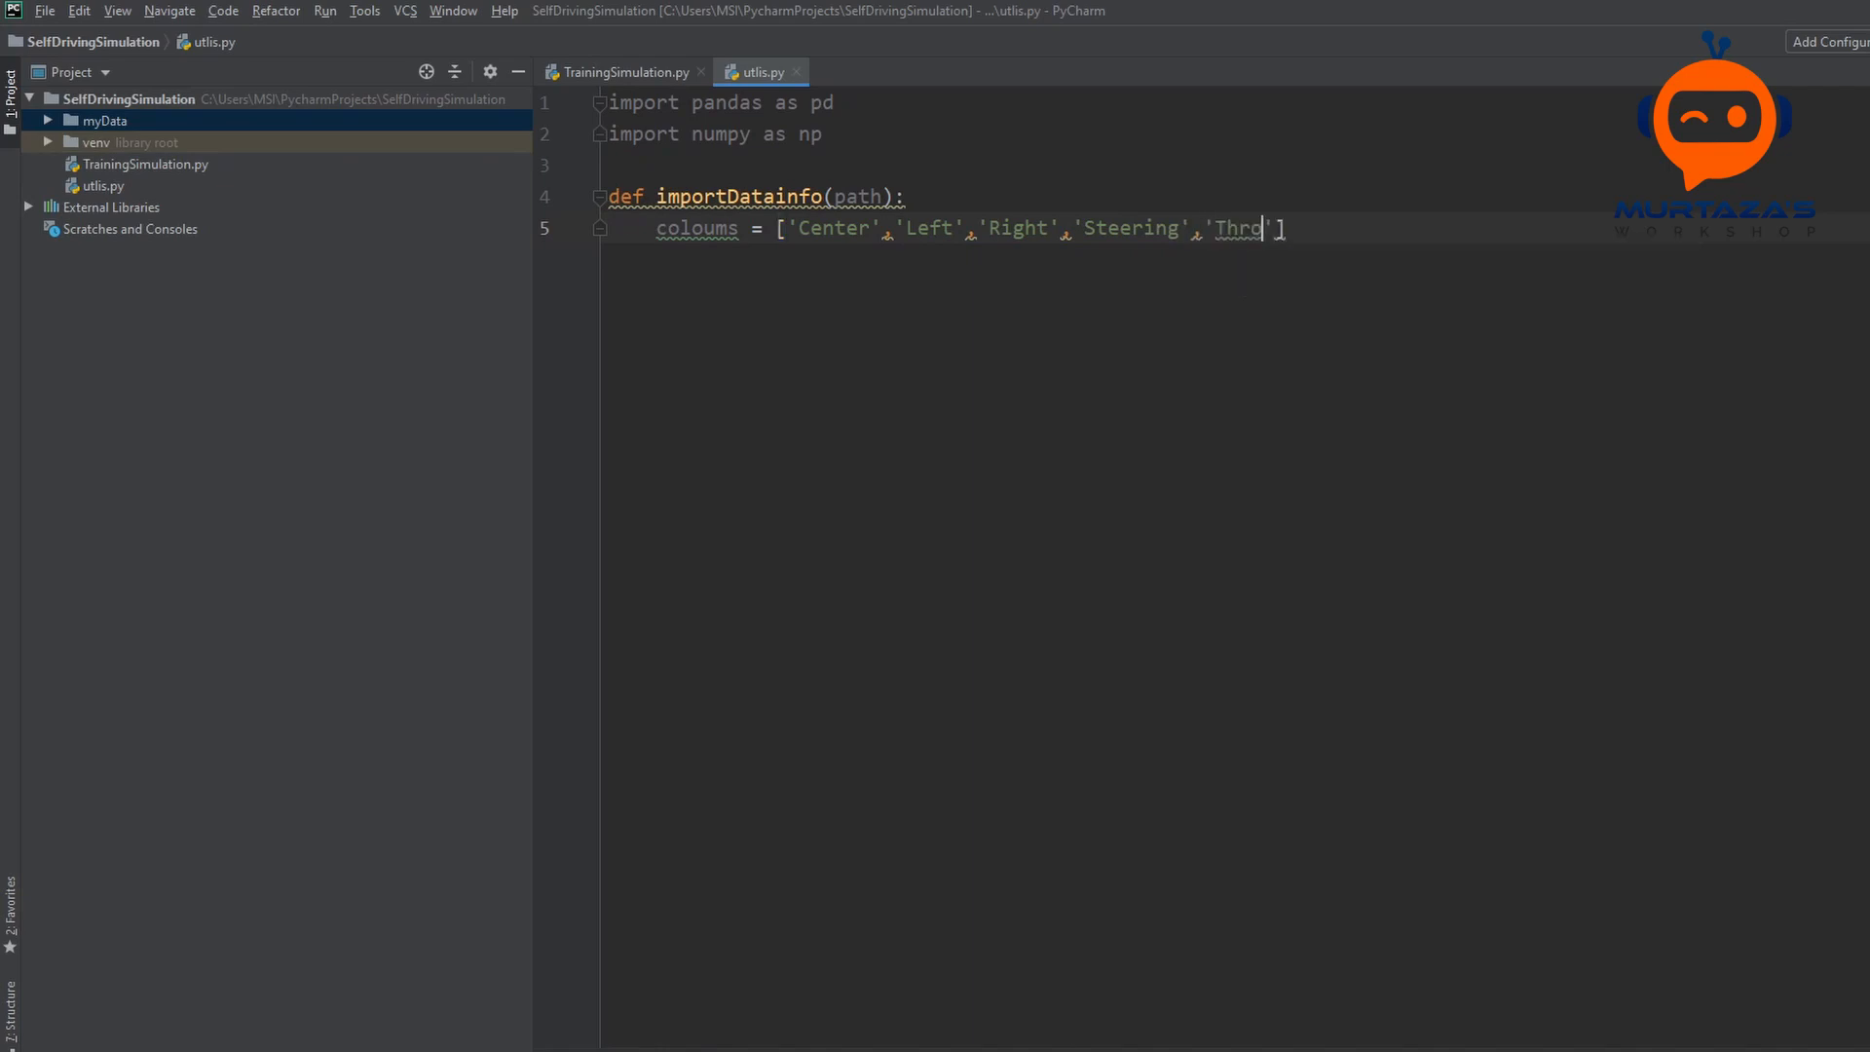
{"action": "type", "text": "ttle"}
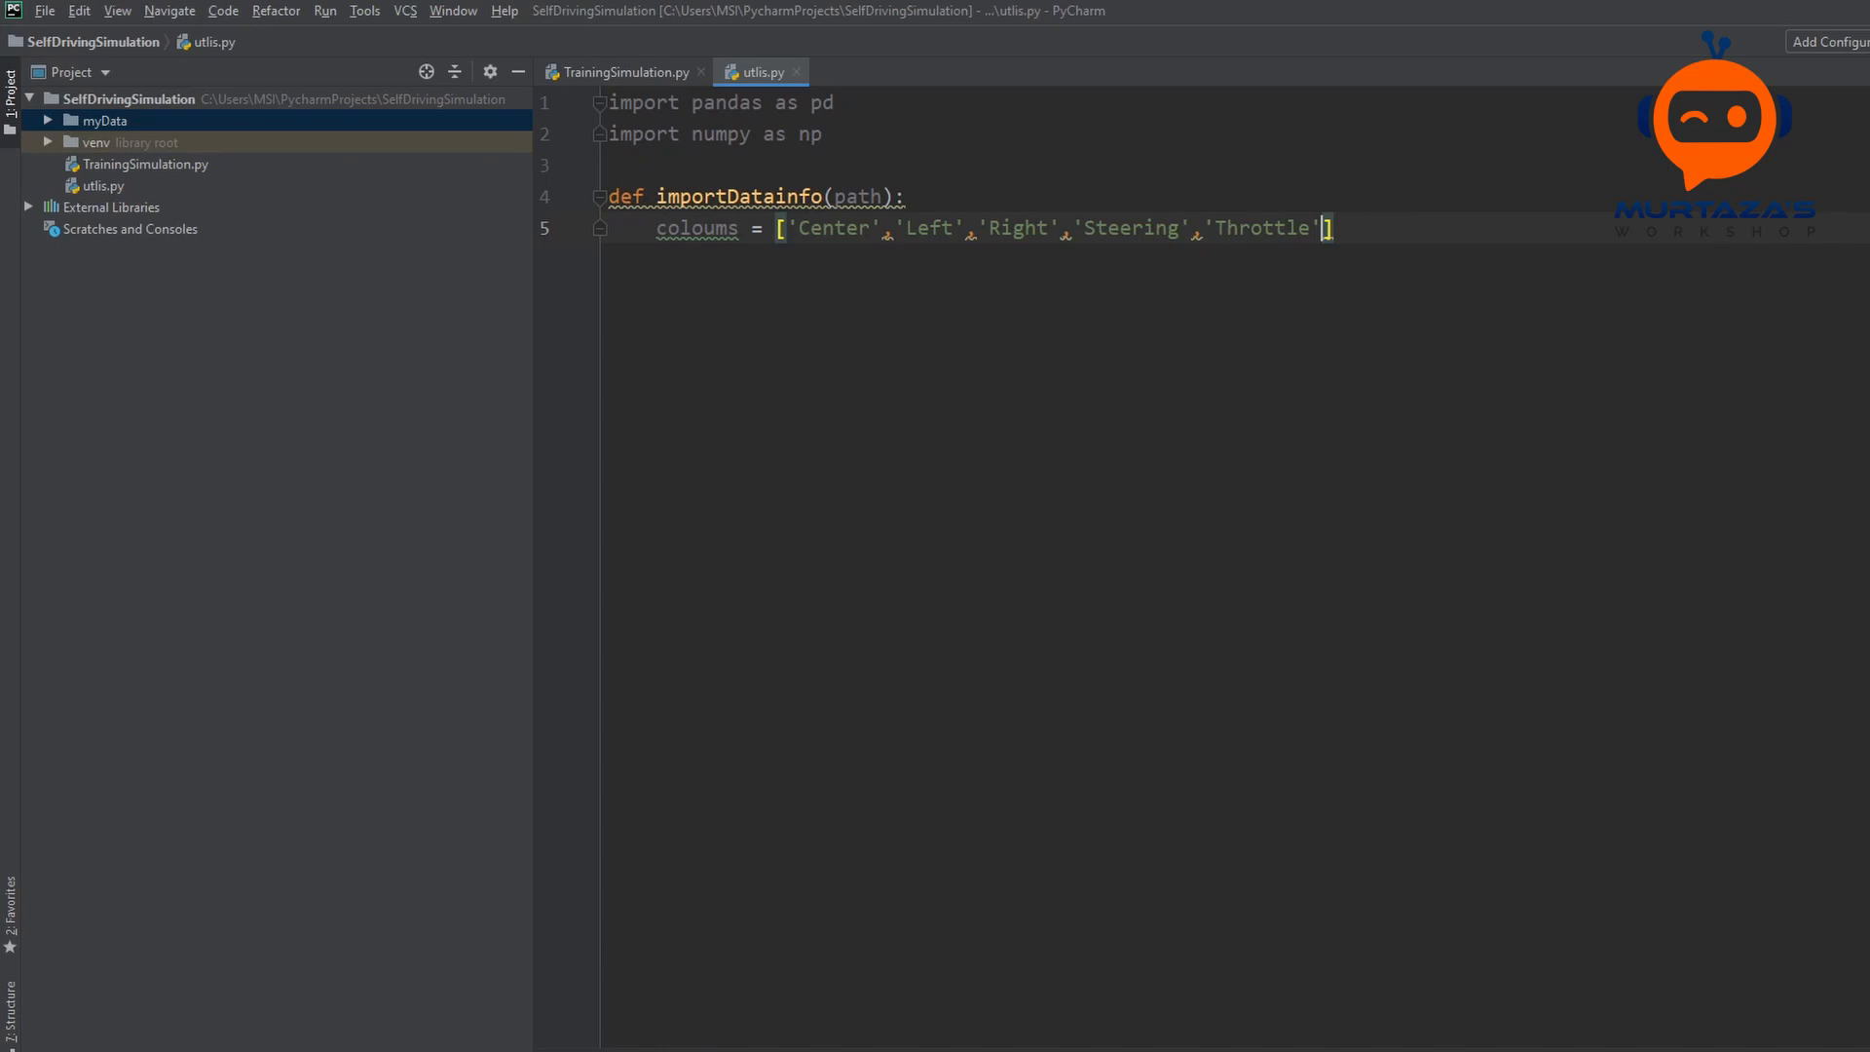
{"action": "type", "text": ",''"}
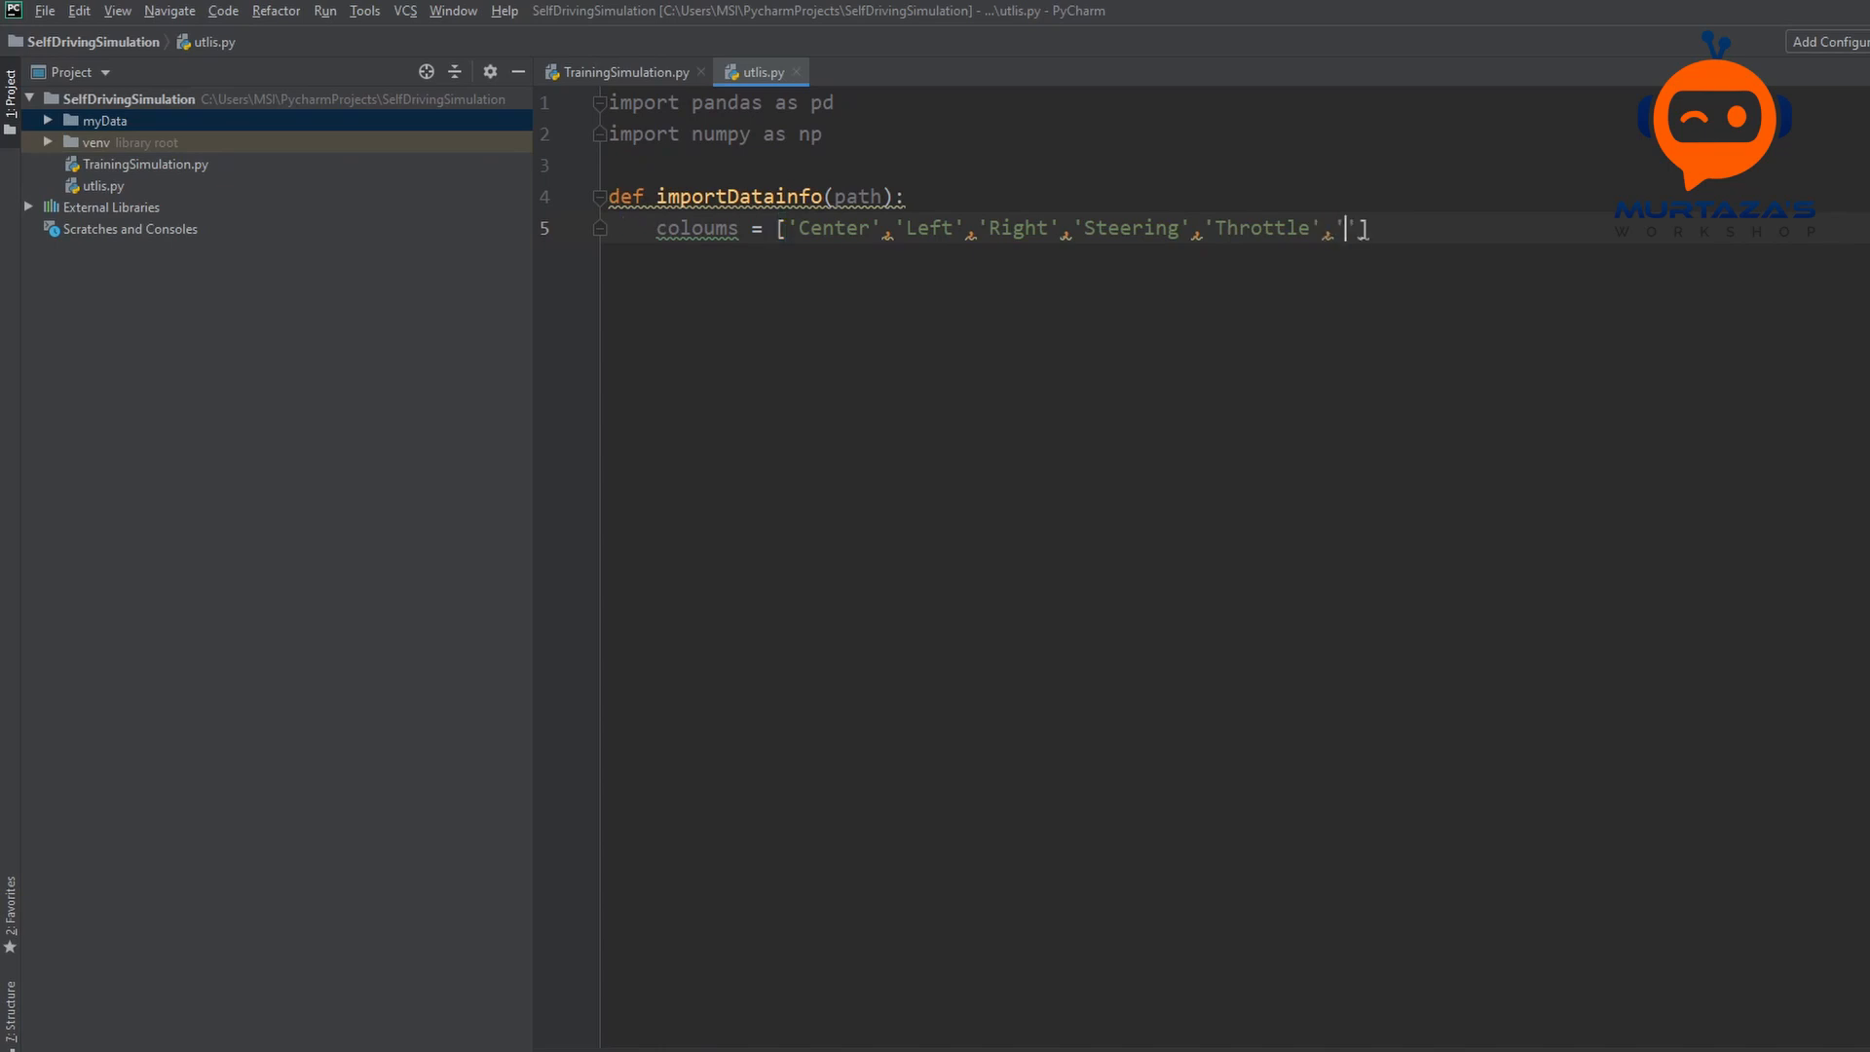
{"action": "type", "text": "Brake"}
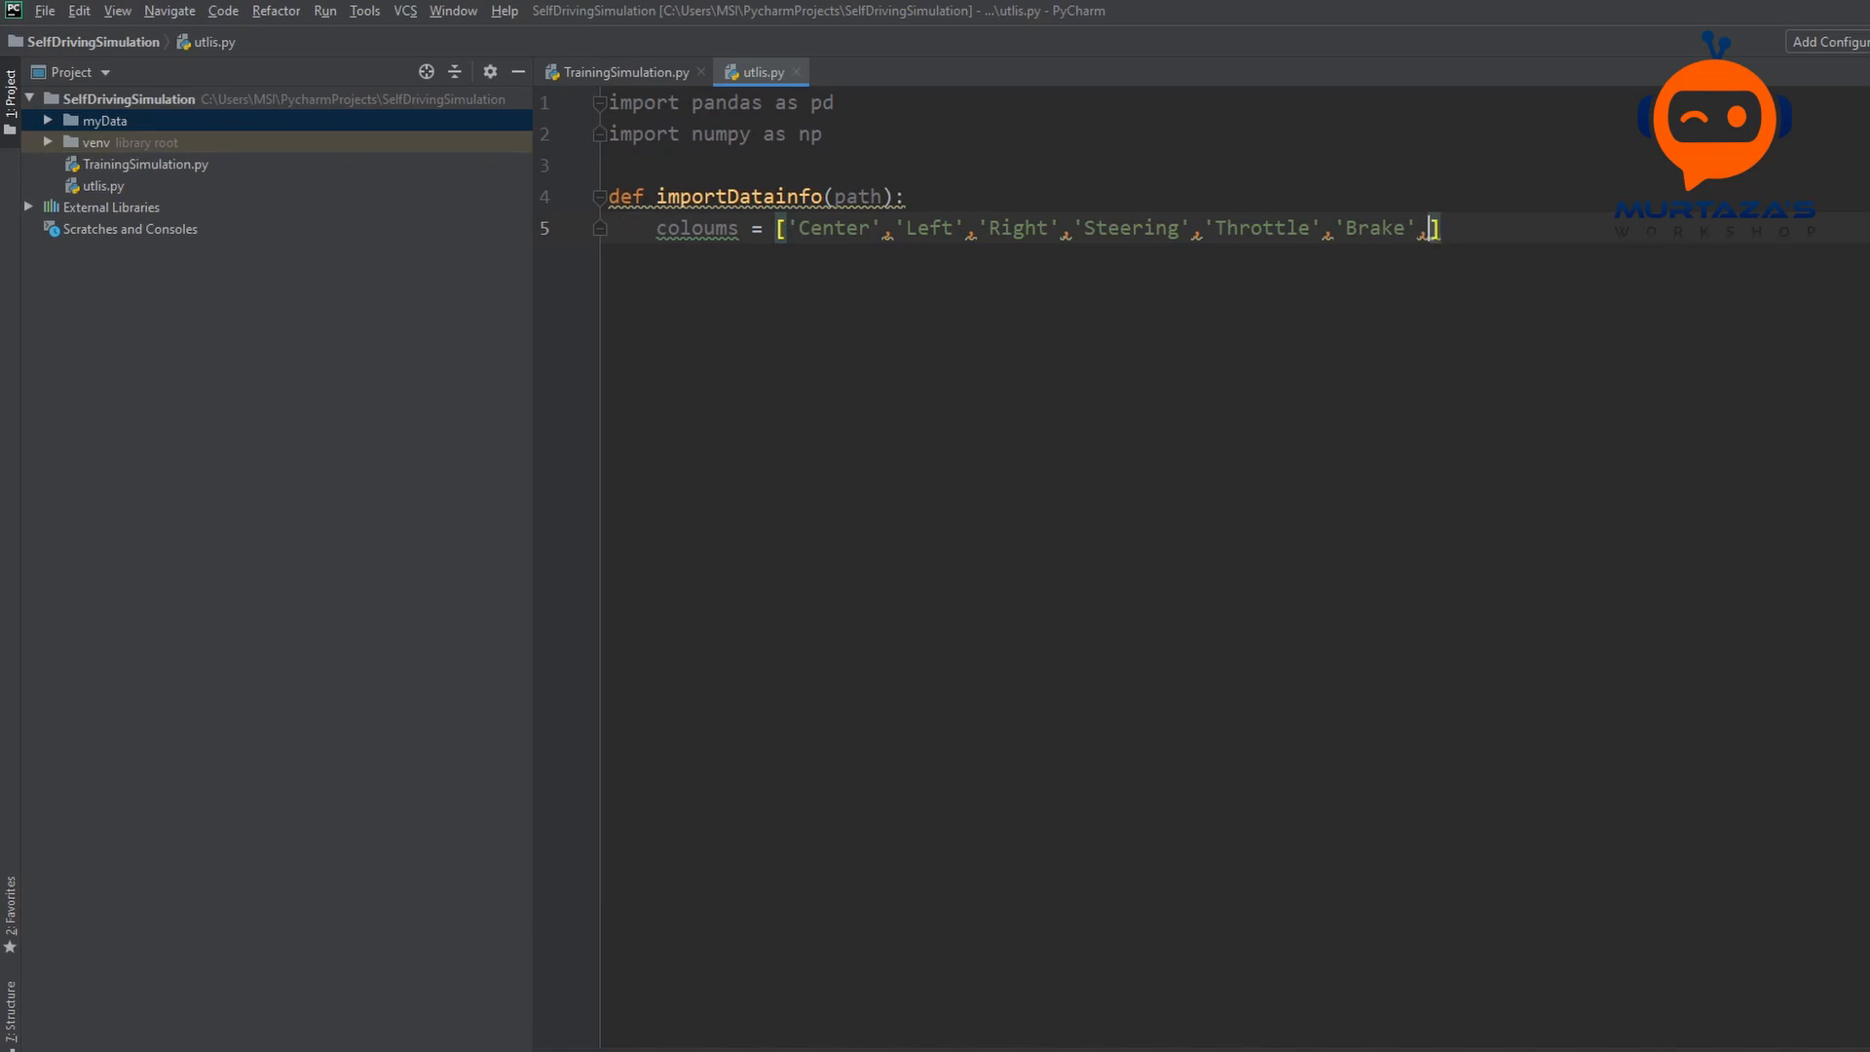
{"action": "type", "text": "'Spee'"}
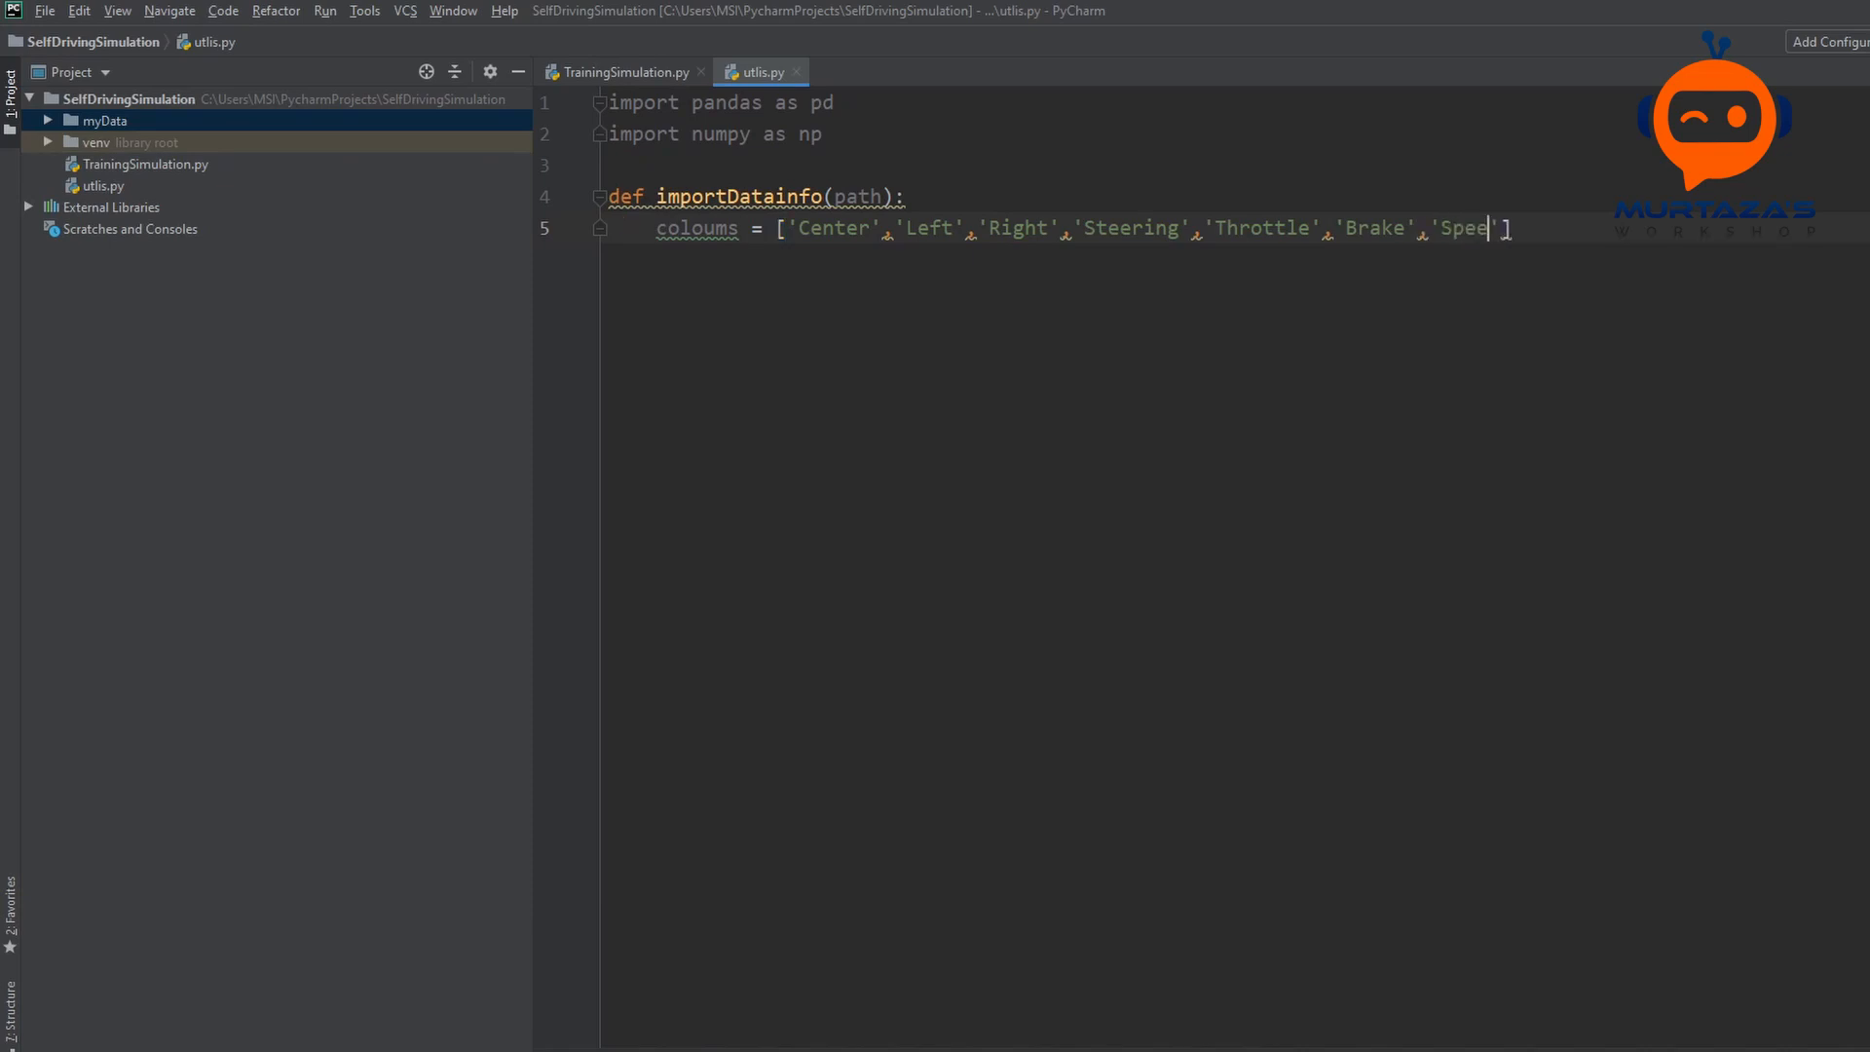
{"action": "type", "text": "d"}
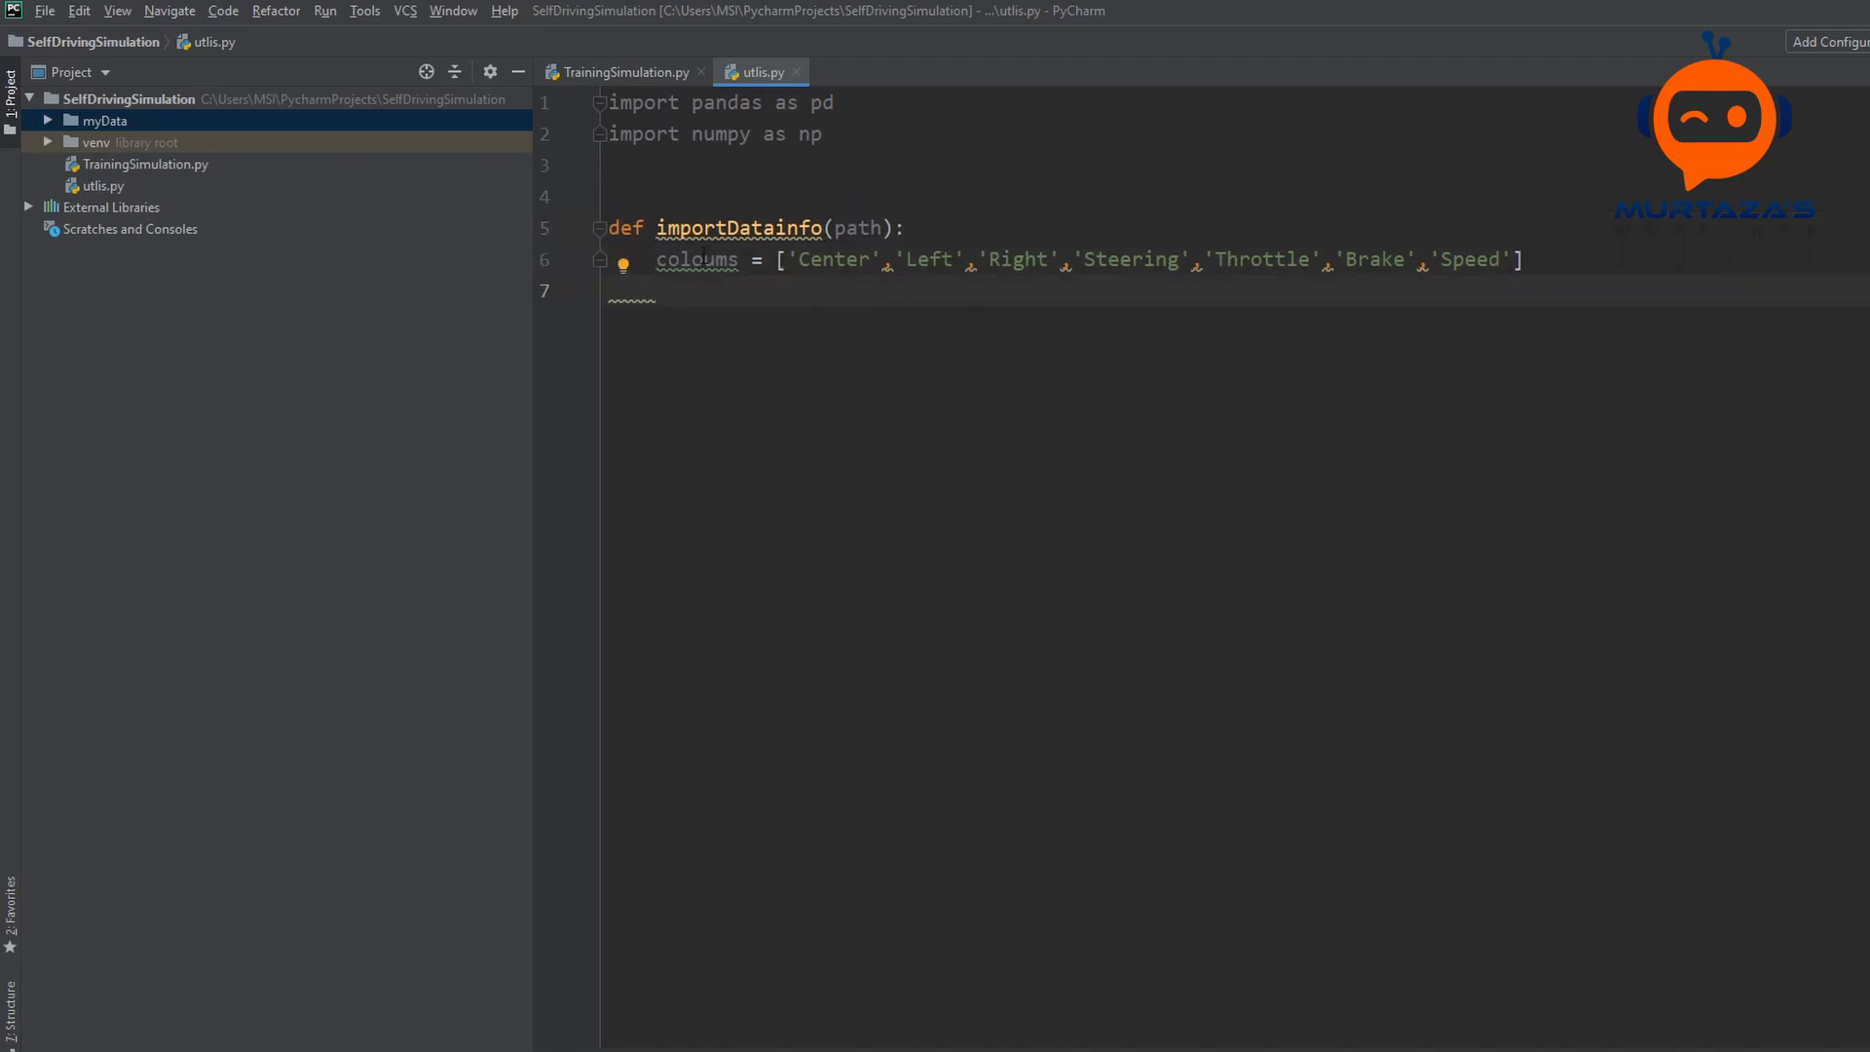
Step: Check driving_log.csv inside myData and write data = pd.read_csv(path) in the function
{"action": "left_click", "coordinate": [103, 119]}
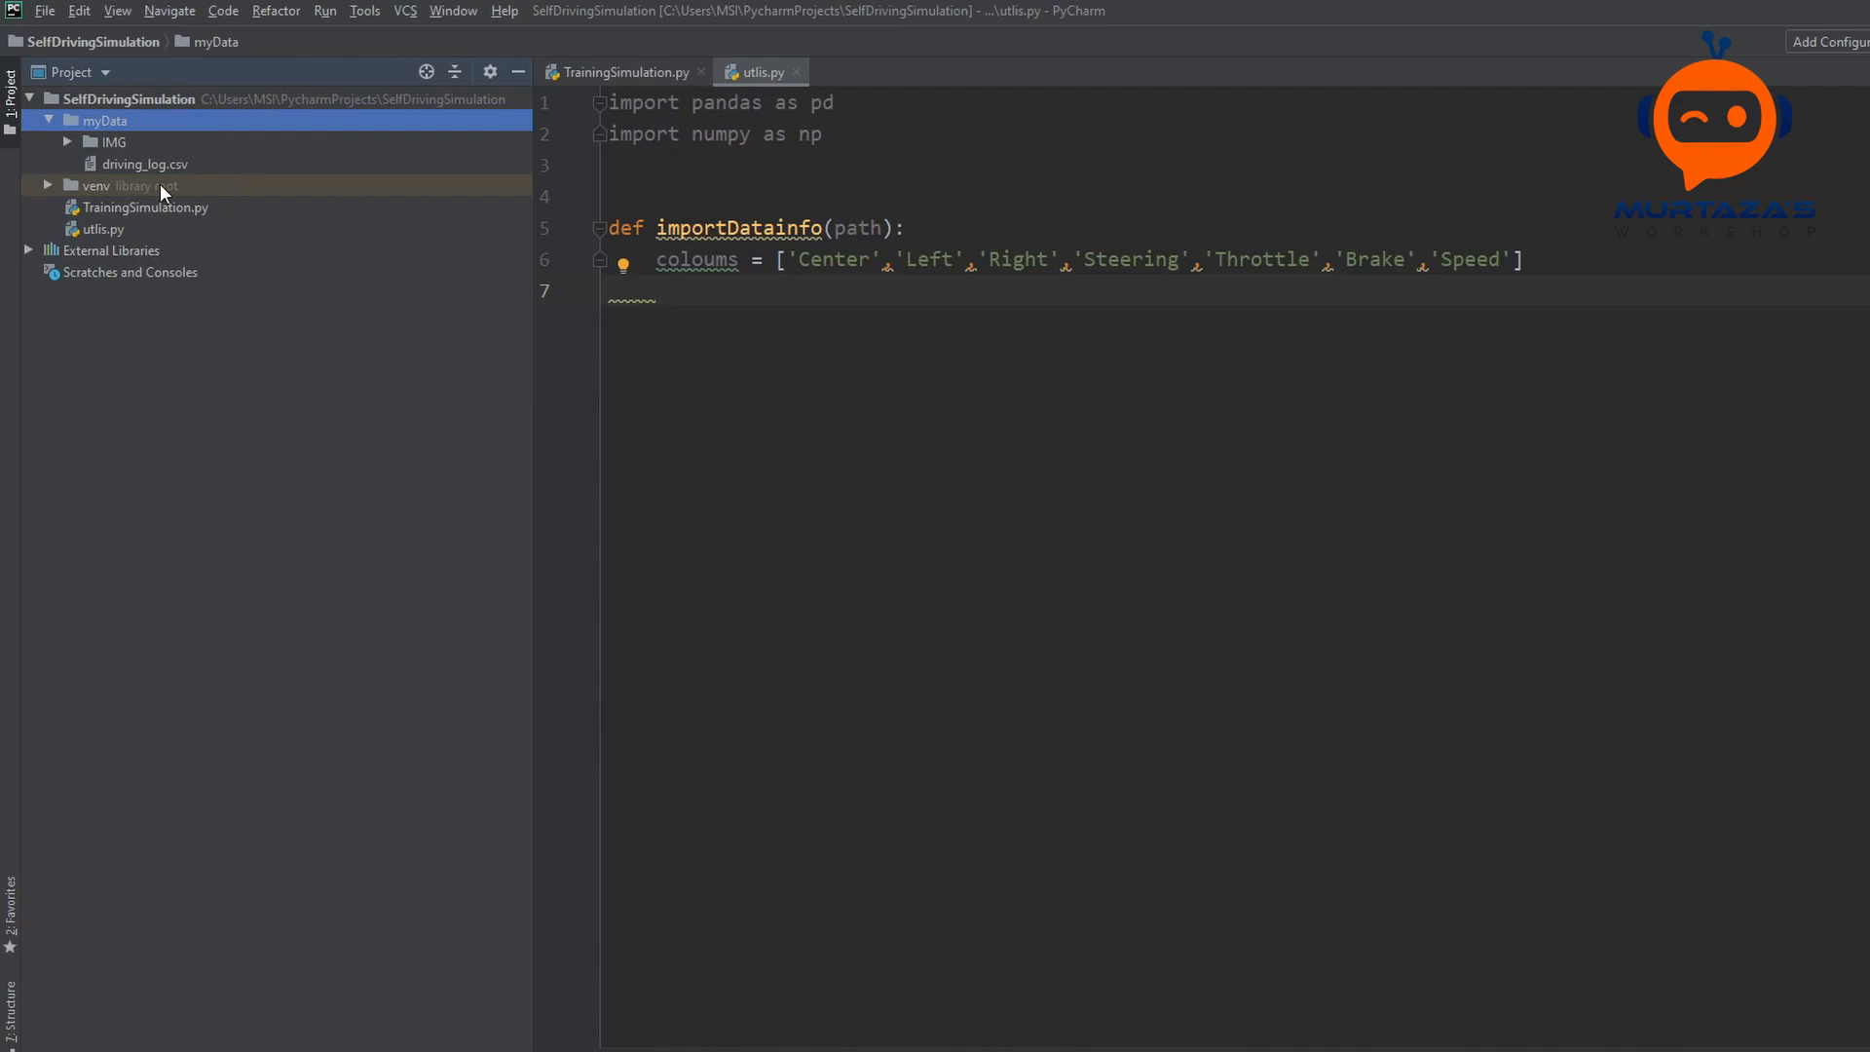
{"action": "left_click", "coordinate": [147, 163]}
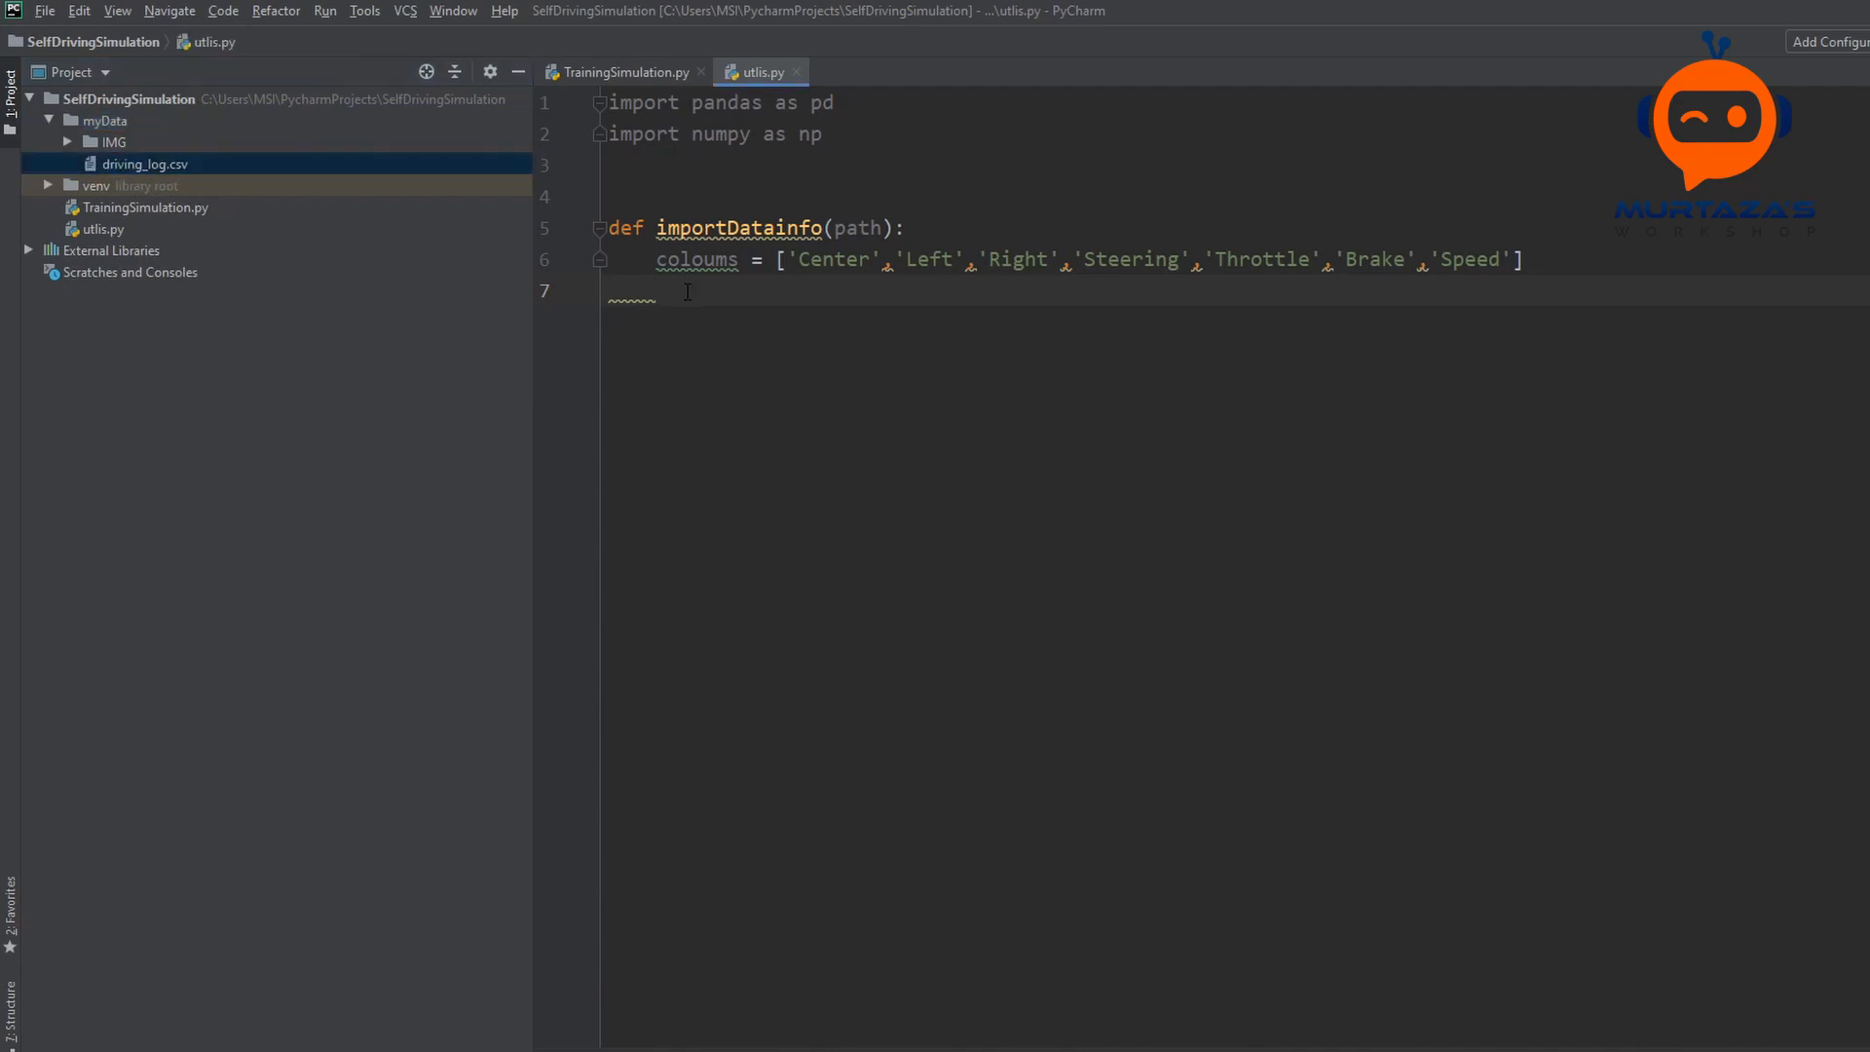
{"action": "type", "text": "data ="}
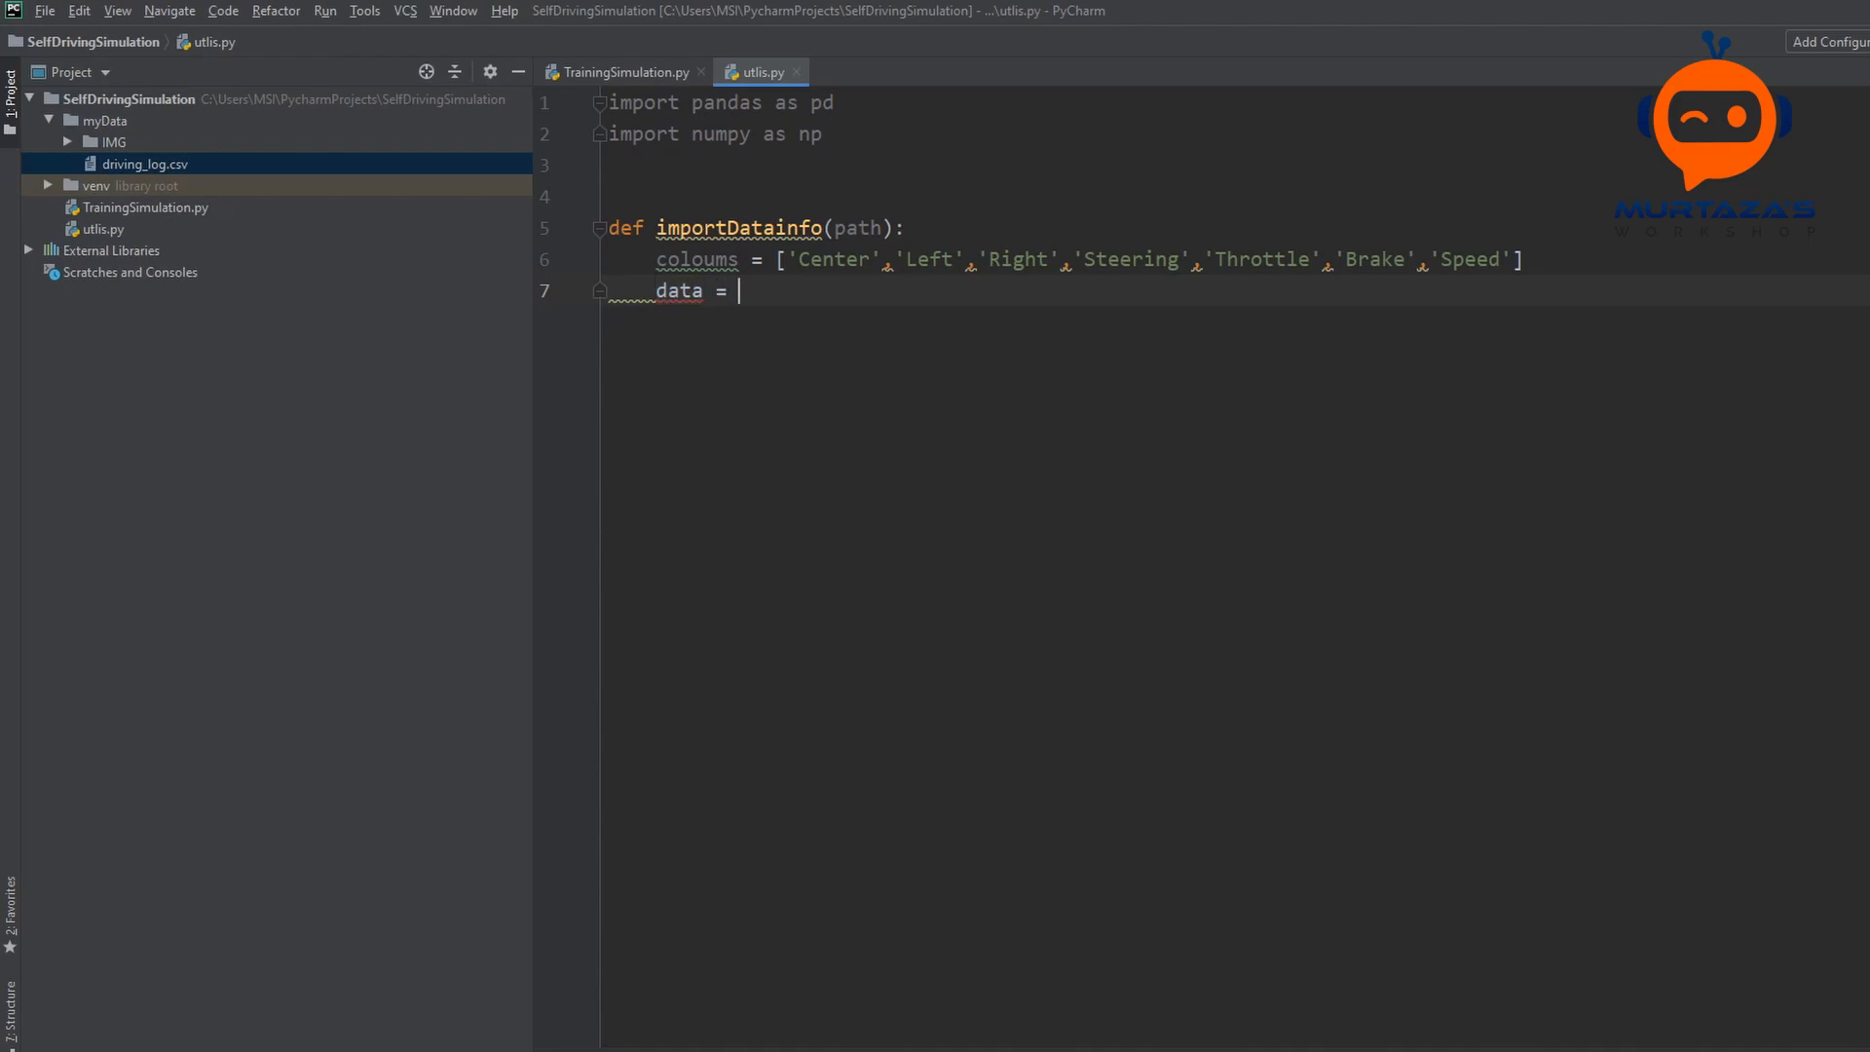
{"action": "type", "text": "pd"}
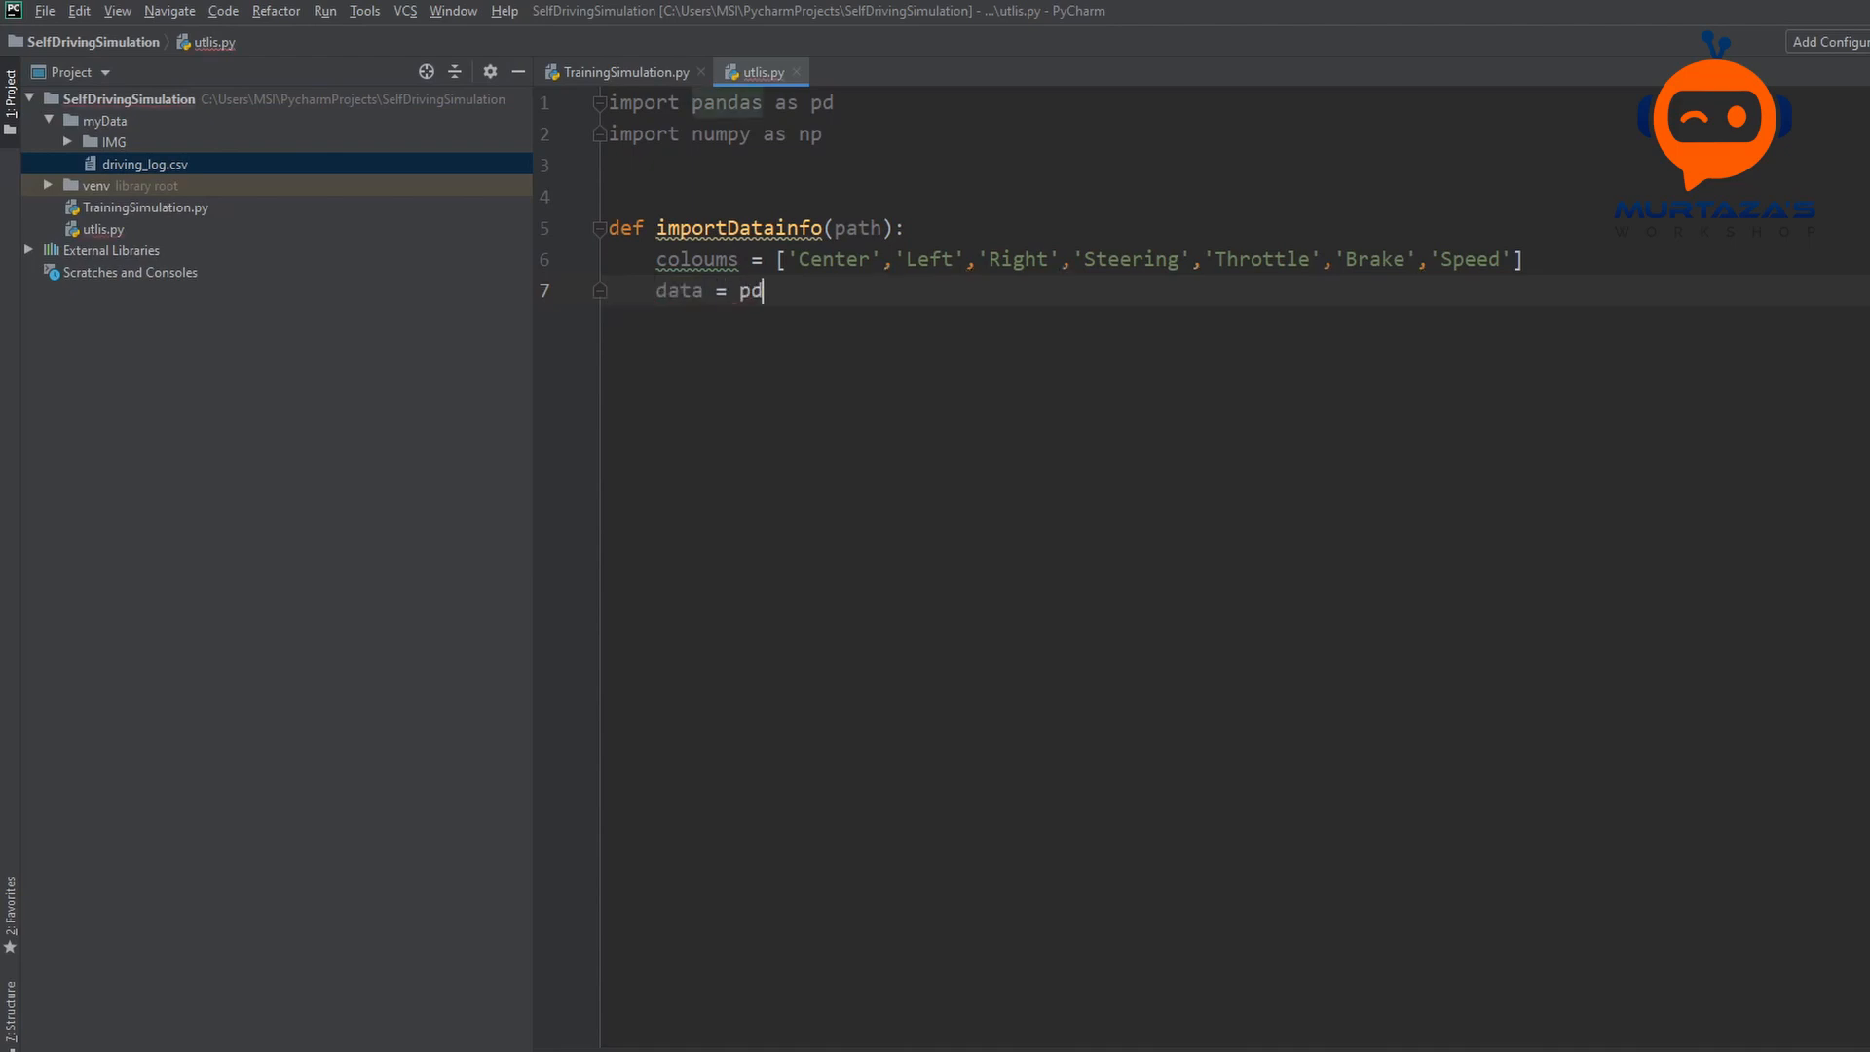
{"action": "type", "text": ".read_csv"}
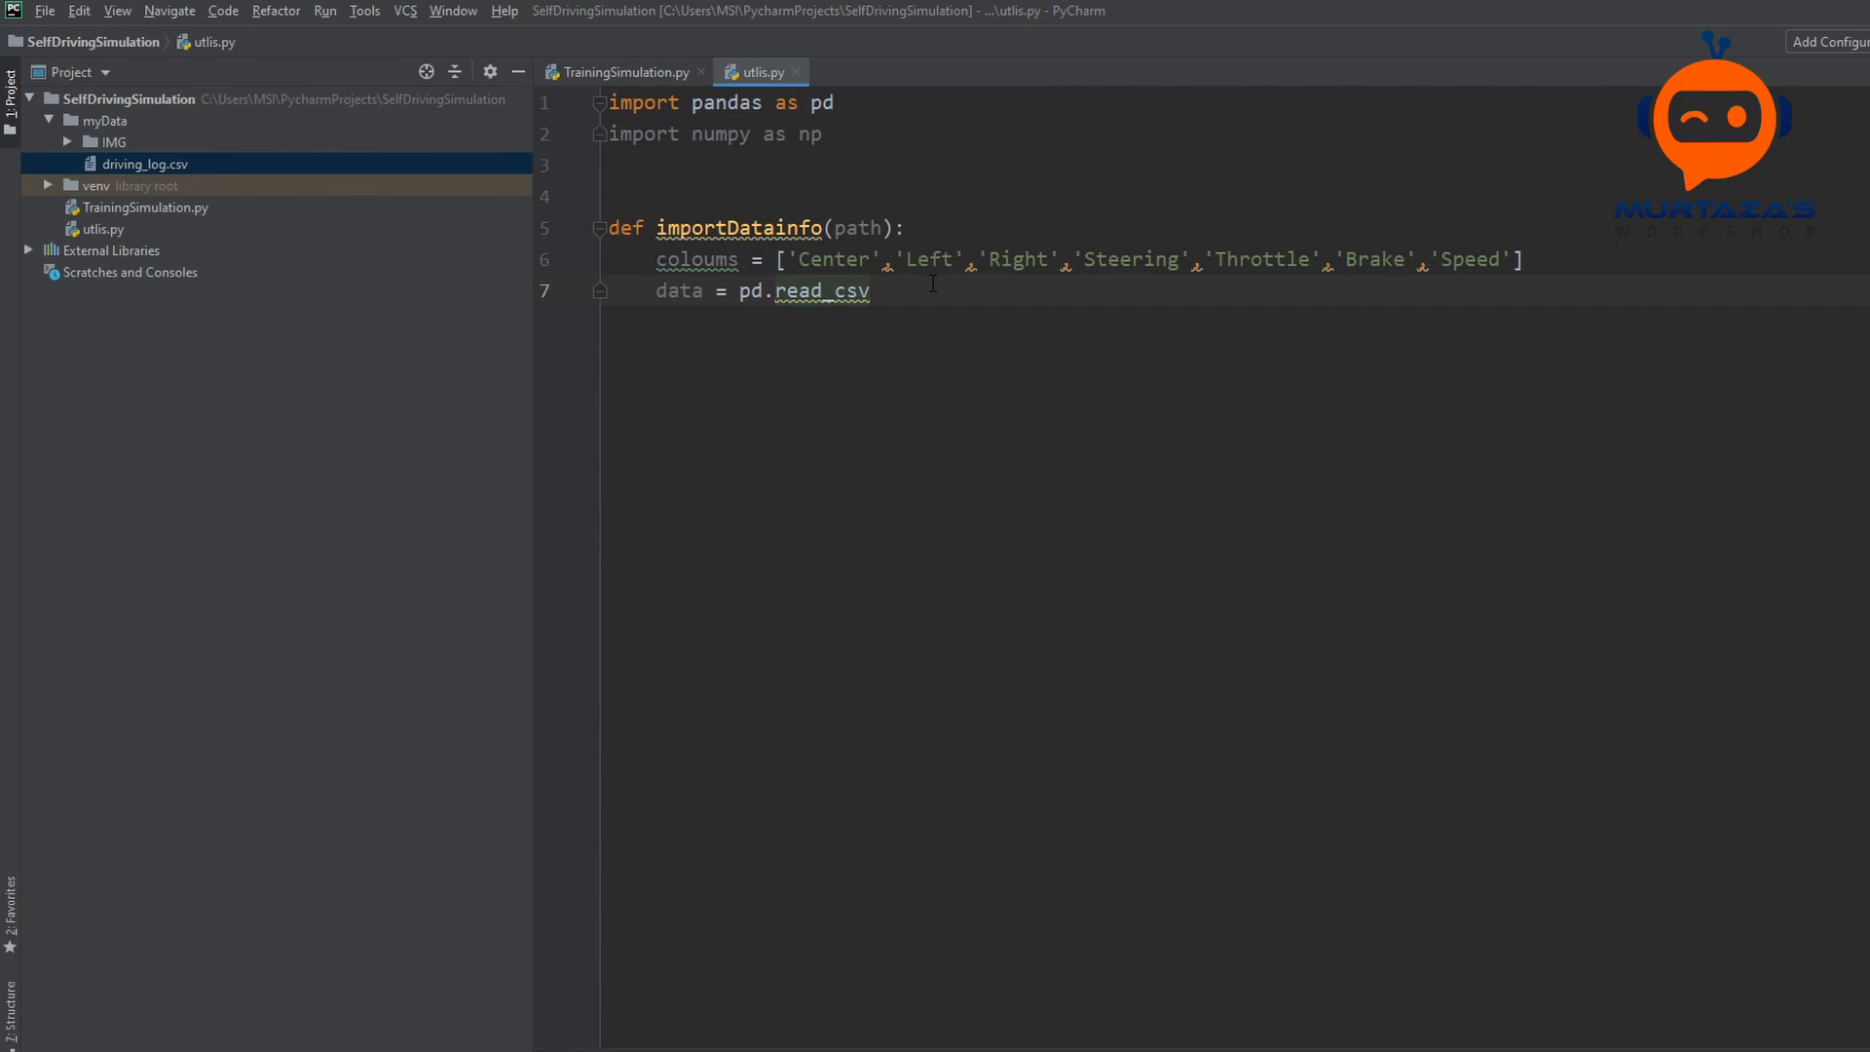
{"action": "type", "text": "()"}
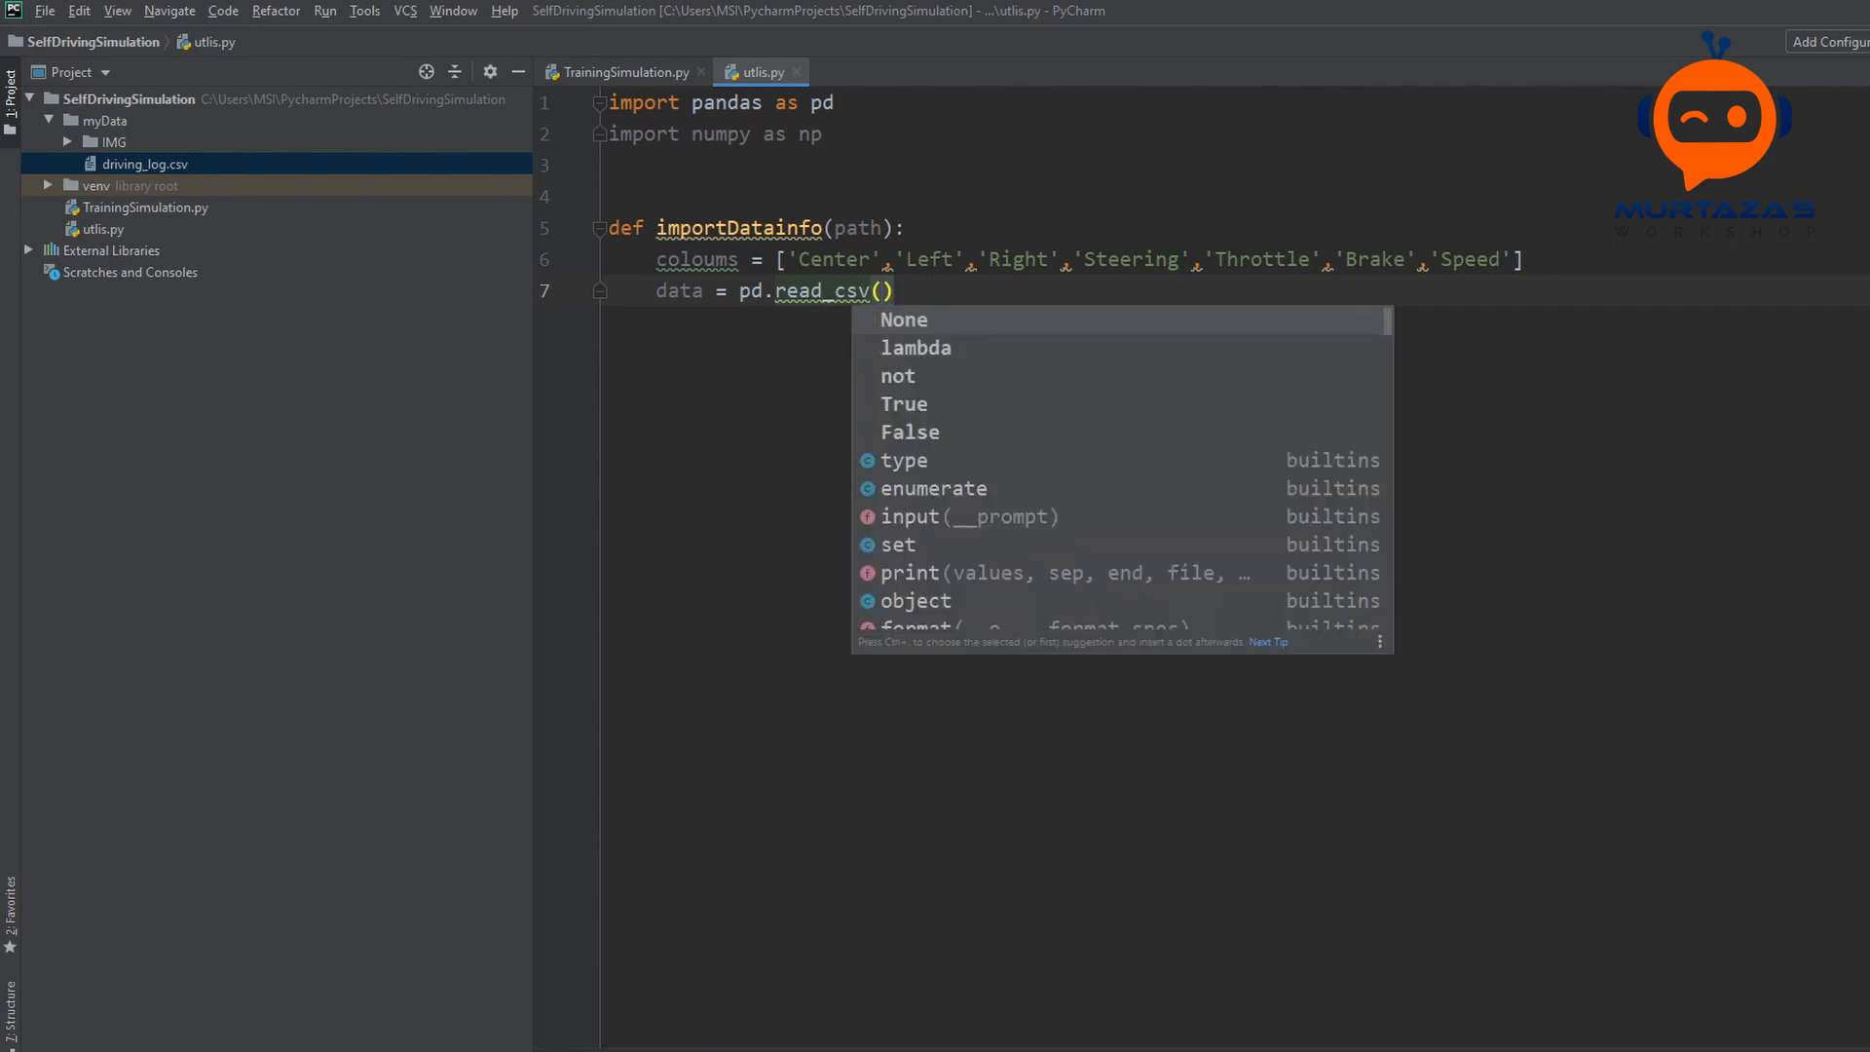
{"action": "type", "text": "path"}
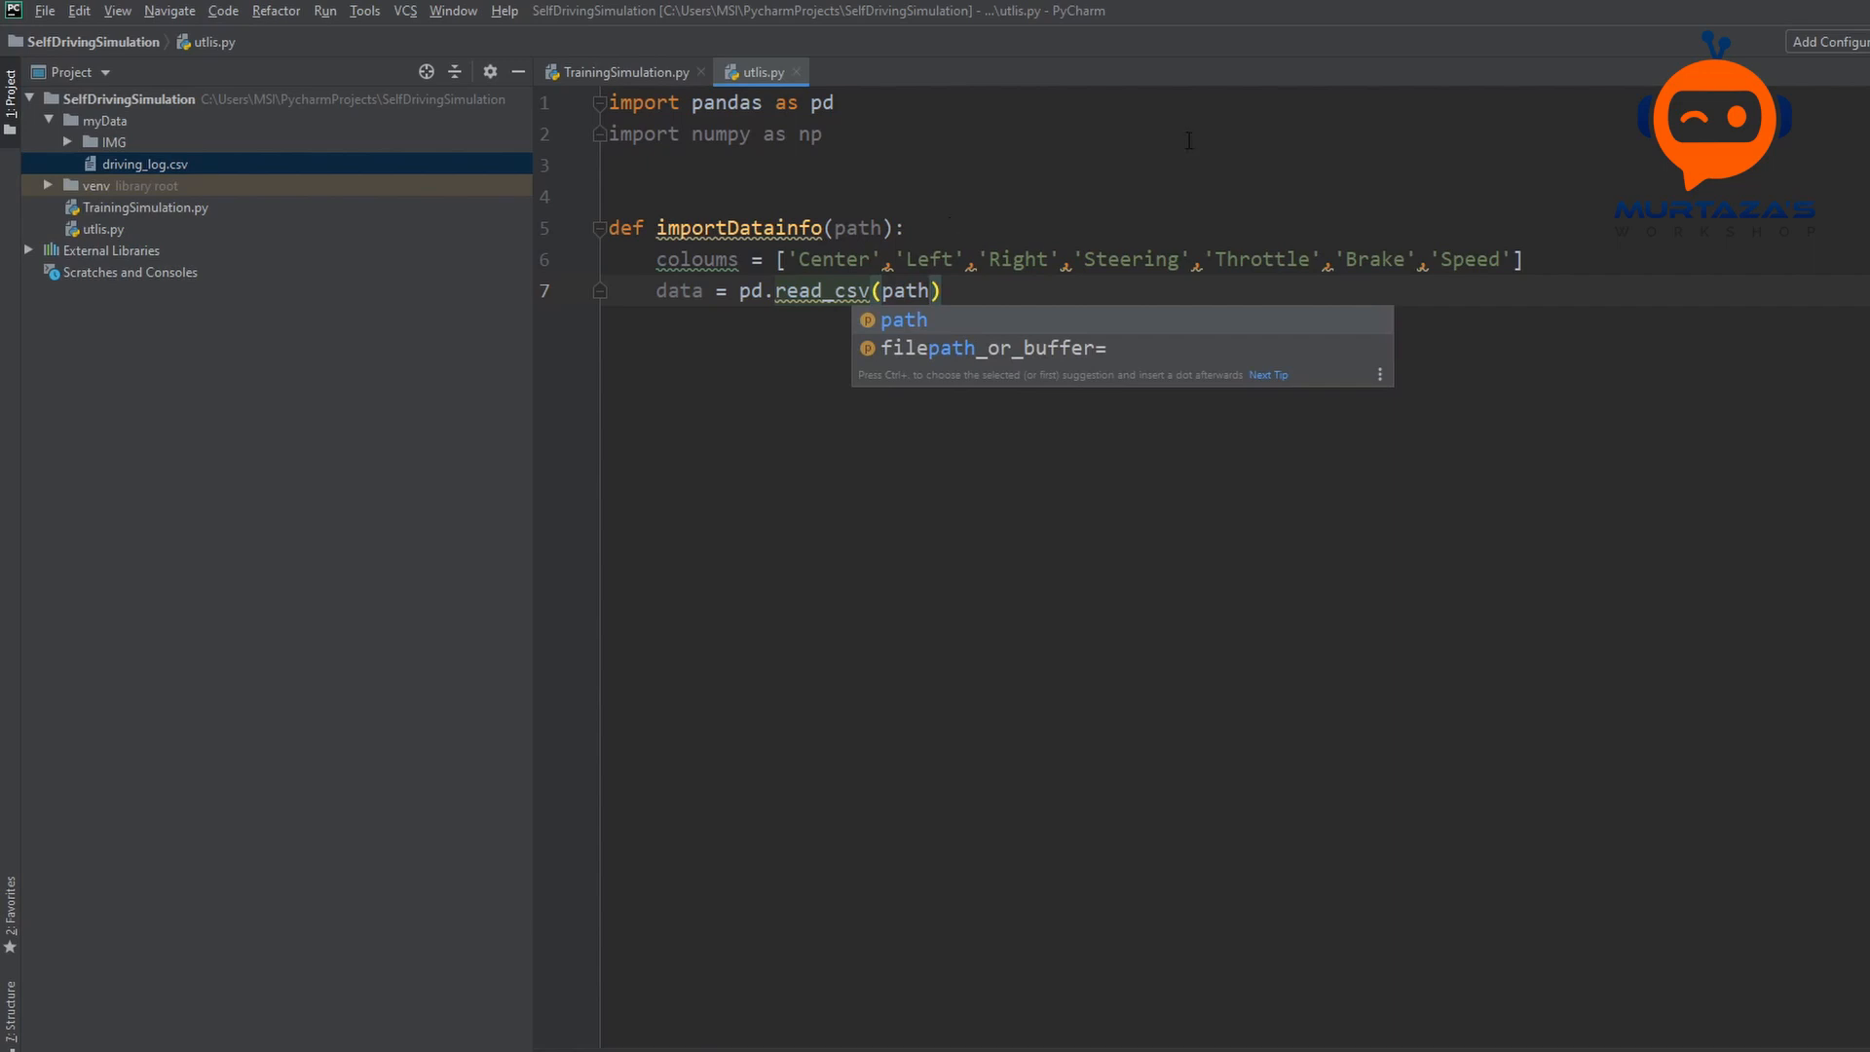
{"action": "mouse_move", "coordinate": [86, 163]}
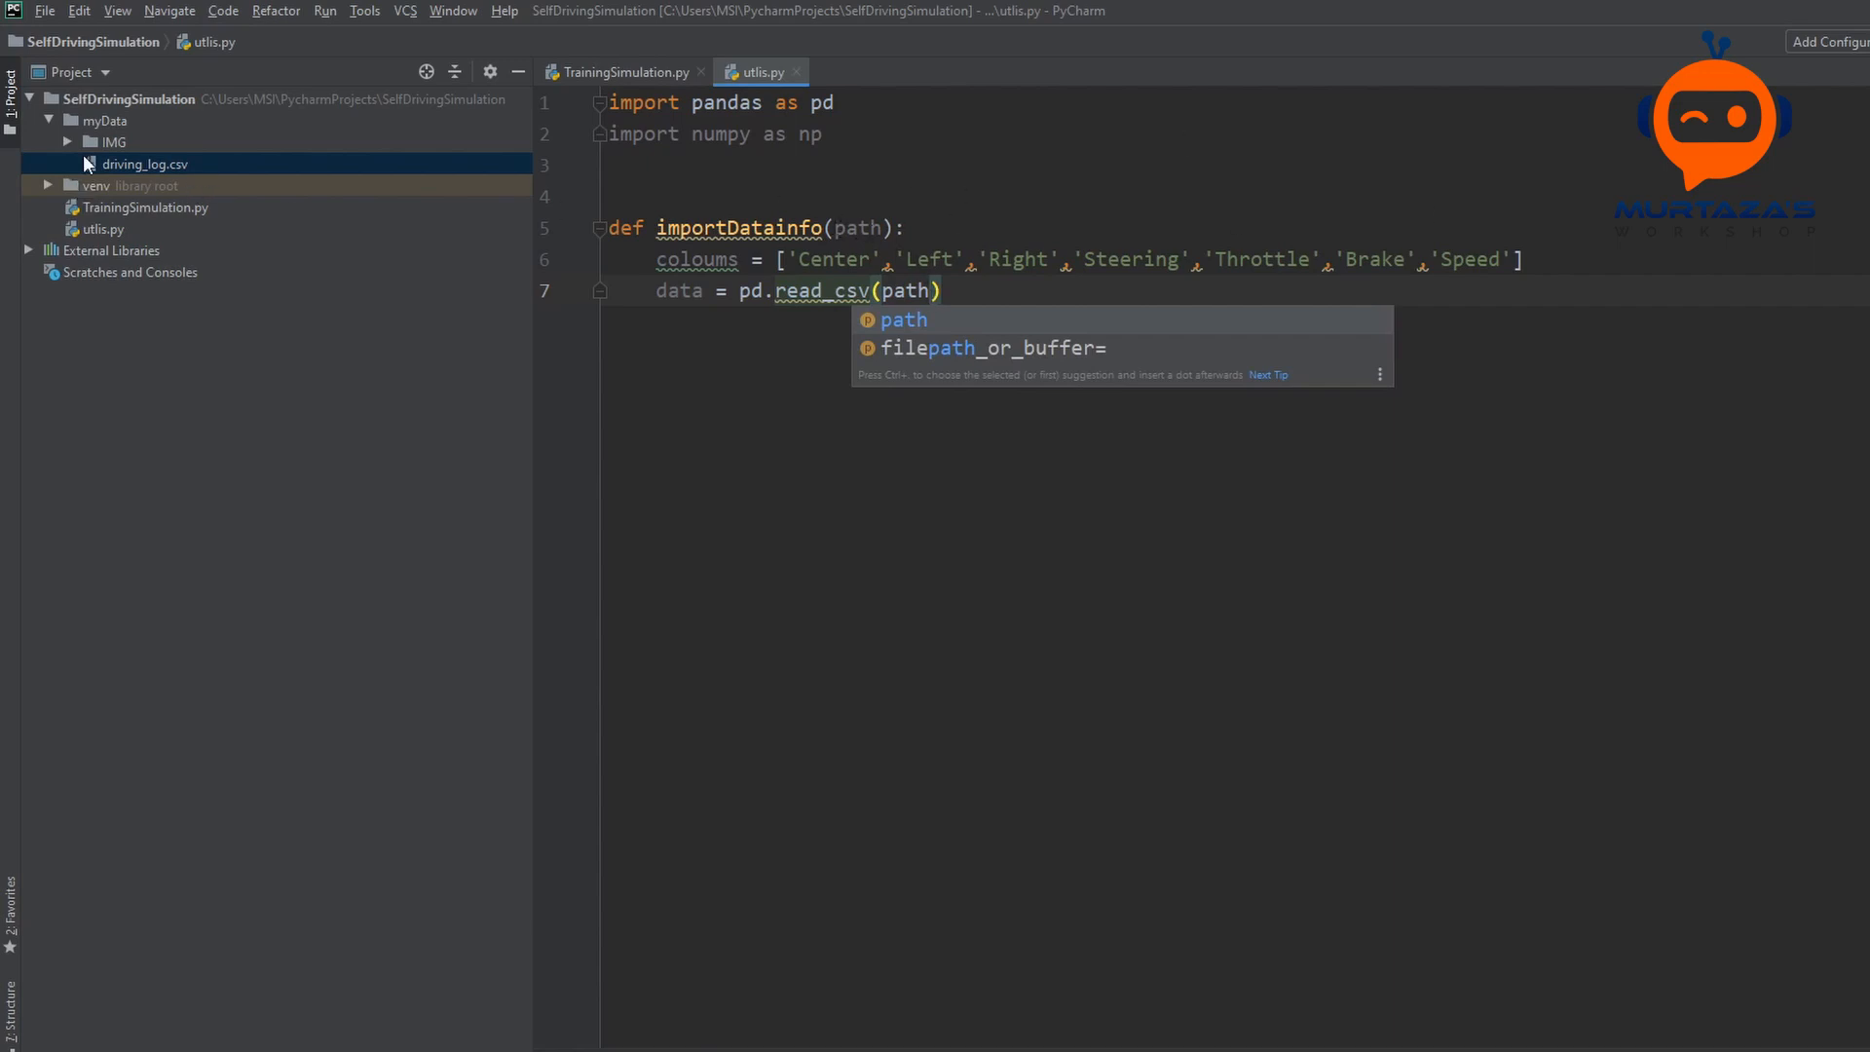
{"action": "left_click", "coordinate": [105, 118]}
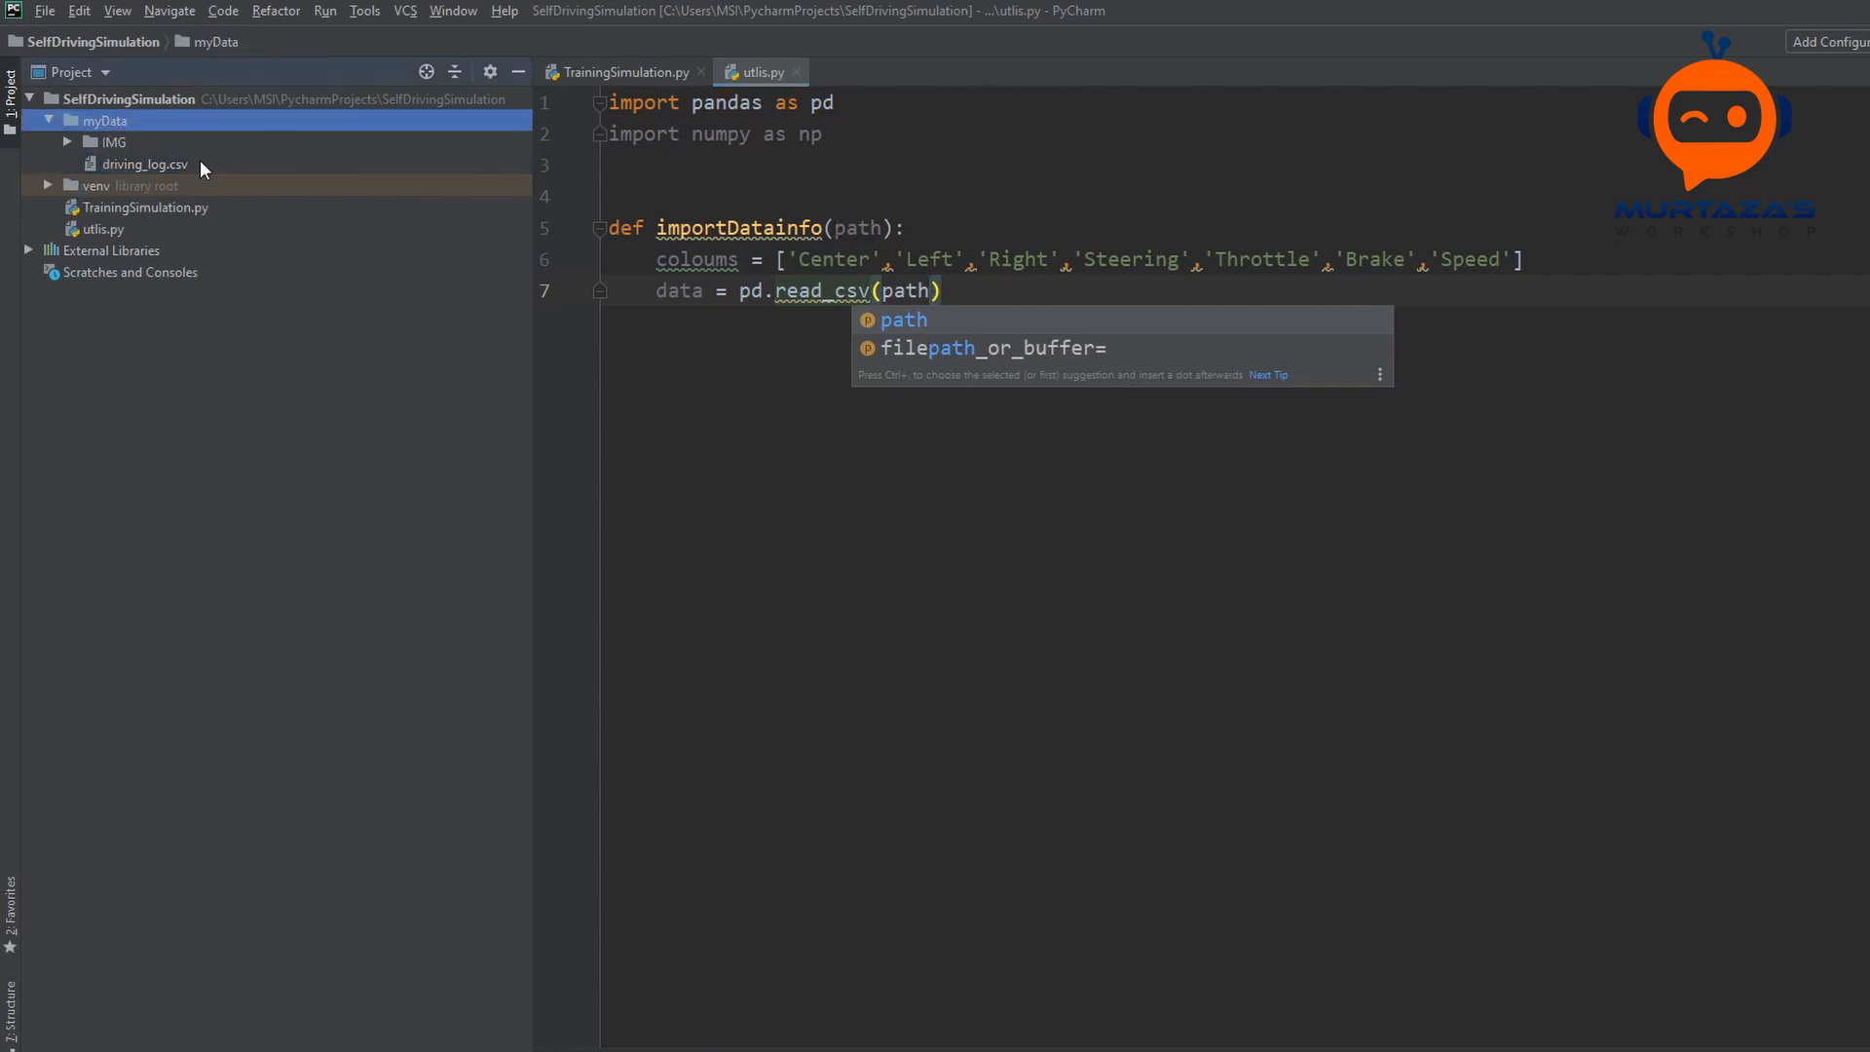
{"action": "mouse_move", "coordinate": [191, 171]}
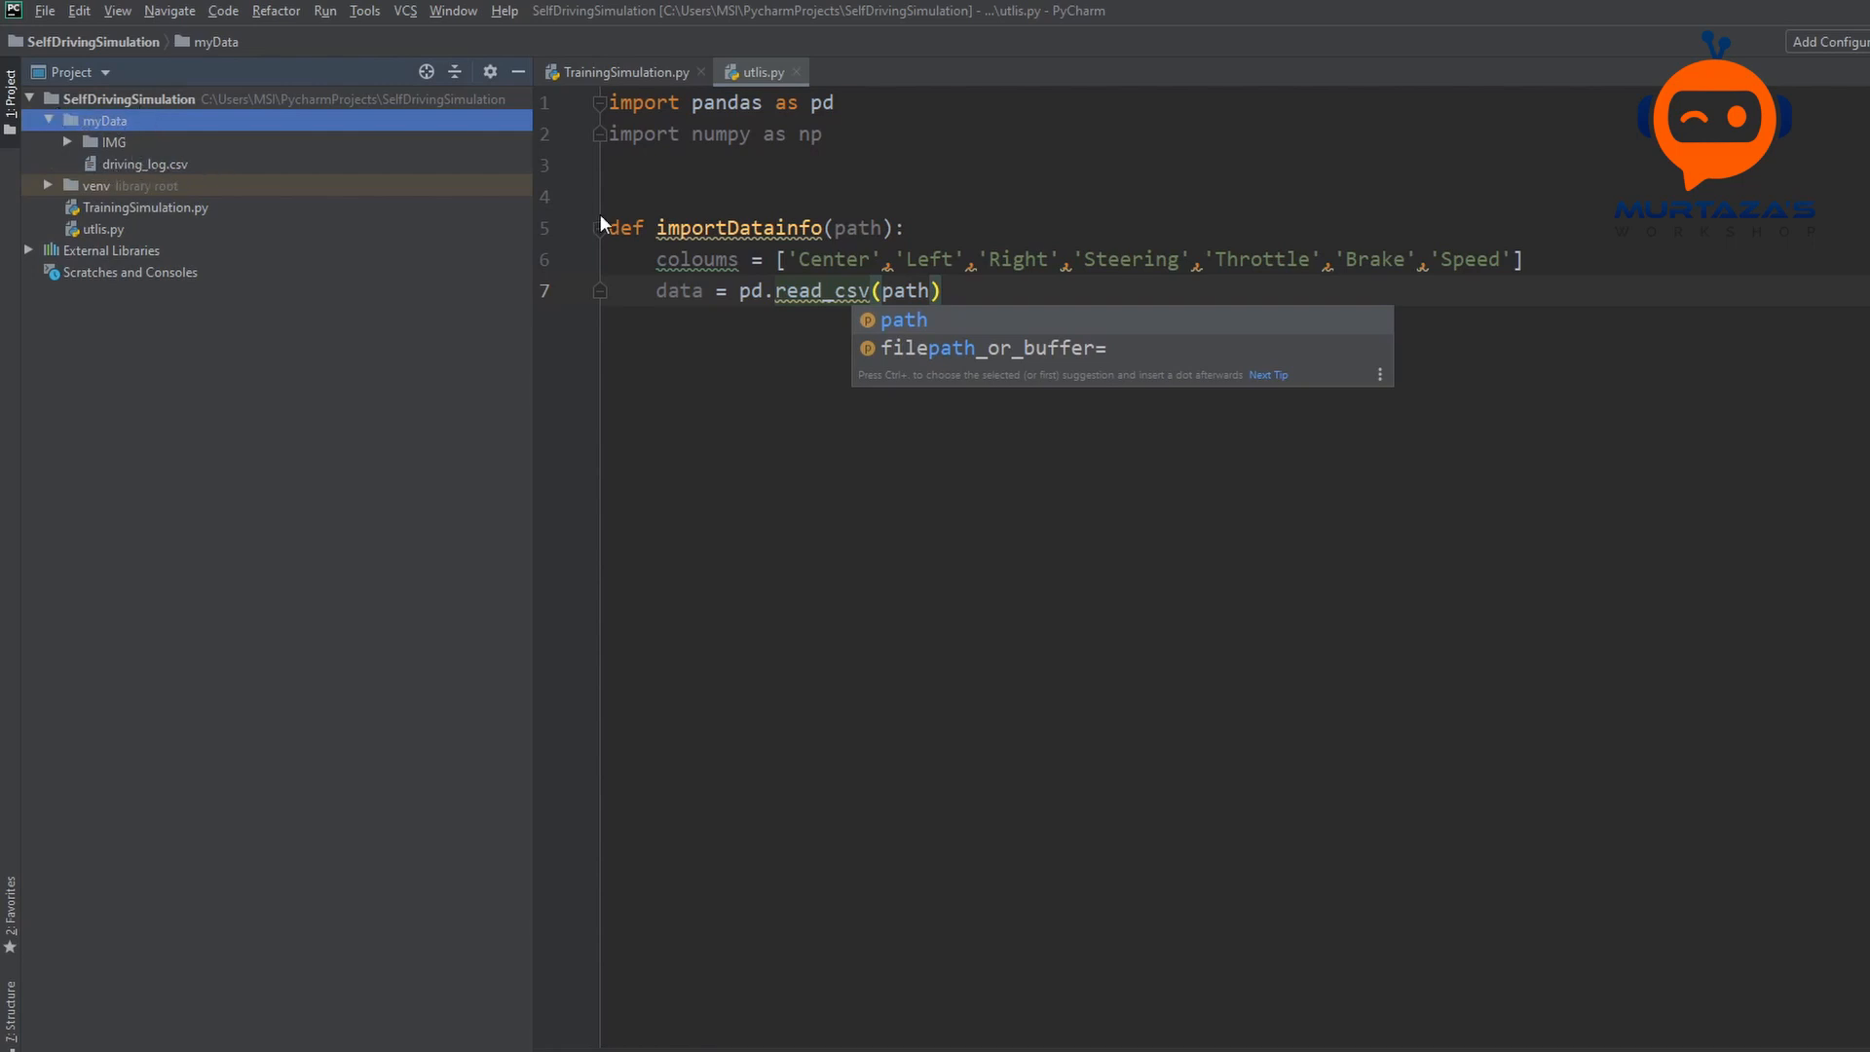
{"action": "left_click", "coordinate": [847, 165]}
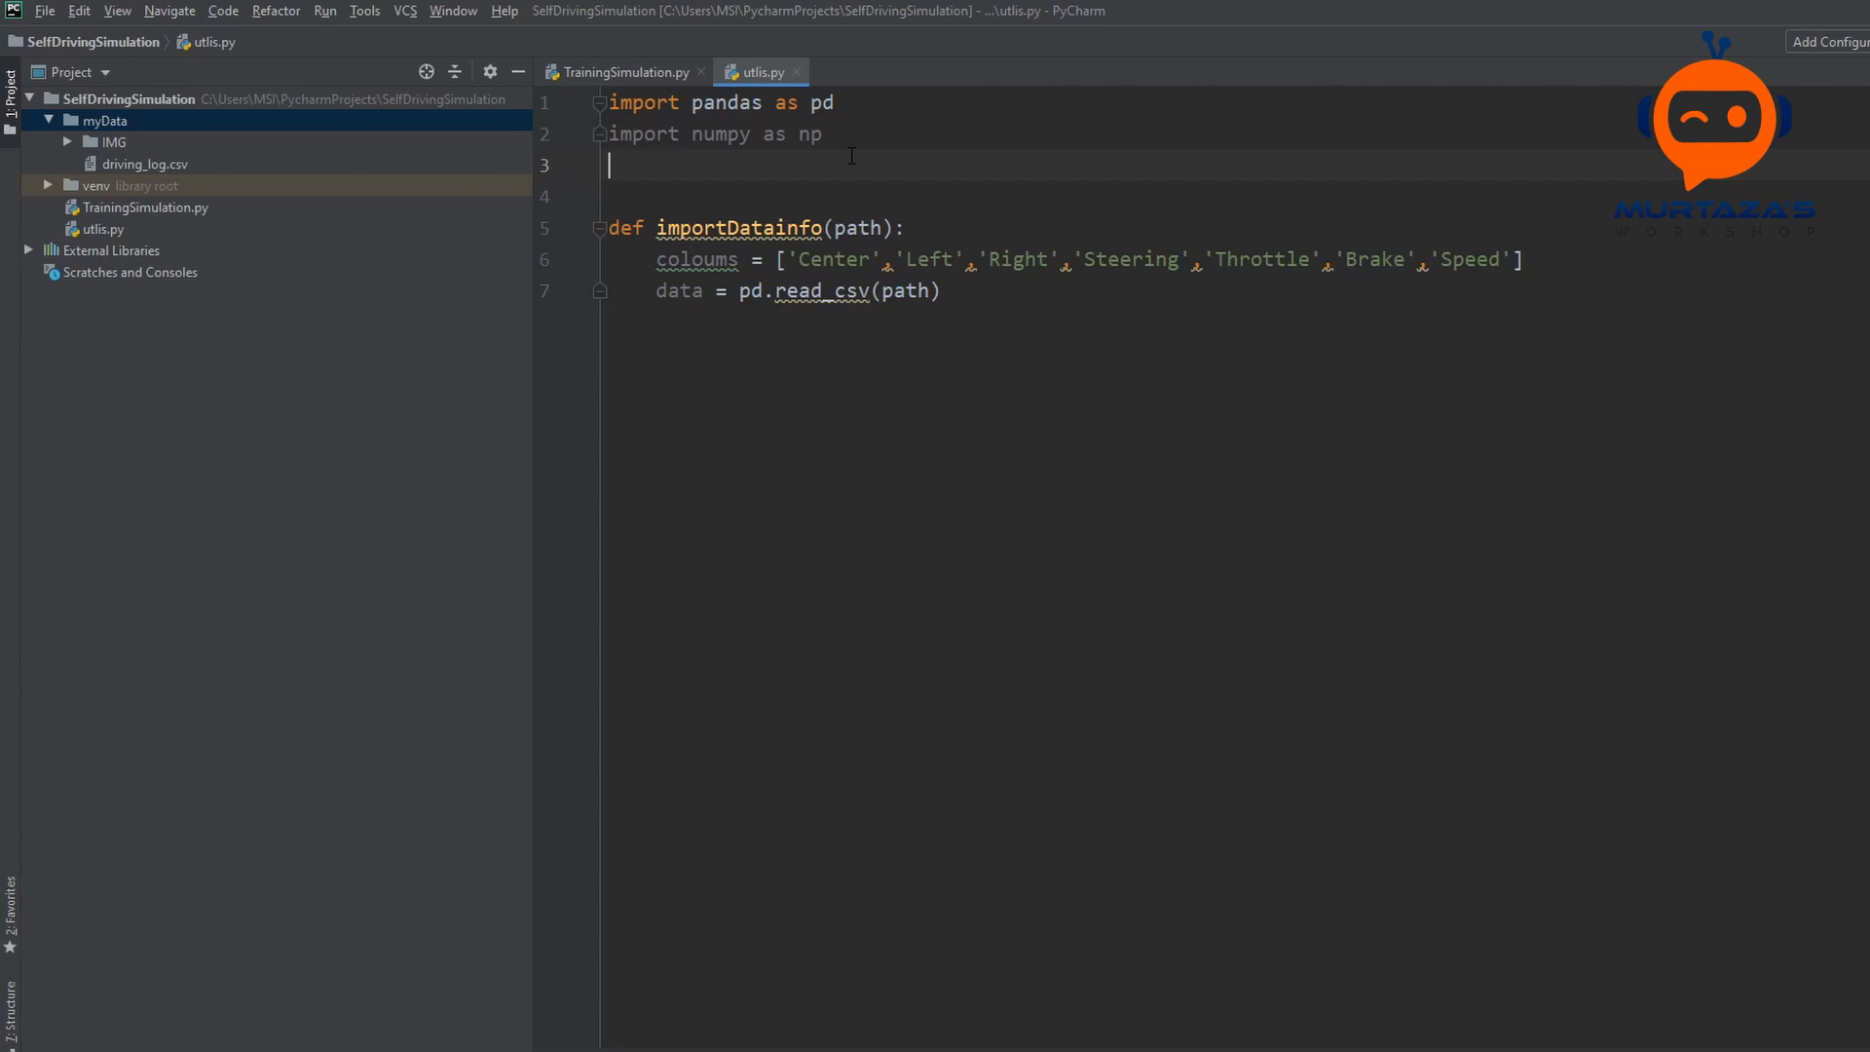
Step: Add import os and read os.path.join(path, 'driving_log.csv') with names = coloums
{"action": "type", "text": "import os"}
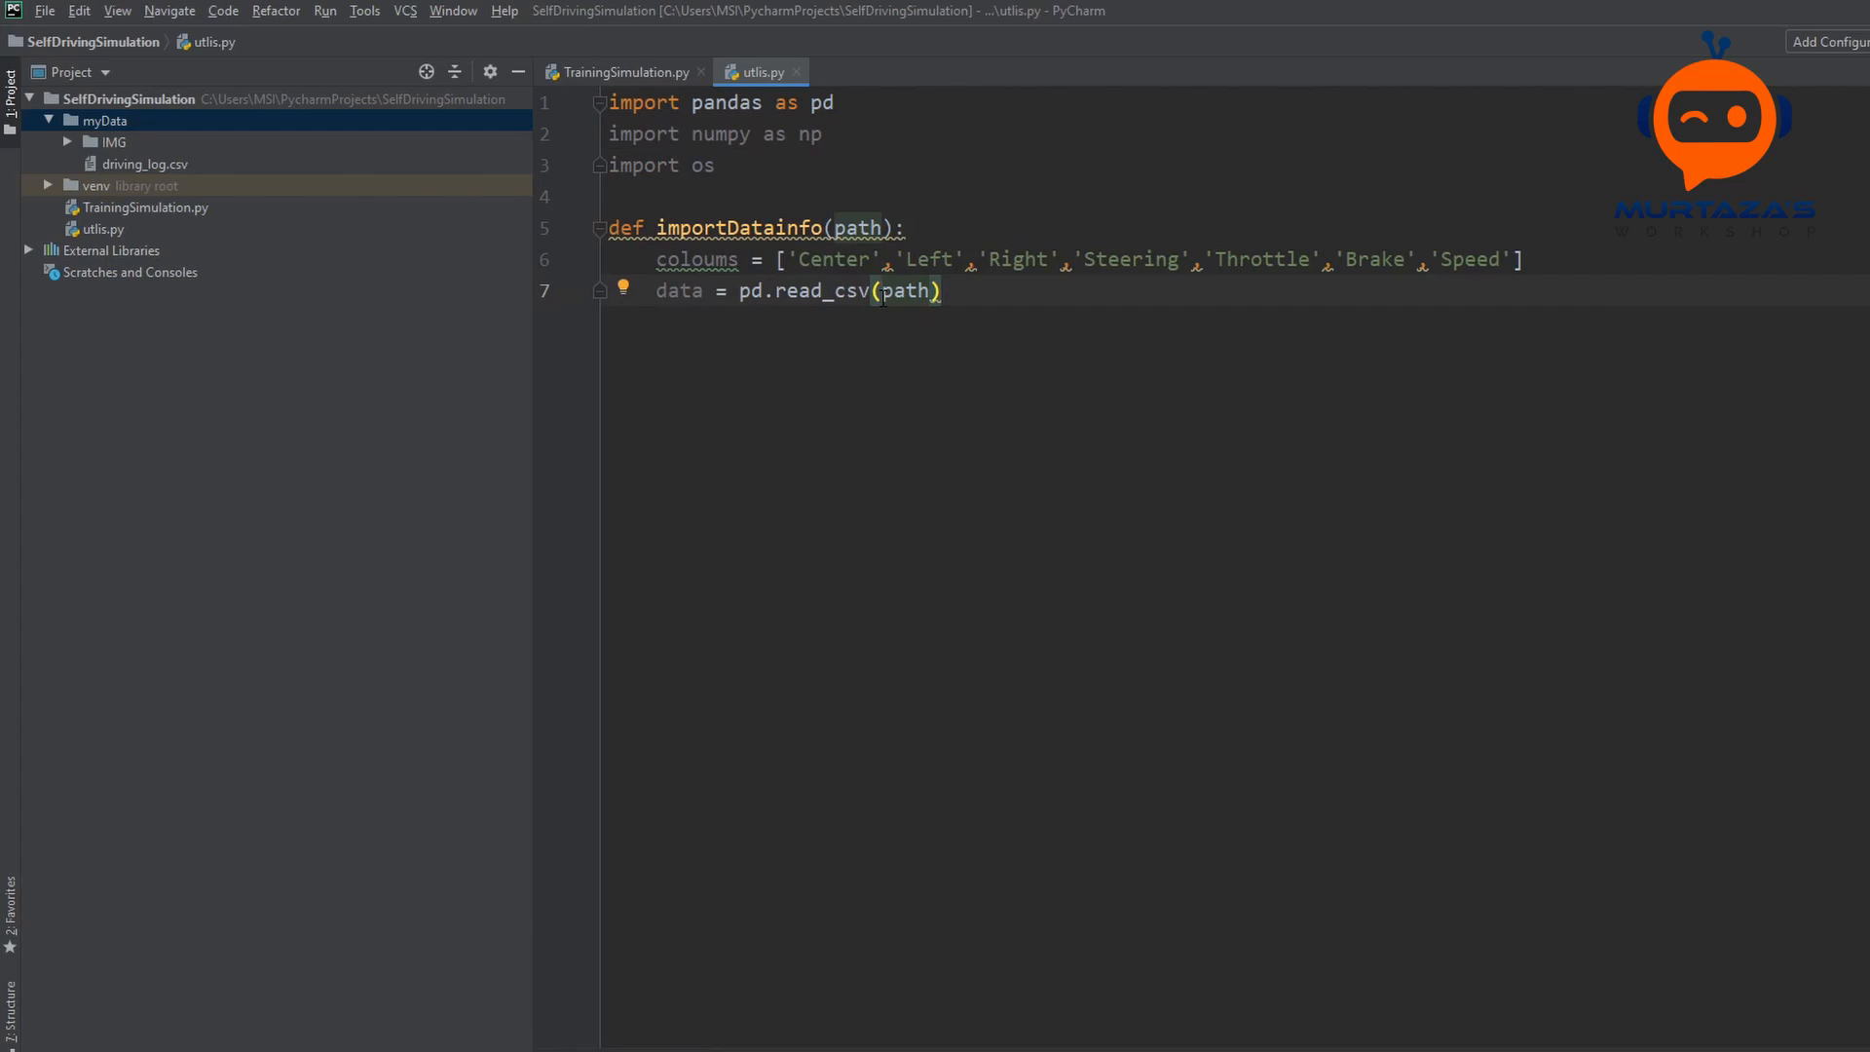
{"action": "type", "text": "os.pat"}
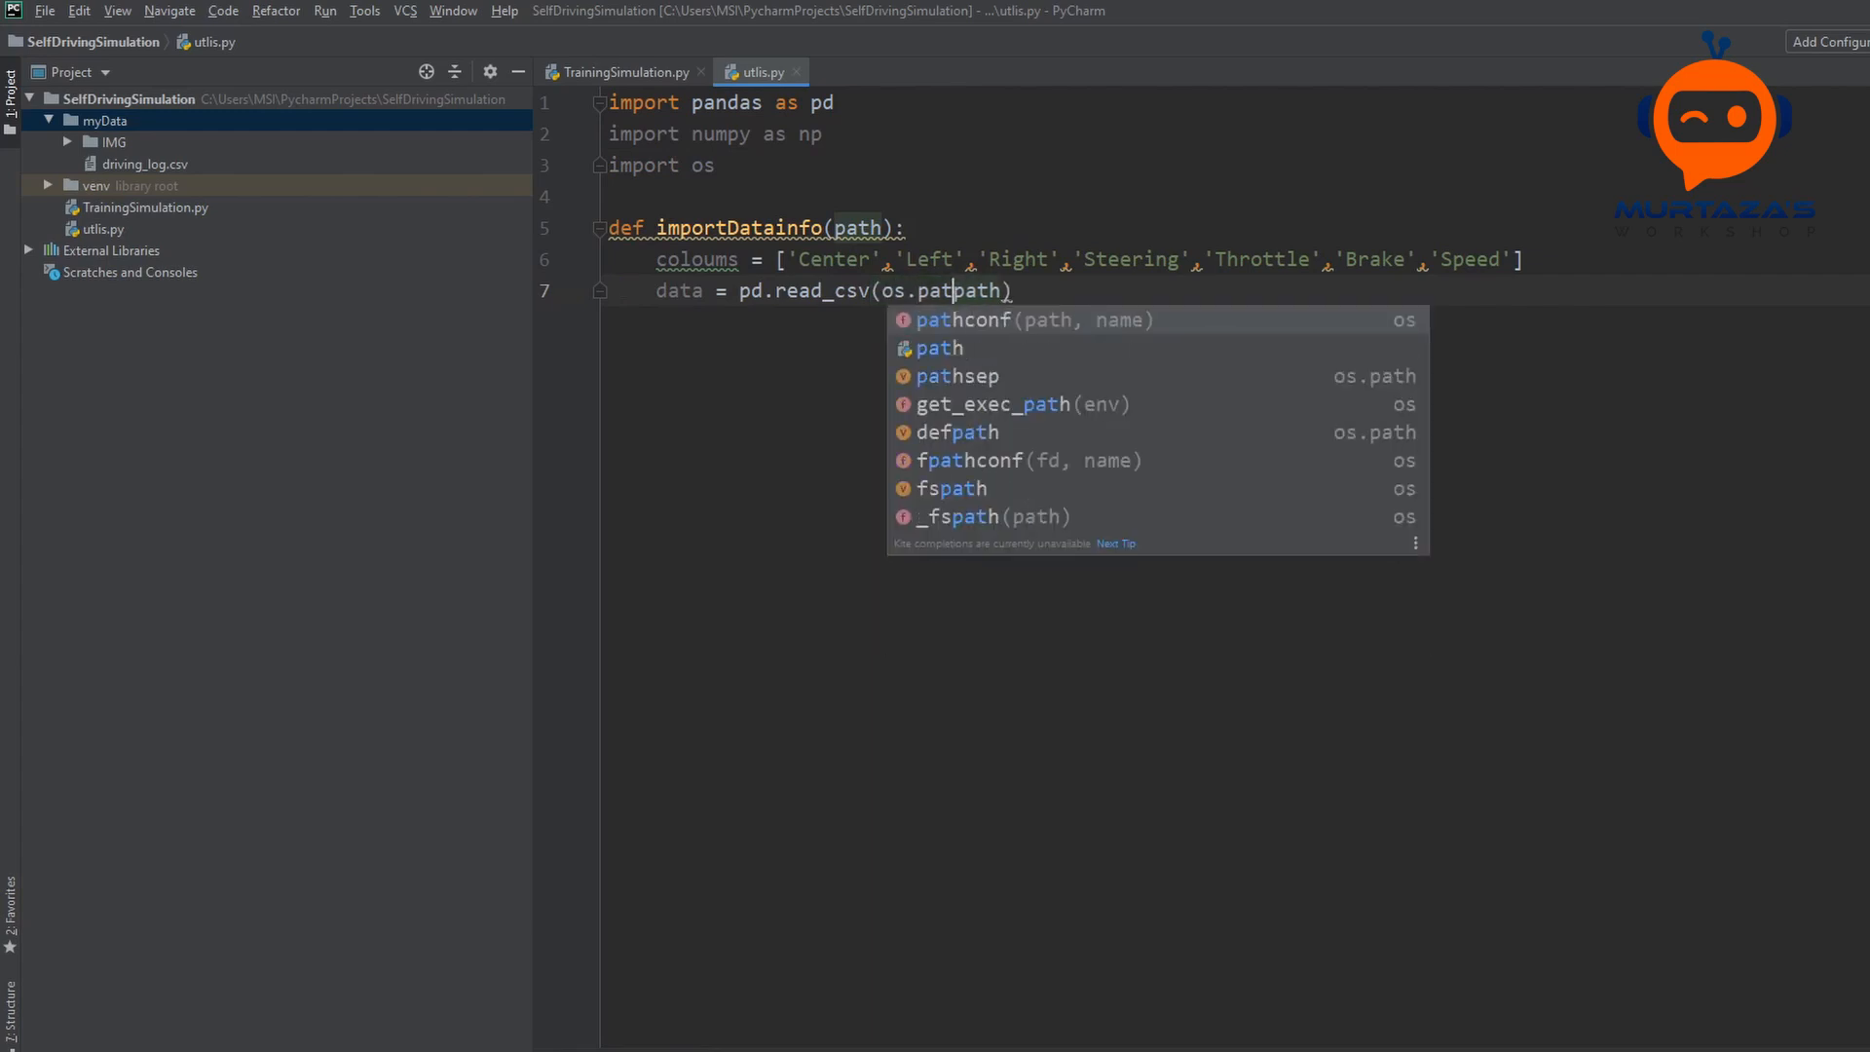
{"action": "type", "text": "h.join("}
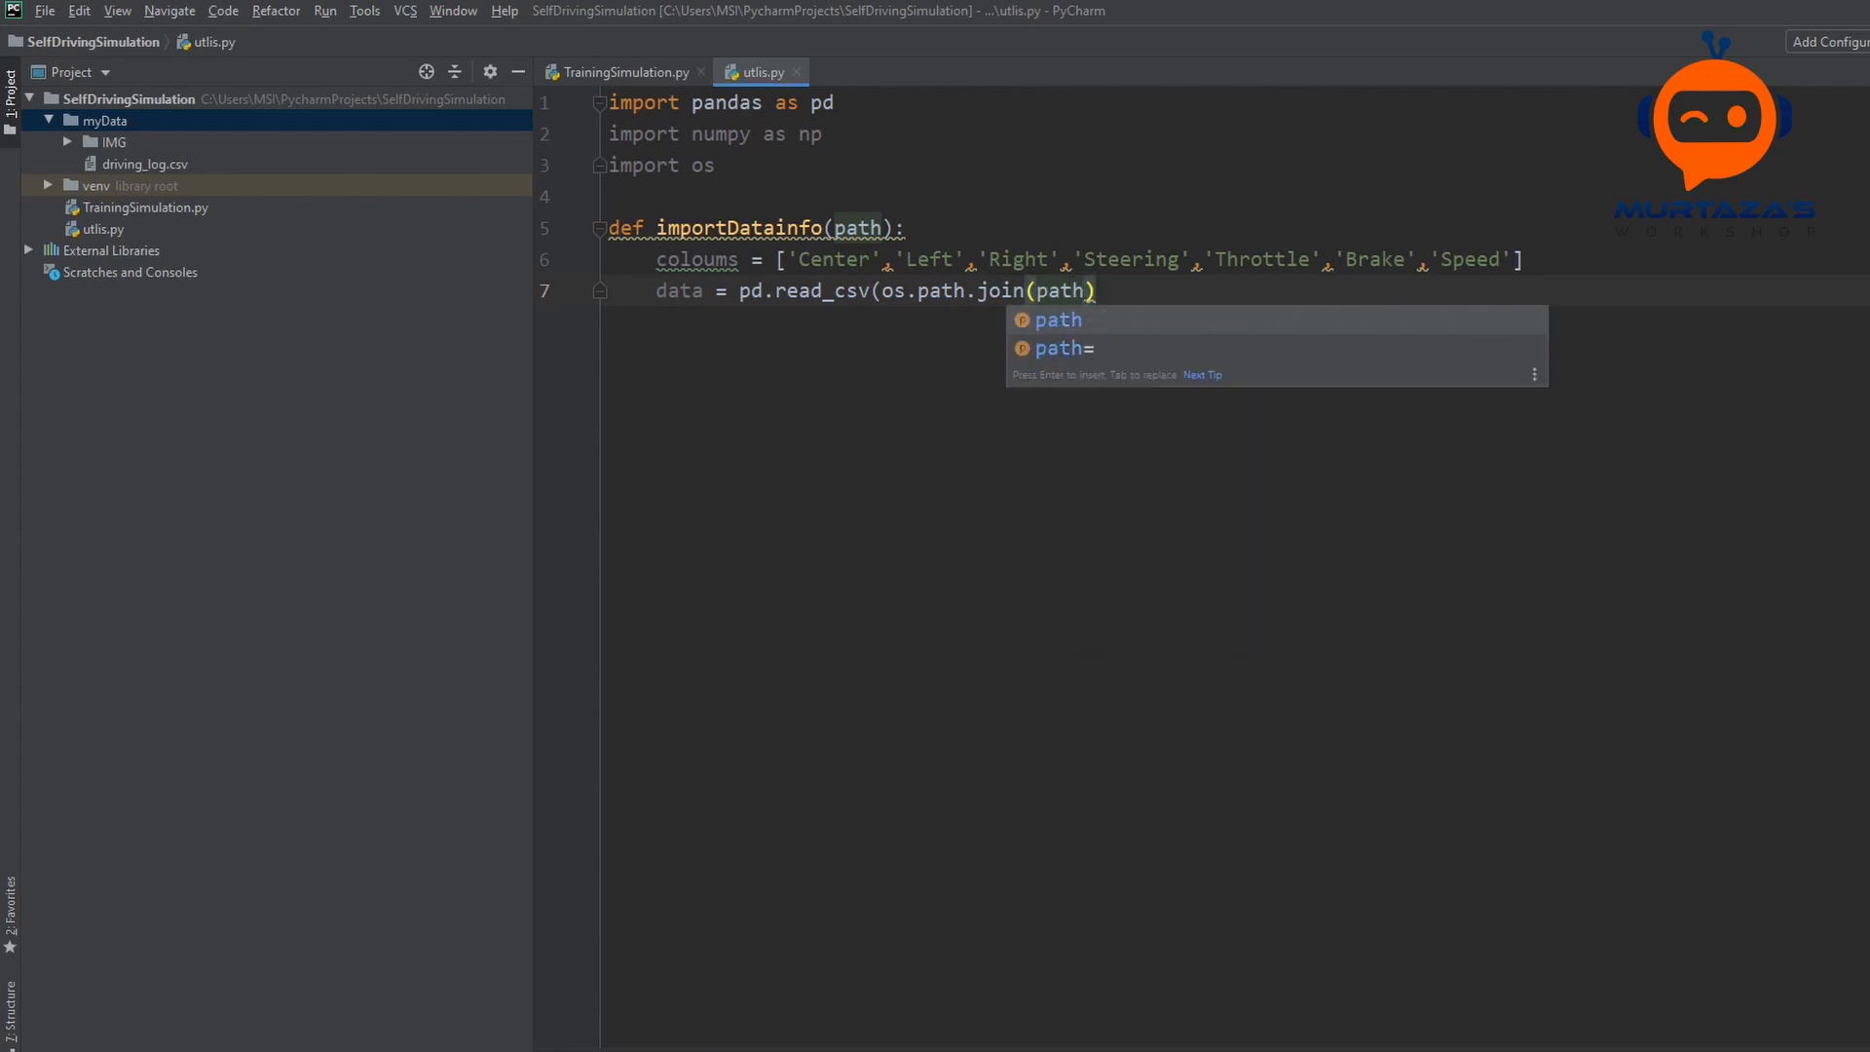
{"action": "type", "text": ",'"}
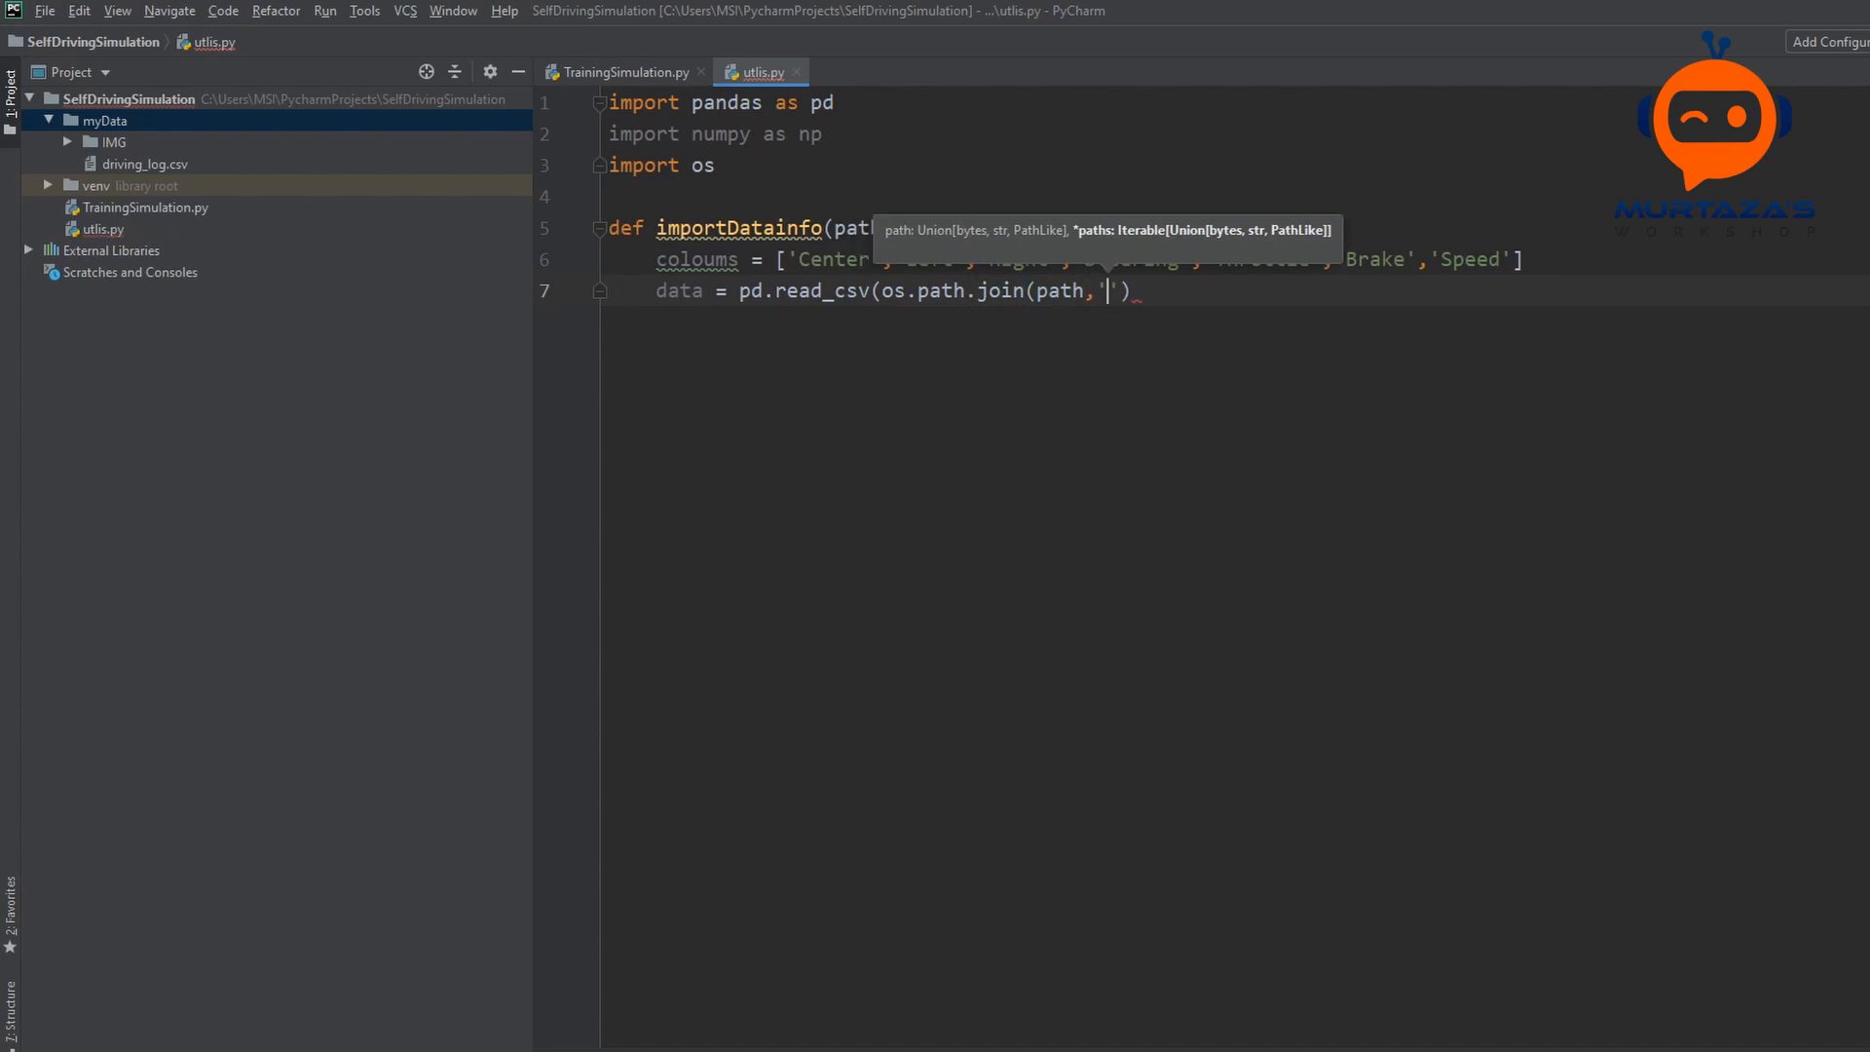
{"action": "type", "text": "dri"}
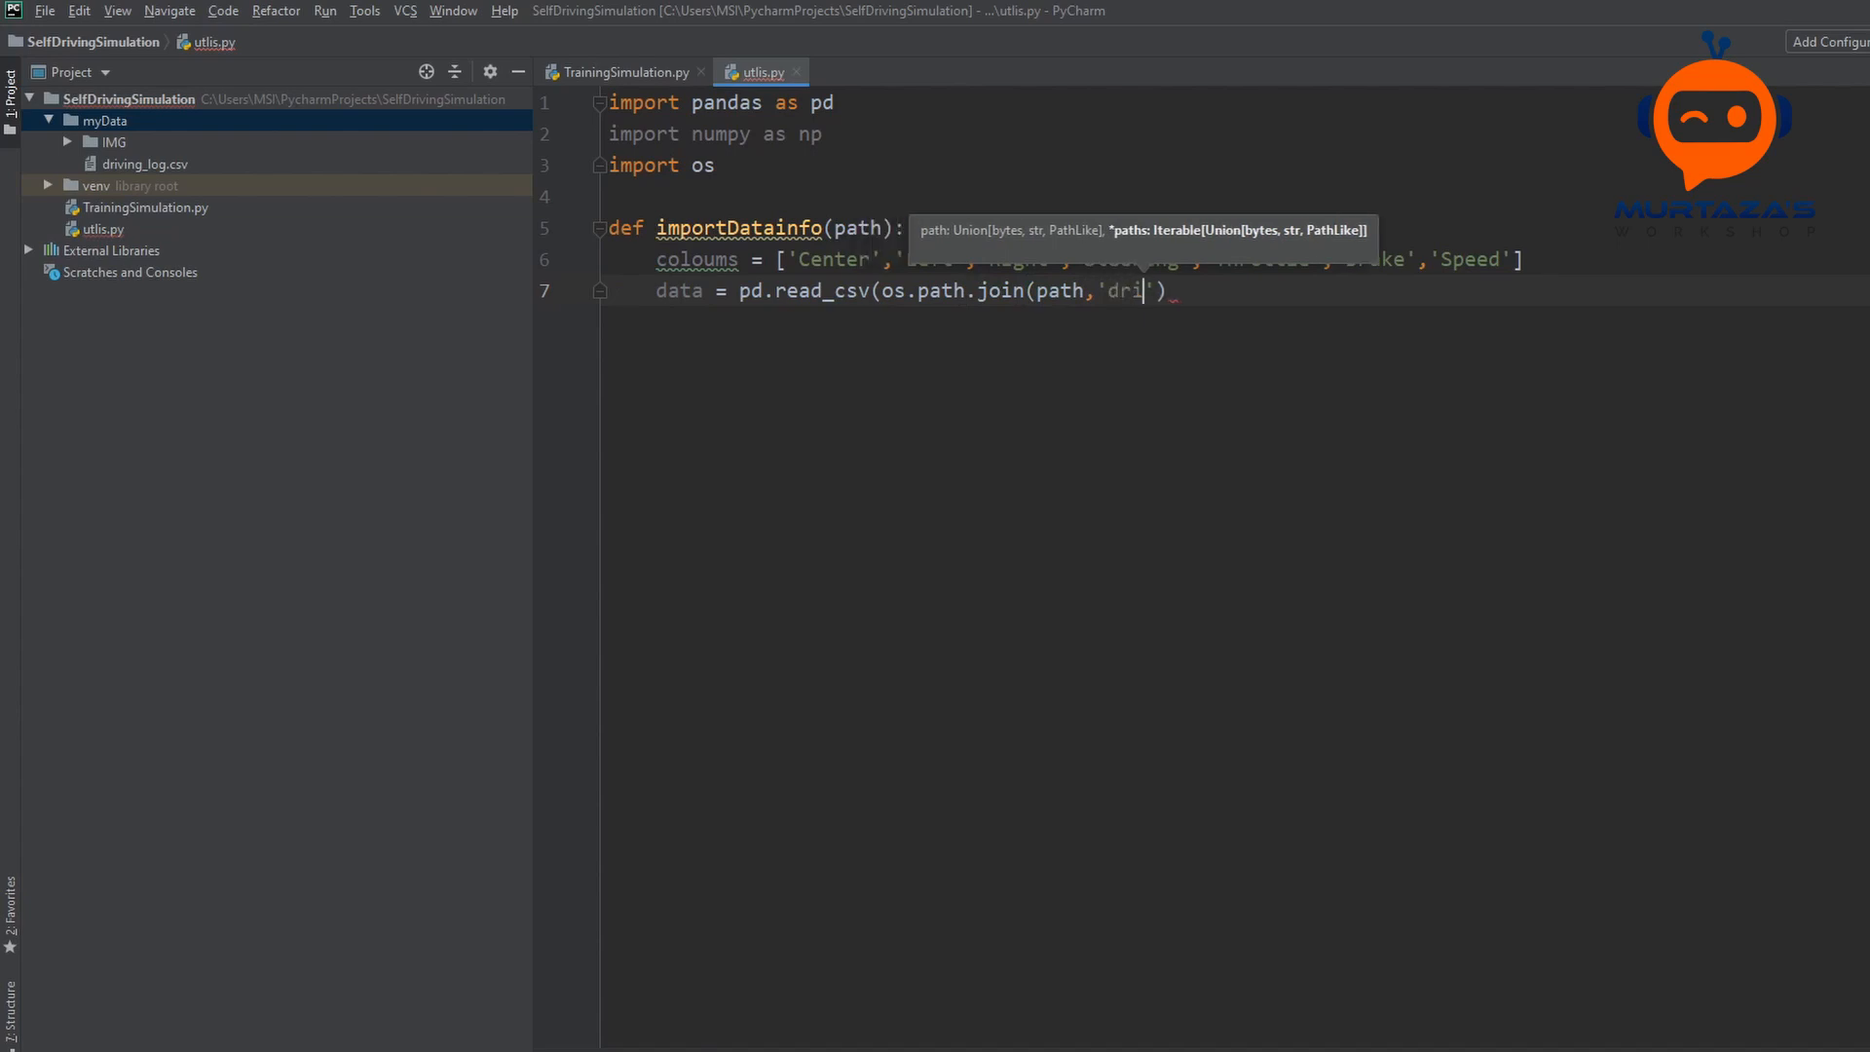
{"action": "type", "text": "ving_log"}
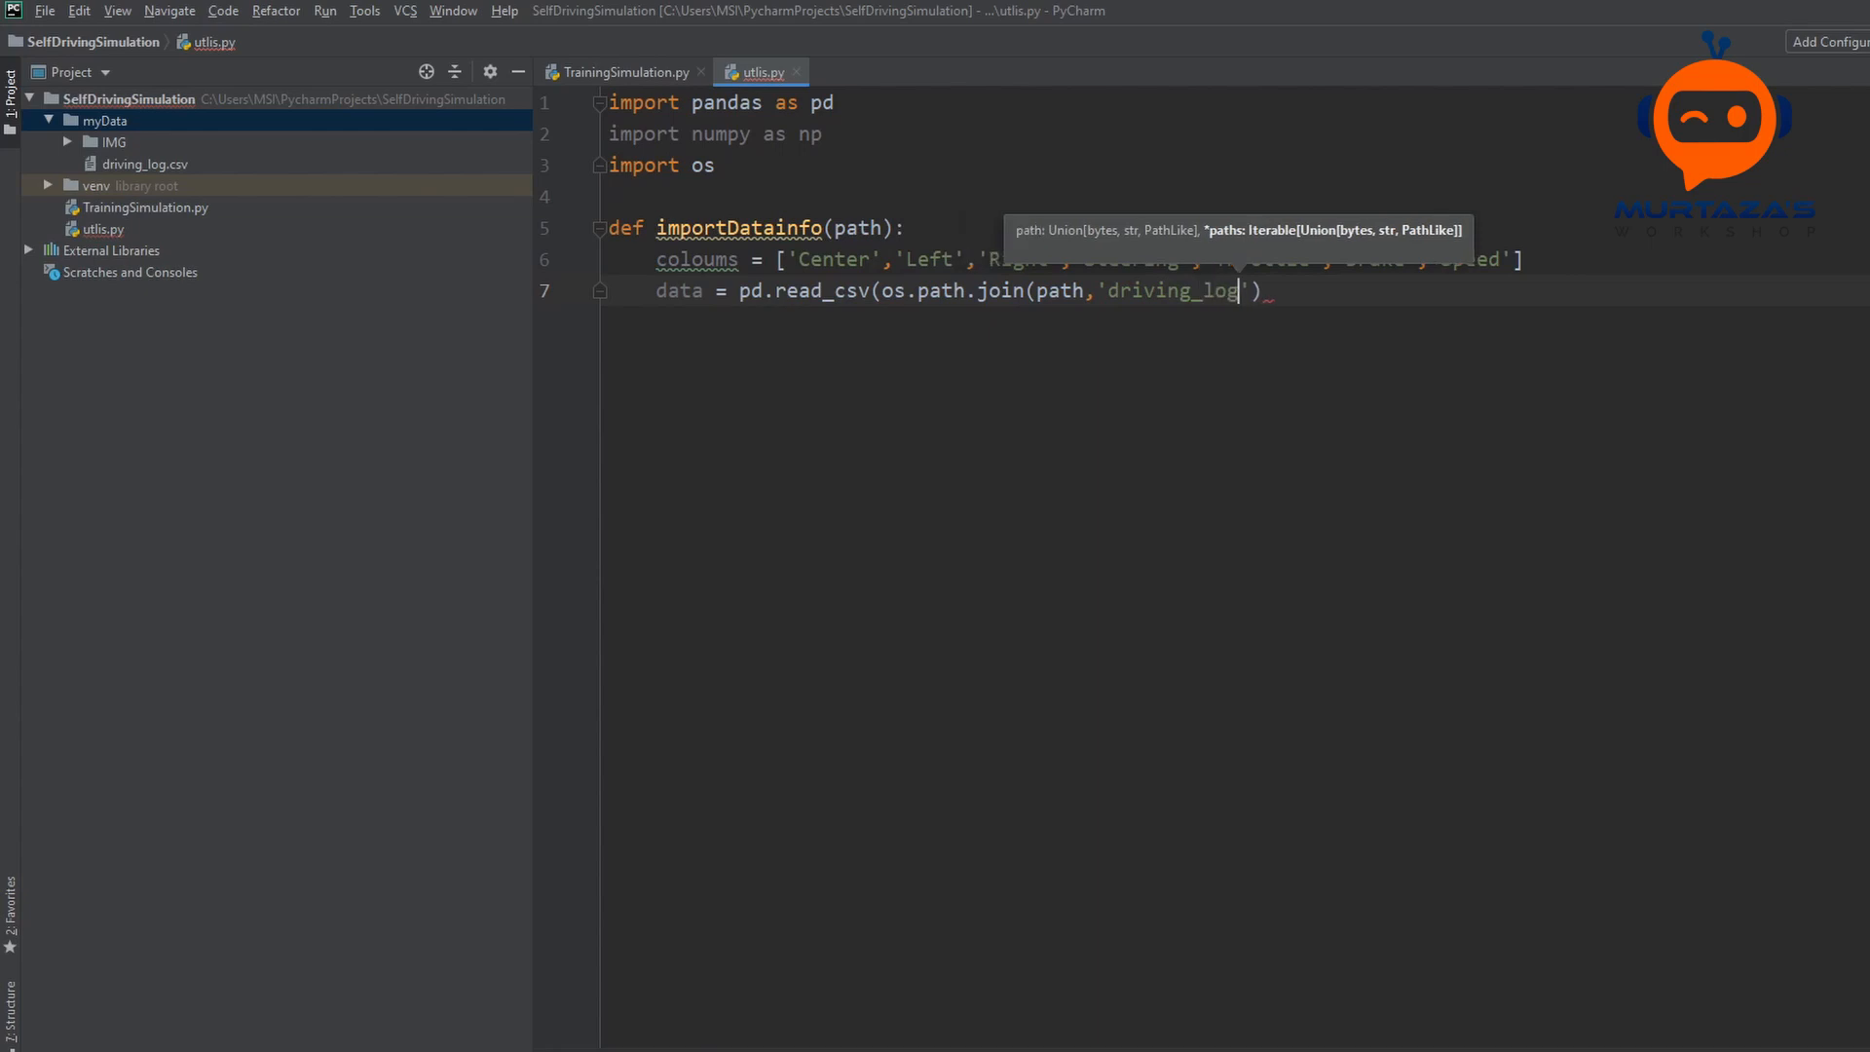
{"action": "type", "text": ".csv"}
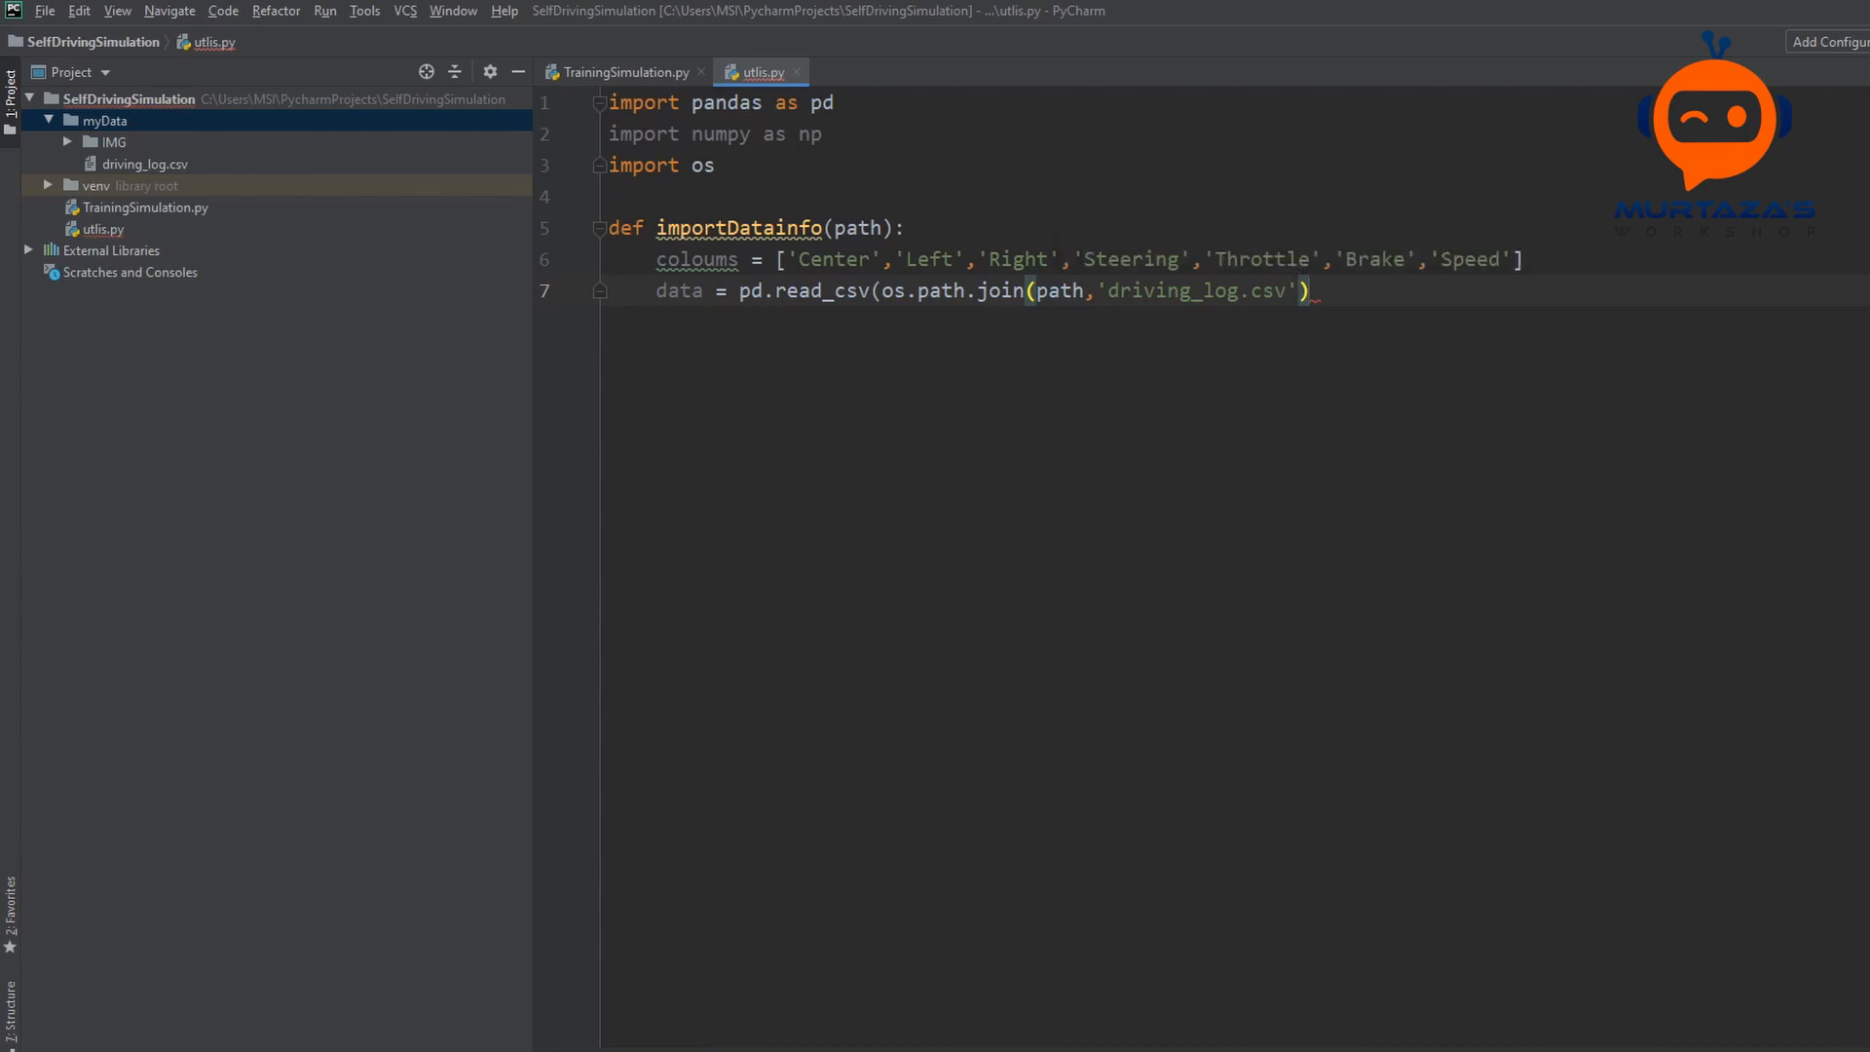
{"action": "type", "text": ",nam"}
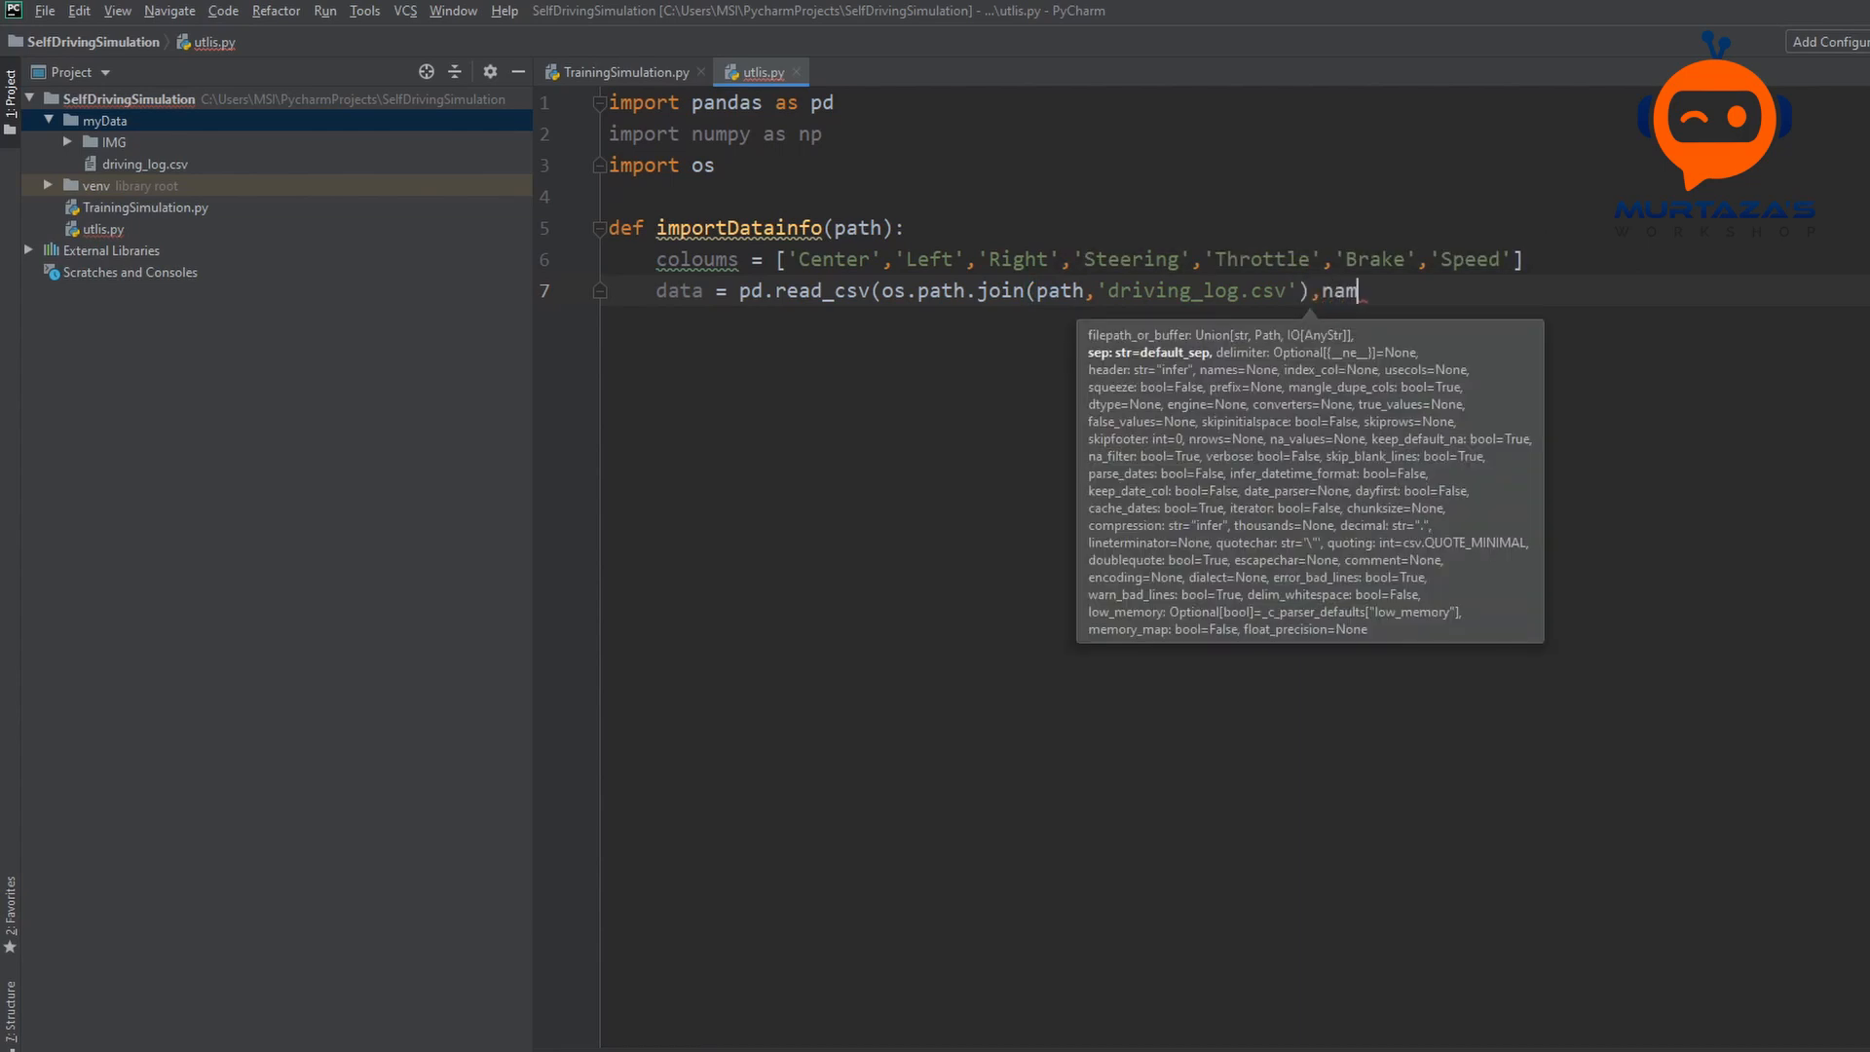
{"action": "type", "text": "es = coloums)"}
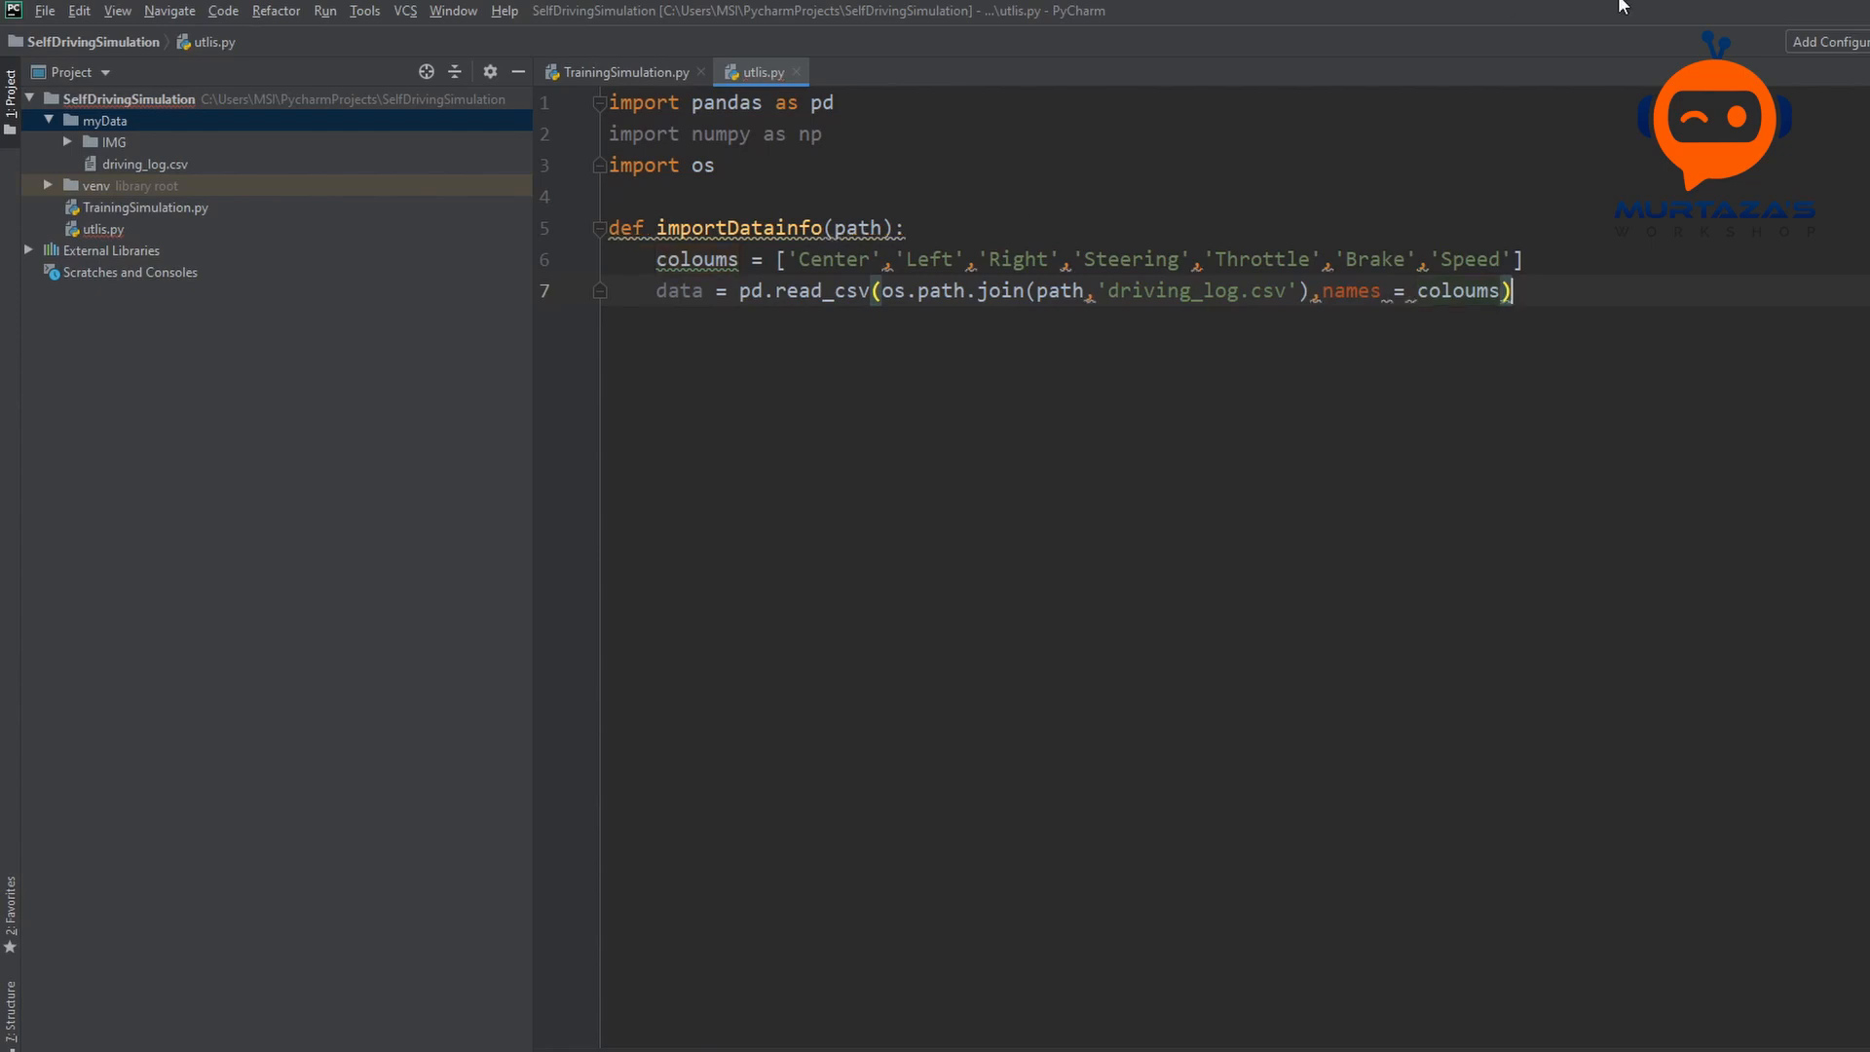
{"action": "type", "text": "p"}
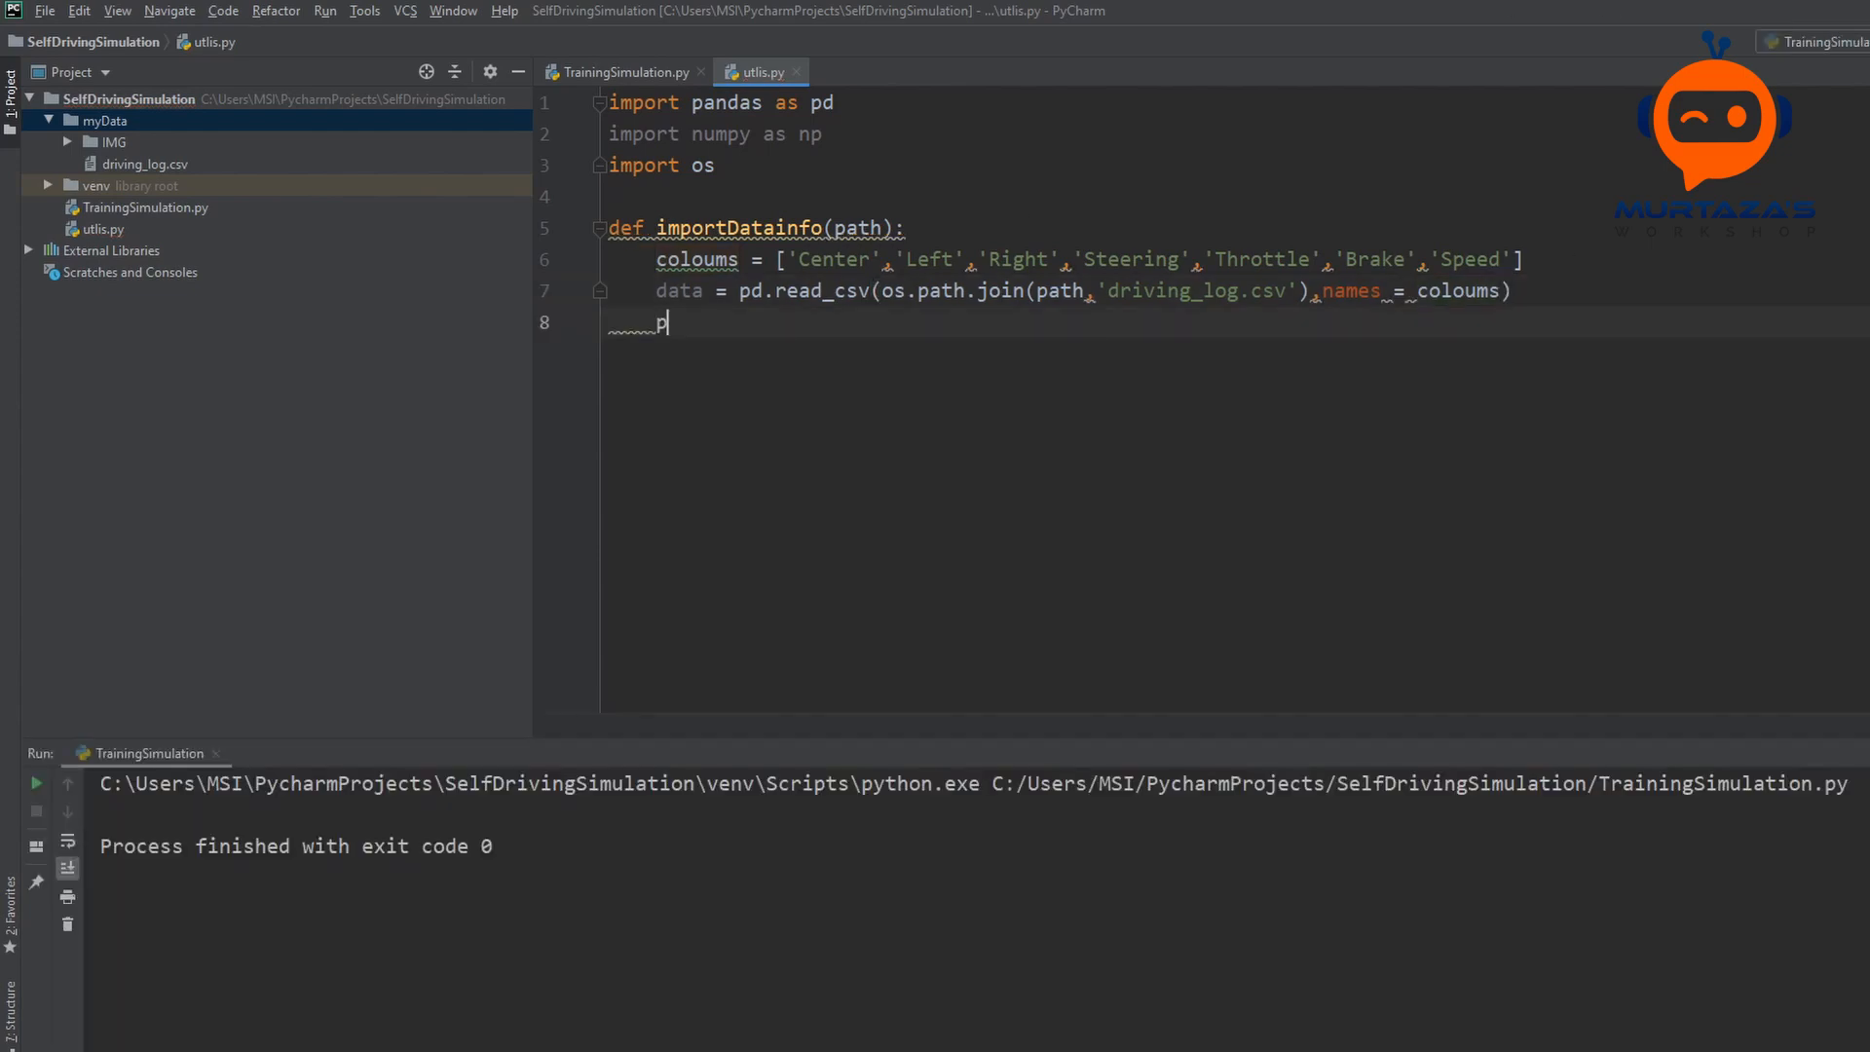
Step: Add print(data.head()) after the read_csv line, then switch back to TrainingSimulation.py
{"action": "type", "text": "rint(data)"}
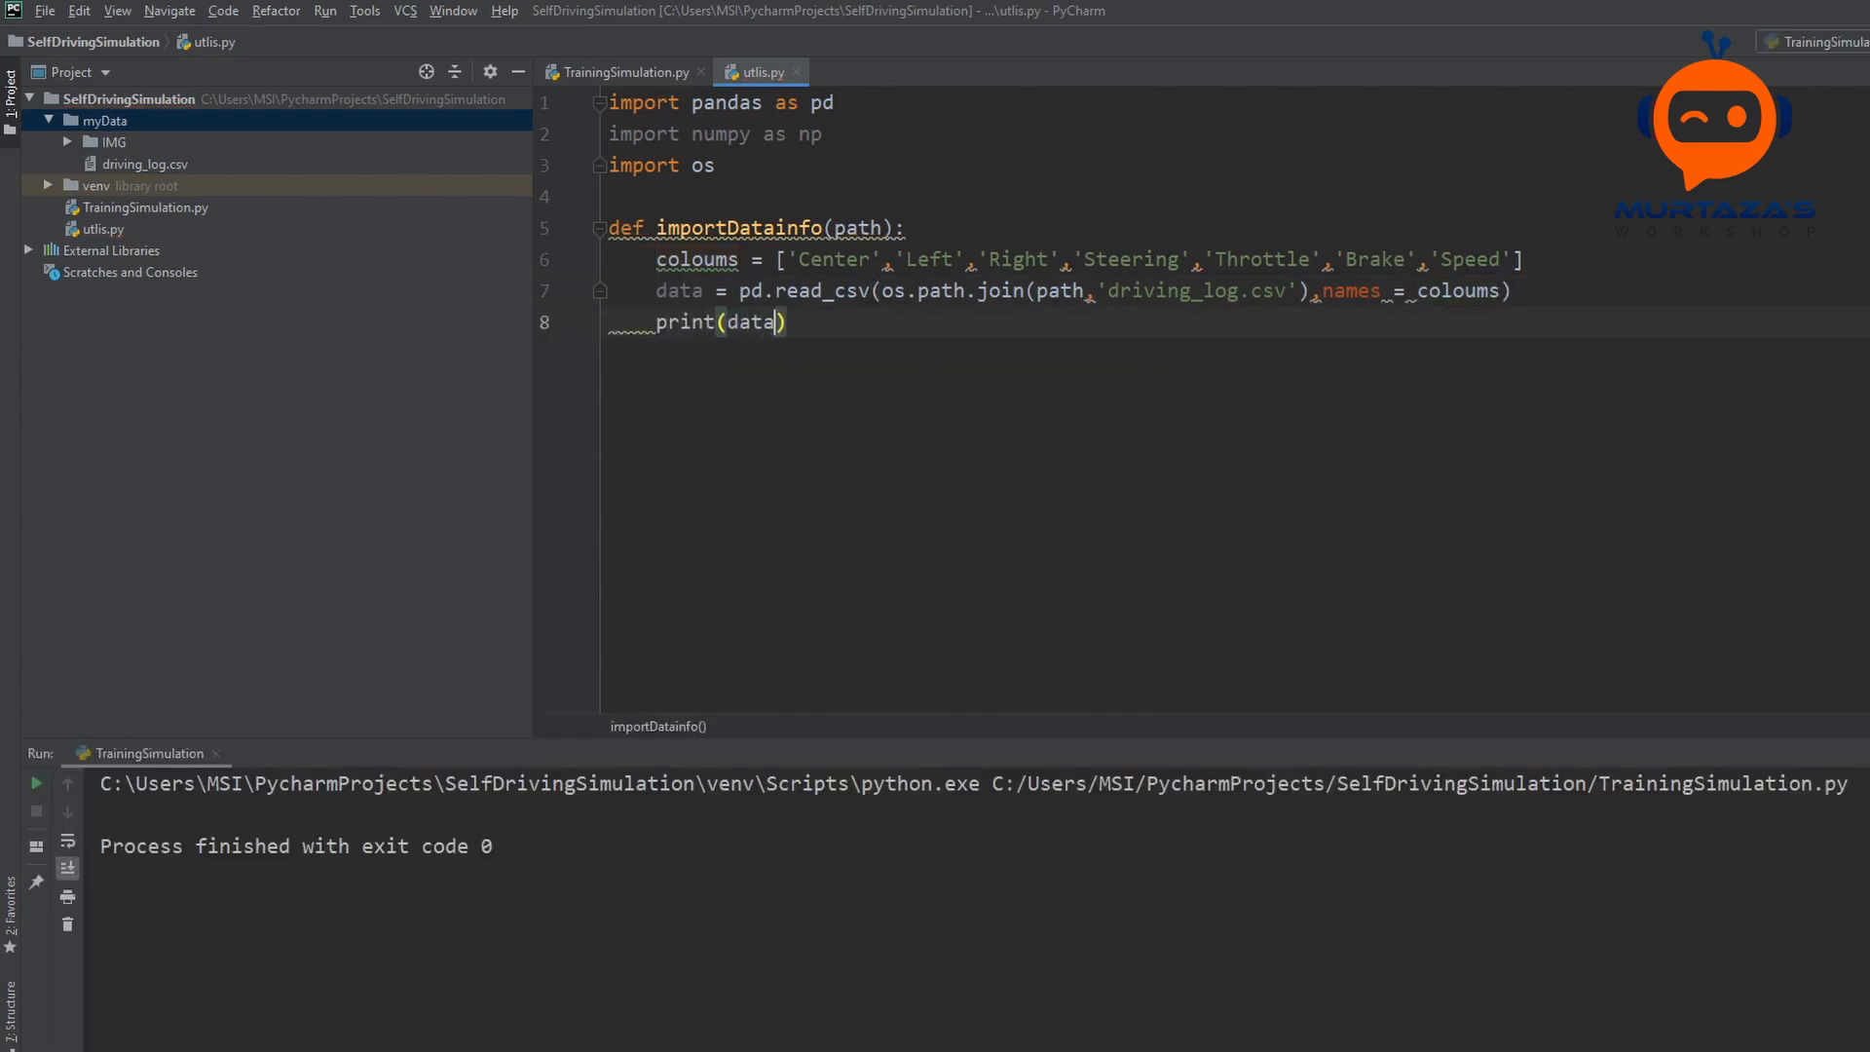
{"action": "type", "text": ".head()"}
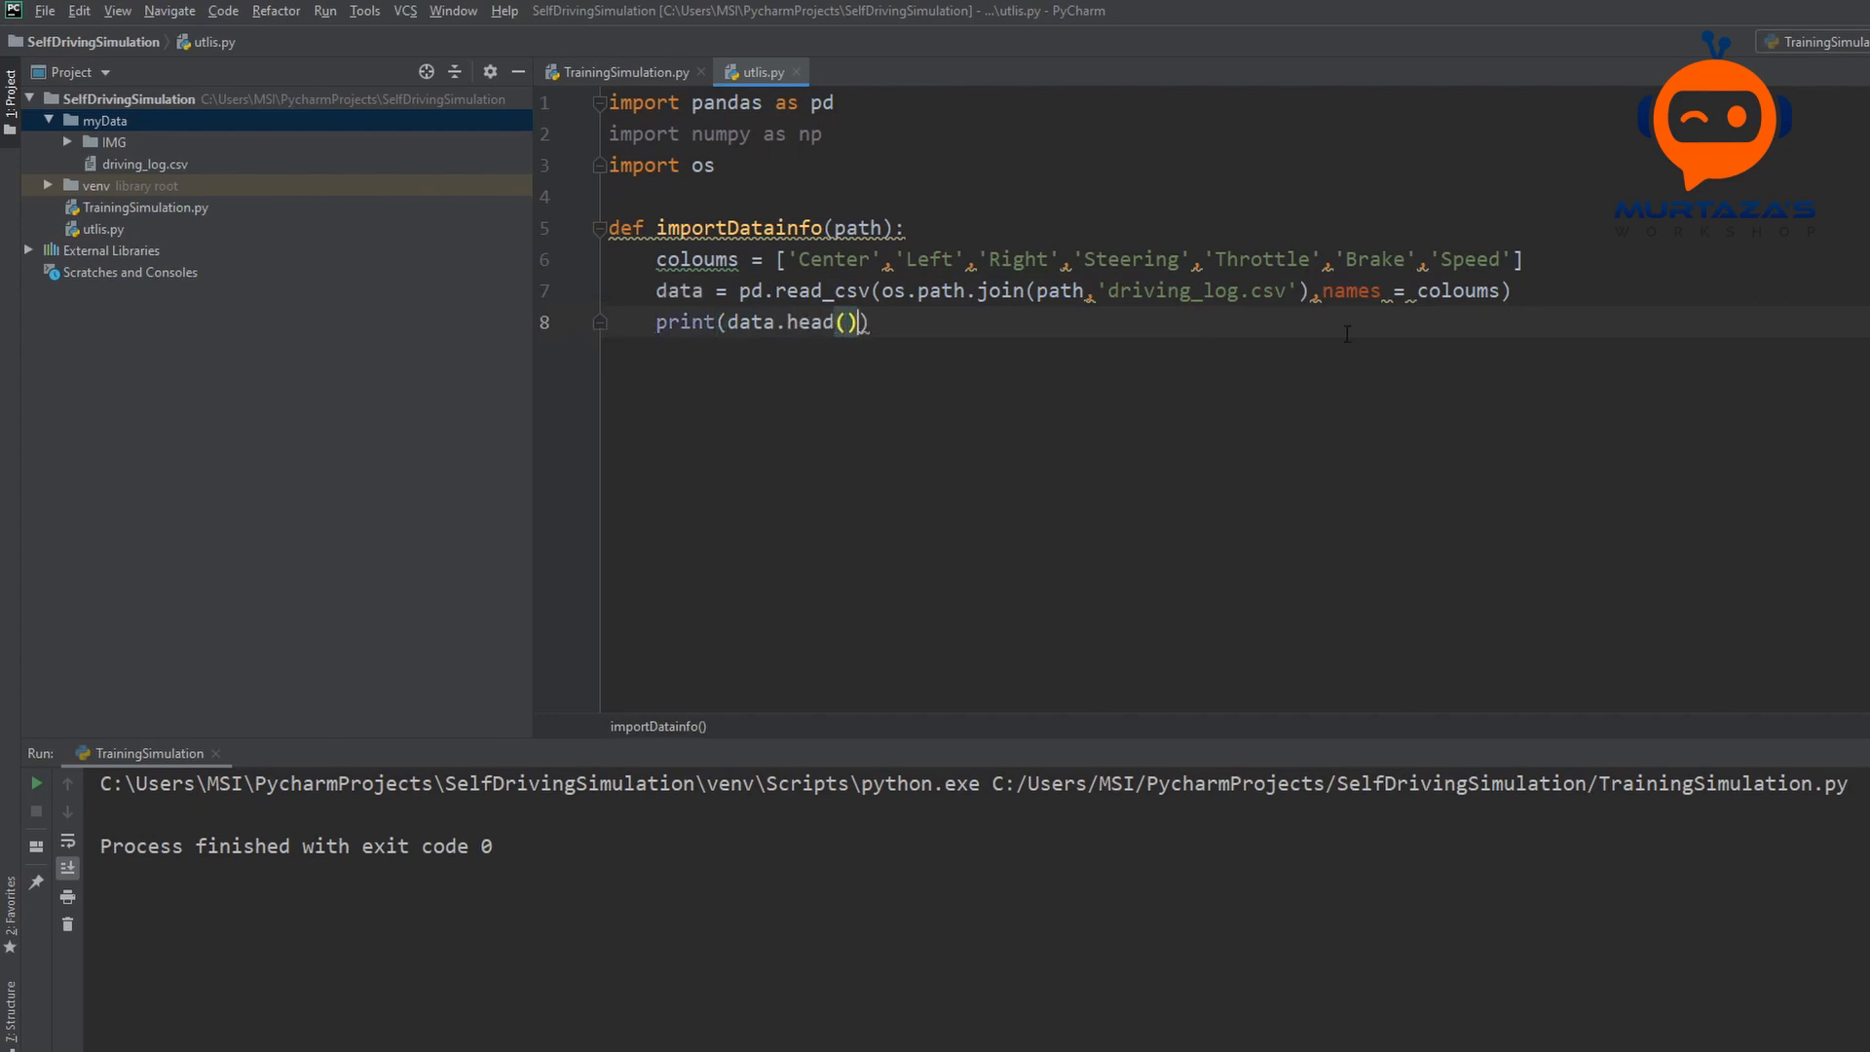
{"action": "left_click", "coordinate": [620, 71]}
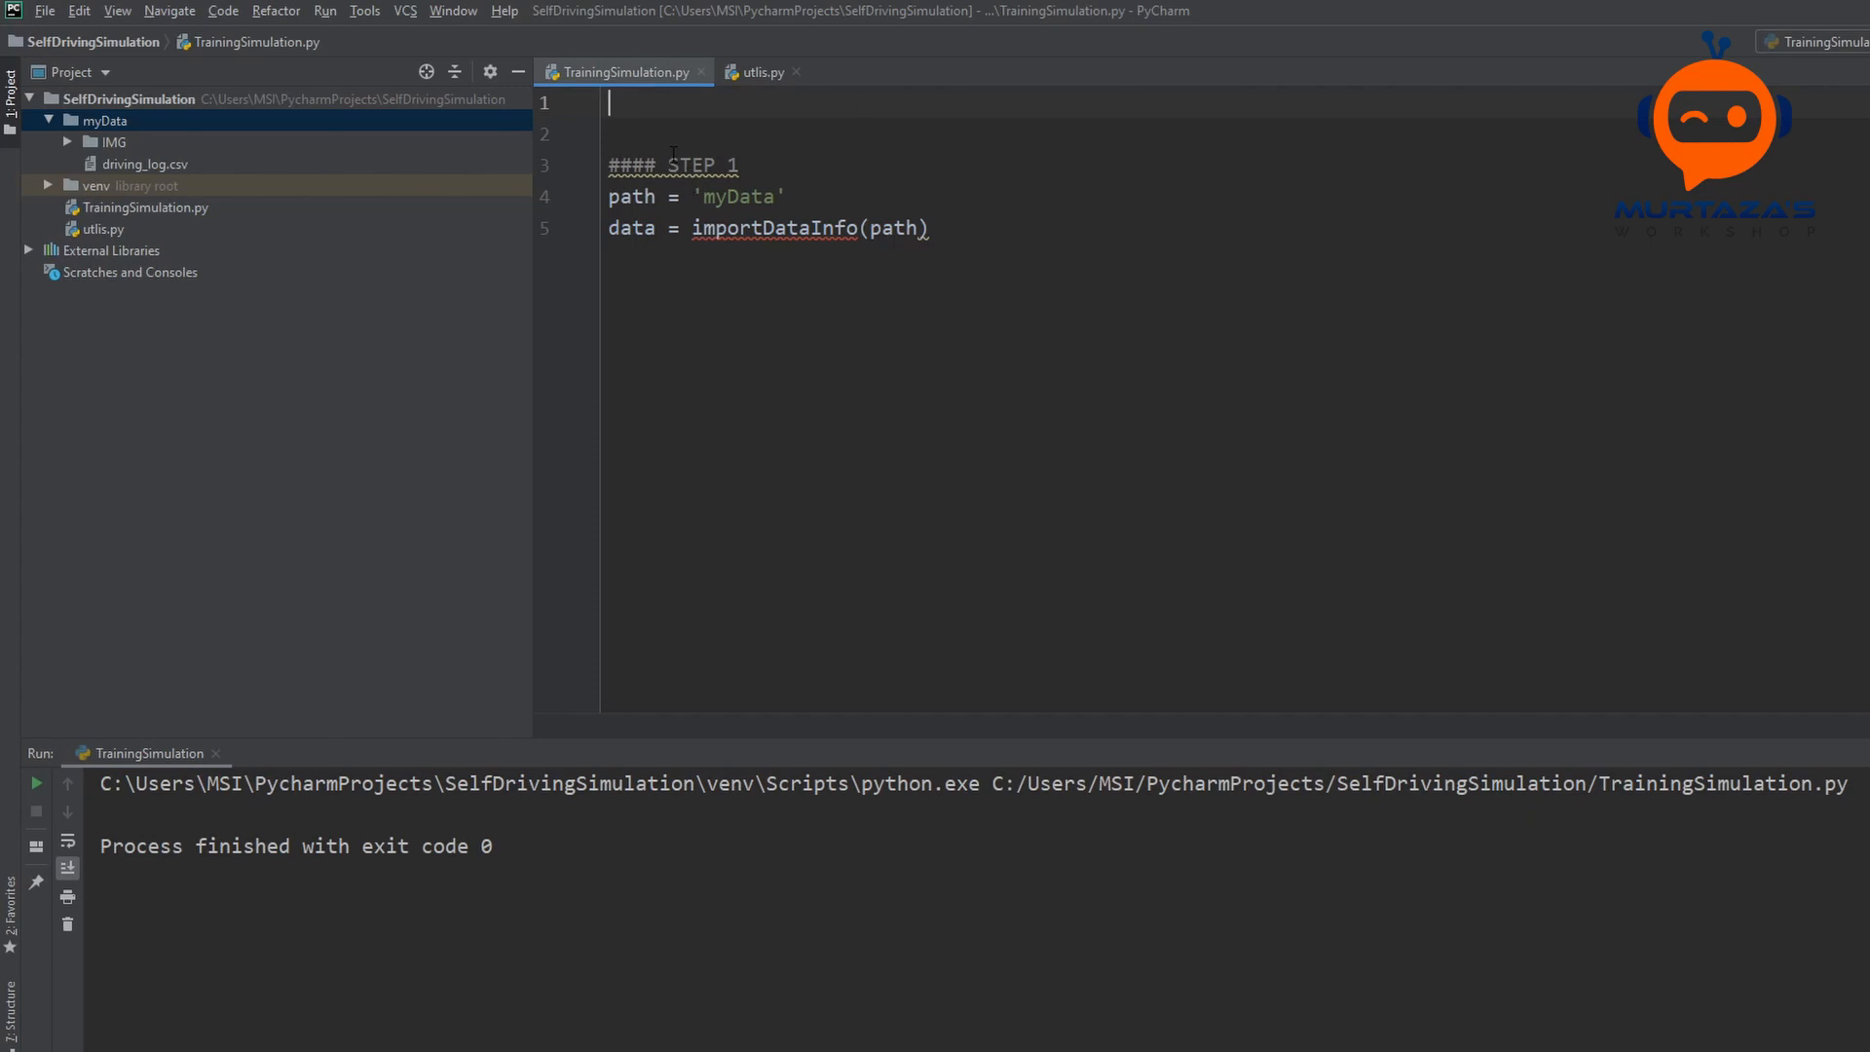
Step: Put 'from utlis import *' at the top of TrainingSimulation.py and return to utlis.py
{"action": "type", "text": "import"}
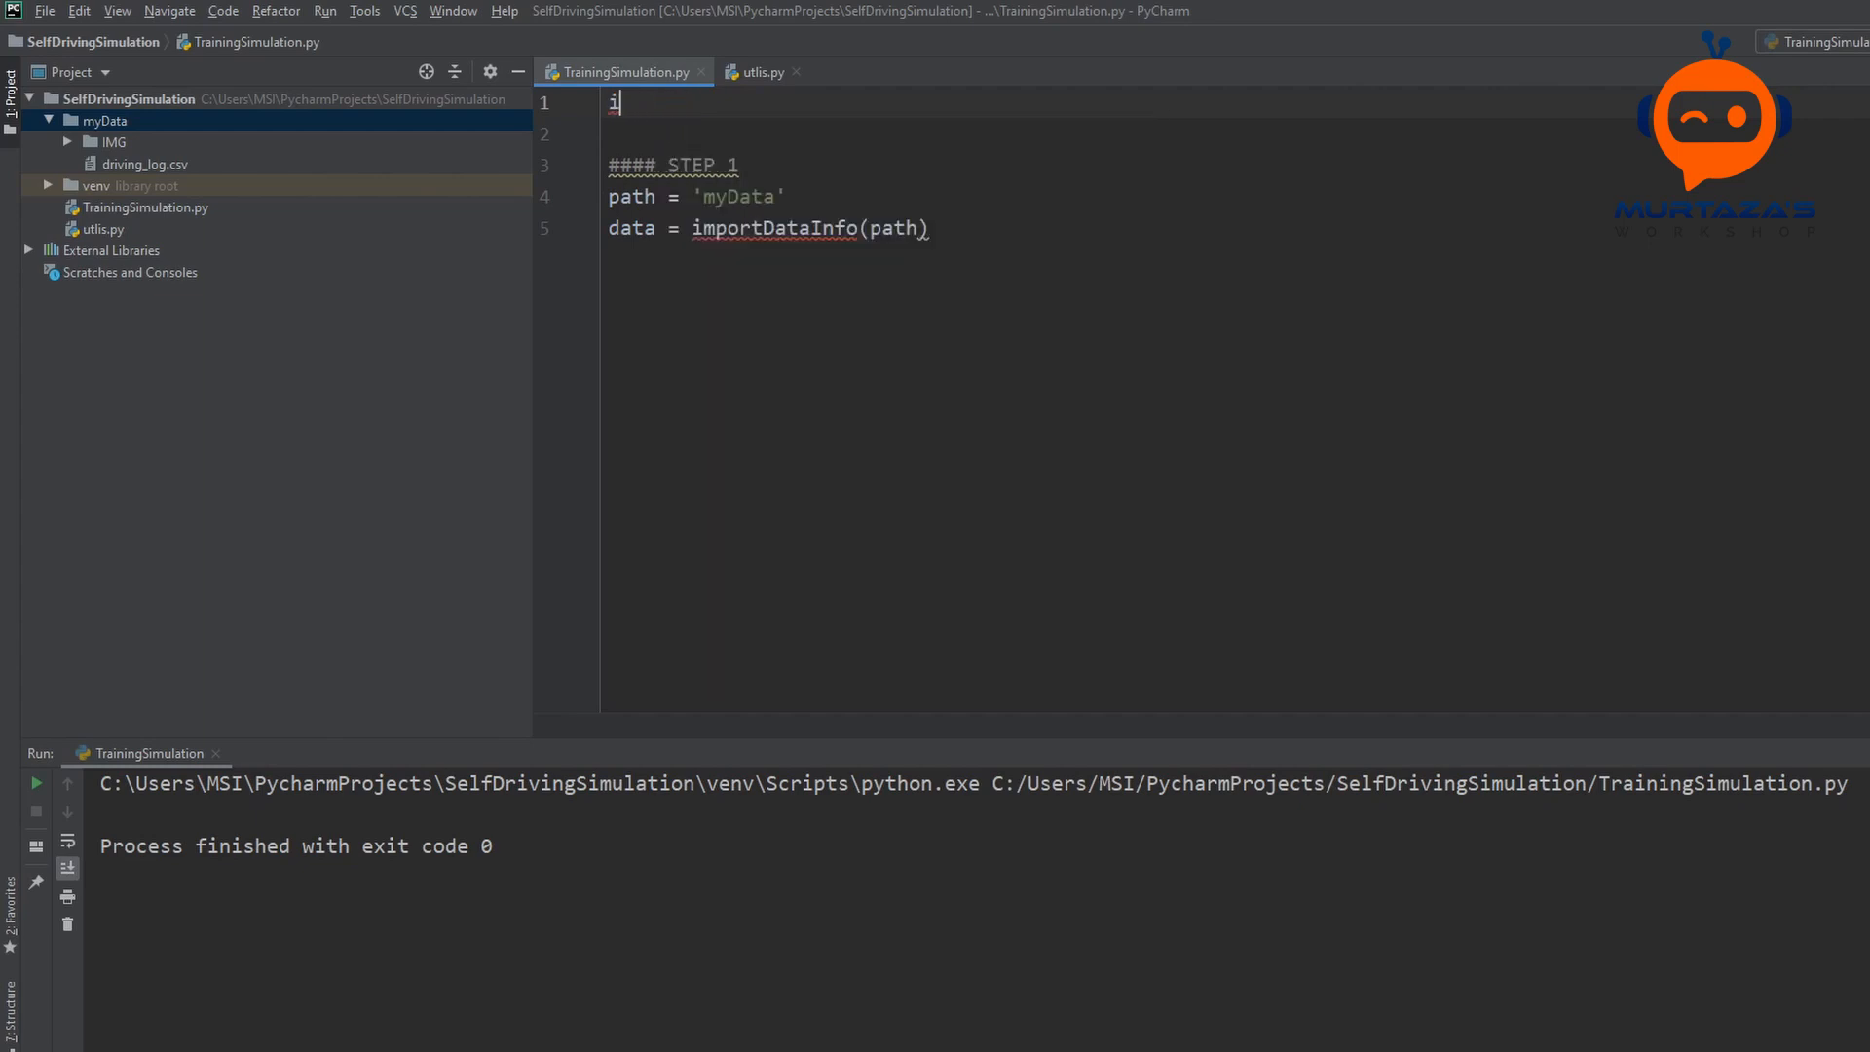
{"action": "type", "text": "from"}
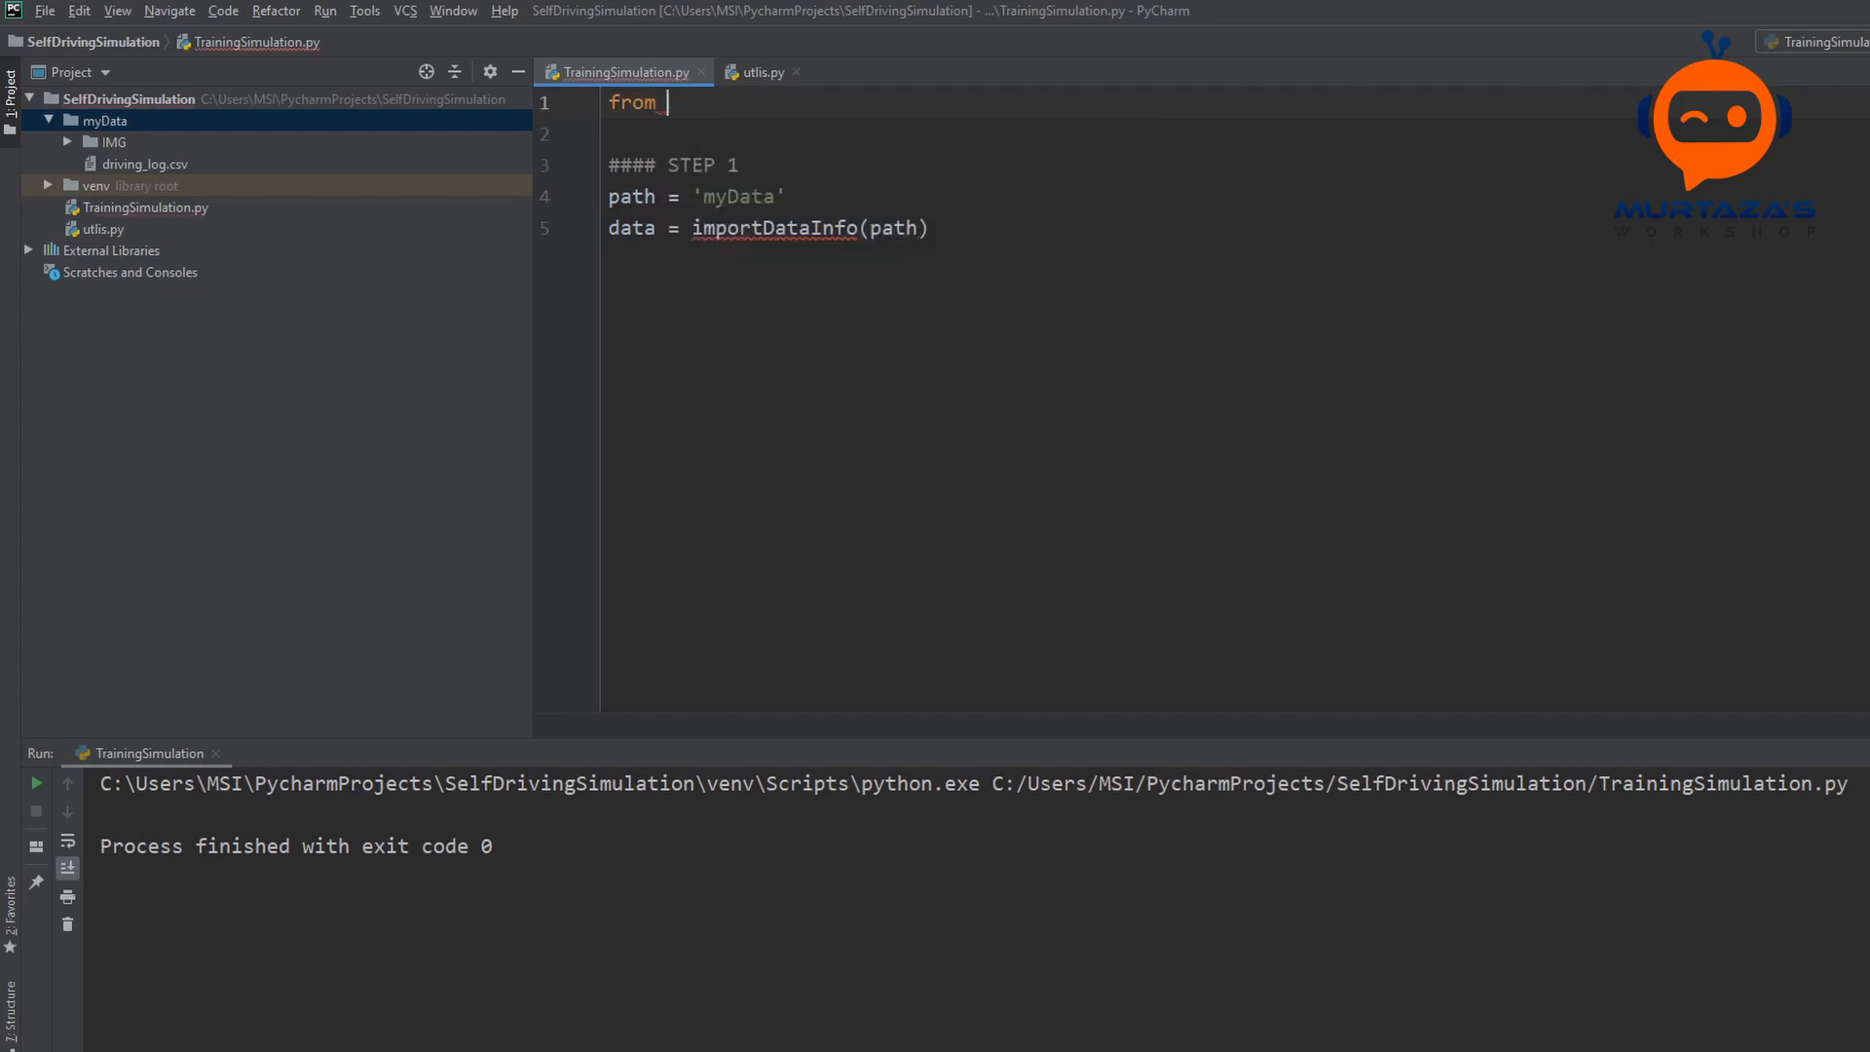
{"action": "type", "text": "utlis import *"}
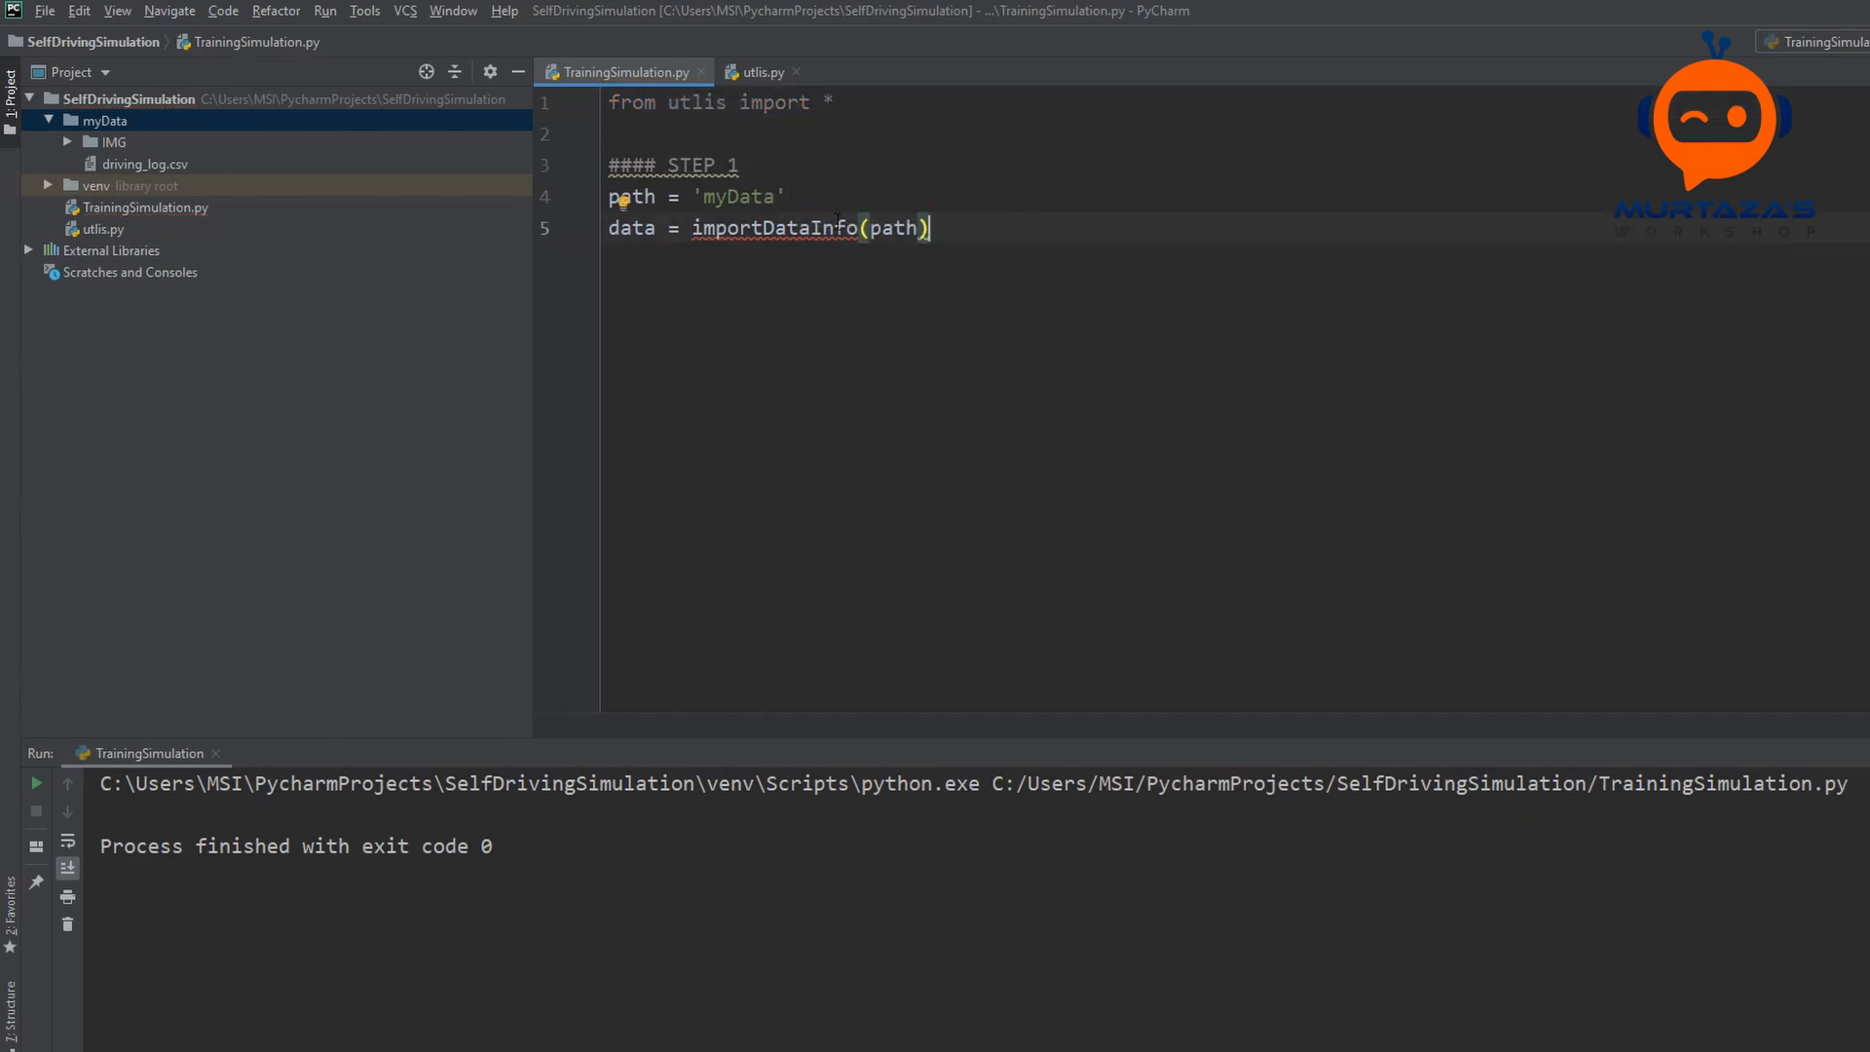
{"action": "left_click", "coordinate": [756, 71]}
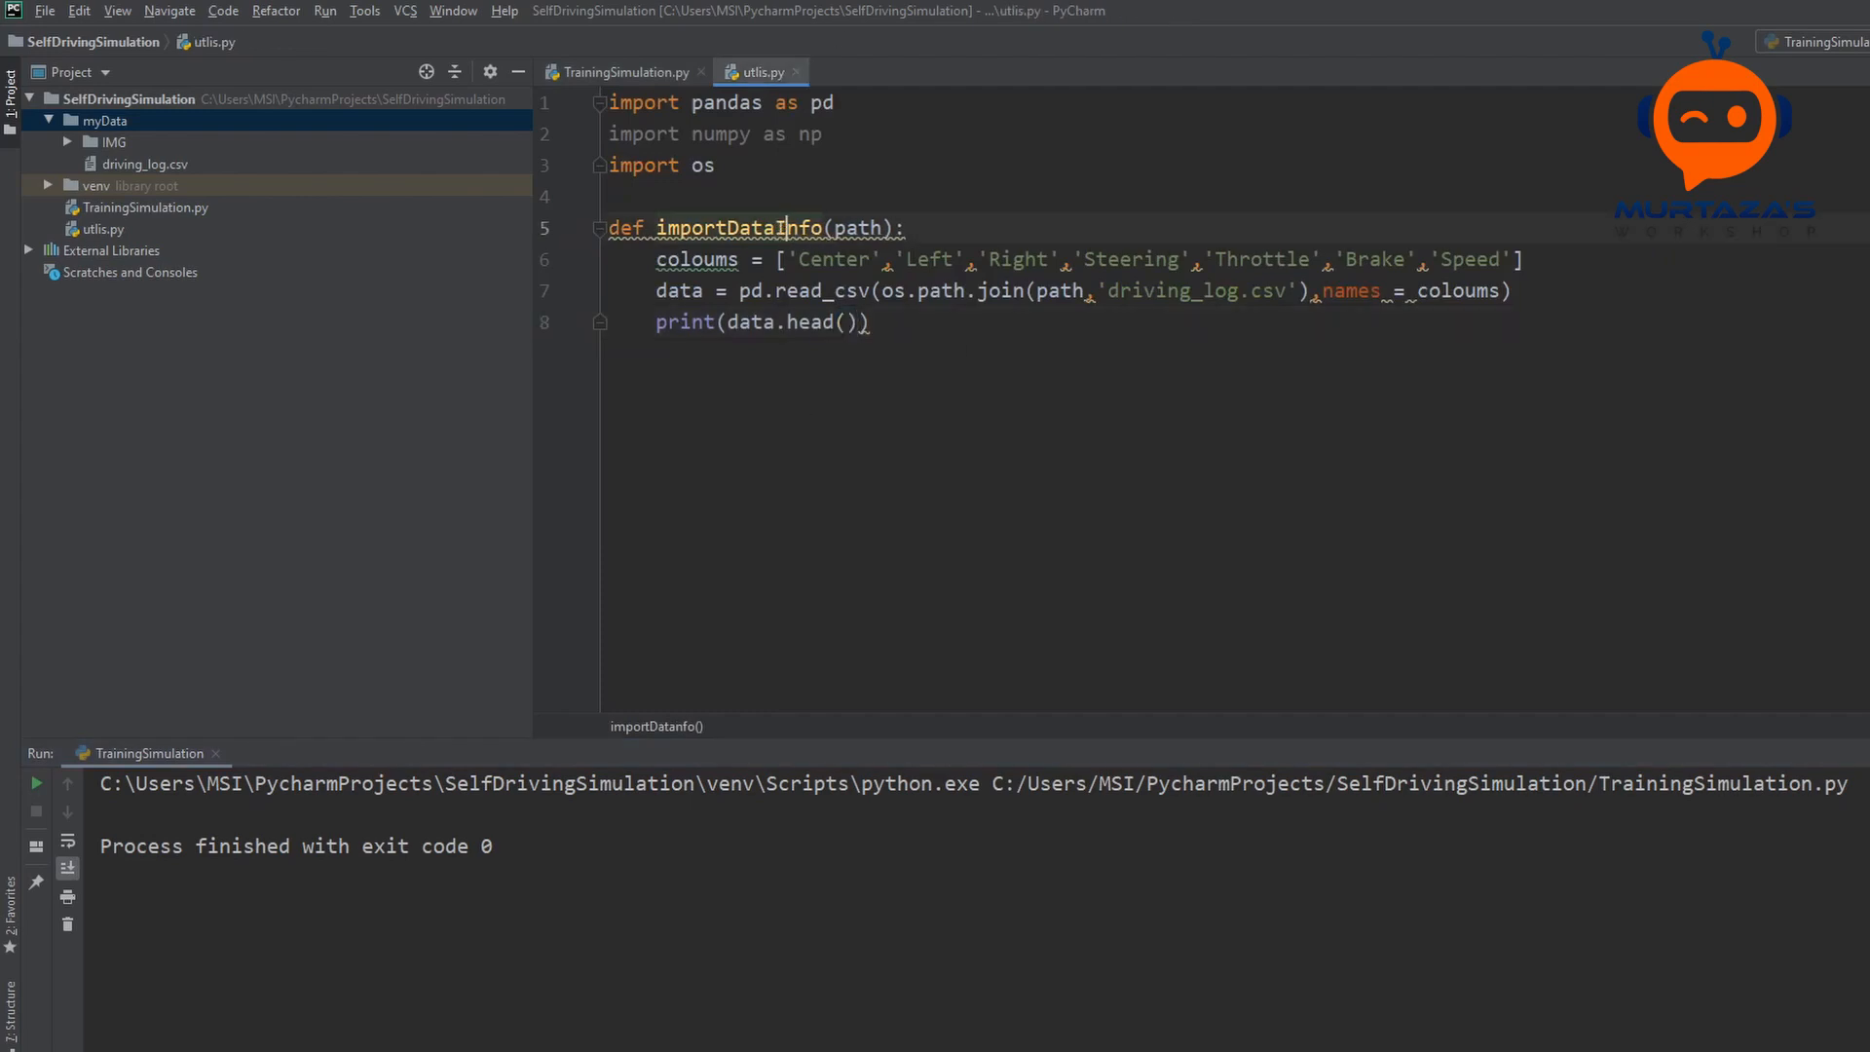
Step: Run TrainingSimulation to print the driving log's first five rows (5 rows x 7 columns)
{"action": "right_click", "coordinate": [611, 71]}
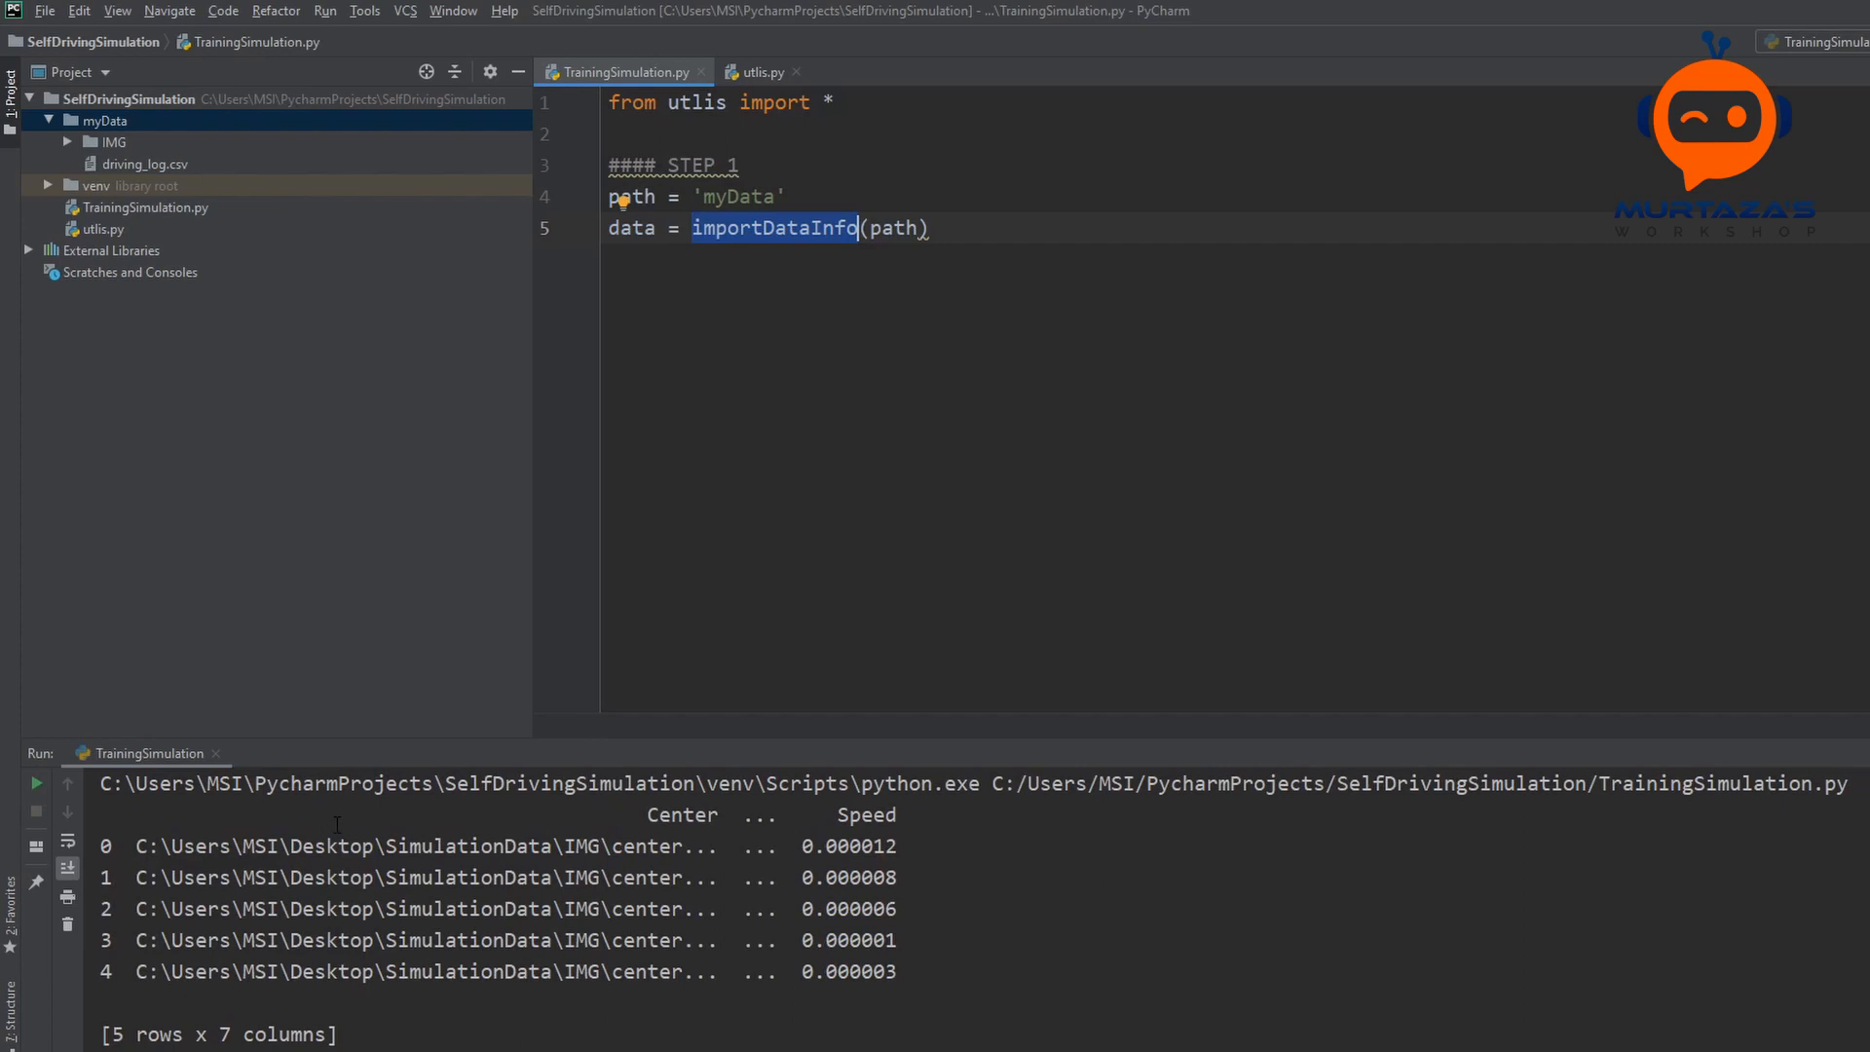
{"action": "double_click", "coordinate": [425, 845]}
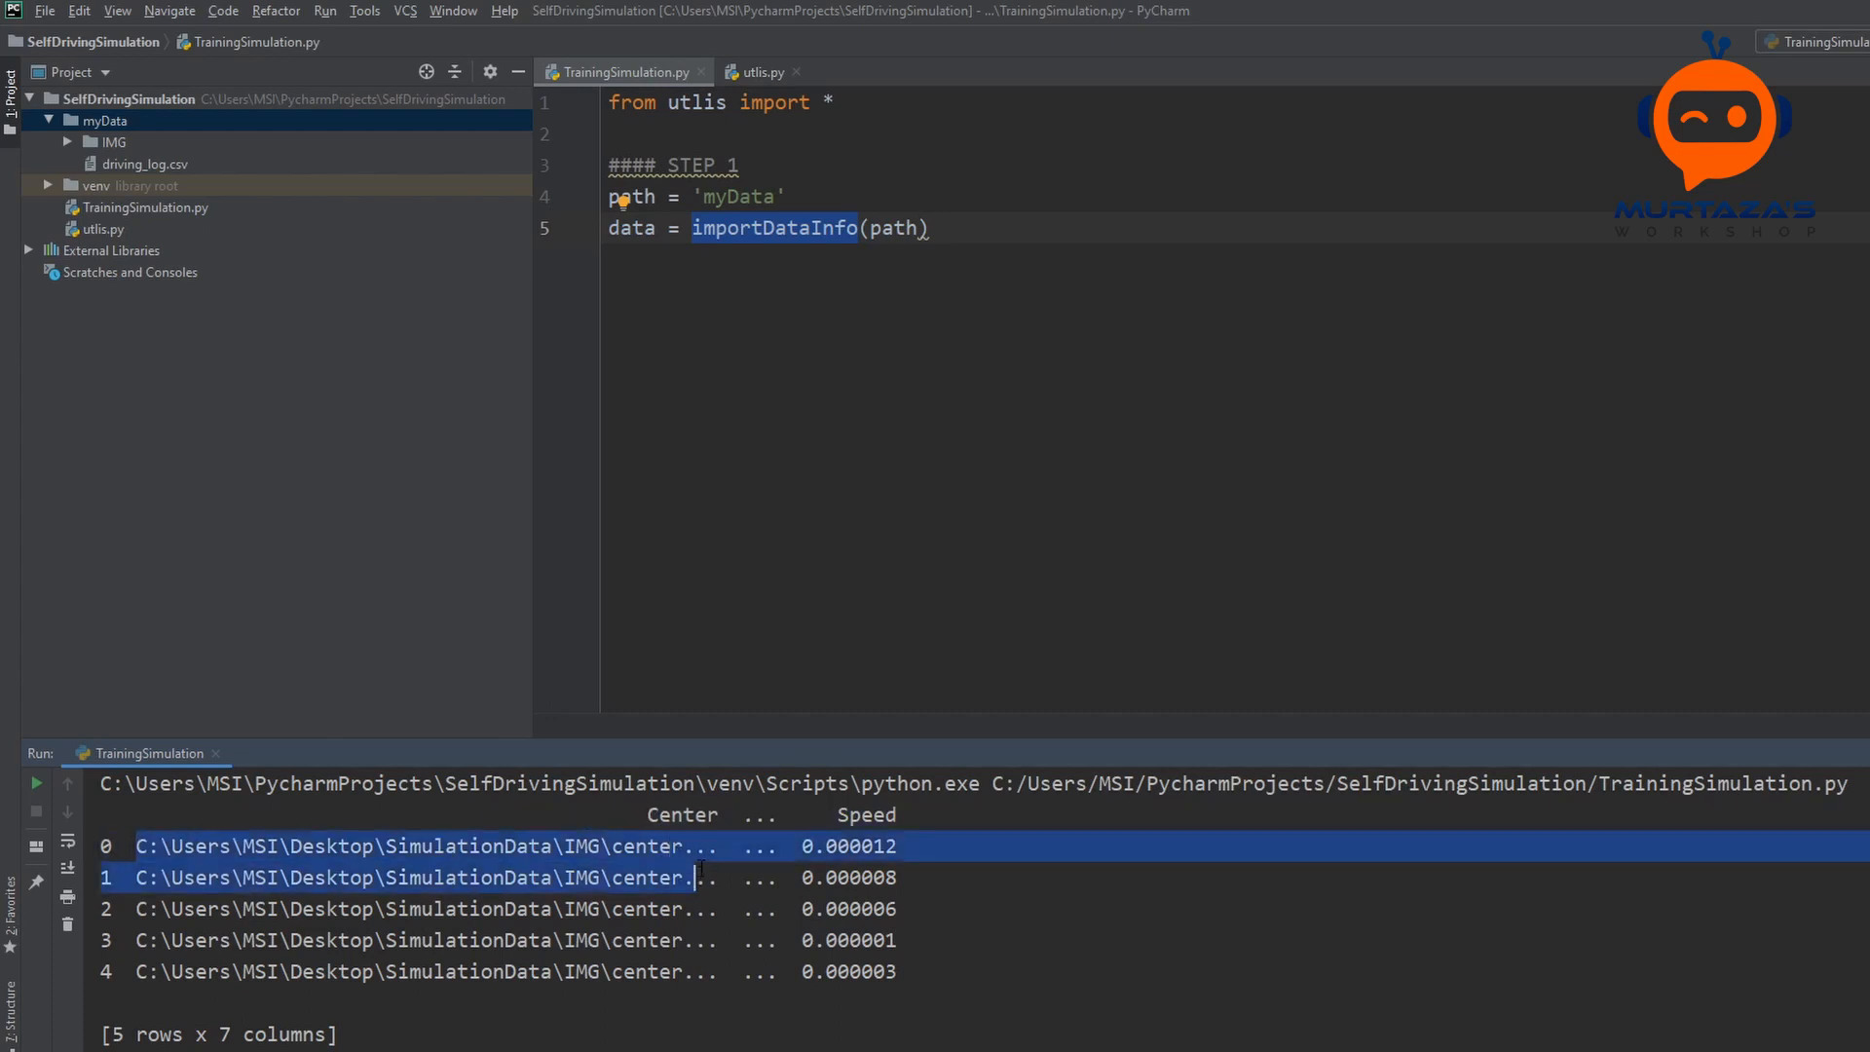
{"action": "left_click", "coordinate": [759, 72]}
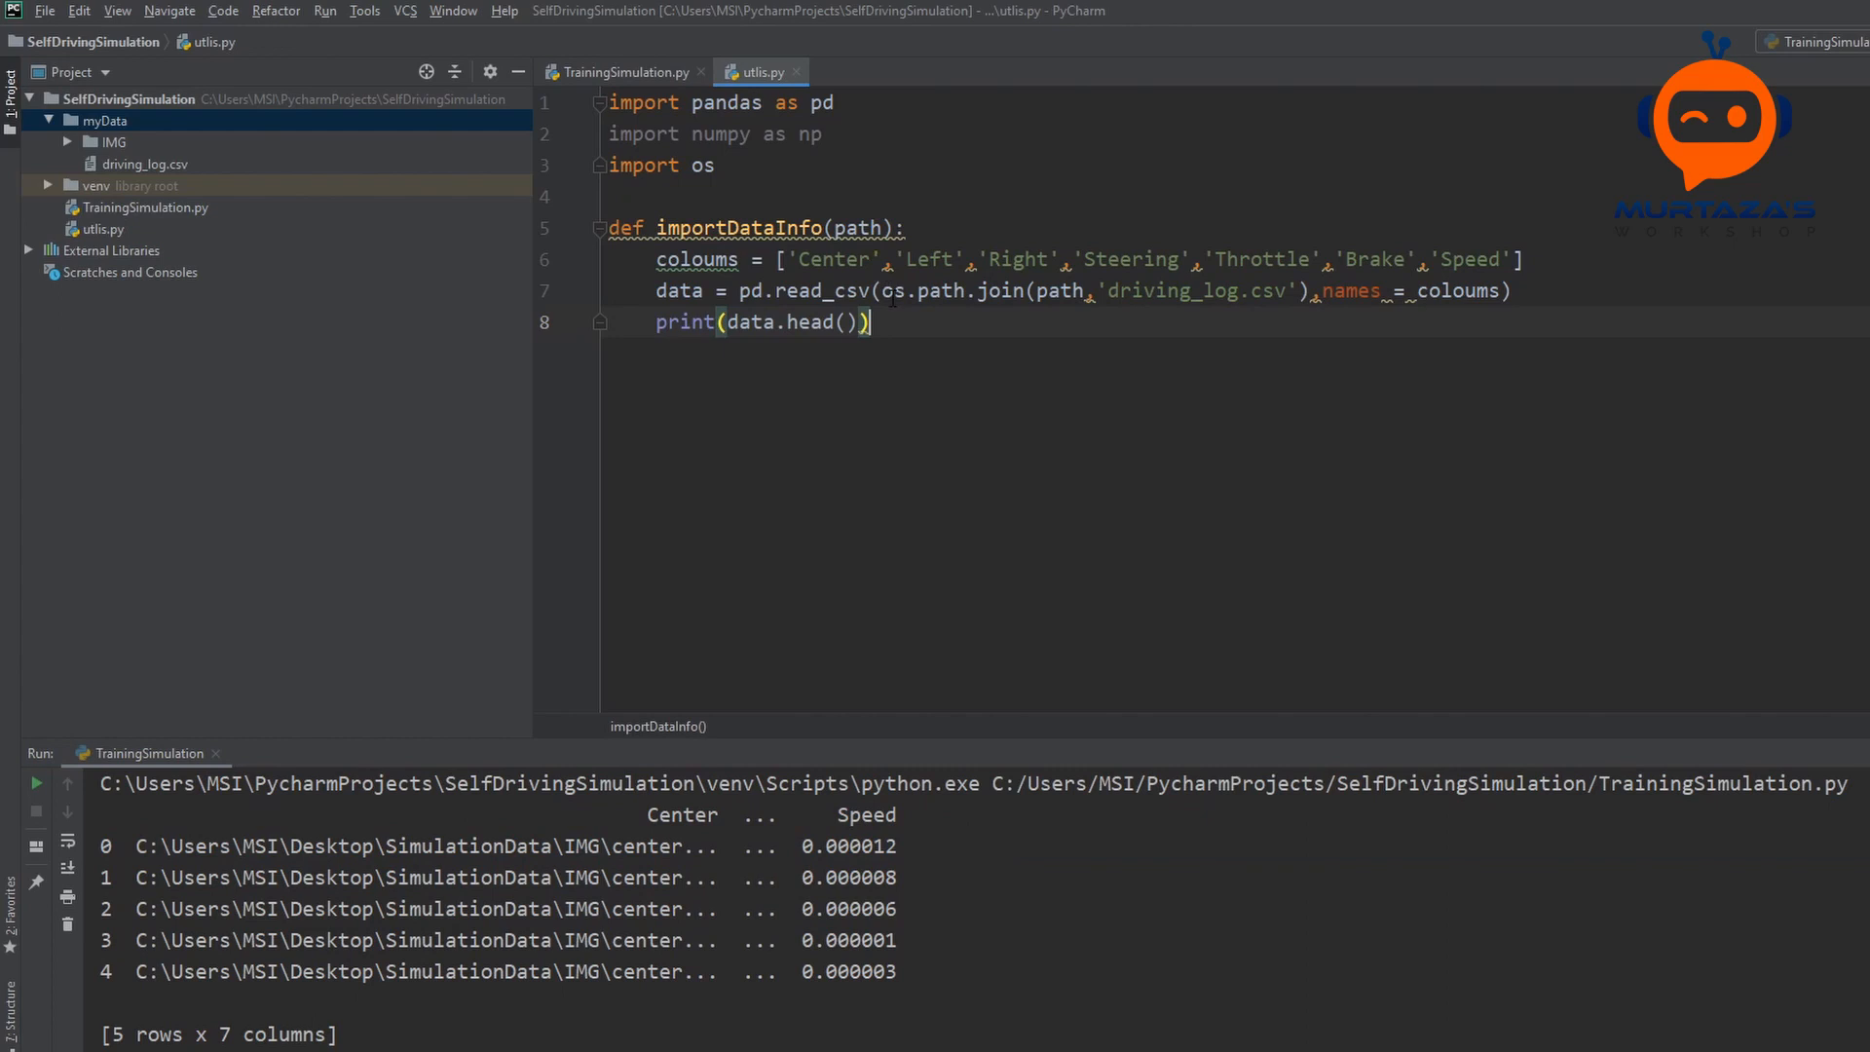
Step: Replace the head printout with print(data['Center'][0]) and run it to see the first path
{"action": "type", "text": "data["}
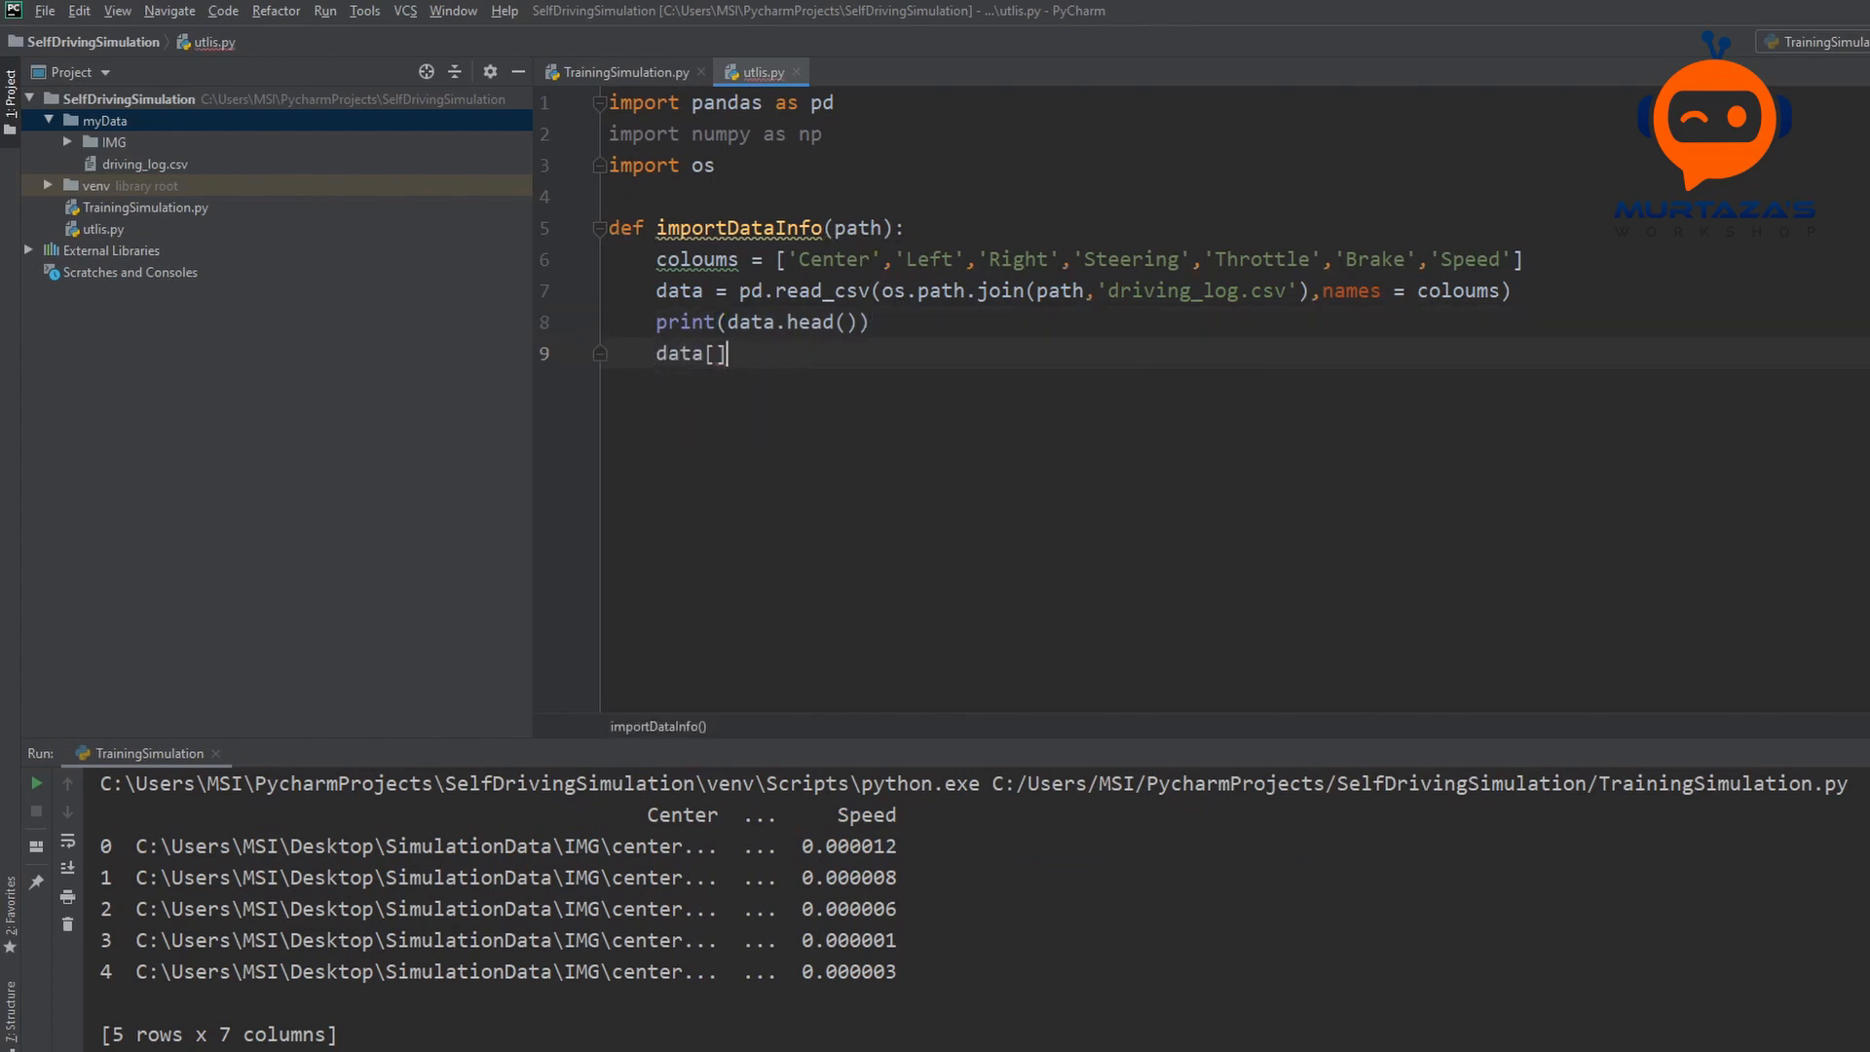
{"action": "type", "text": "'c'"}
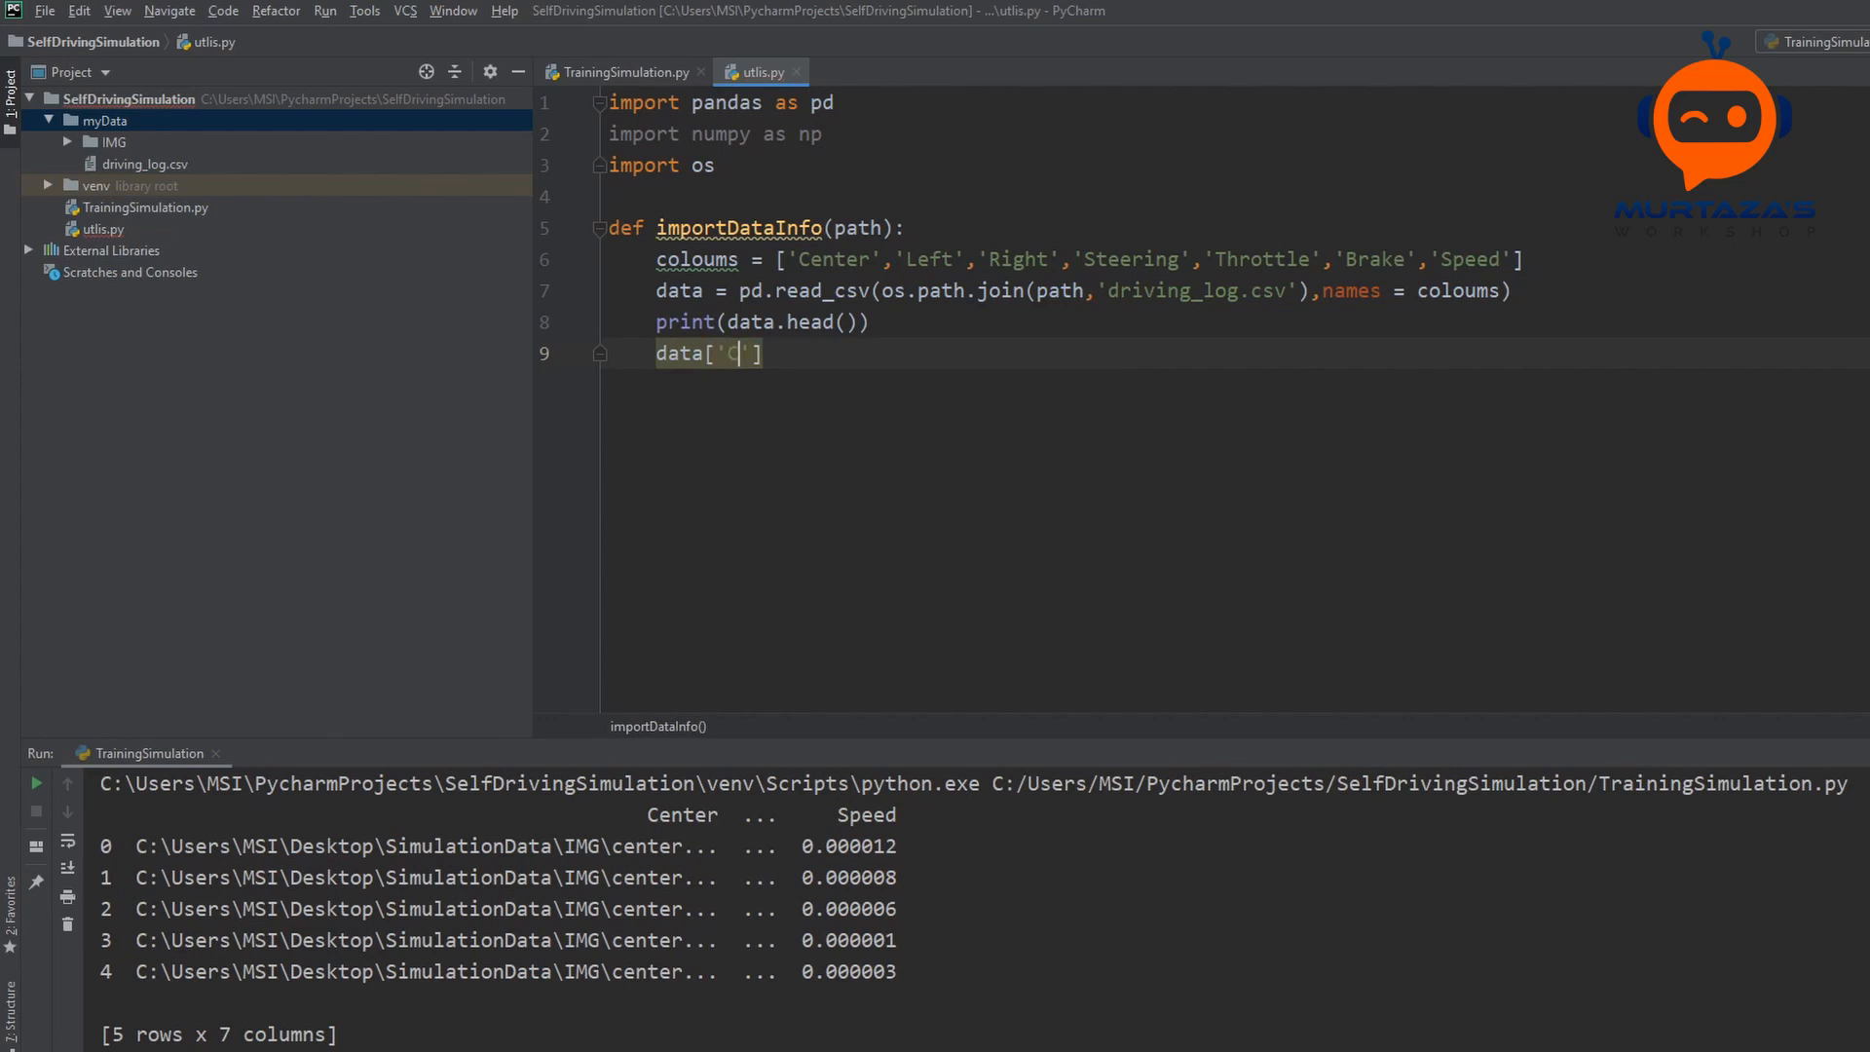
{"action": "type", "text": "enter"}
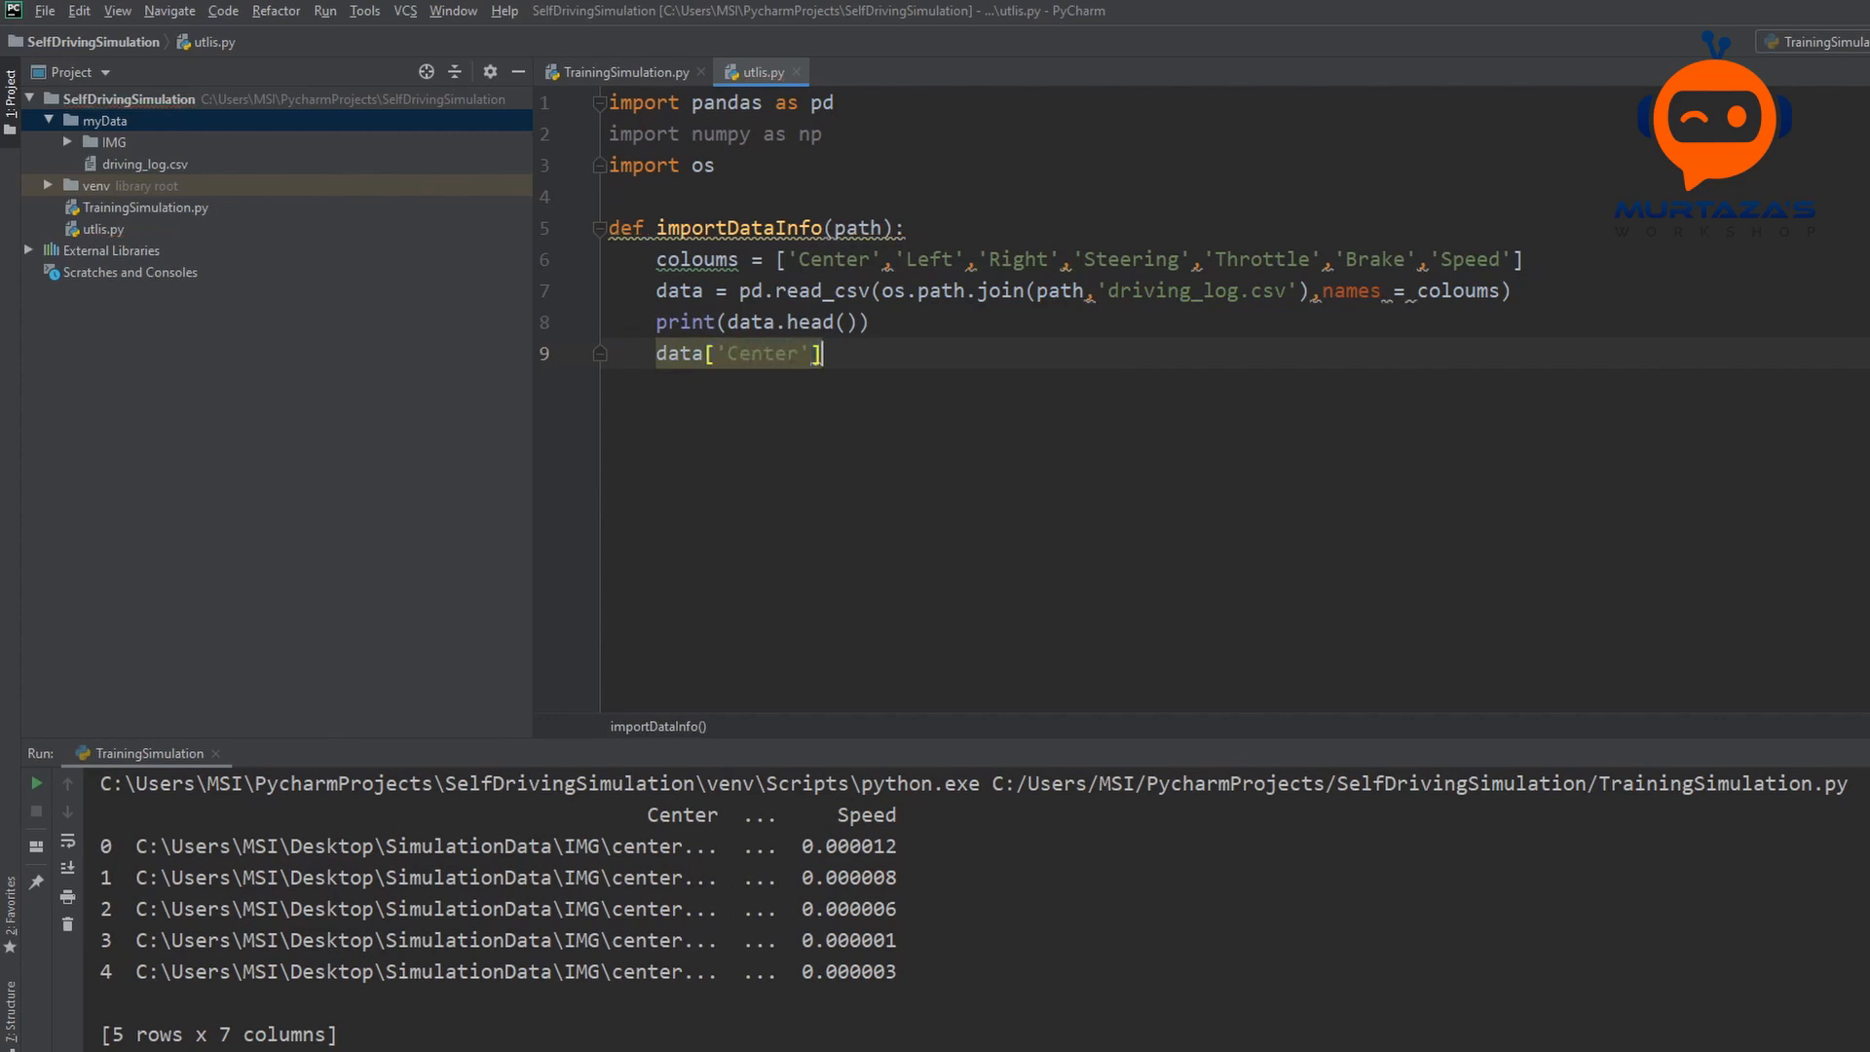
{"action": "type", "text": "[]"}
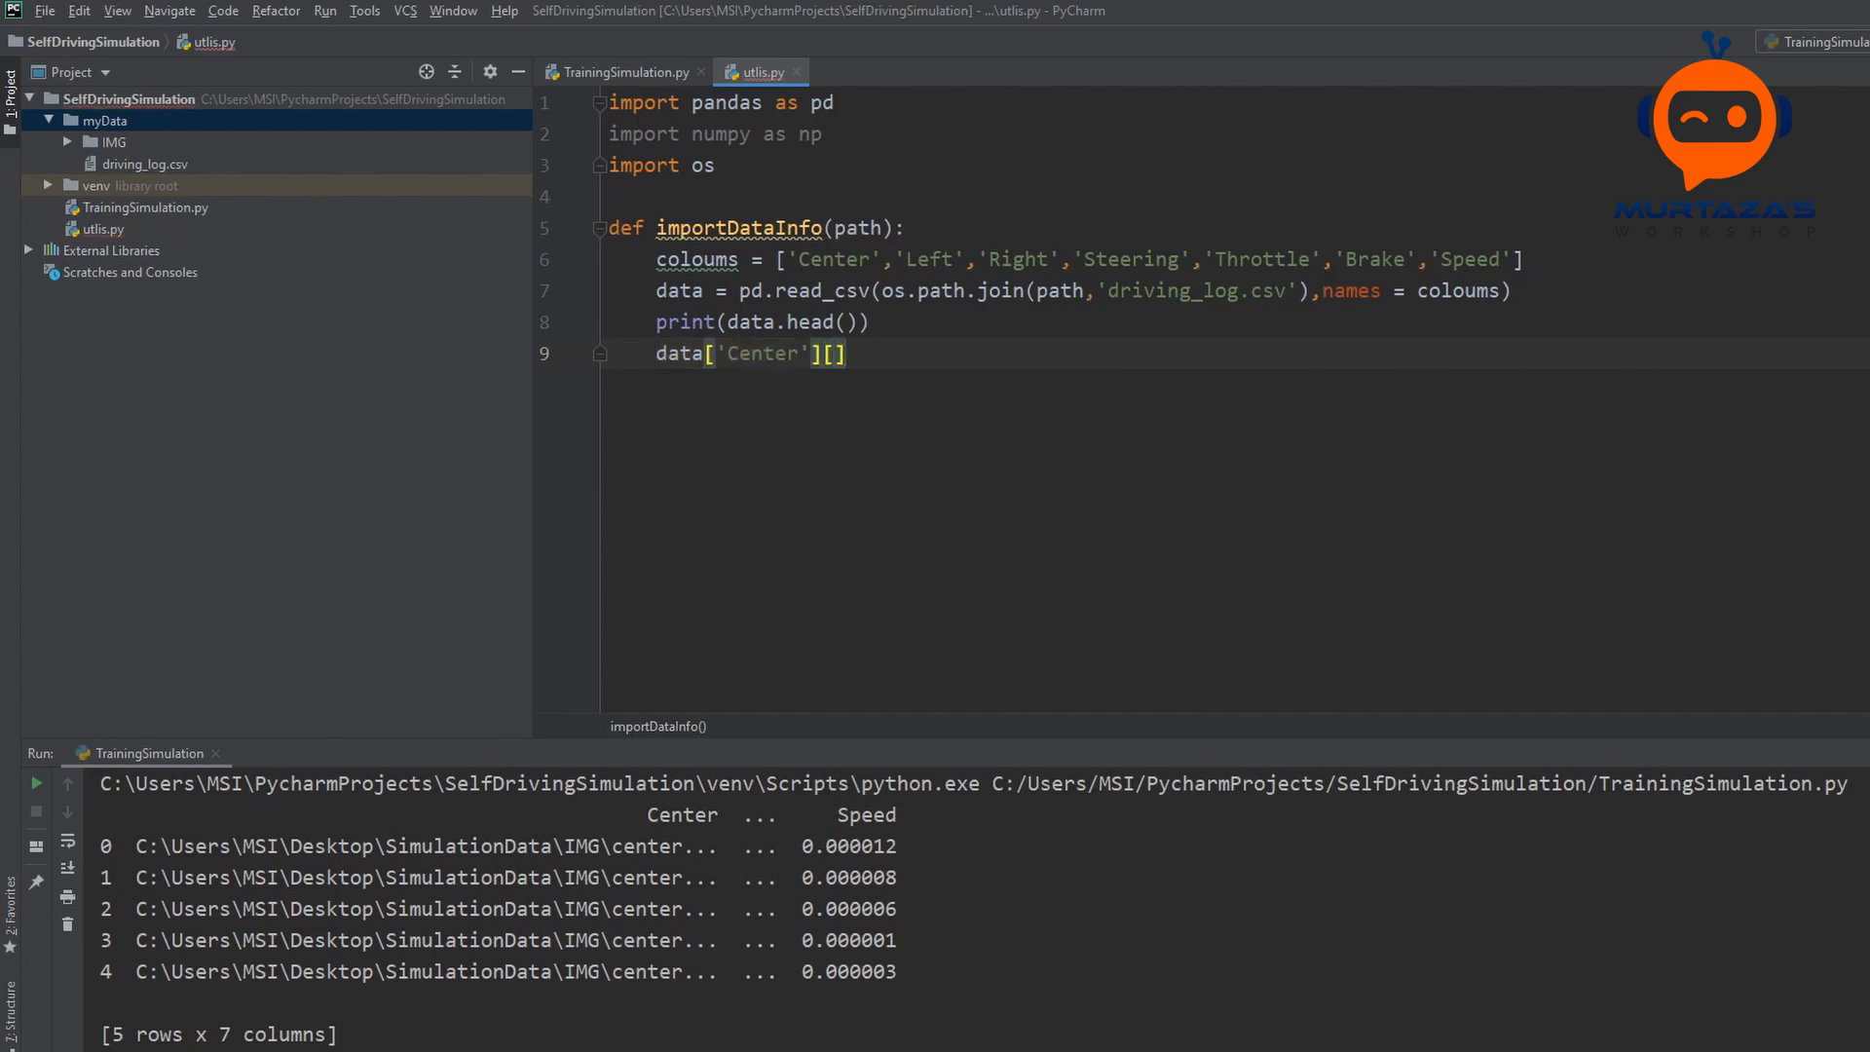
{"action": "type", "text": "0"}
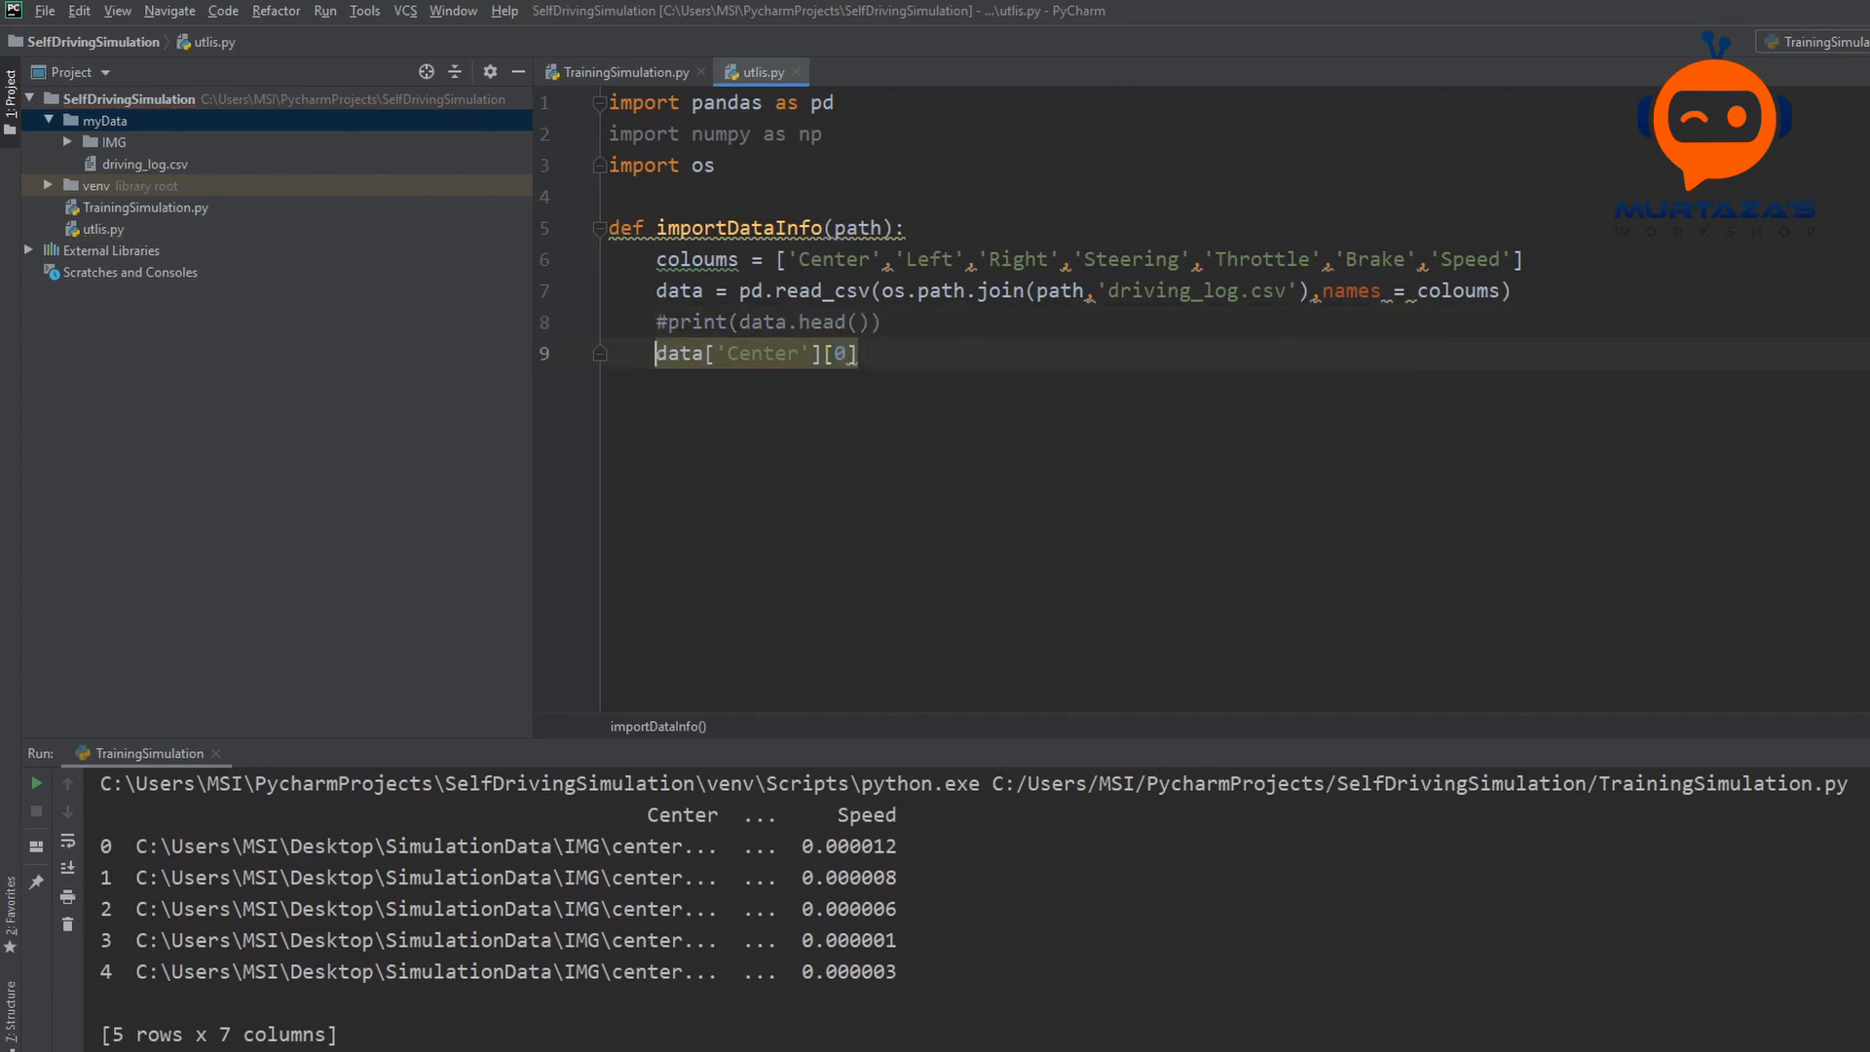
{"action": "type", "text": "print("}
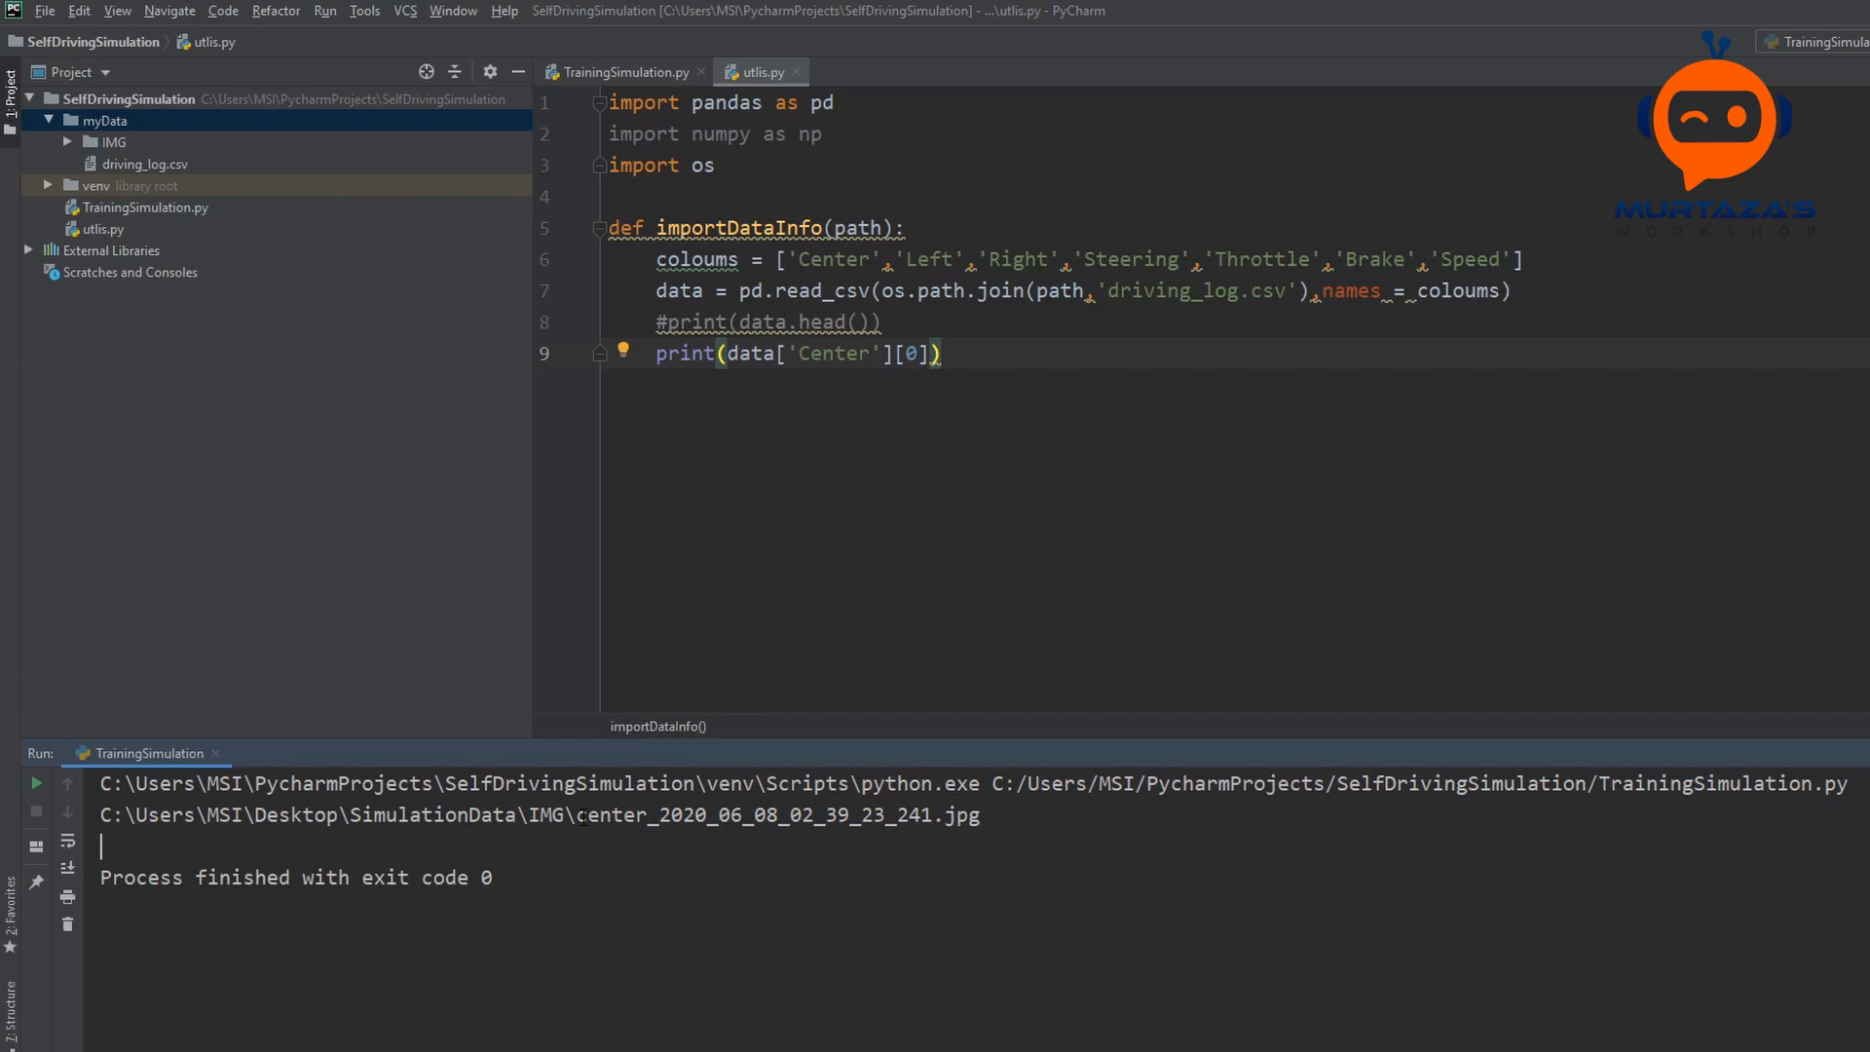
{"action": "double_click", "coordinate": [775, 814]}
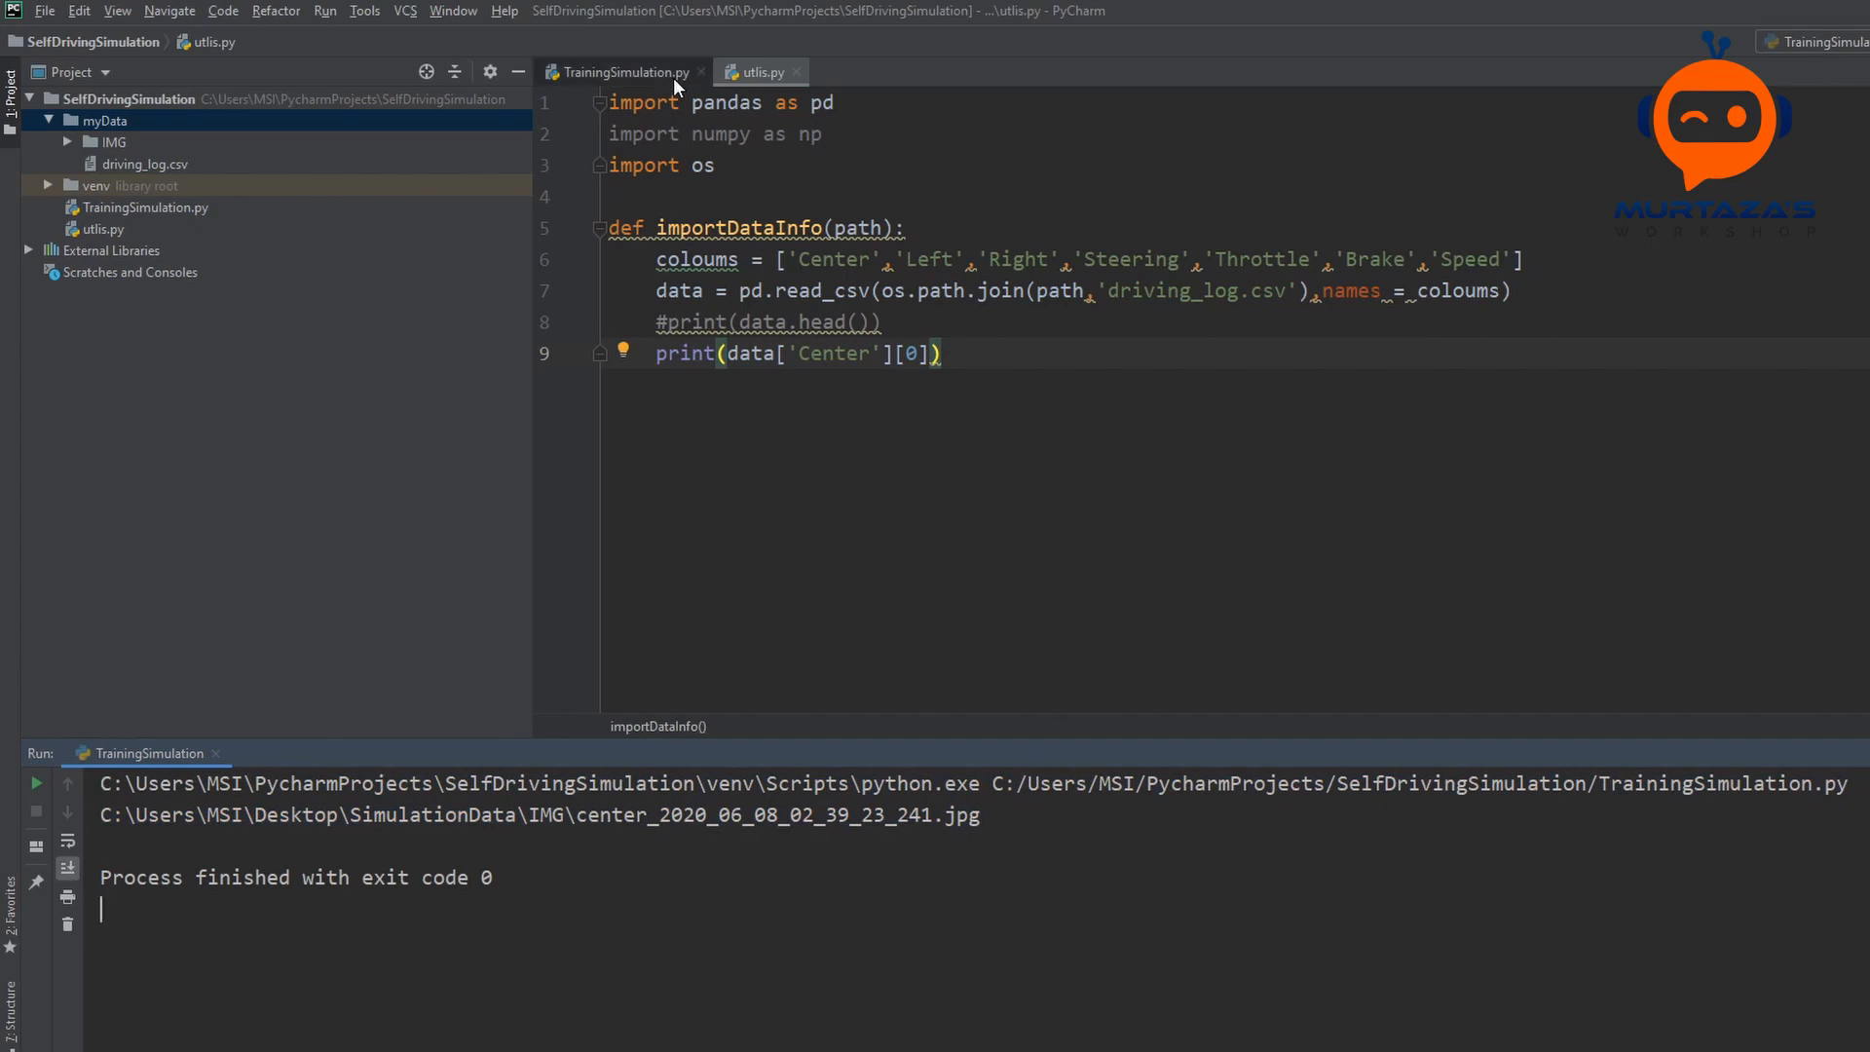
Step: Above importDataInfo, write def getName(filePath): return filePath.split('\\')[-1]
{"action": "left_click", "coordinate": [758, 73]}
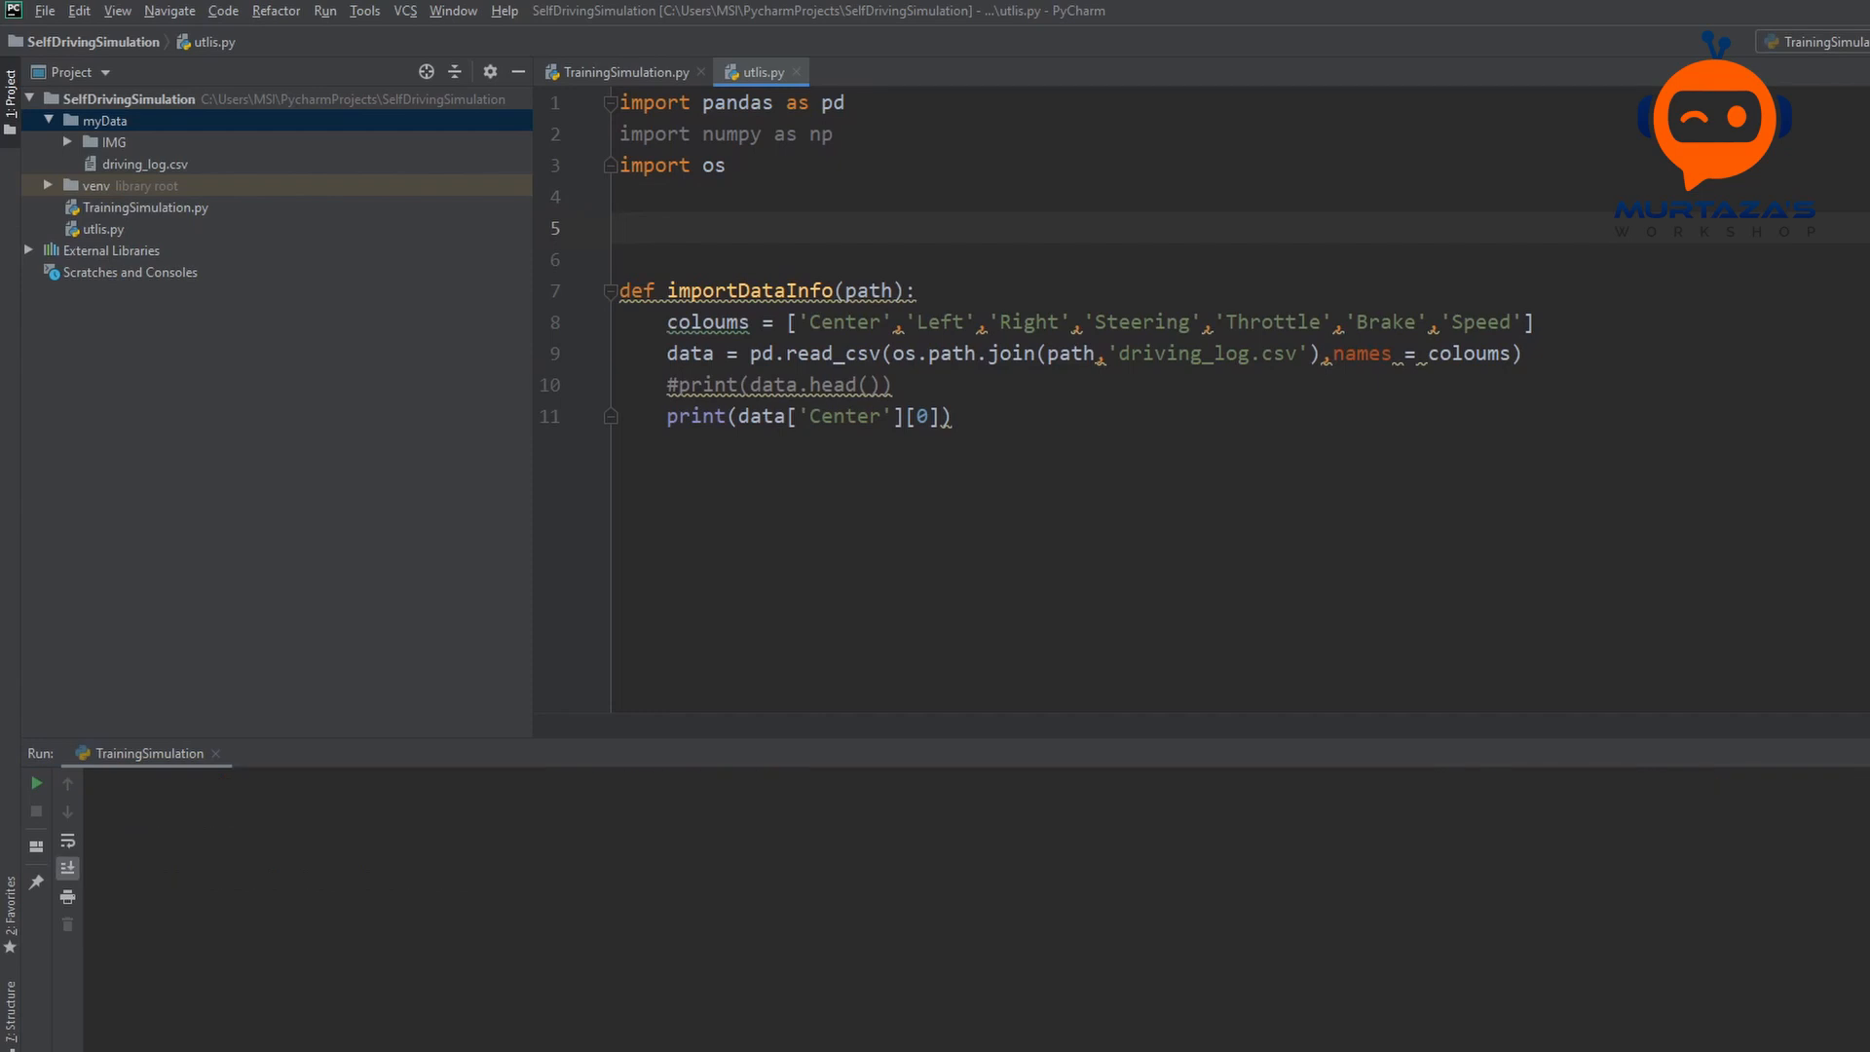
{"action": "type", "text": "def getName"}
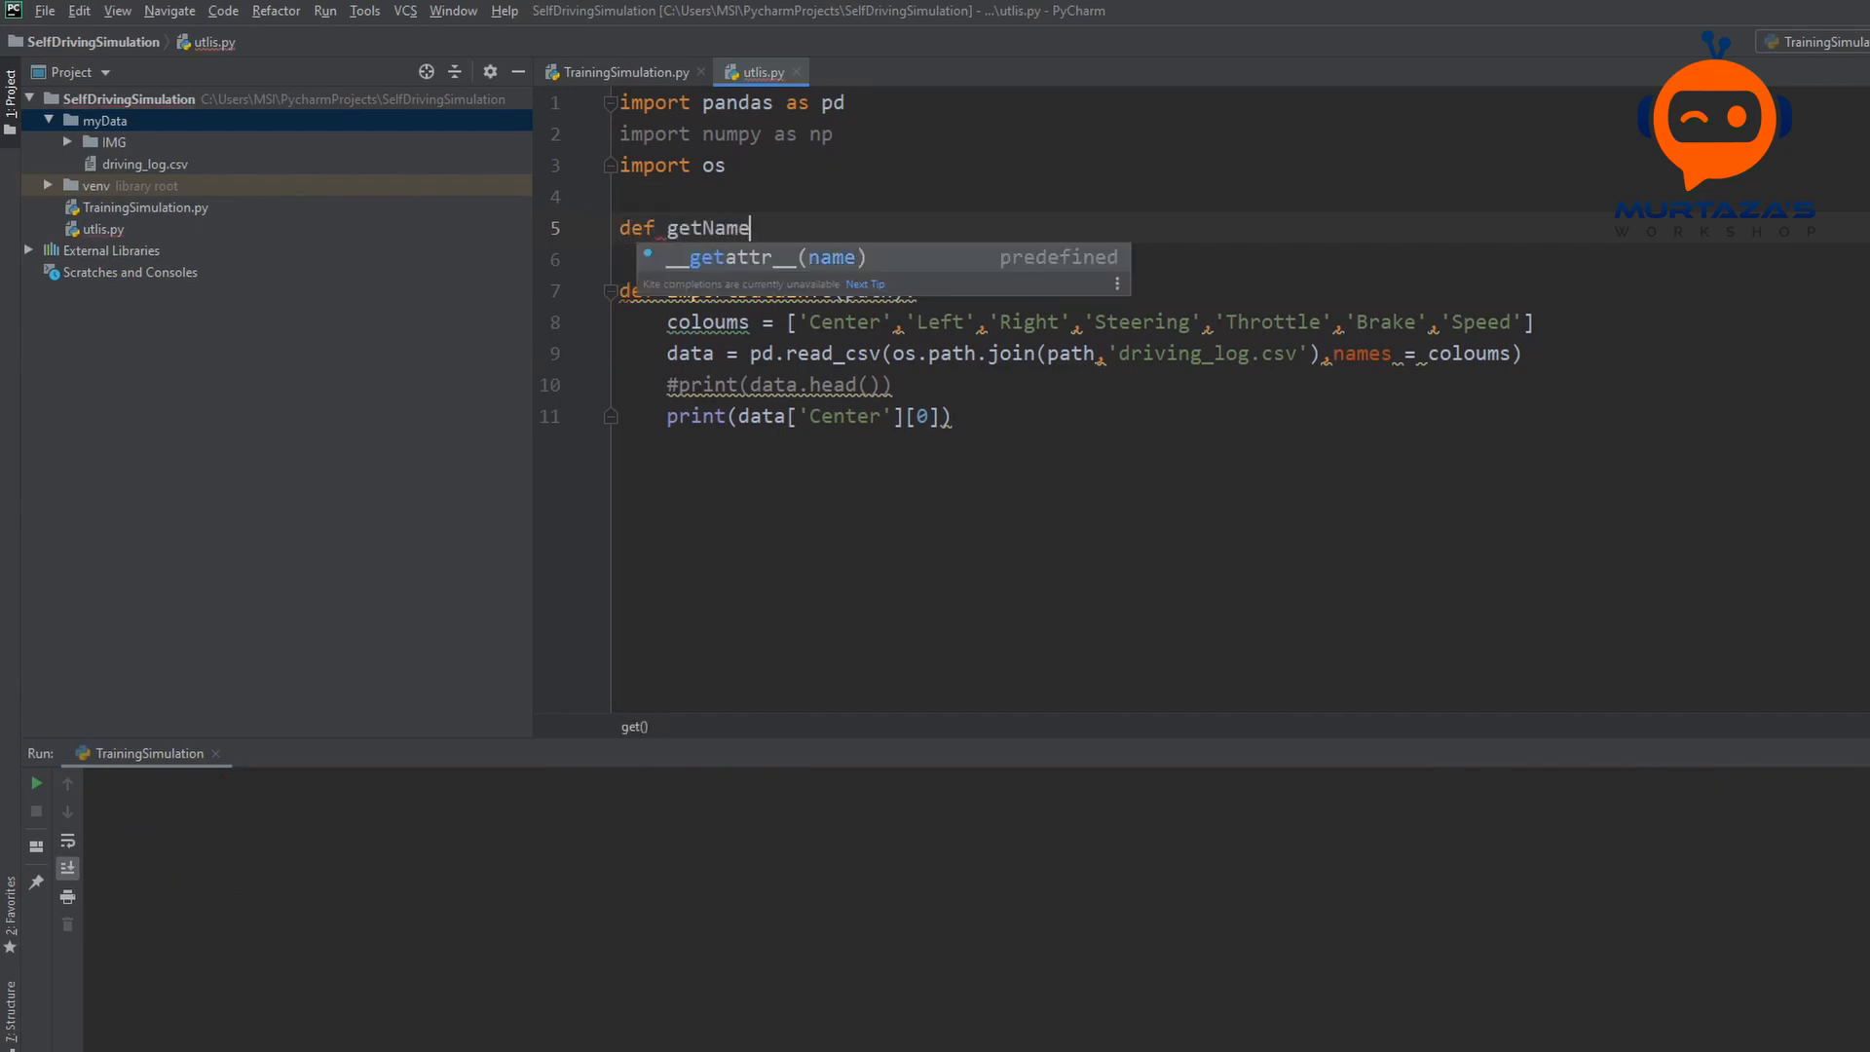
{"action": "type", "text": "()"}
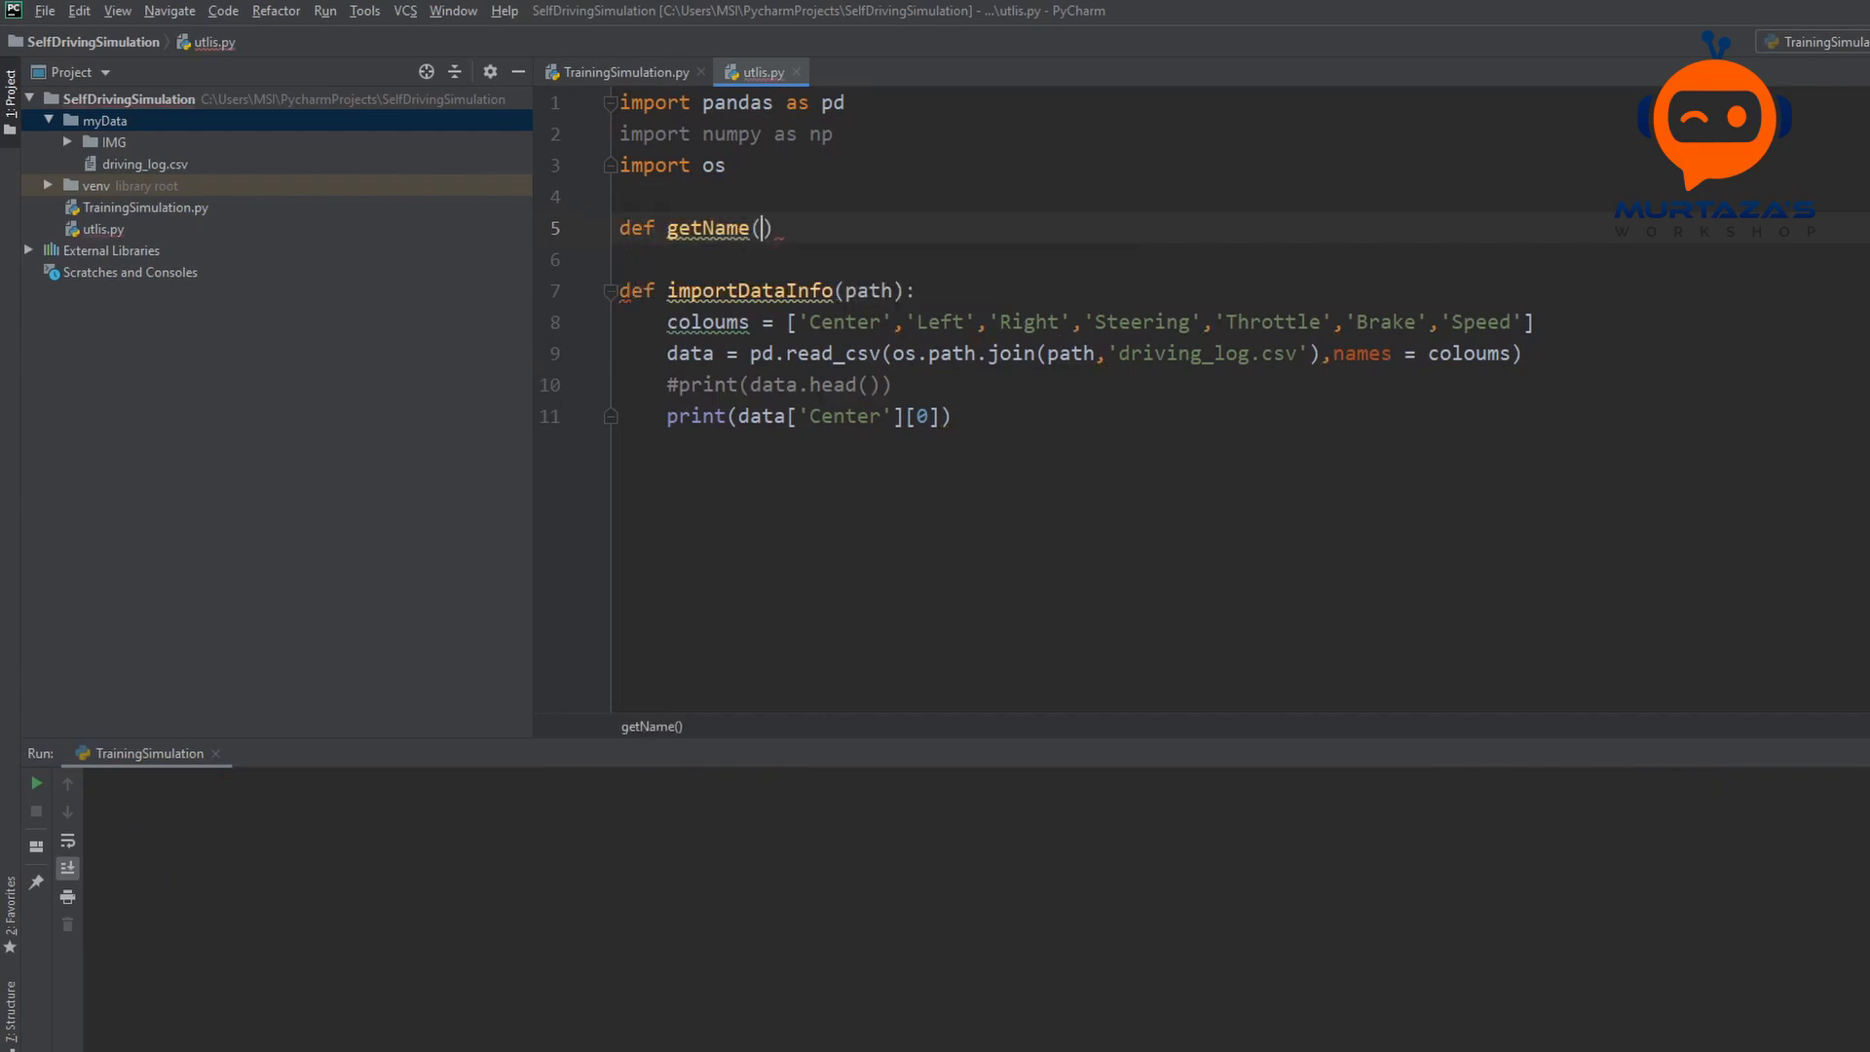
{"action": "type", "text": "filePath"}
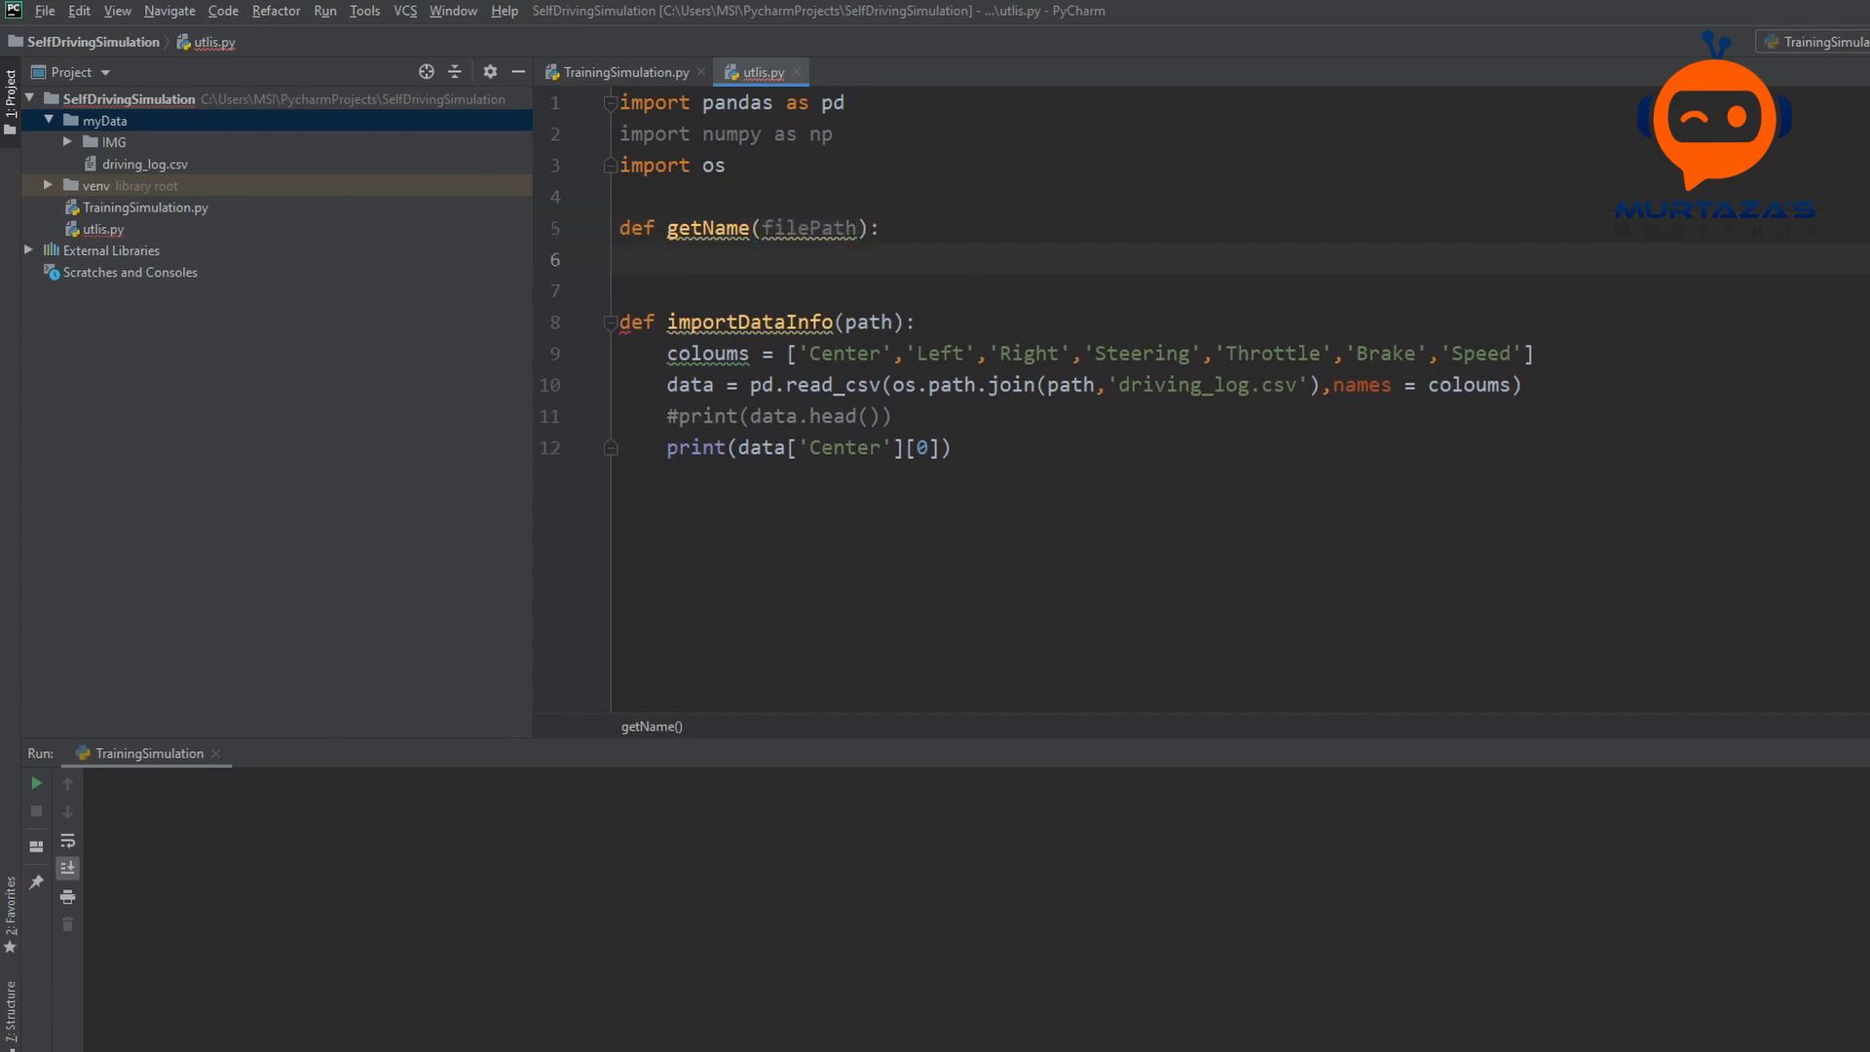
{"action": "type", "text": "return"}
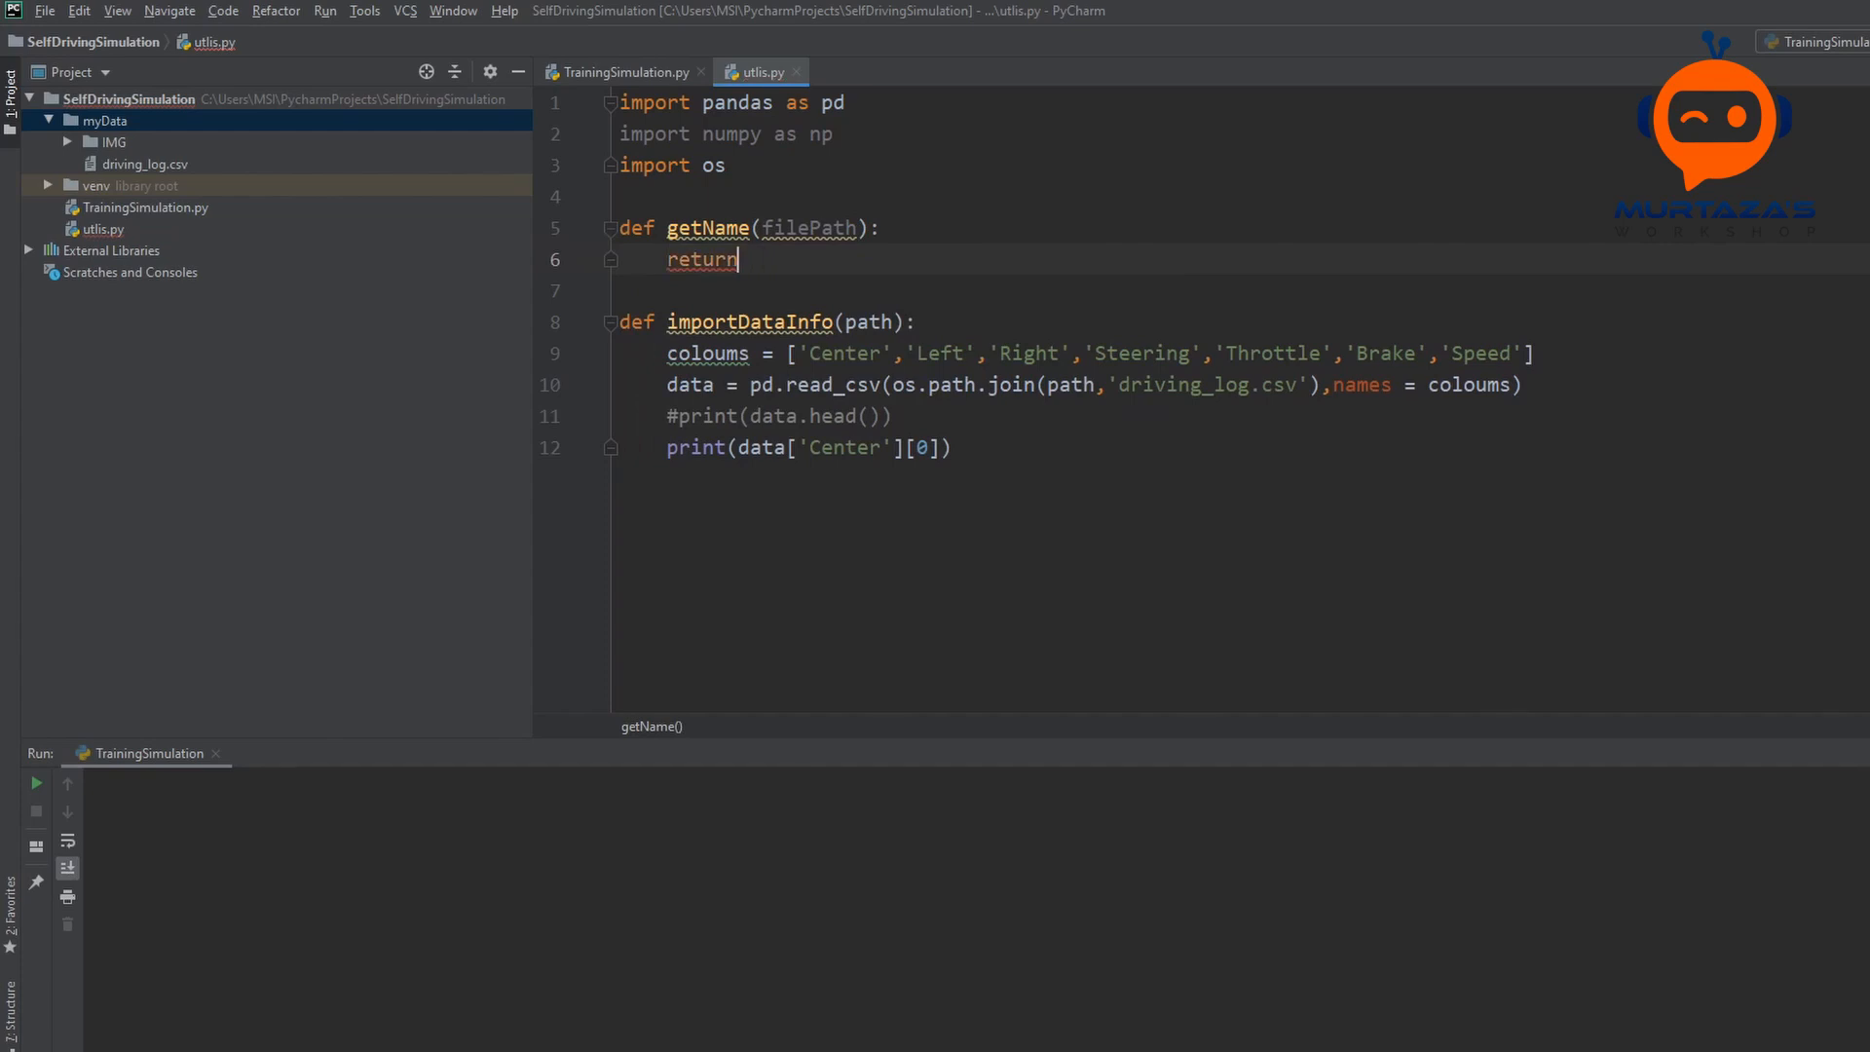
{"action": "type", "text": "file"}
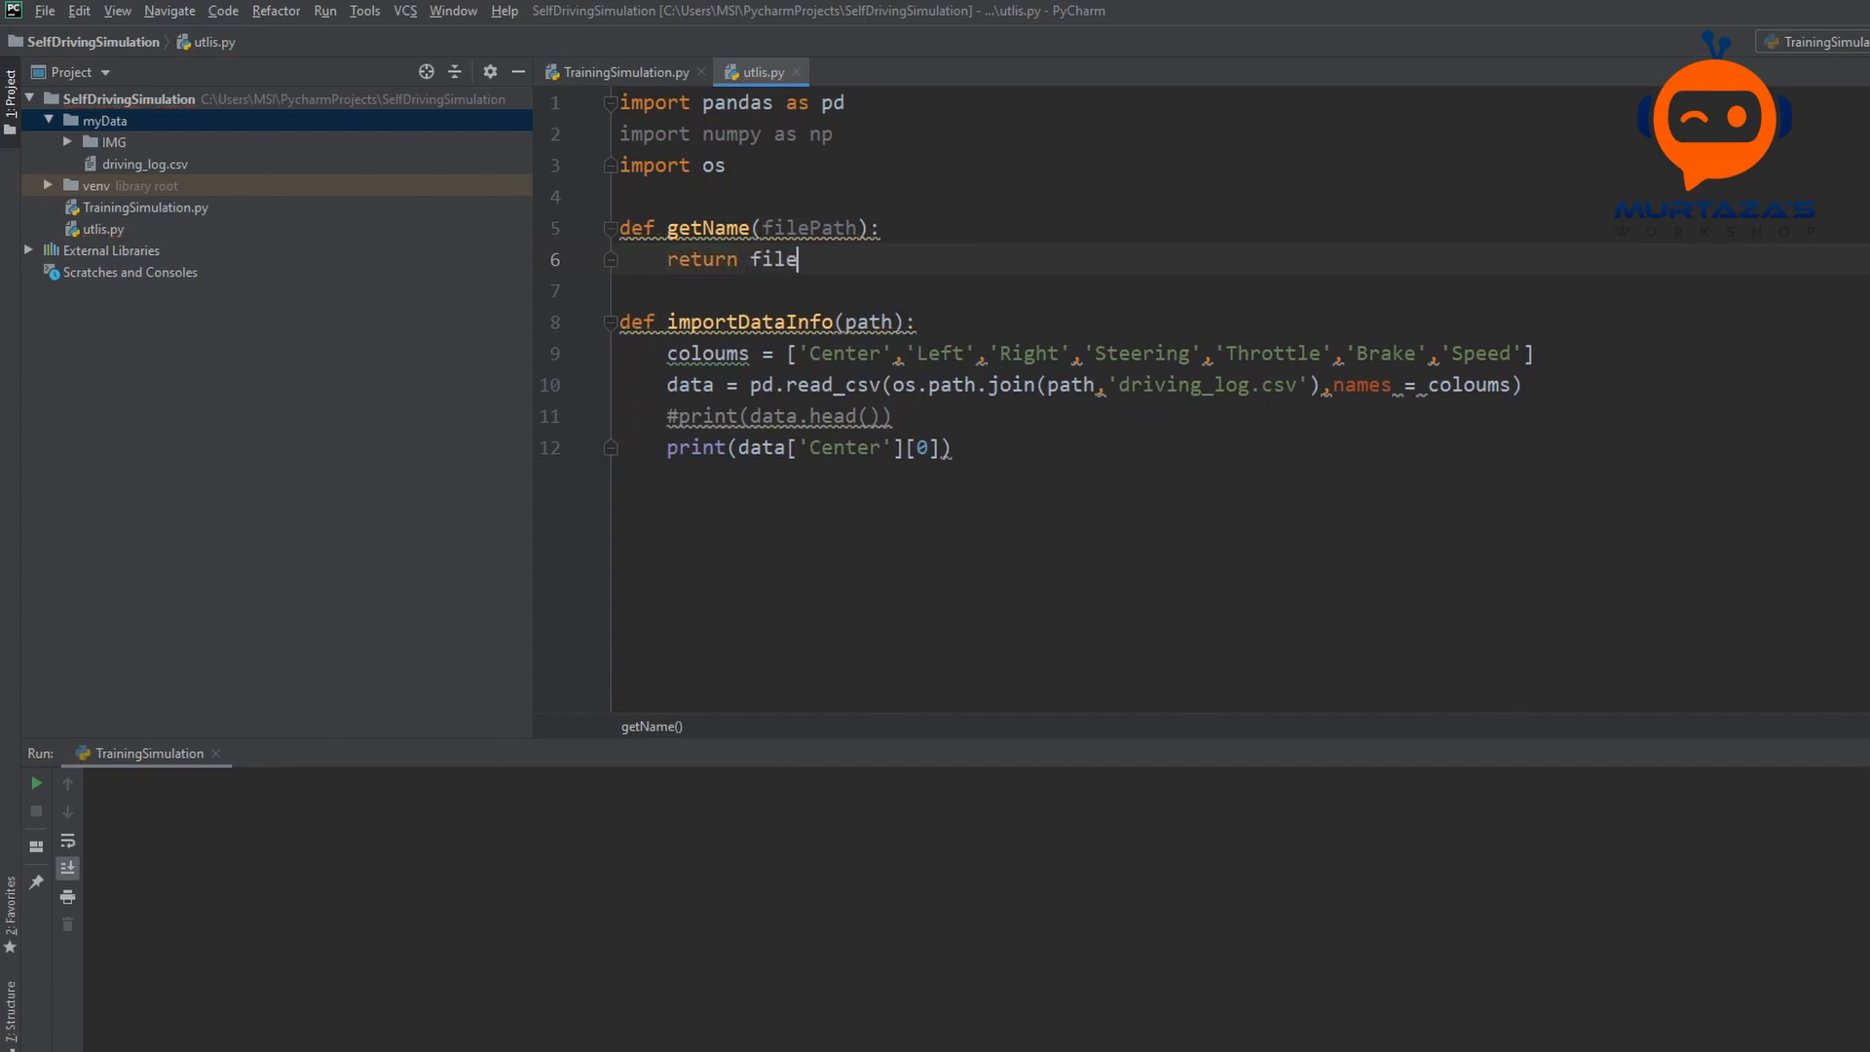
{"action": "type", "text": "Path"}
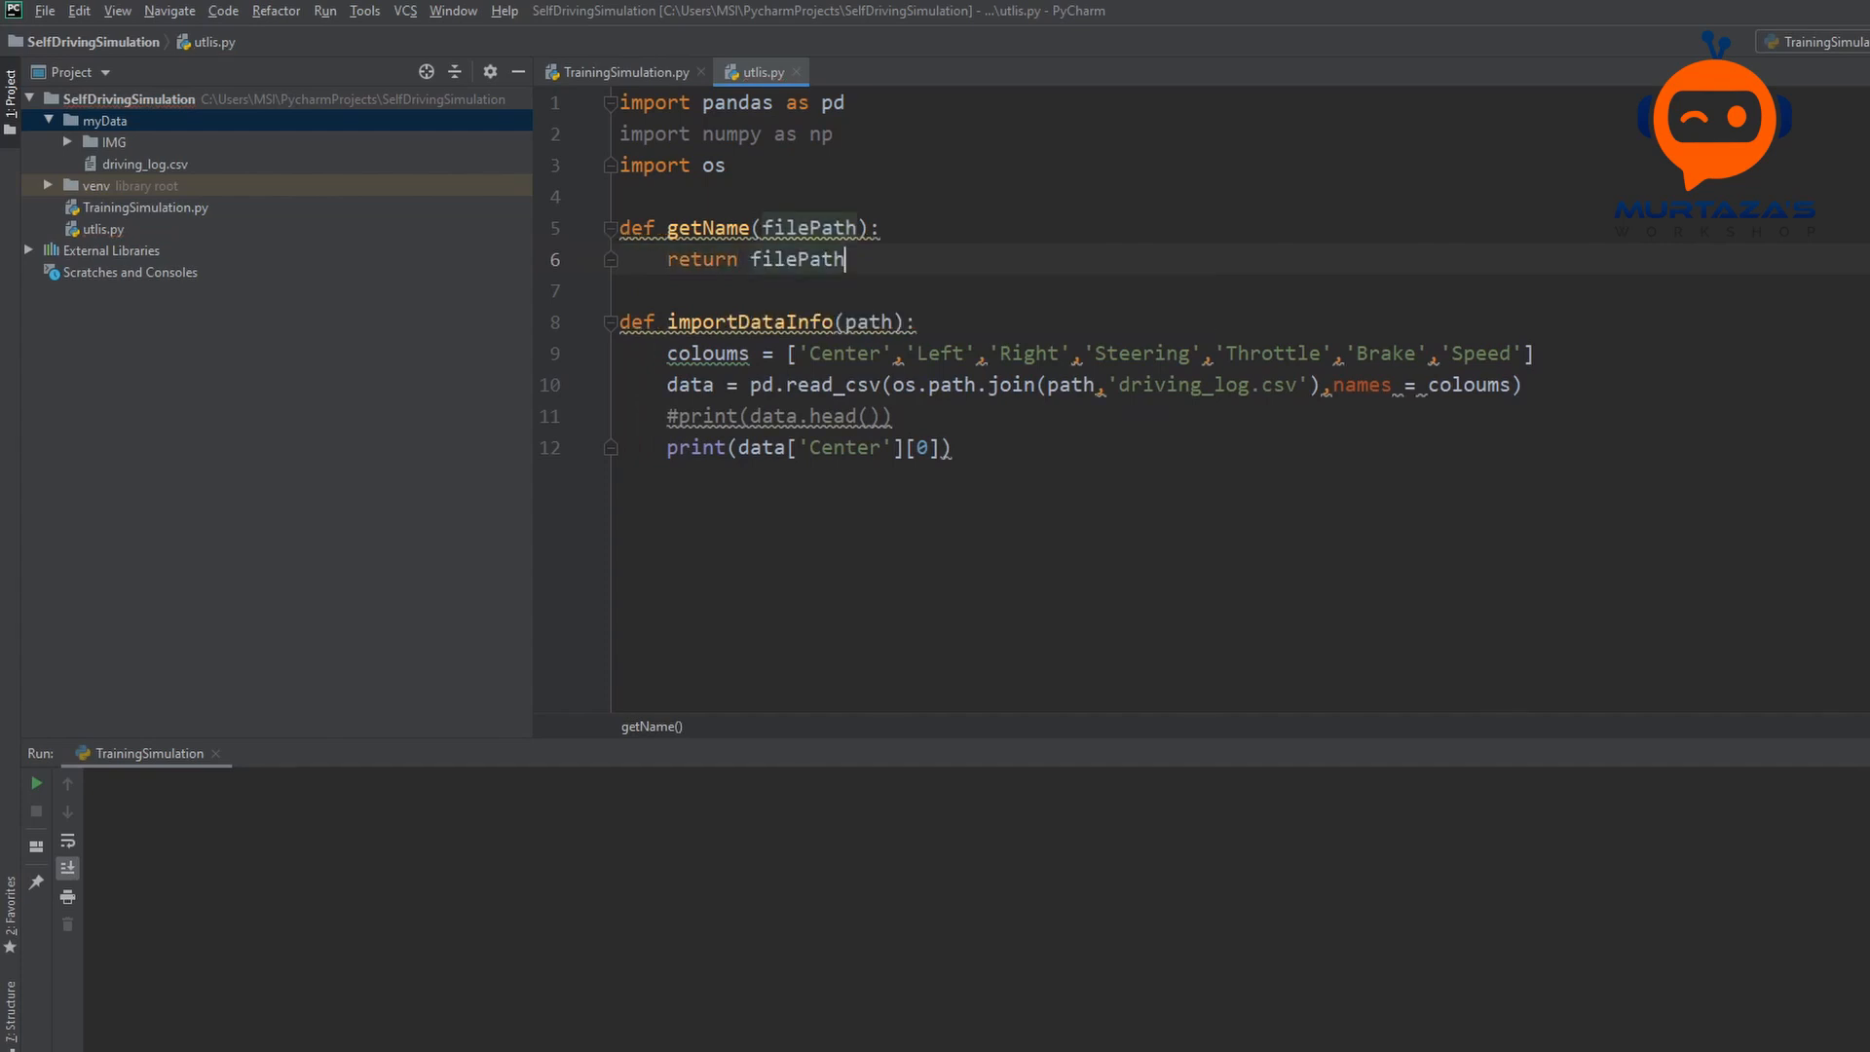
{"action": "type", "text": ".p1"}
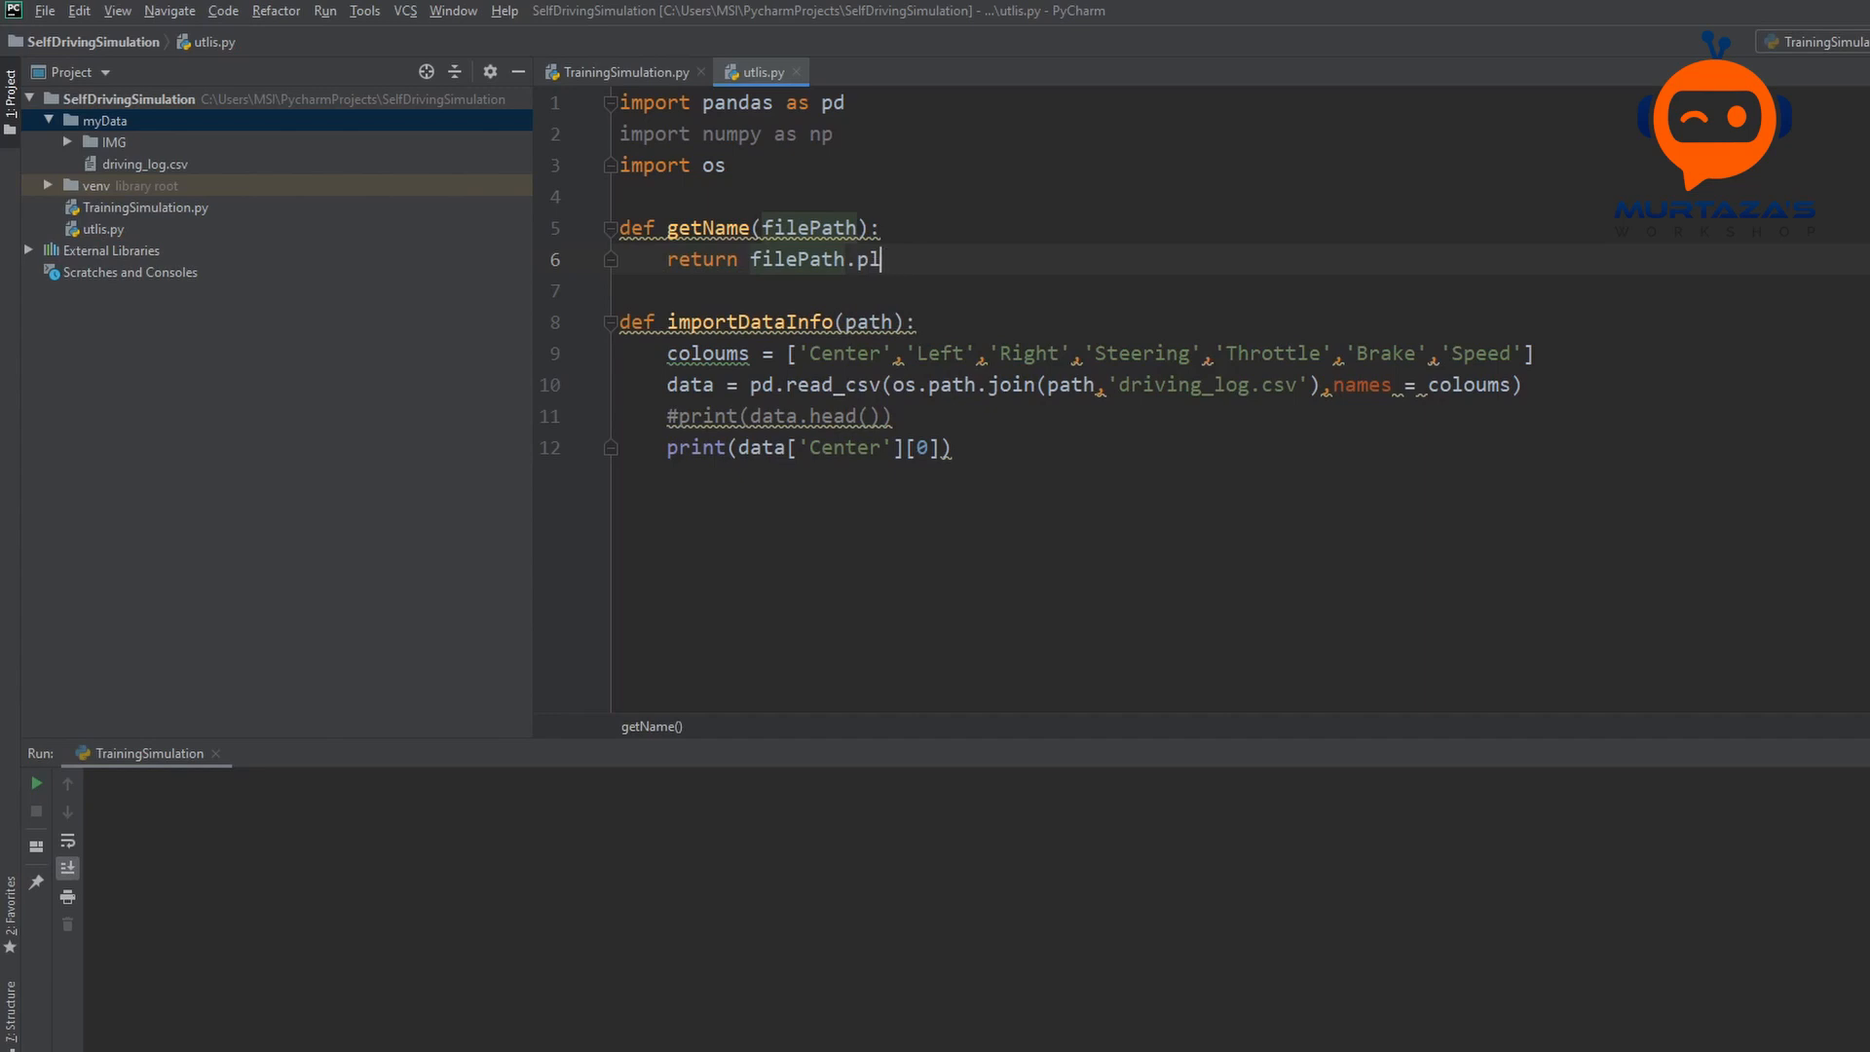
{"action": "type", "text": "split('"}
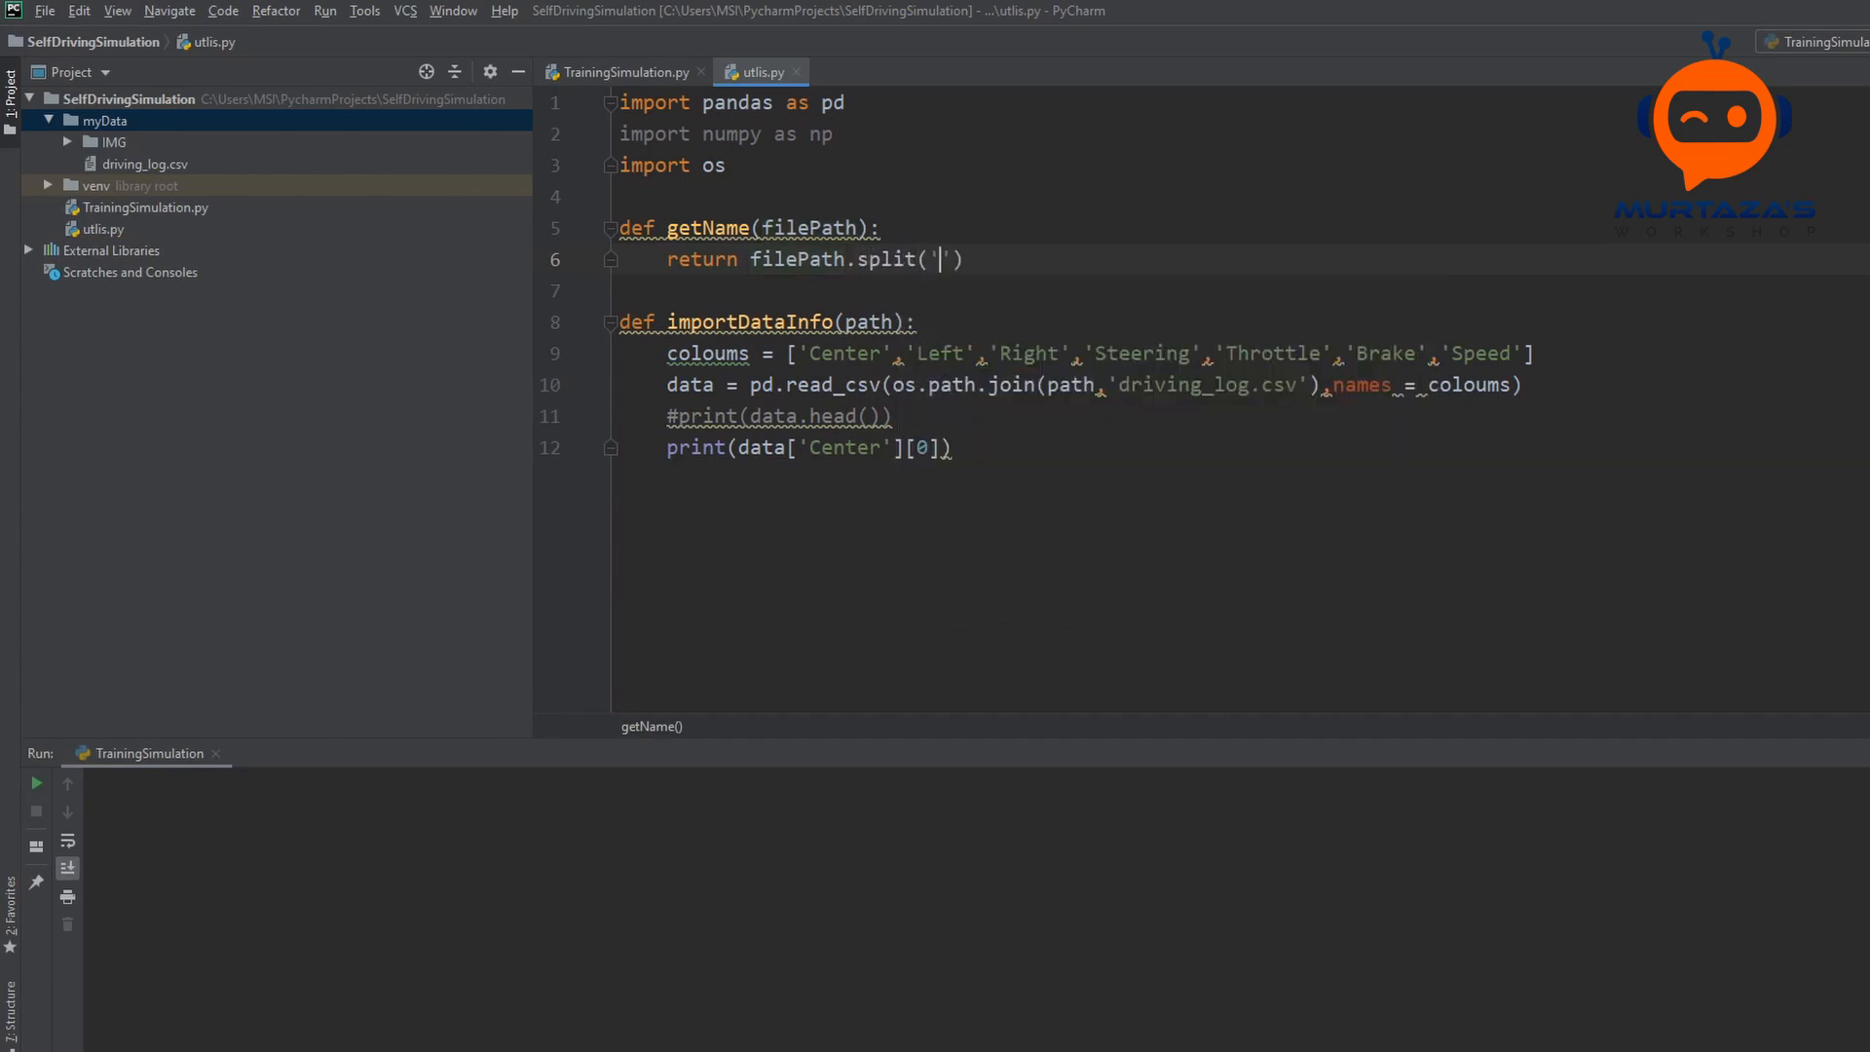
{"action": "type", "text": "\\\\')["}
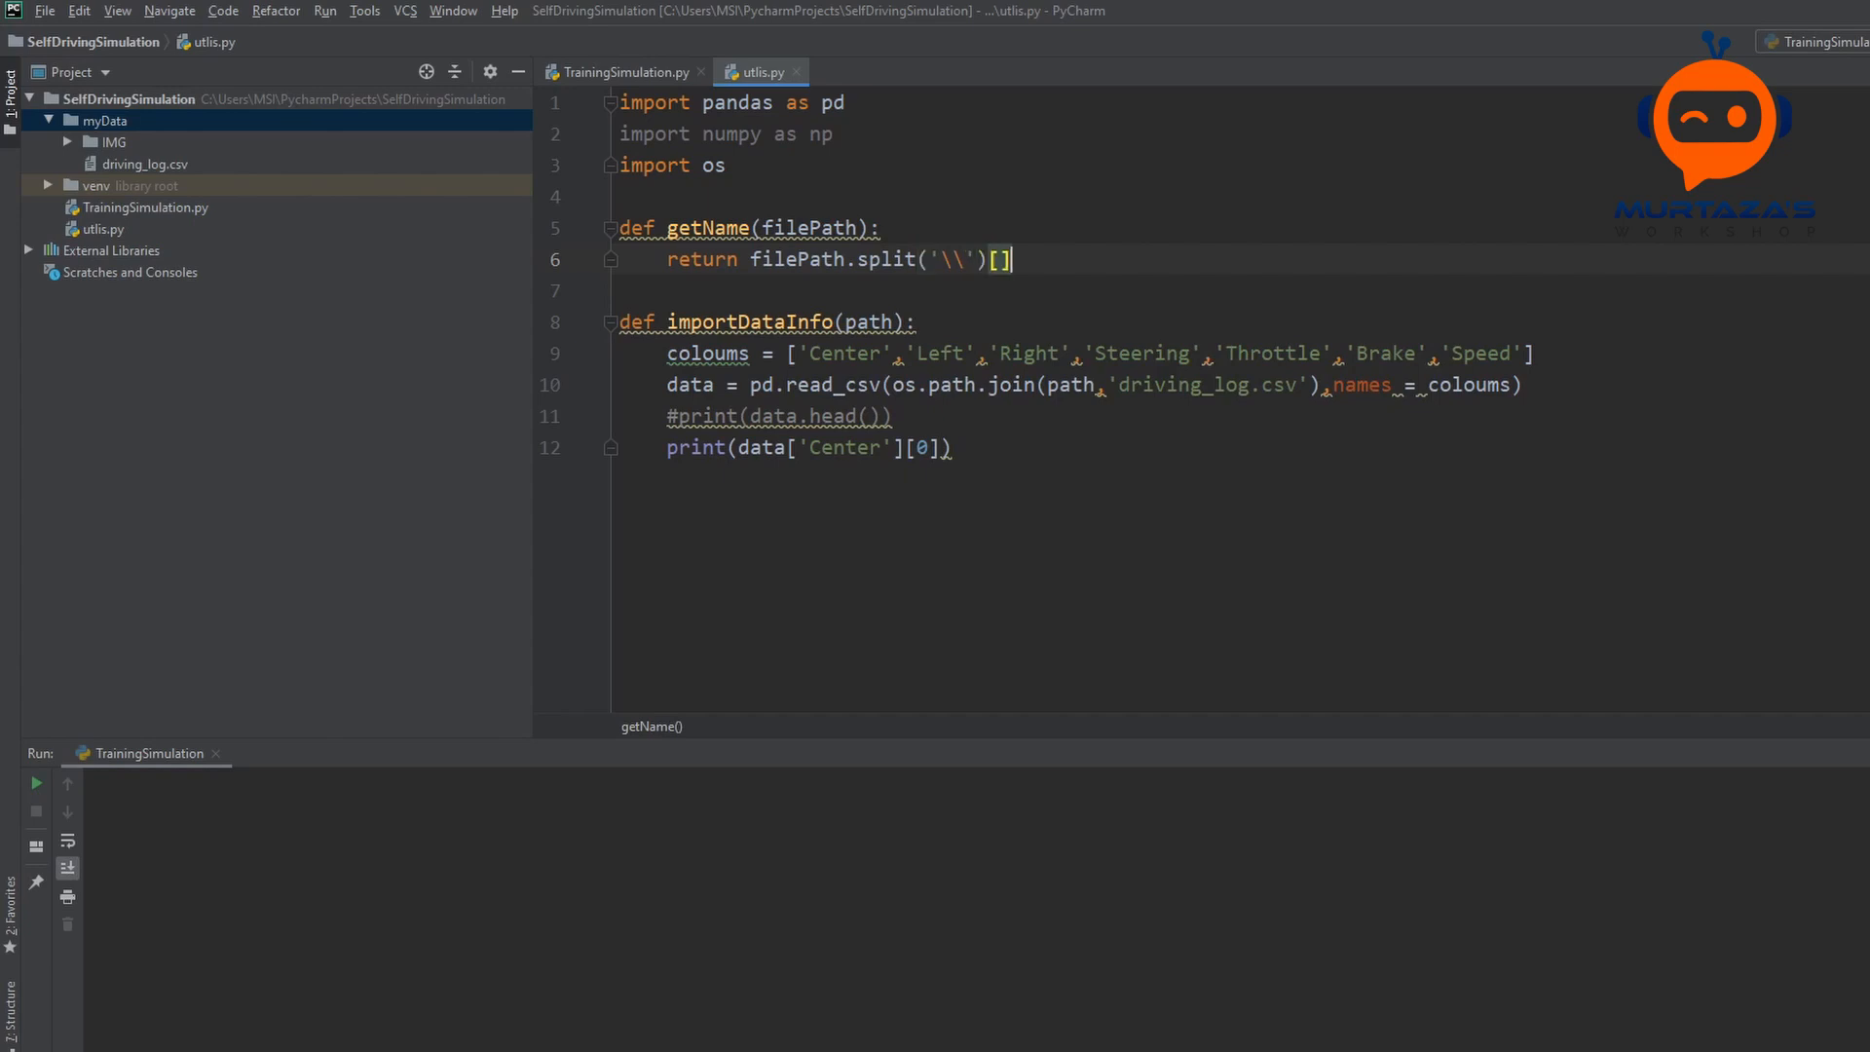
{"action": "type", "text": "-1"}
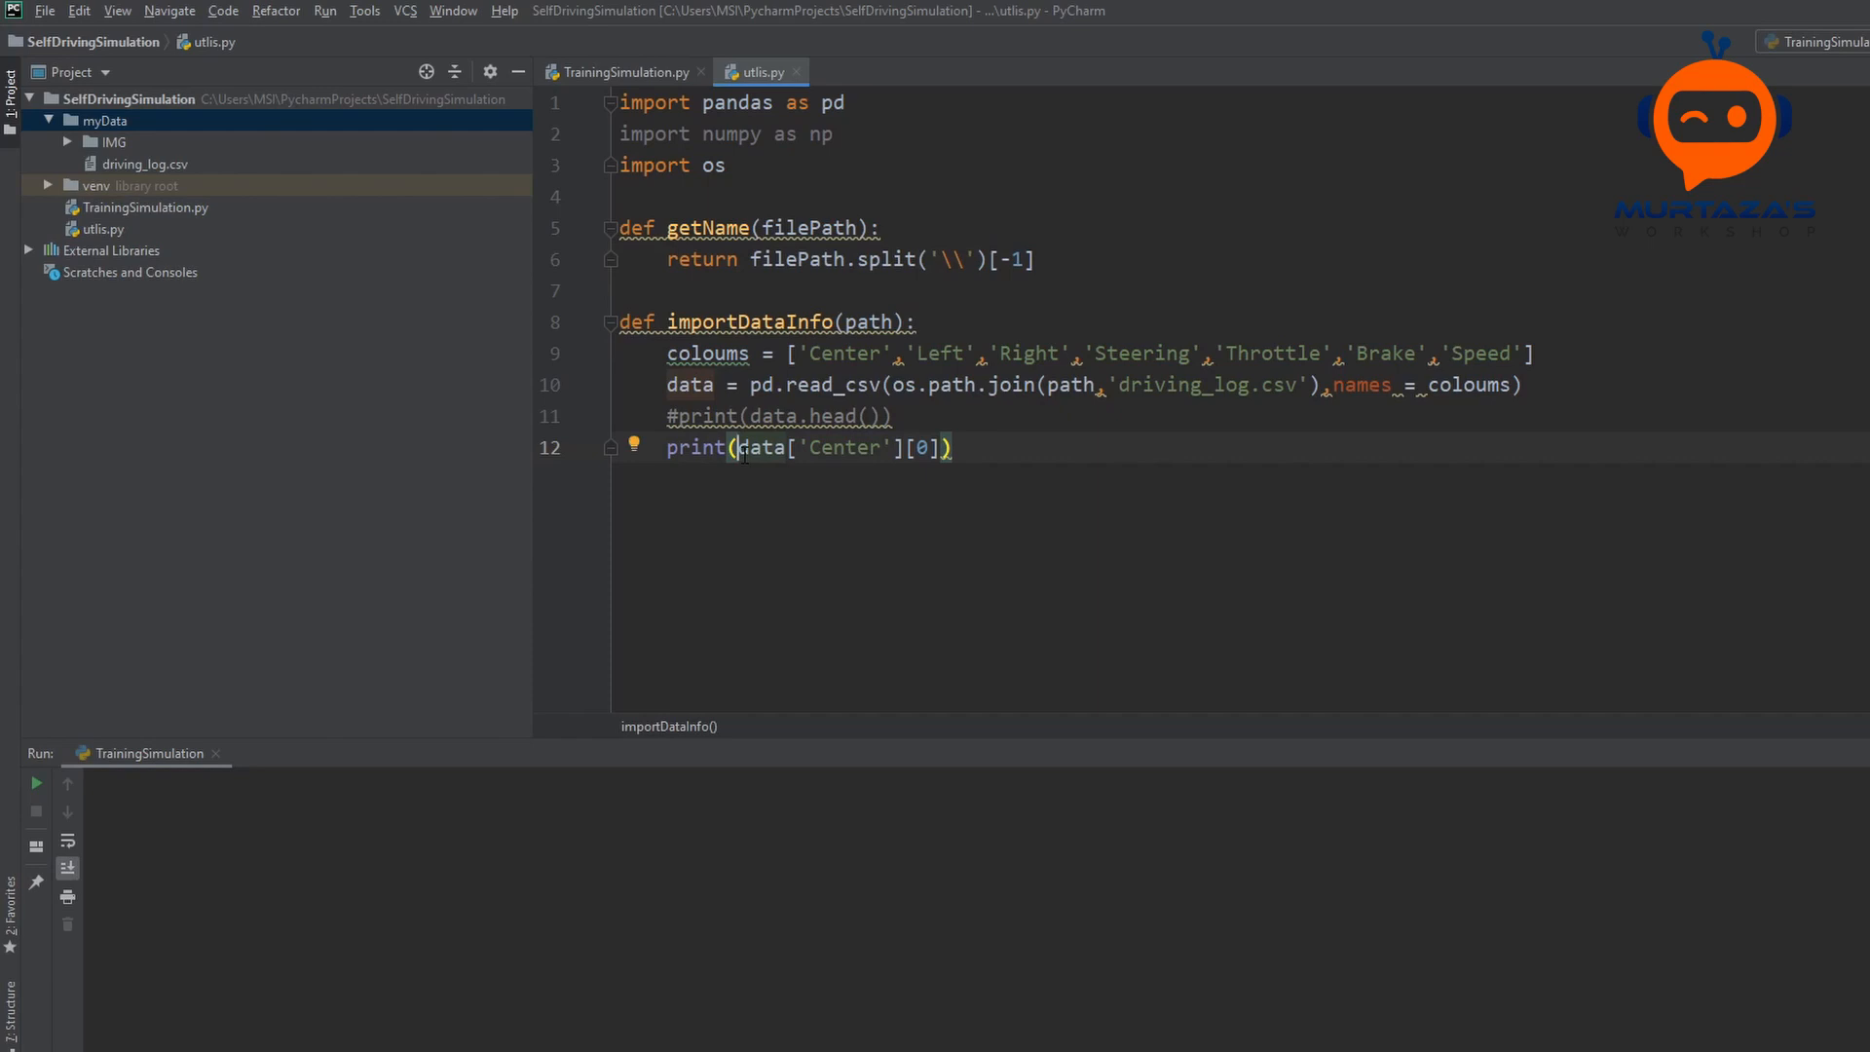
Step: Duplicate the Center path print line as print(getName(data['Center'][0]))
{"action": "triple_click", "coordinate": [806, 446]}
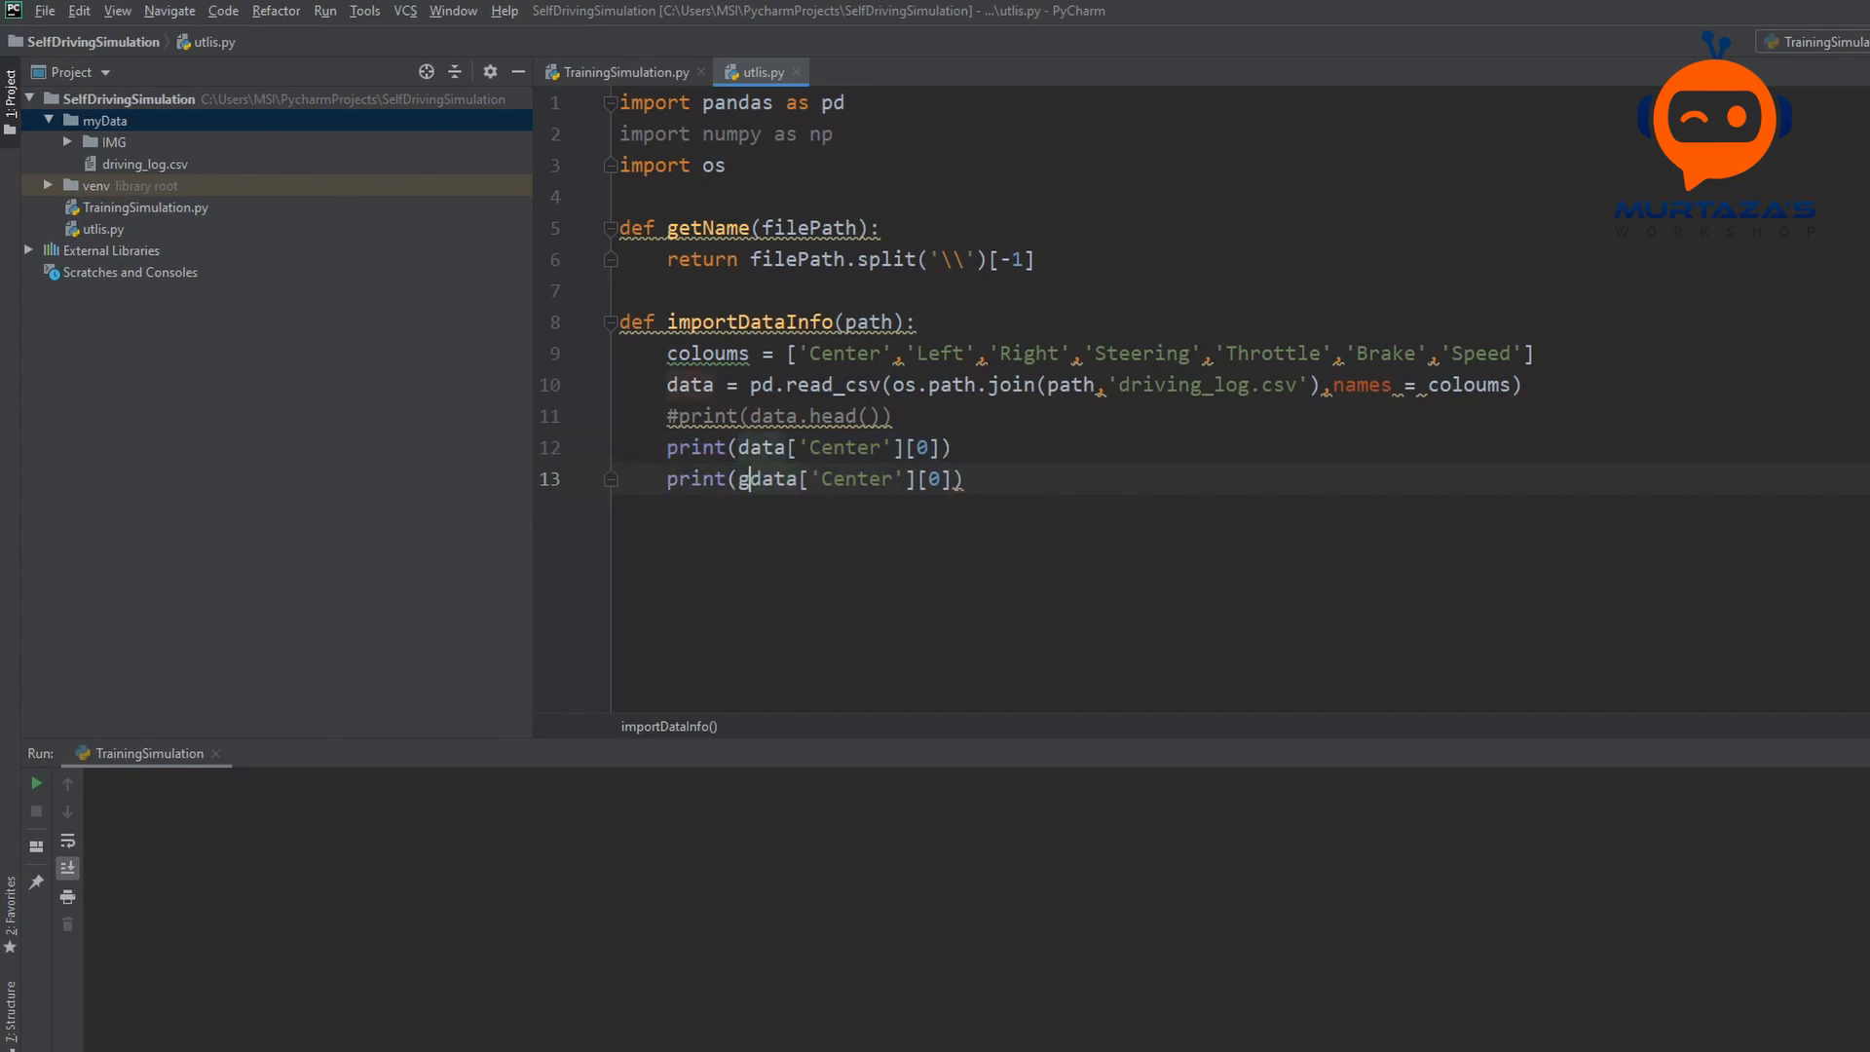
{"action": "type", "text": "etName("}
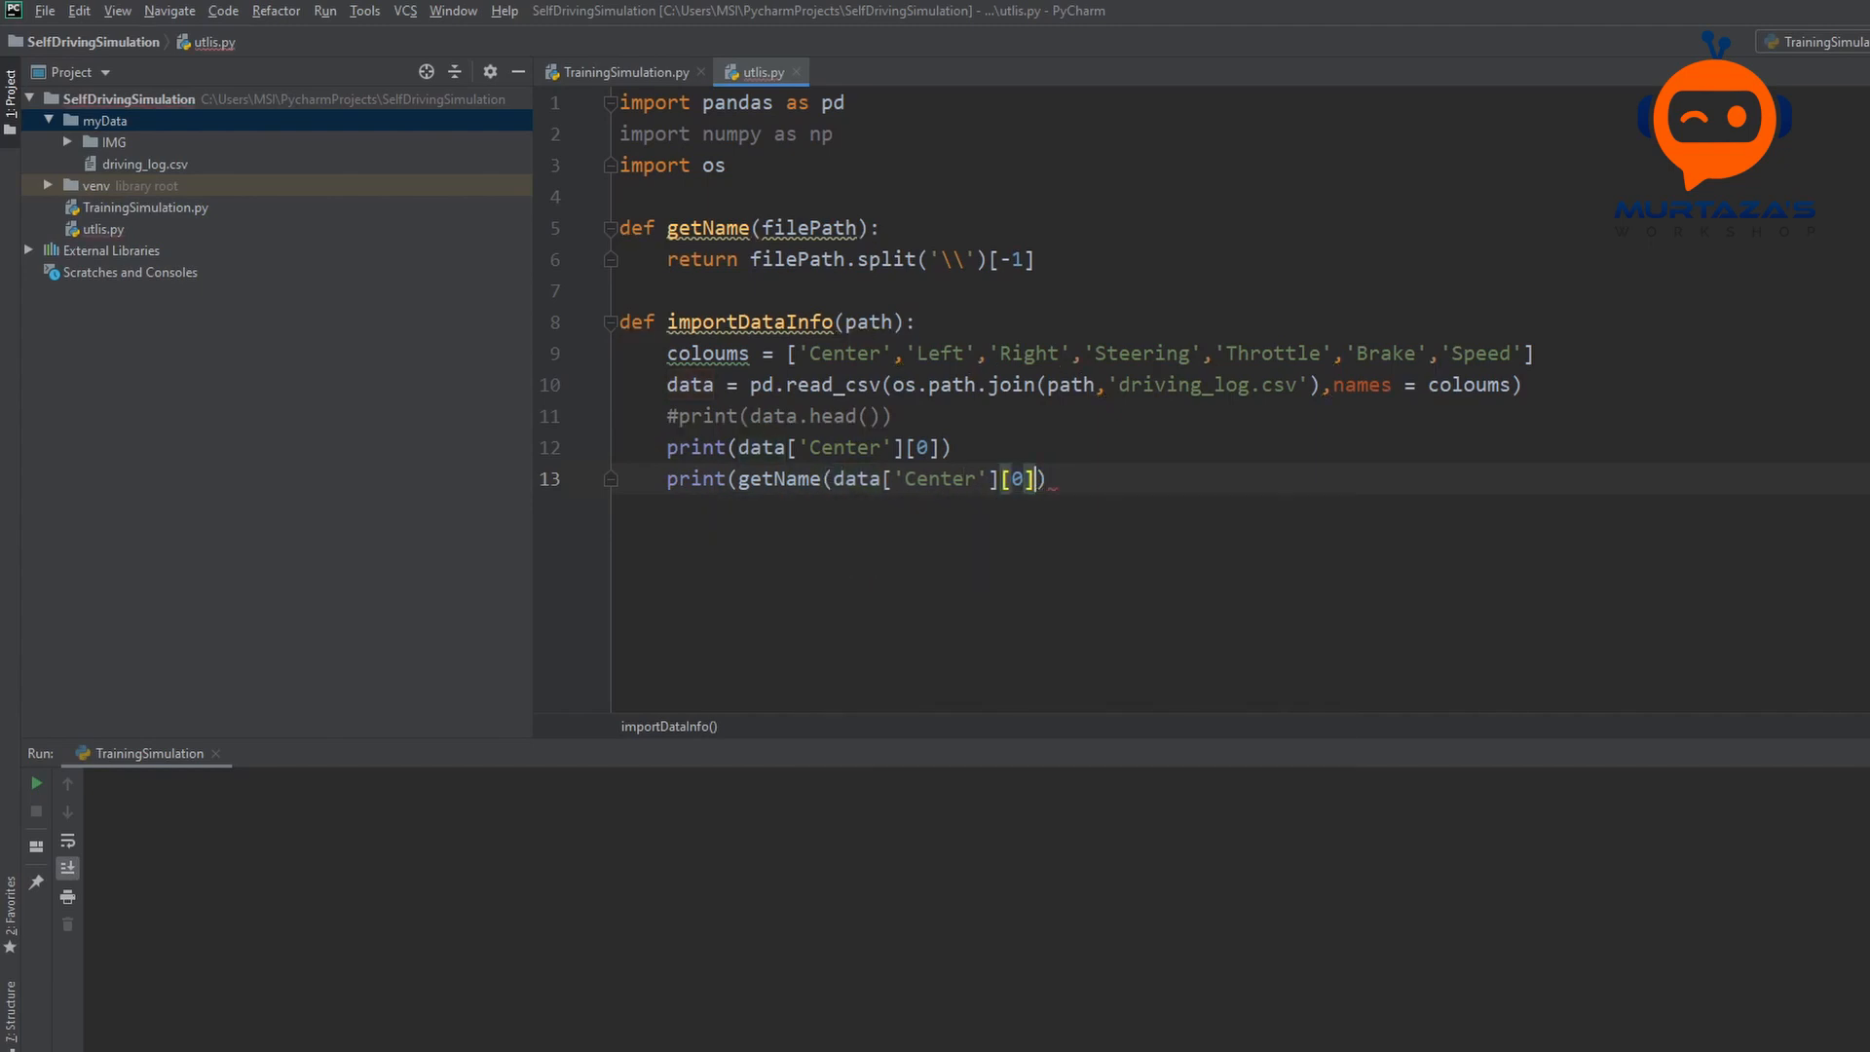
{"action": "type", "text": ")"}
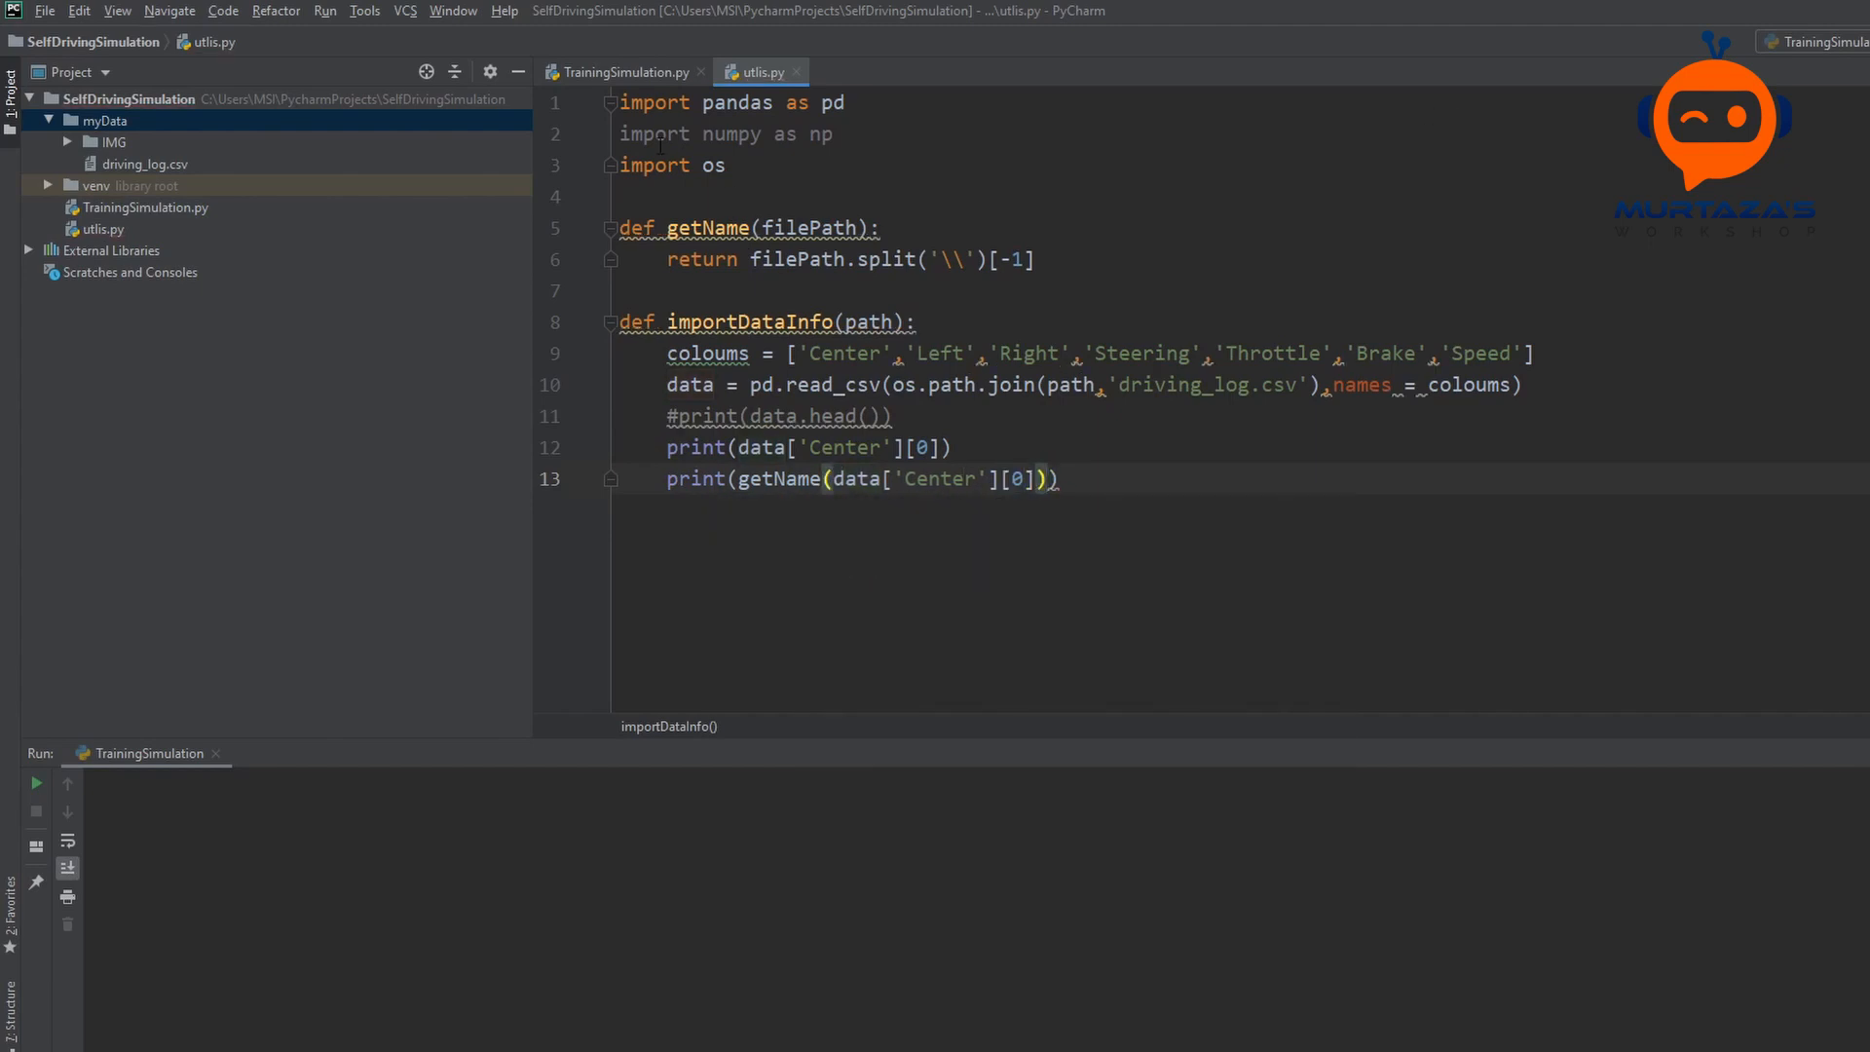
Step: Run utlis.py to verify getName prints the bare filename, then comment out the test prints
{"action": "right_click", "coordinate": [760, 71]}
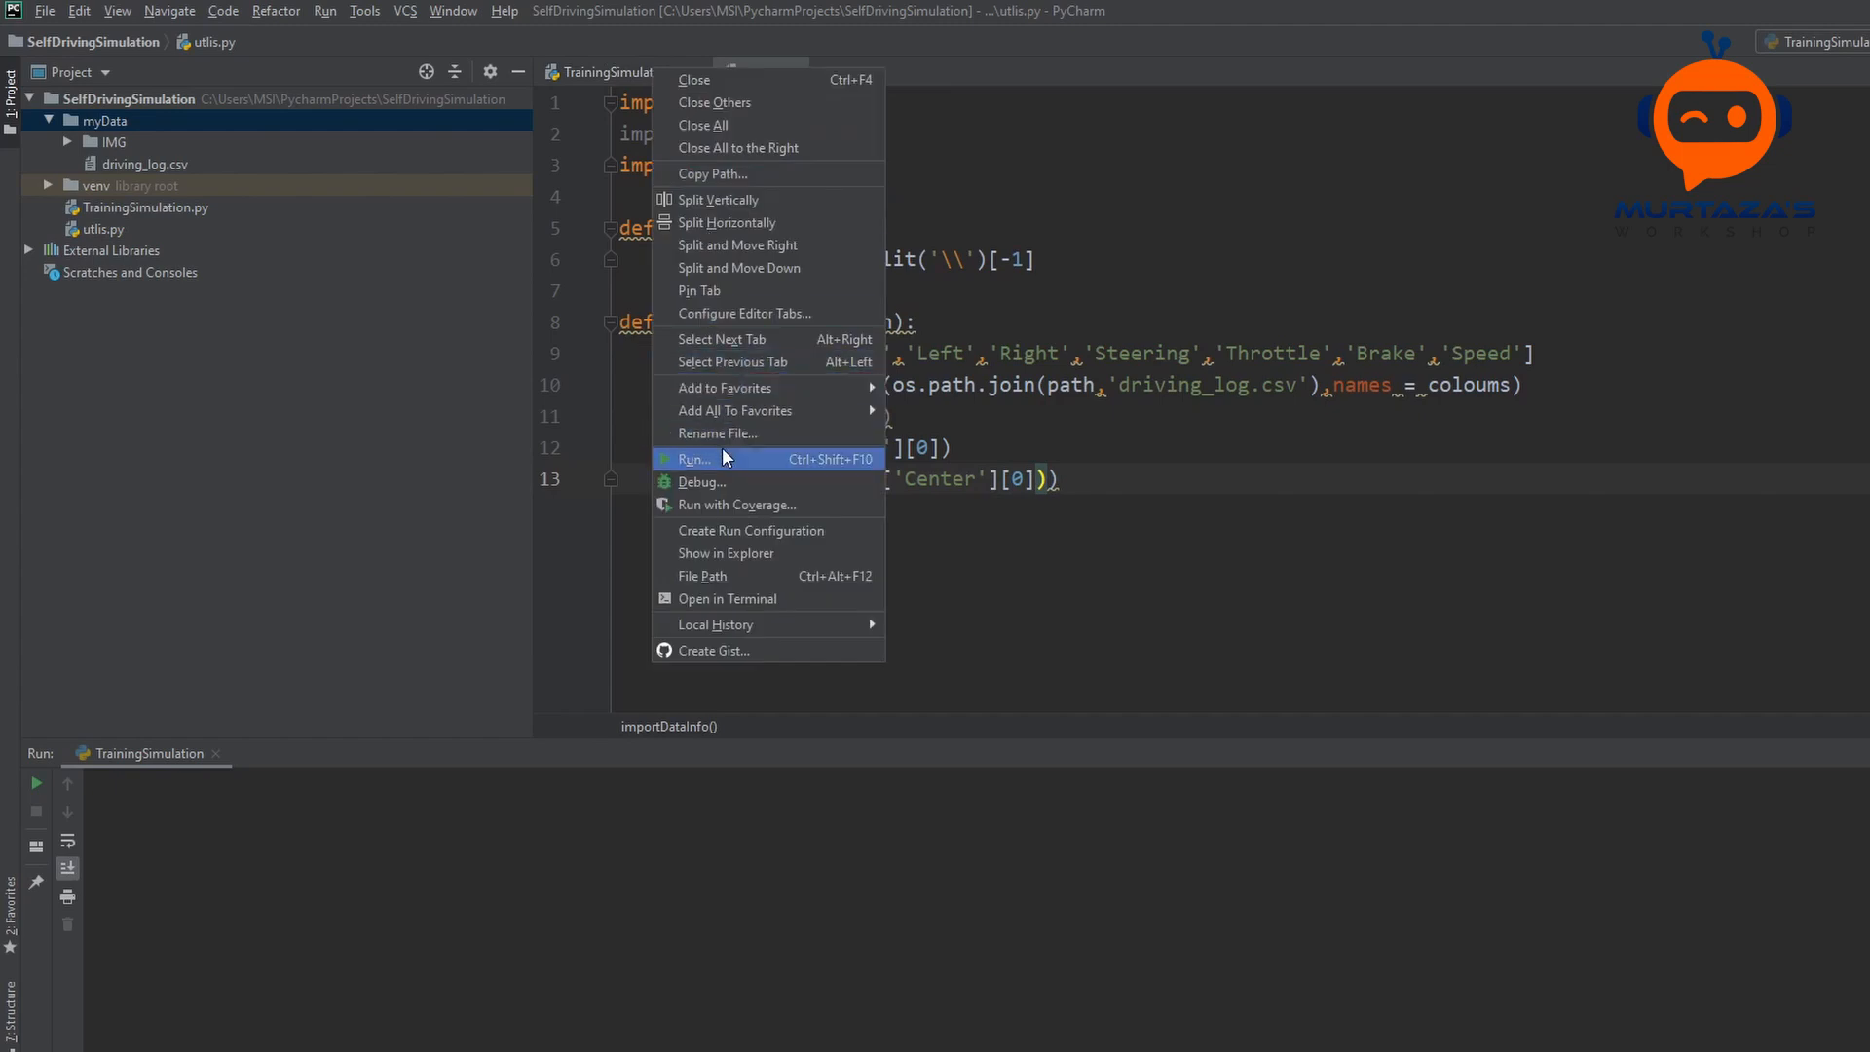
{"action": "left_click", "coordinate": [696, 459]}
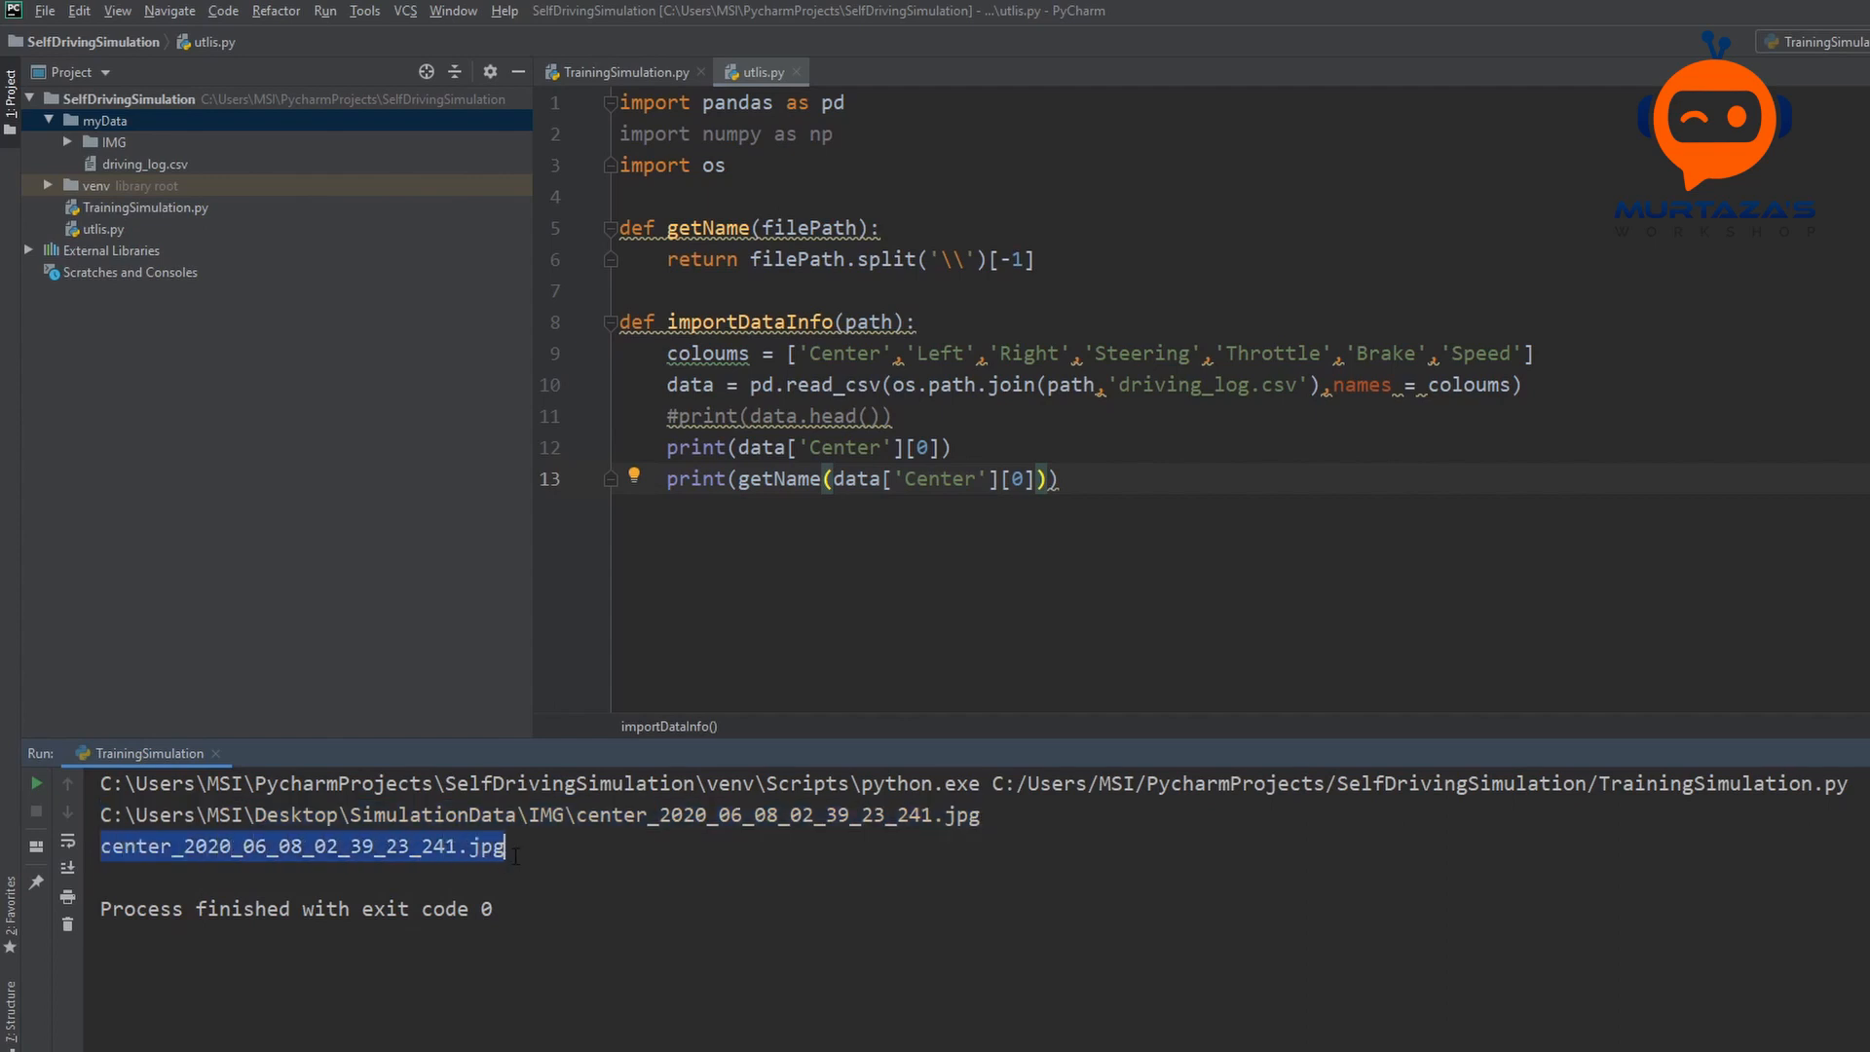
{"action": "left_click", "coordinate": [707, 853]}
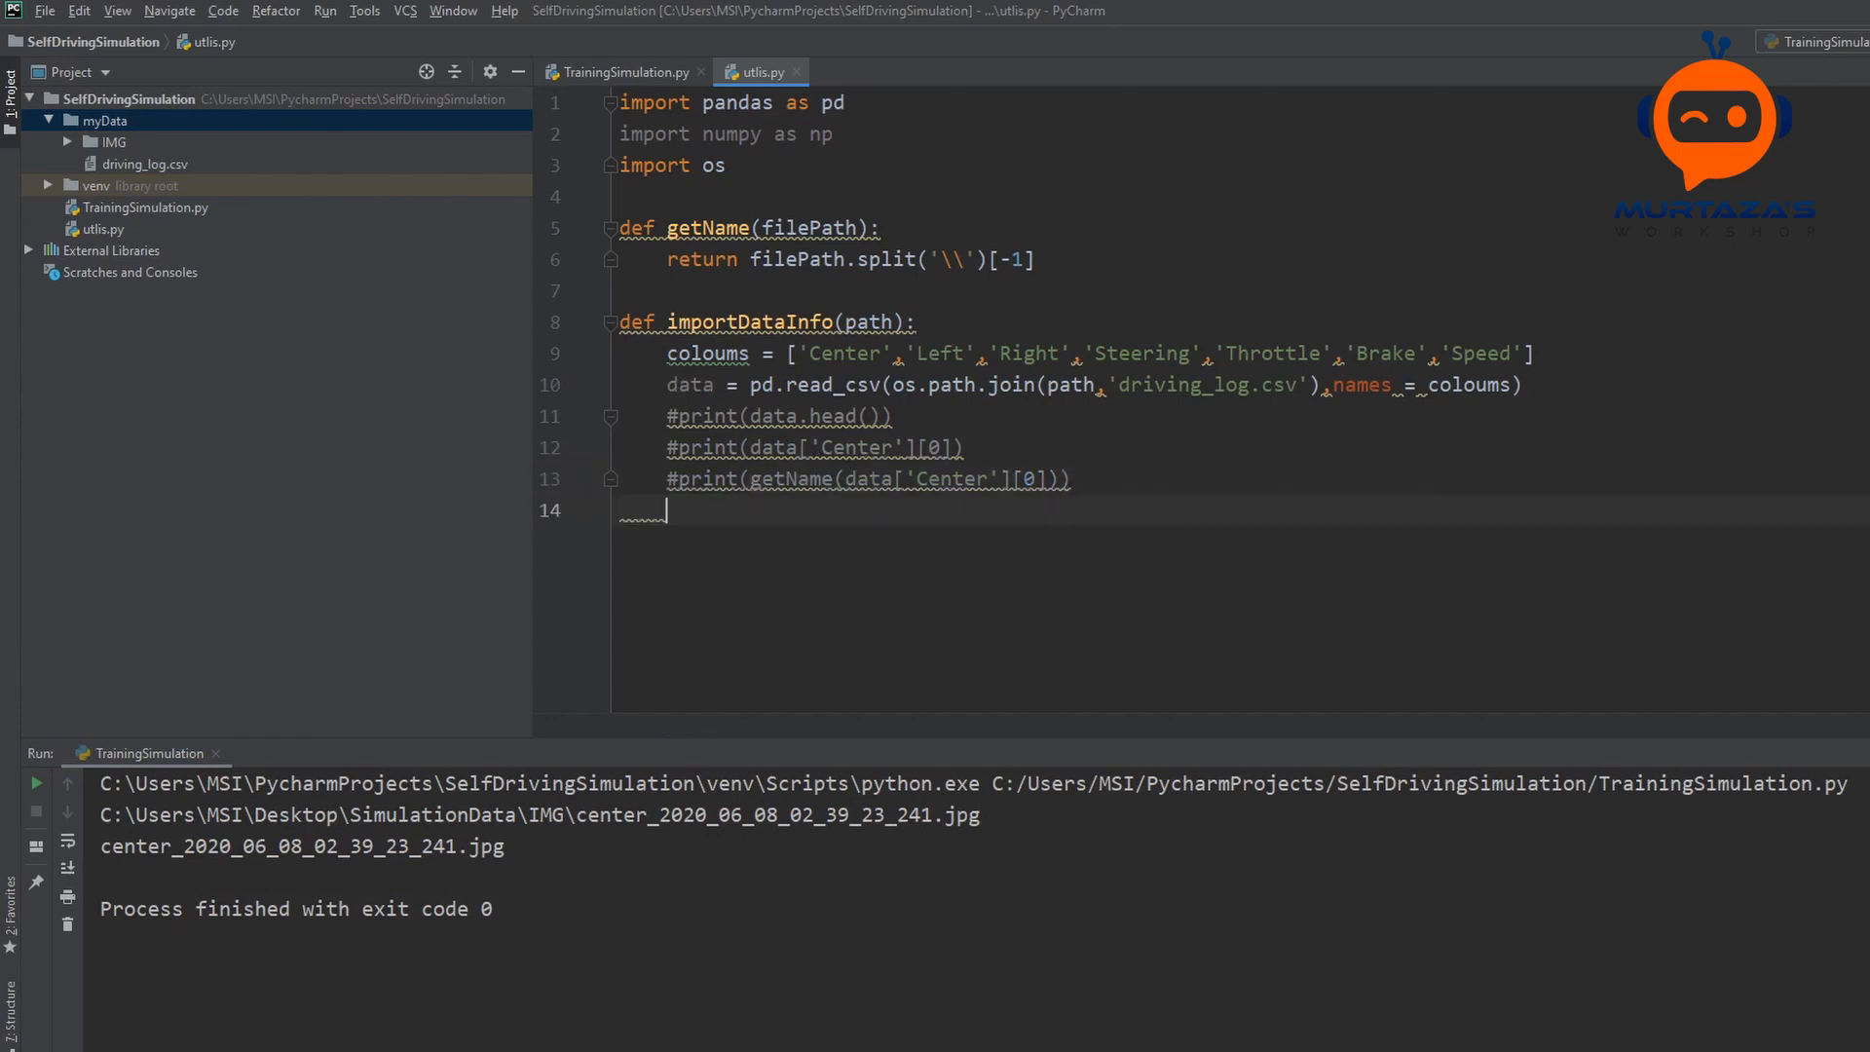
Step: Add data['Center'] = data['Center'].apply(getName) on line 14 of importDataInfo
{"action": "type", "text": "if"}
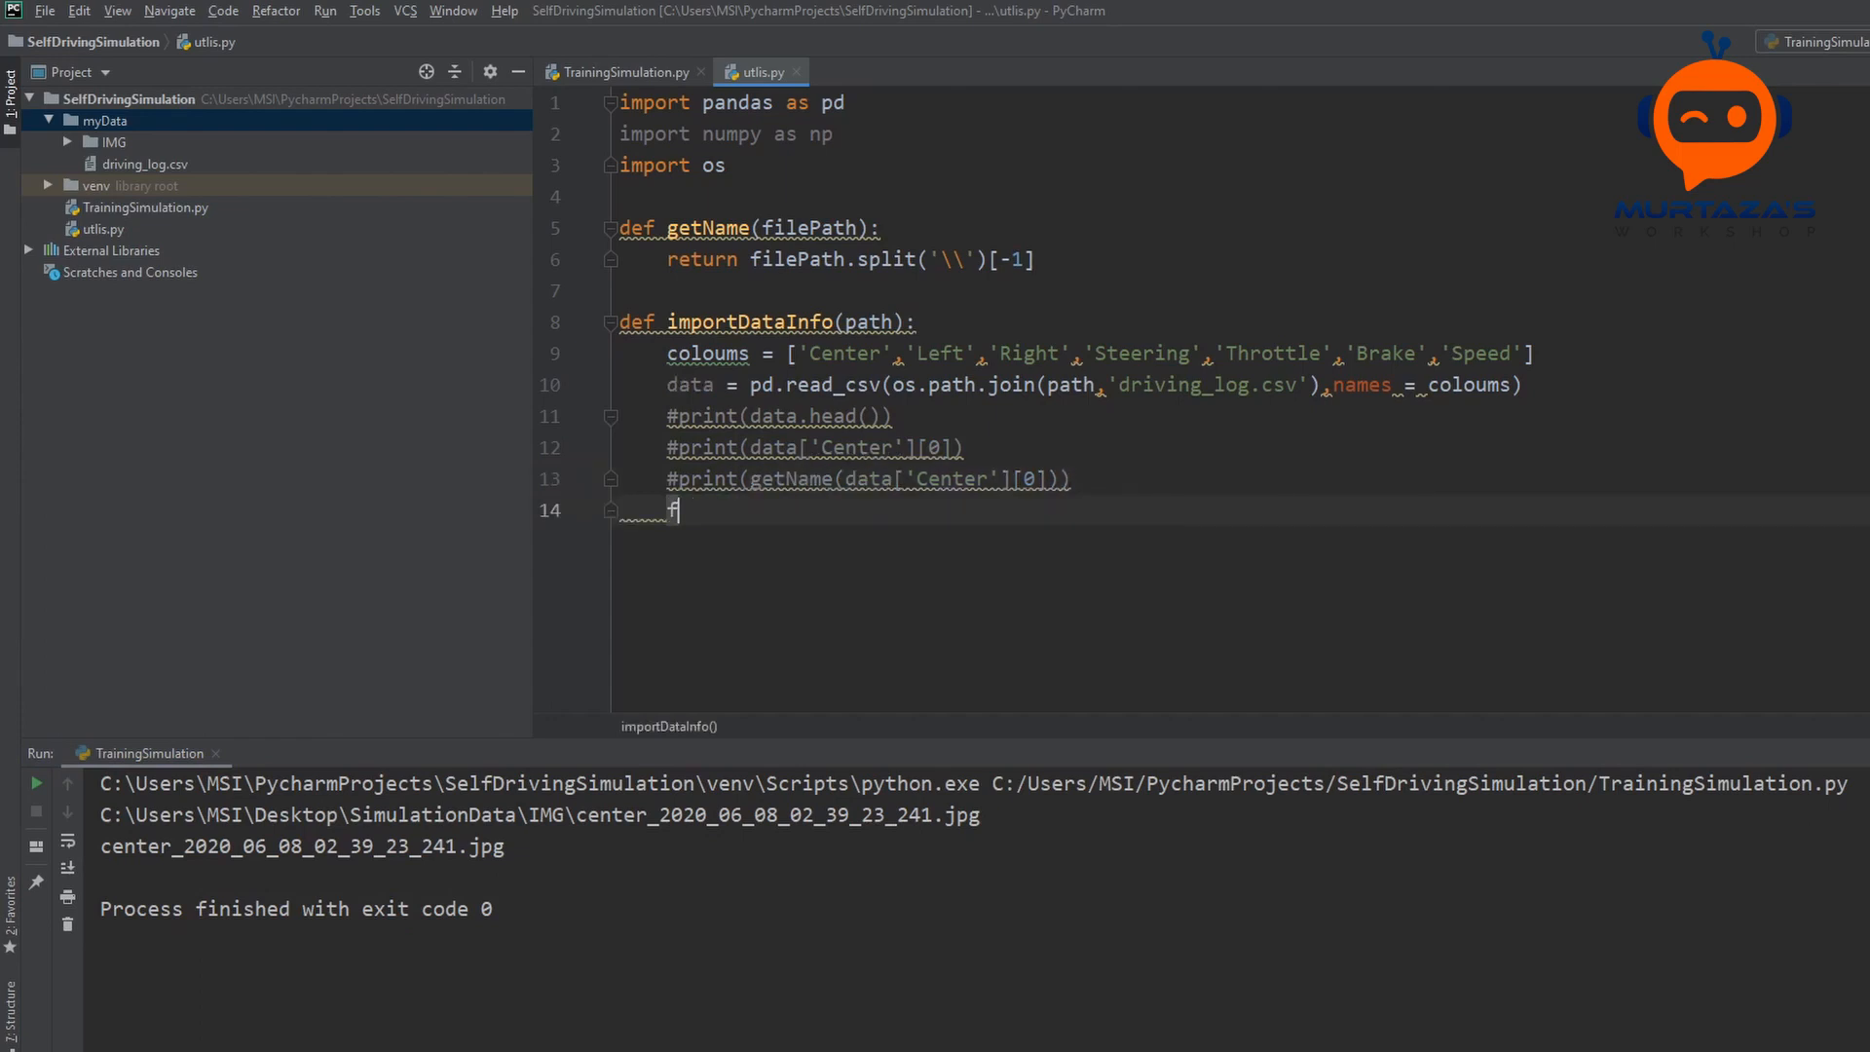
{"action": "type", "text": "data[]"}
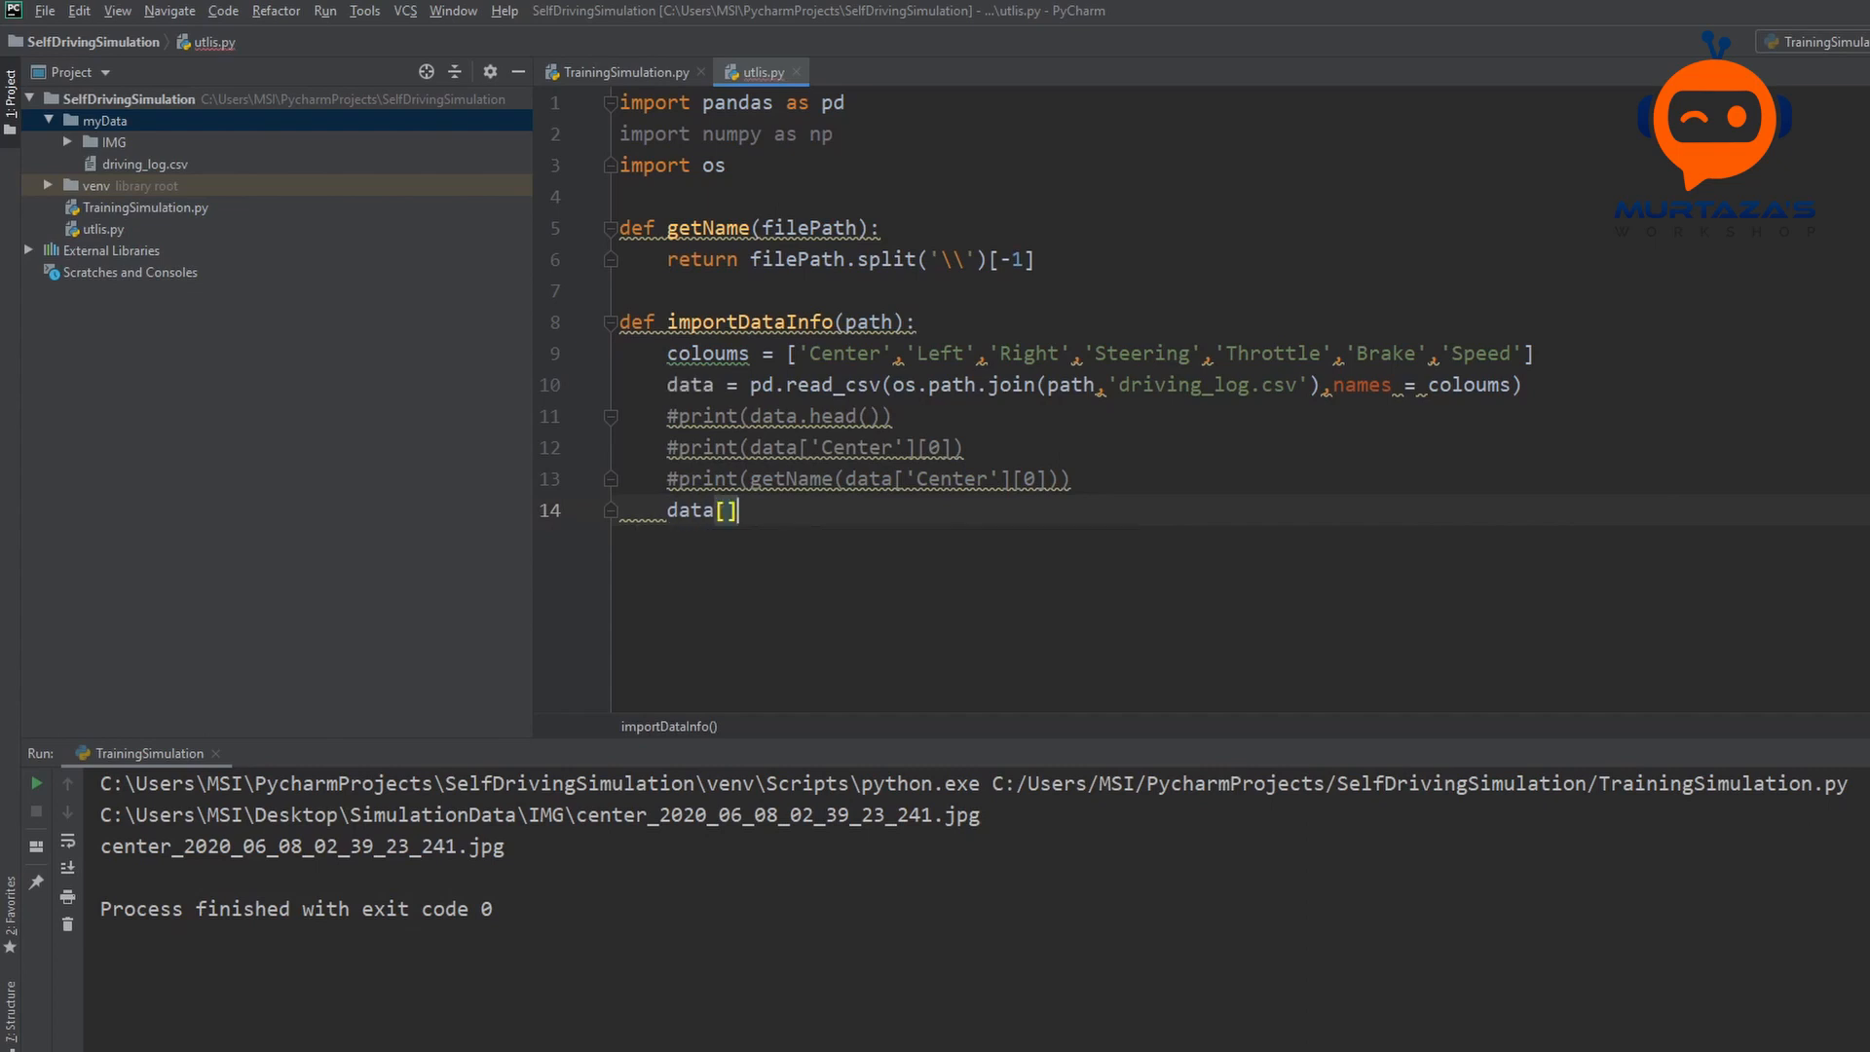
{"action": "type", "text": "'Center'"}
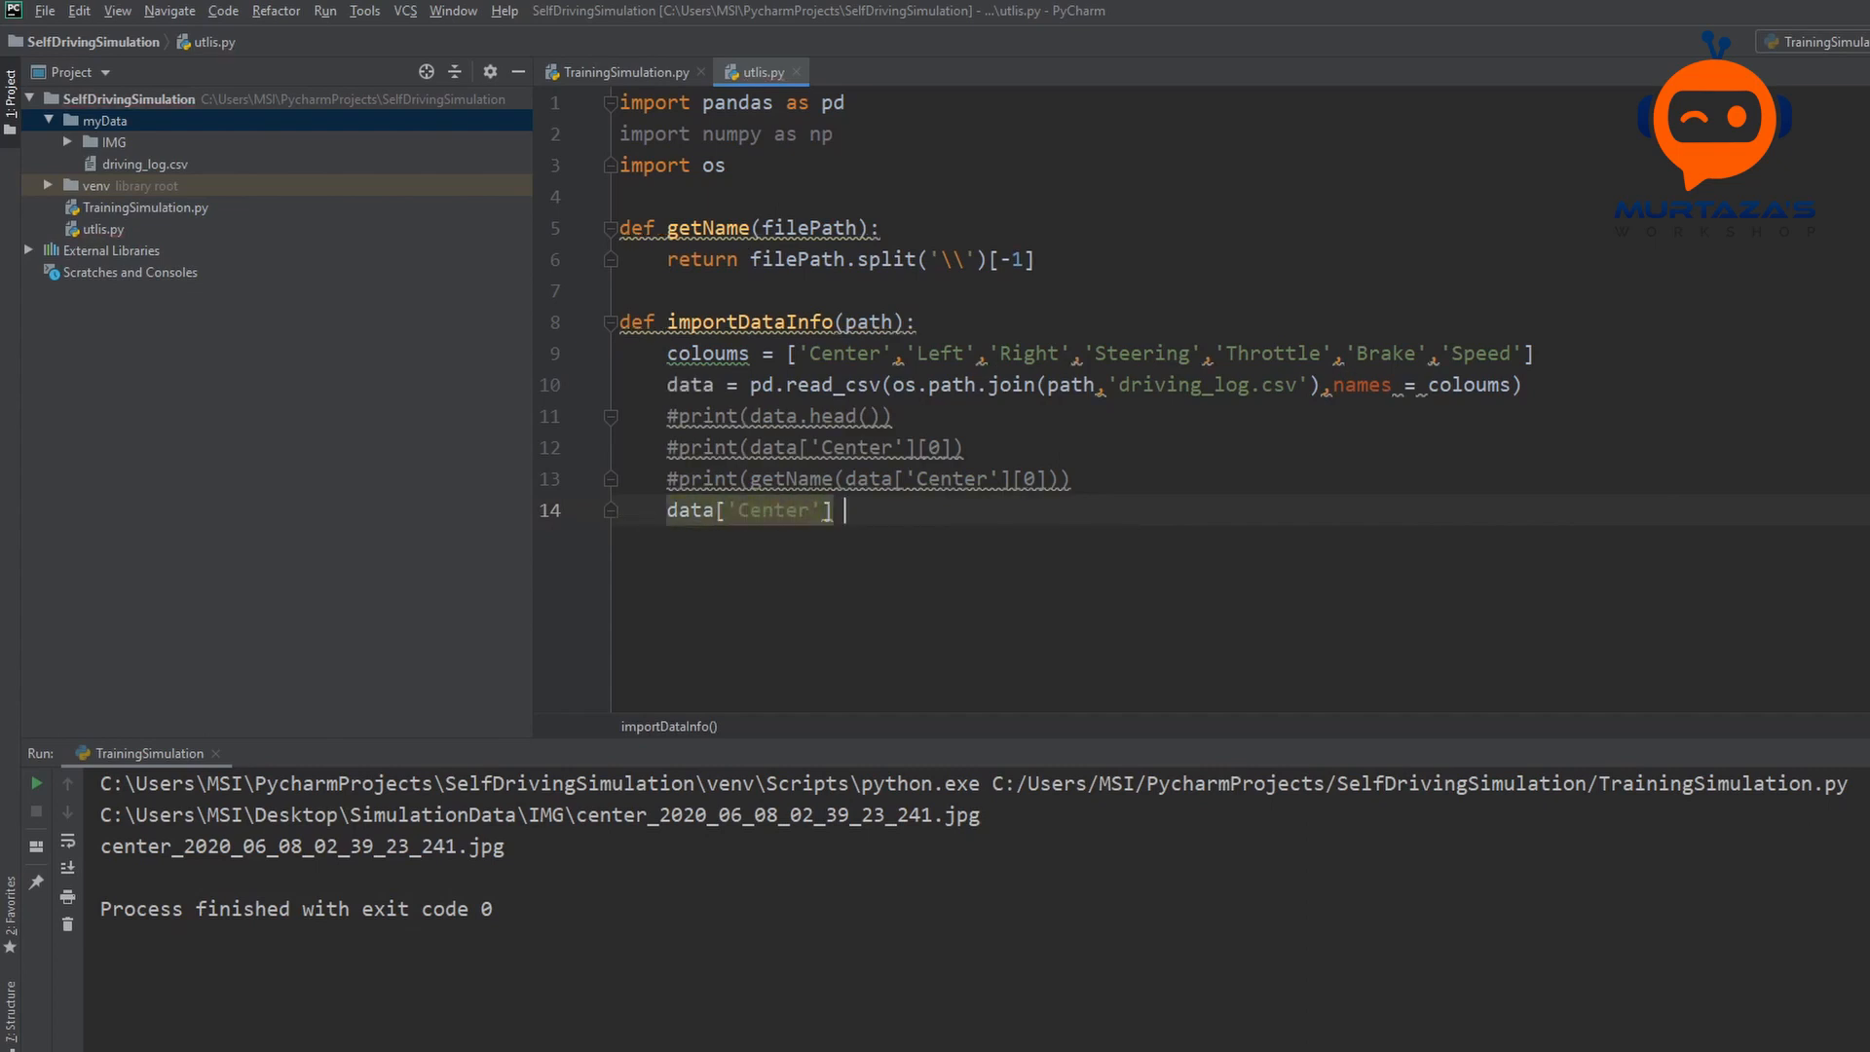
{"action": "type", "text": "= data['"}
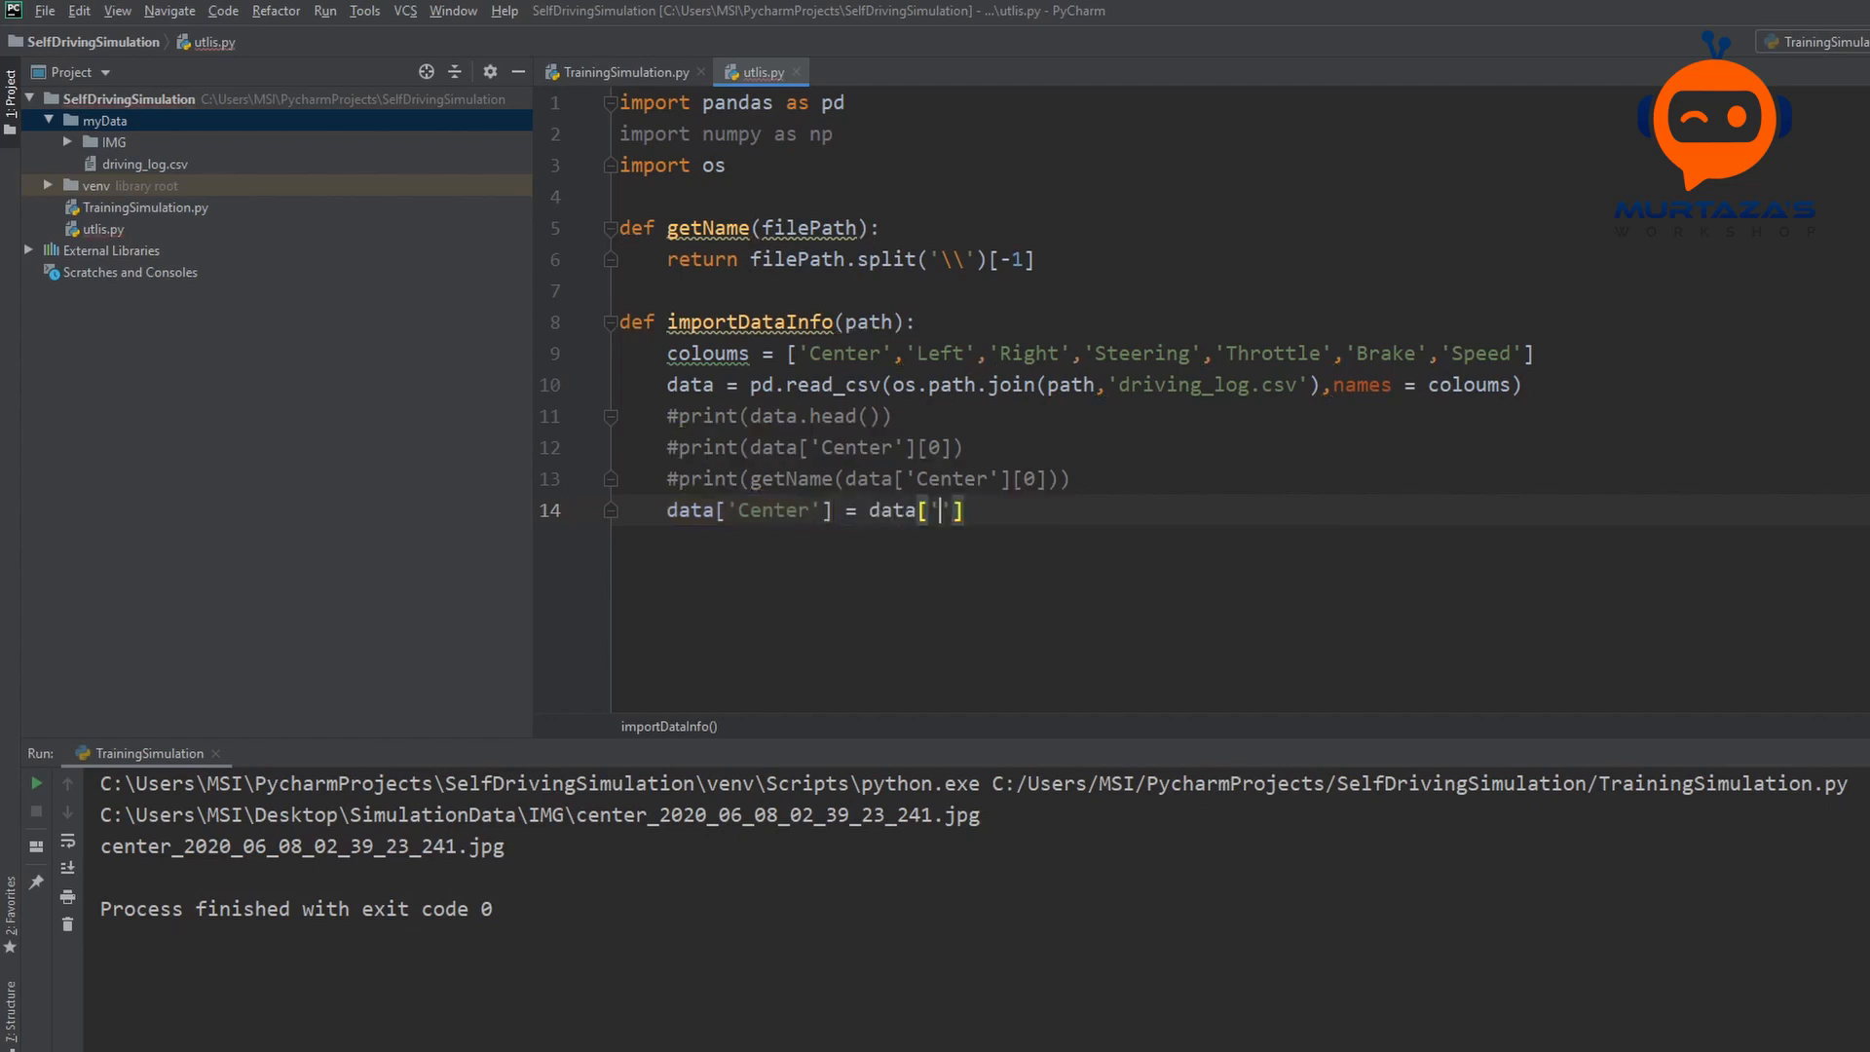
{"action": "type", "text": "Center'"}
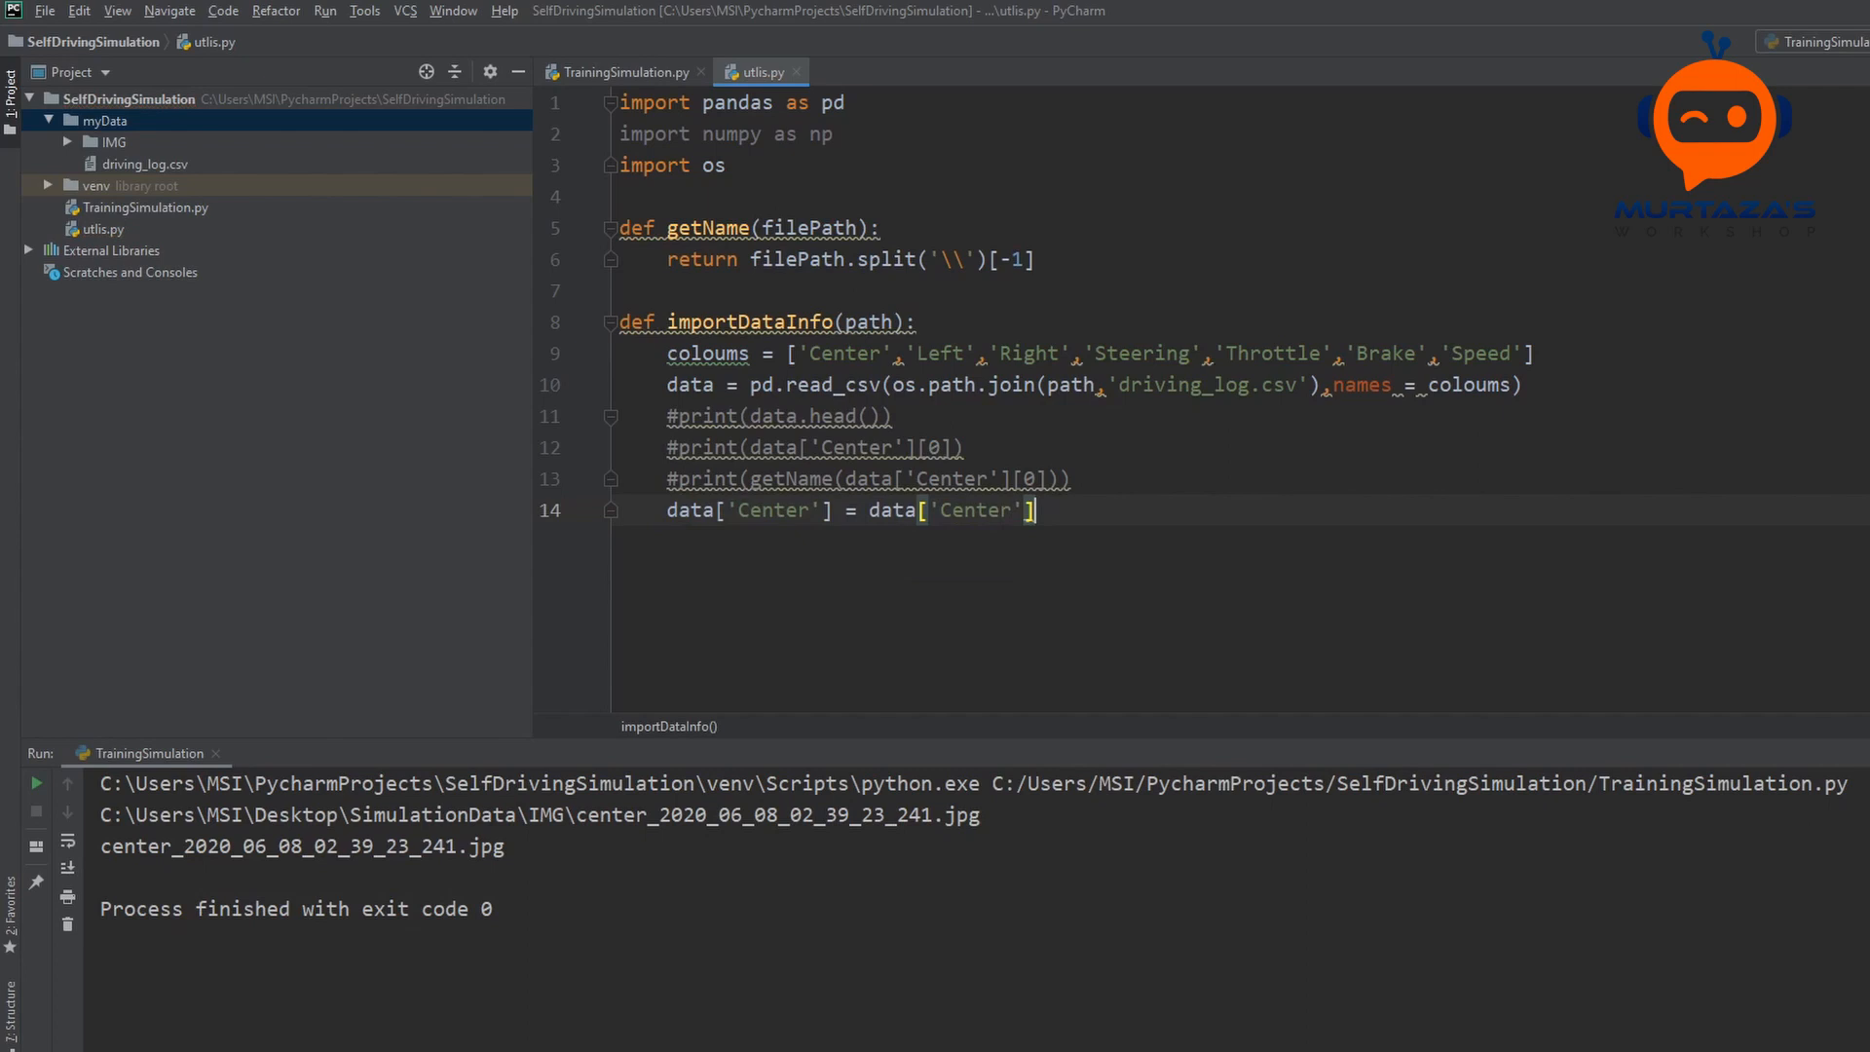
{"action": "type", "text": ".apply("}
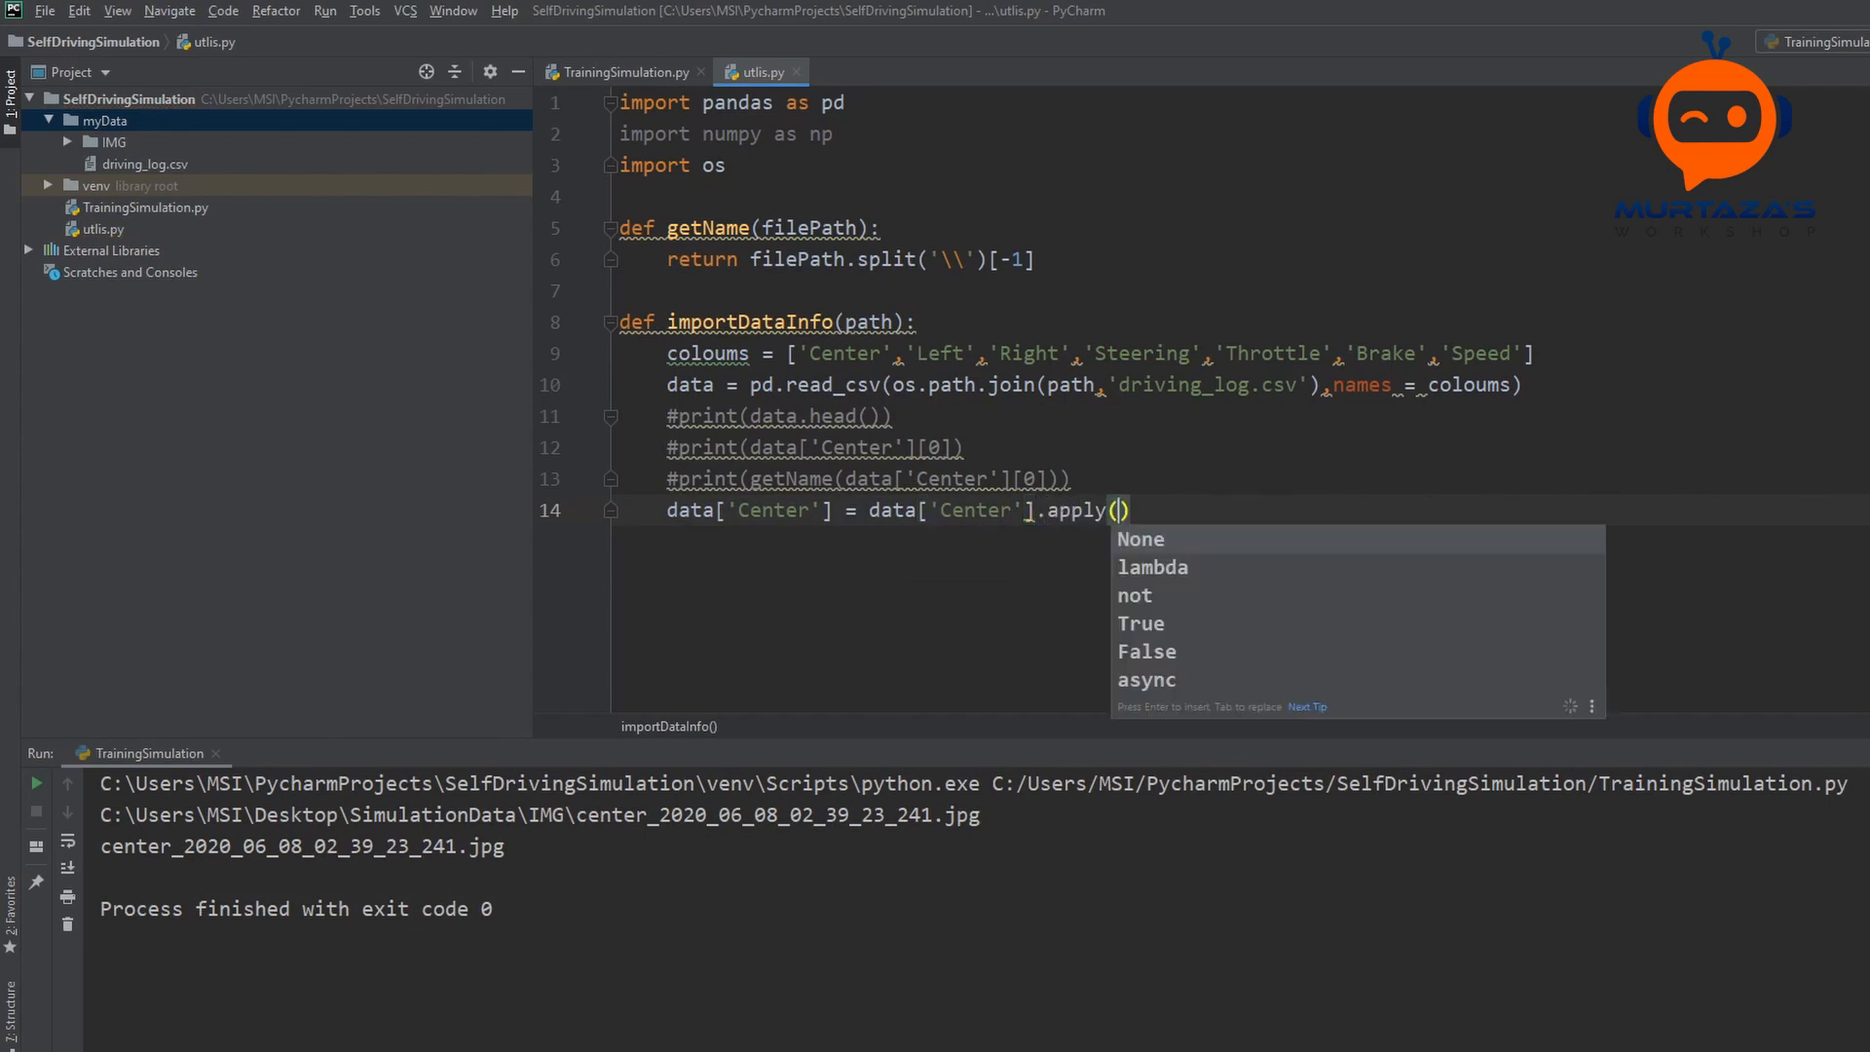
{"action": "type", "text": "getName"}
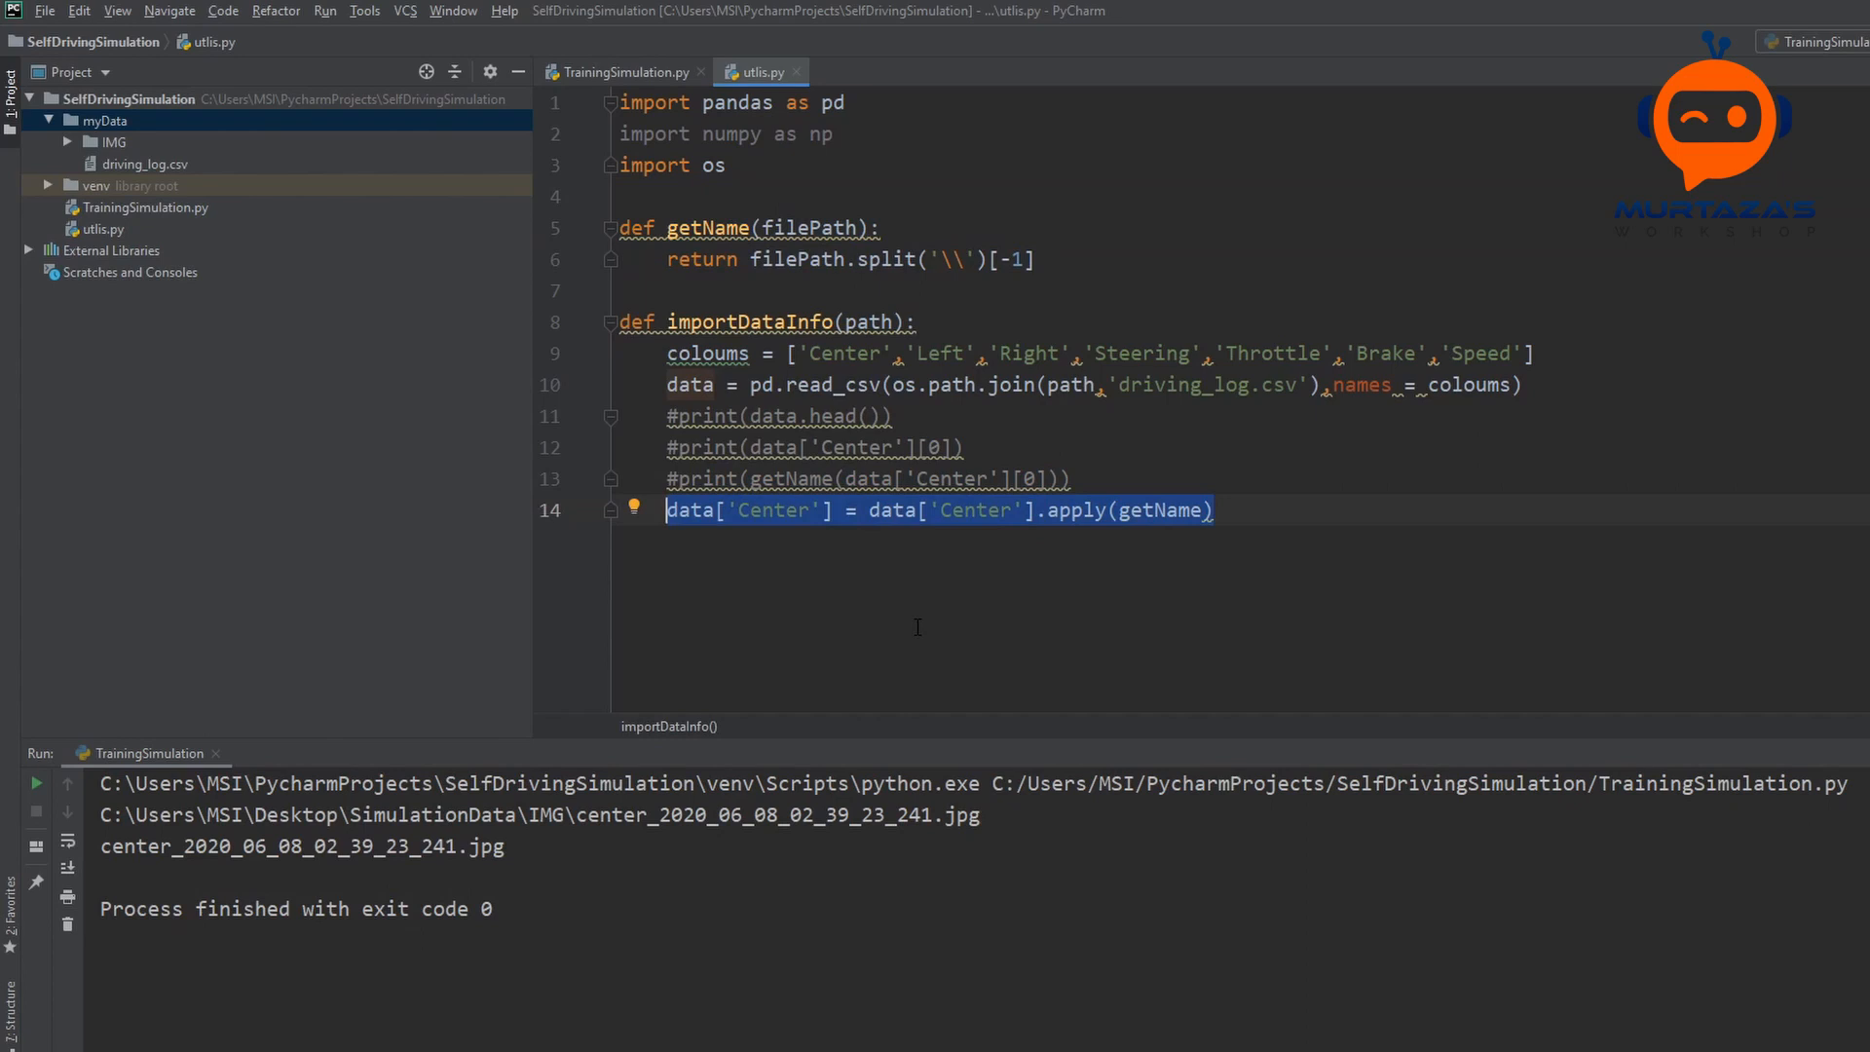
{"action": "mouse_move", "coordinate": [916, 546]}
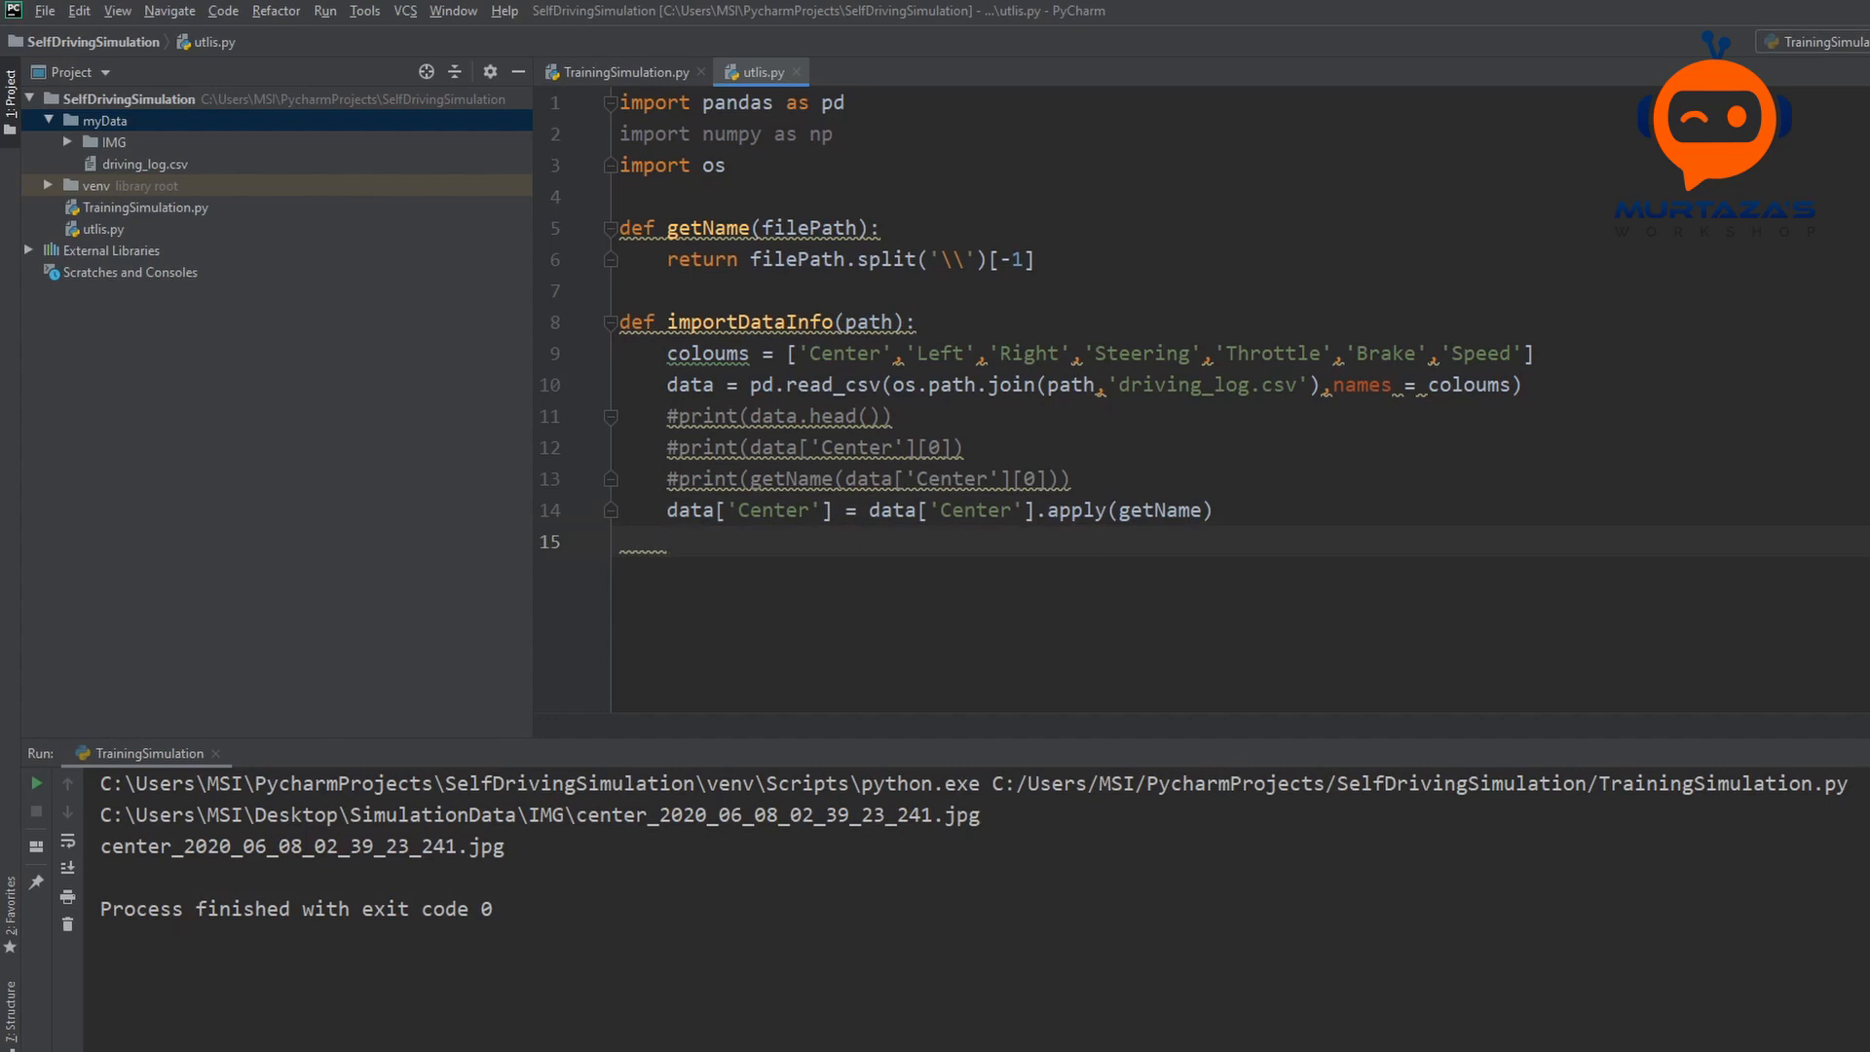
Step: Add print(data.head()) below the apply line, run, and begin another print call
{"action": "type", "text": "print"}
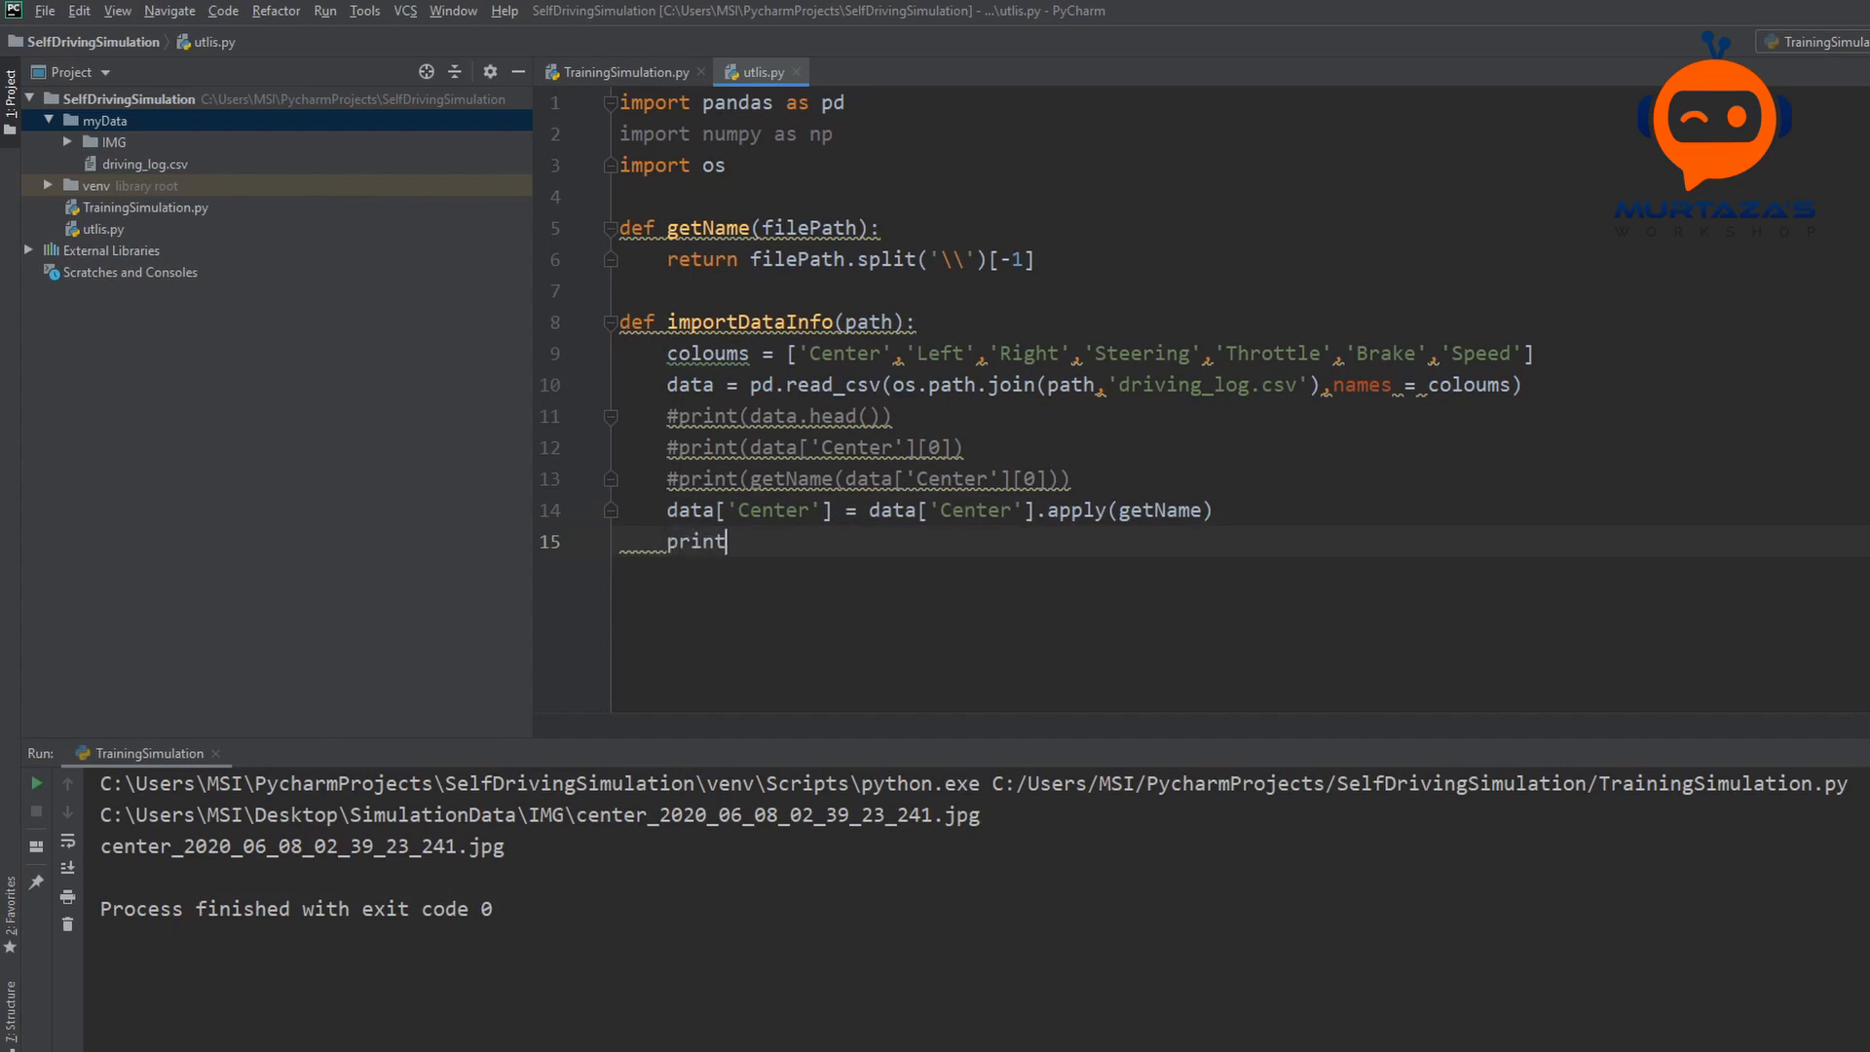
{"action": "type", "text": "(d"}
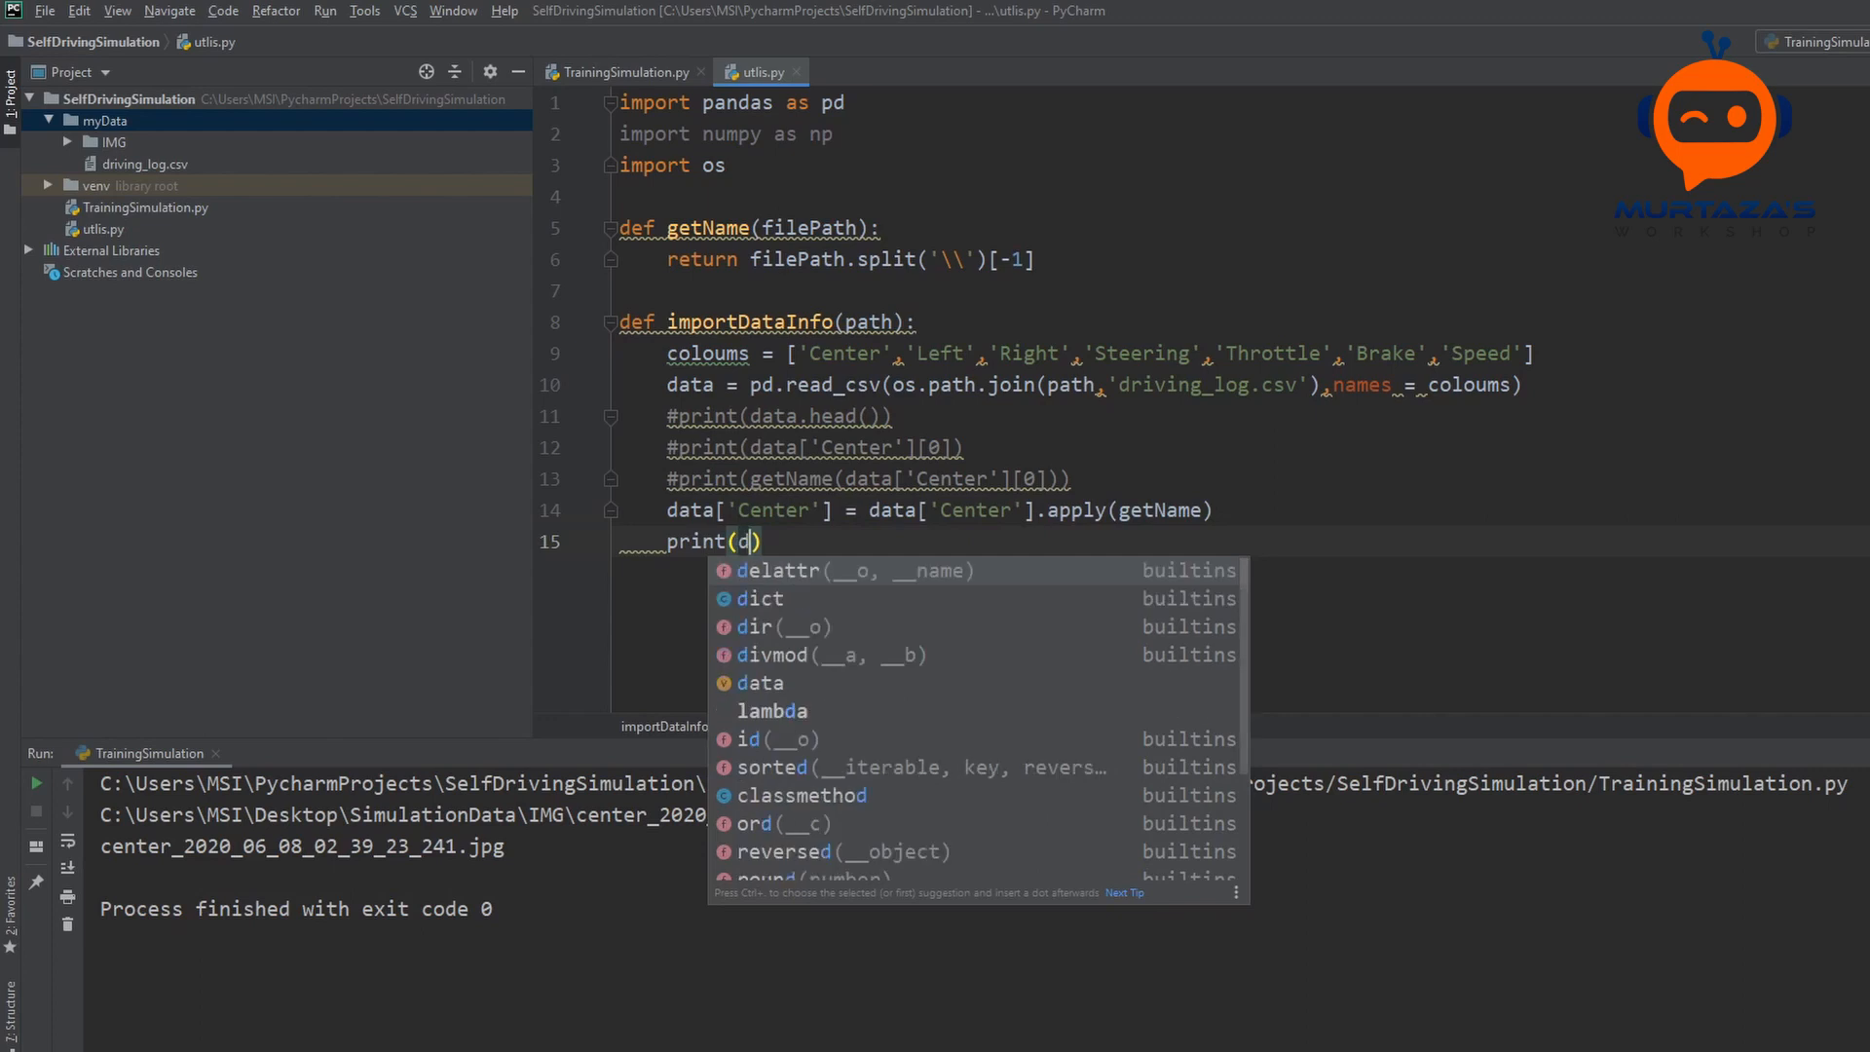
{"action": "type", "text": "ata.he"}
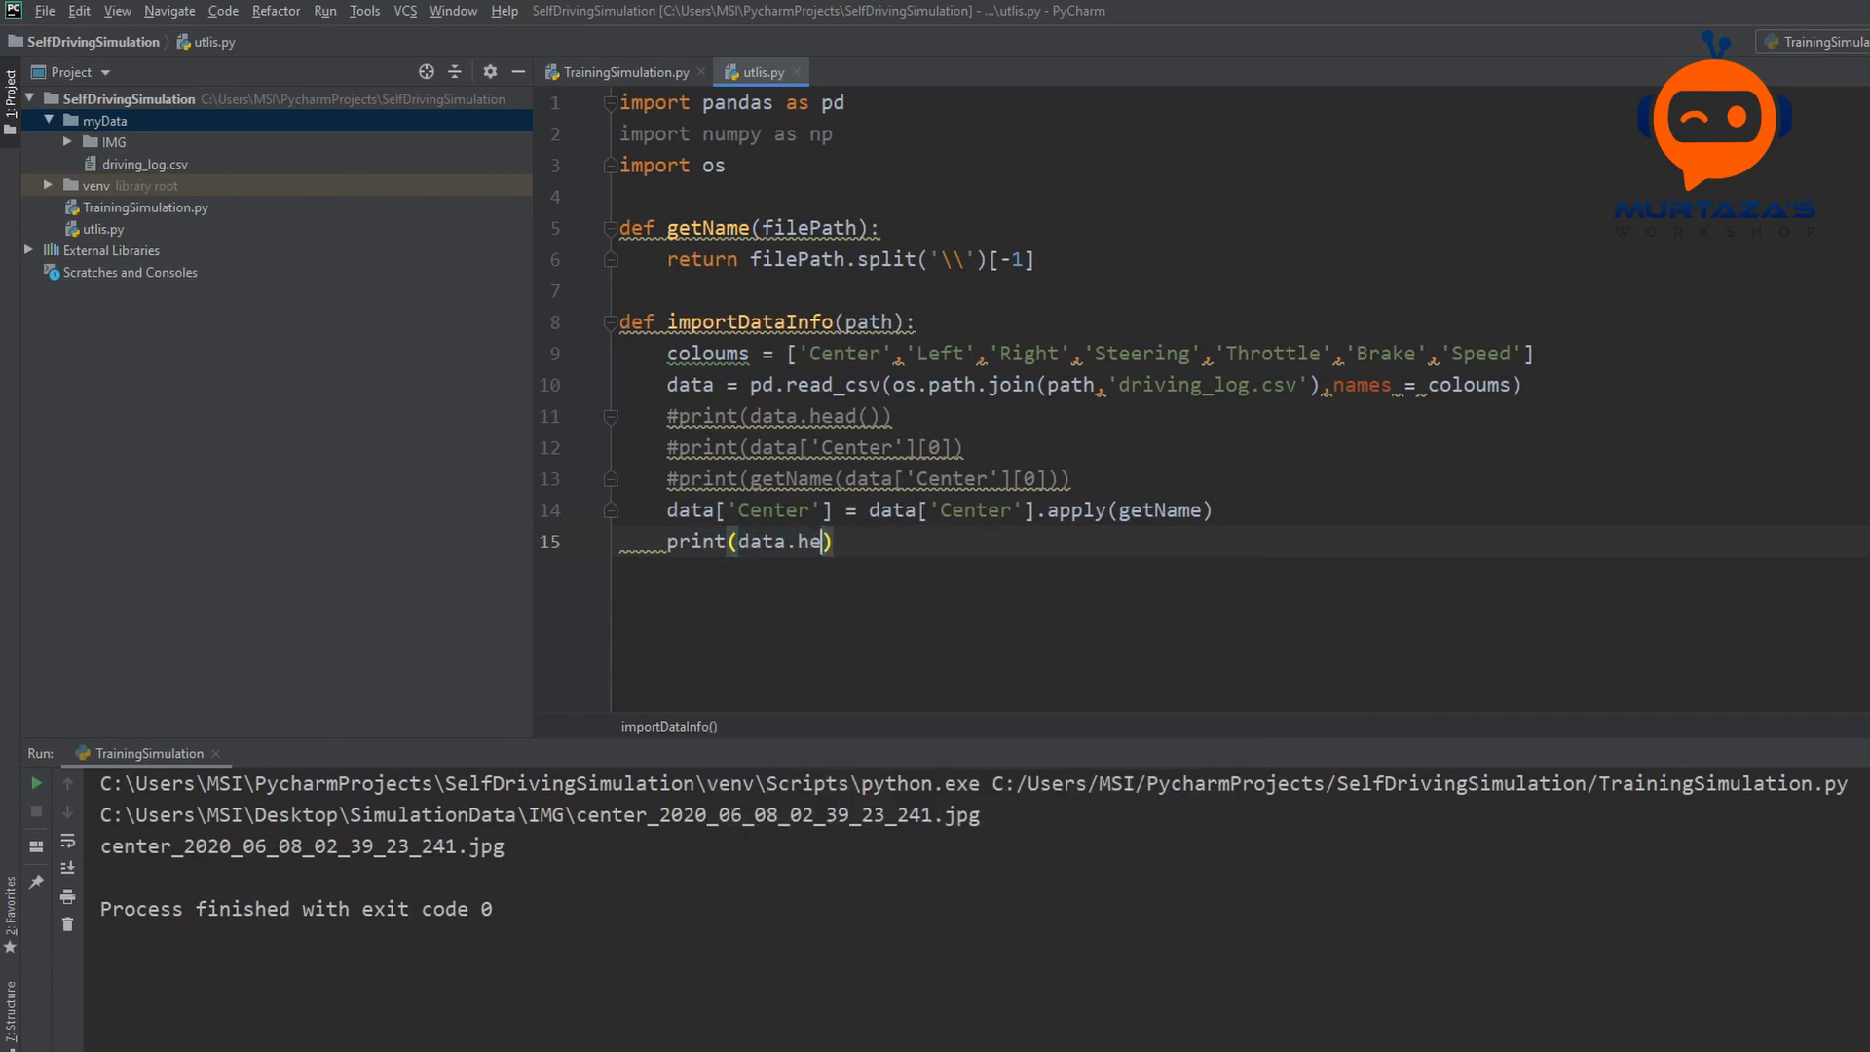
{"action": "type", "text": "ad("}
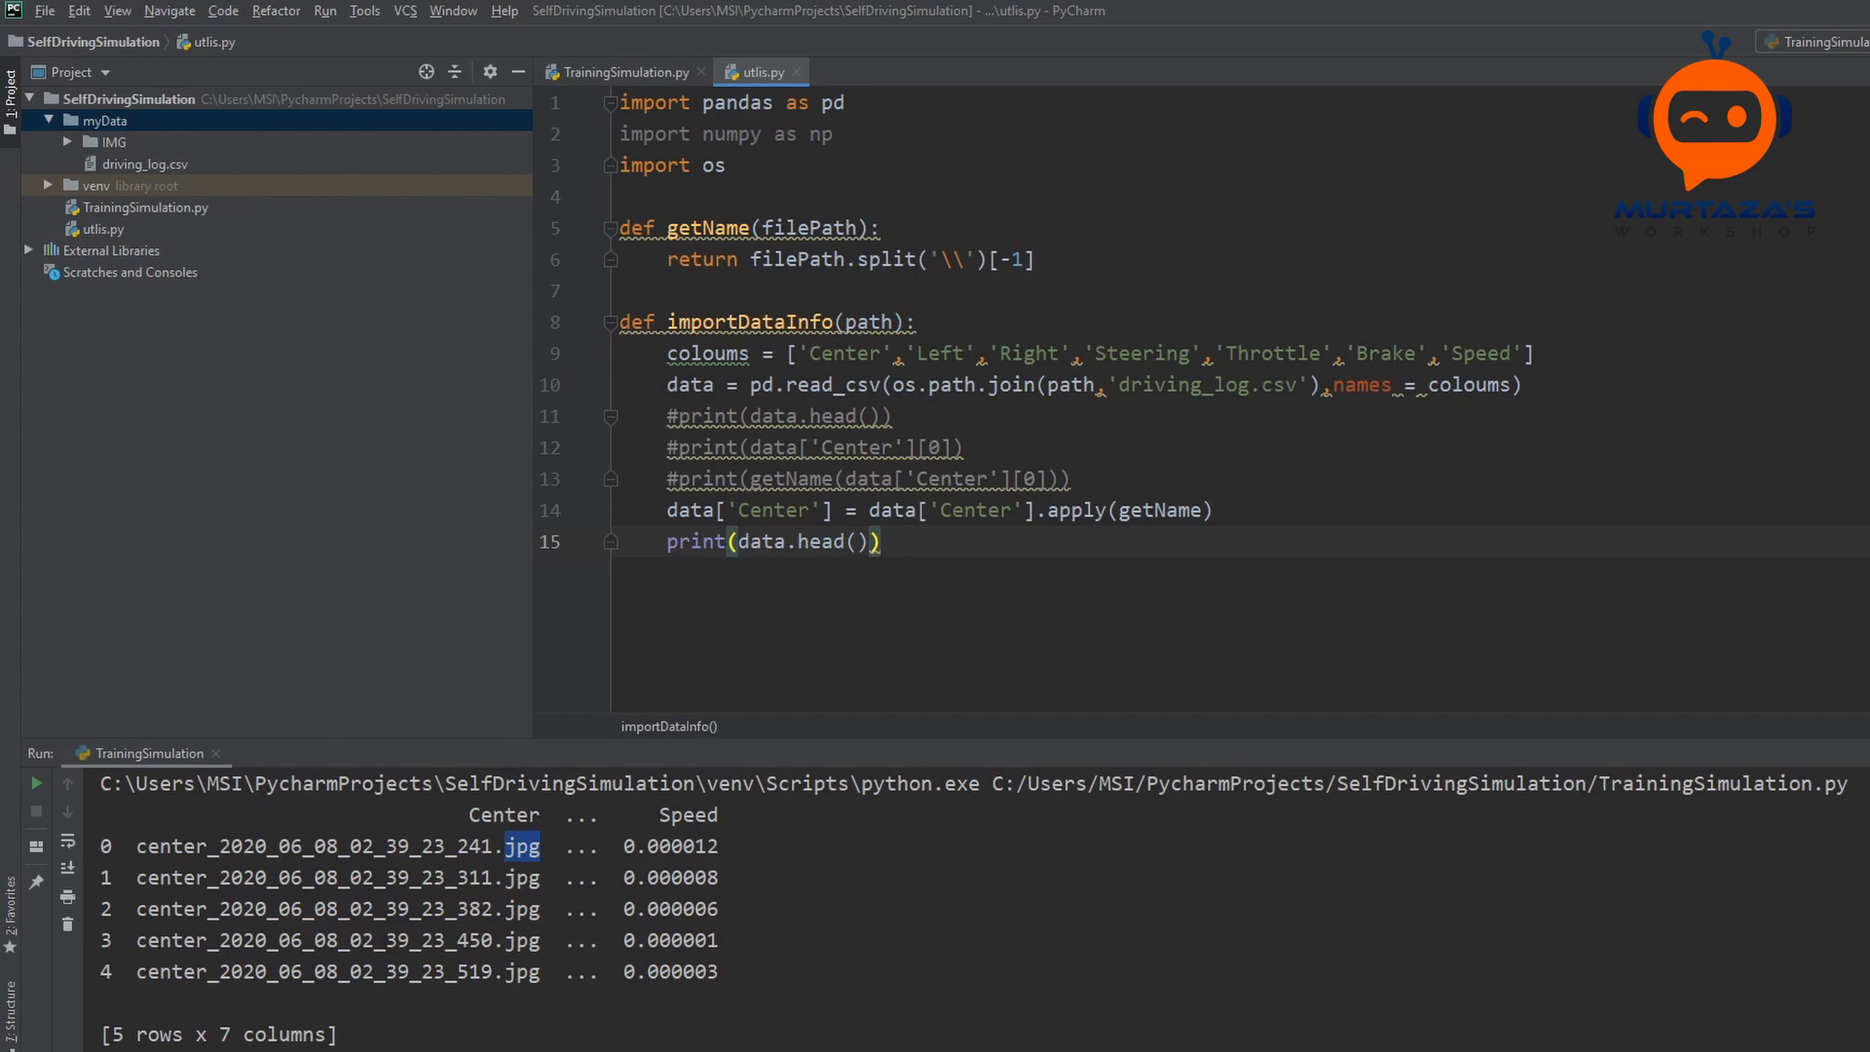
{"action": "type", "text": "print("}
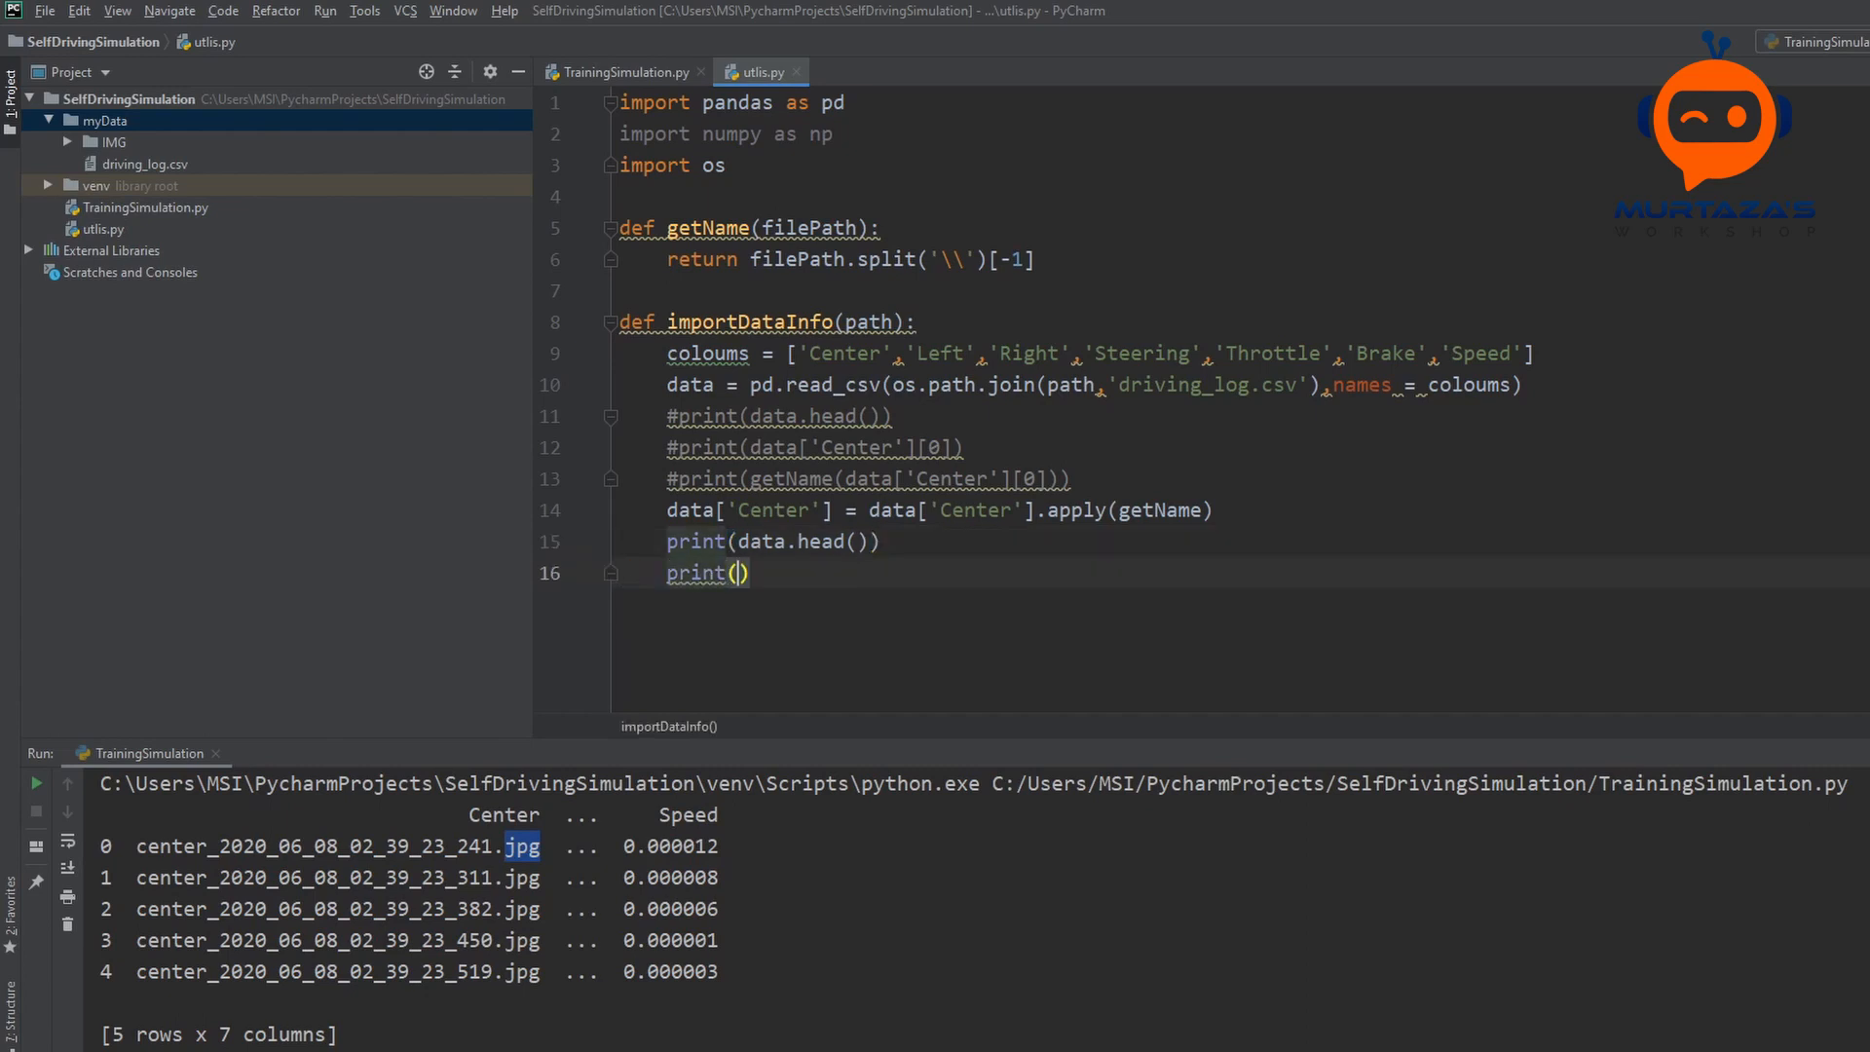
Step: Print 'Total Images Imported:' with data.shape[0] in importDataInfo
{"action": "left_click", "coordinate": [733, 573]}
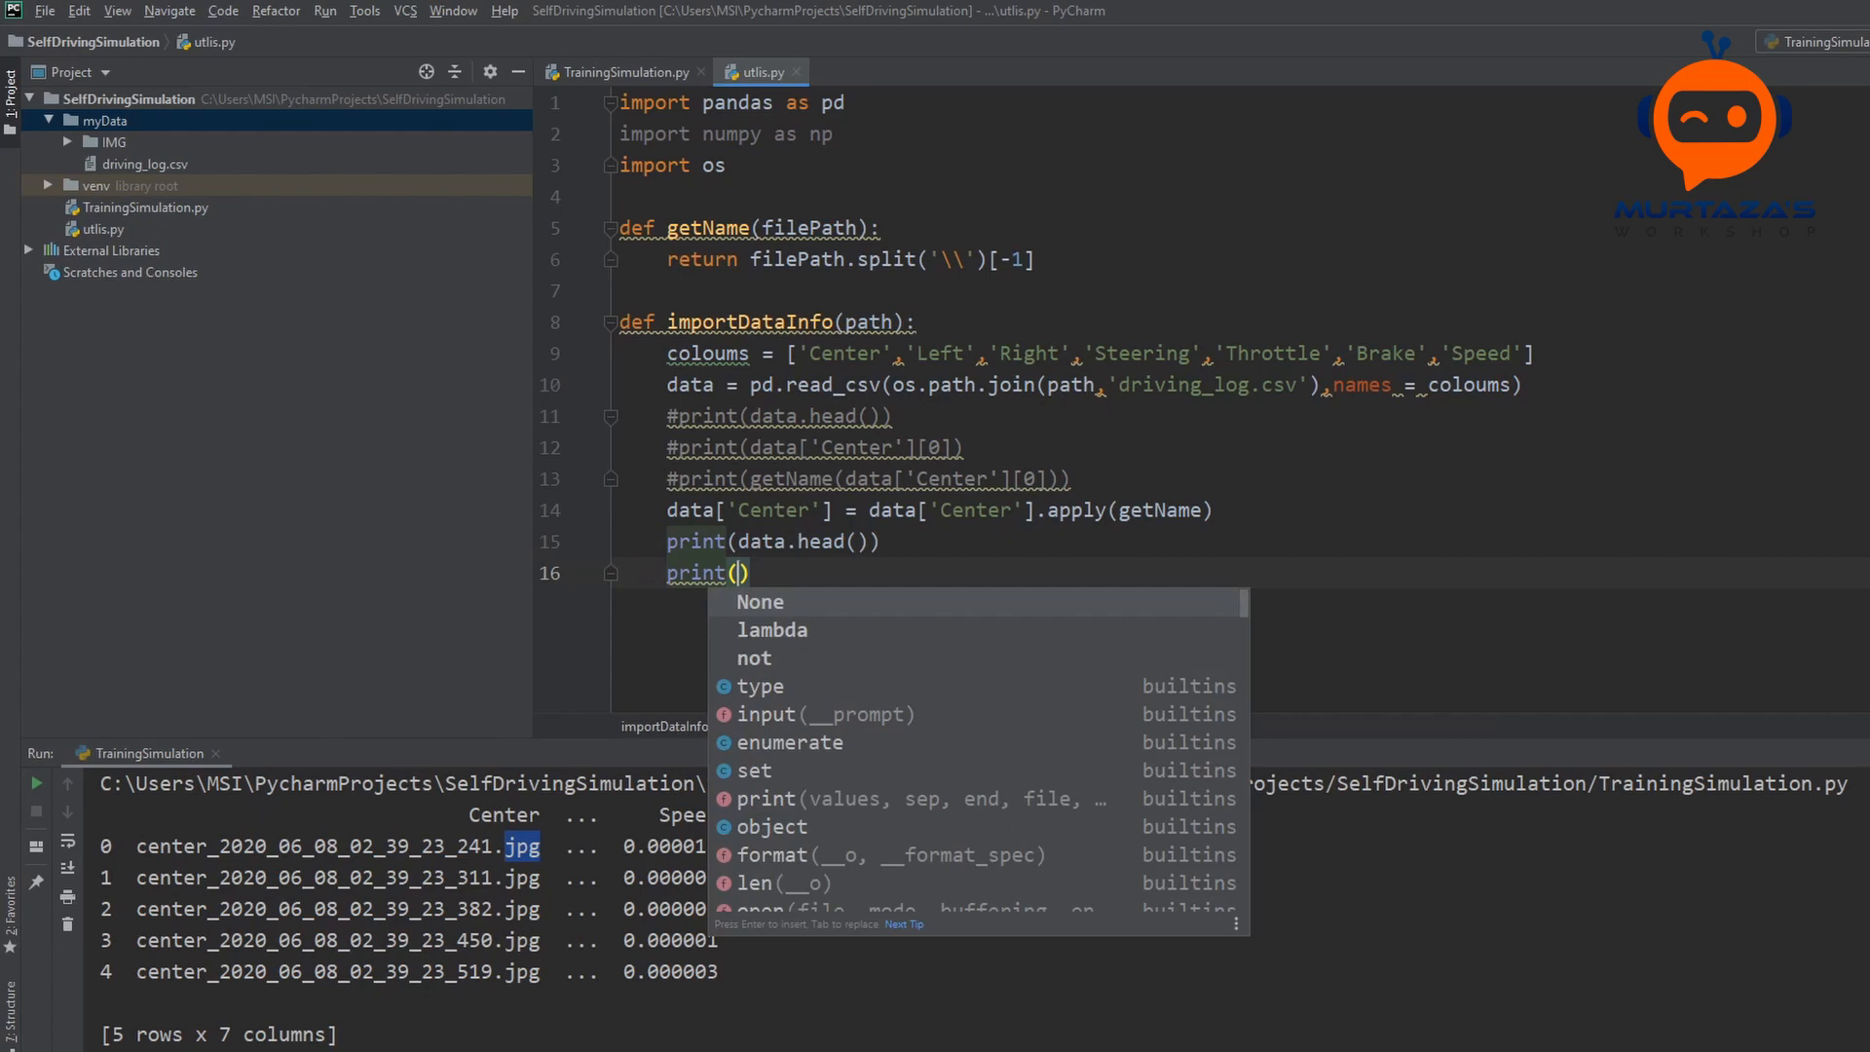
{"action": "type", "text": "Total'"}
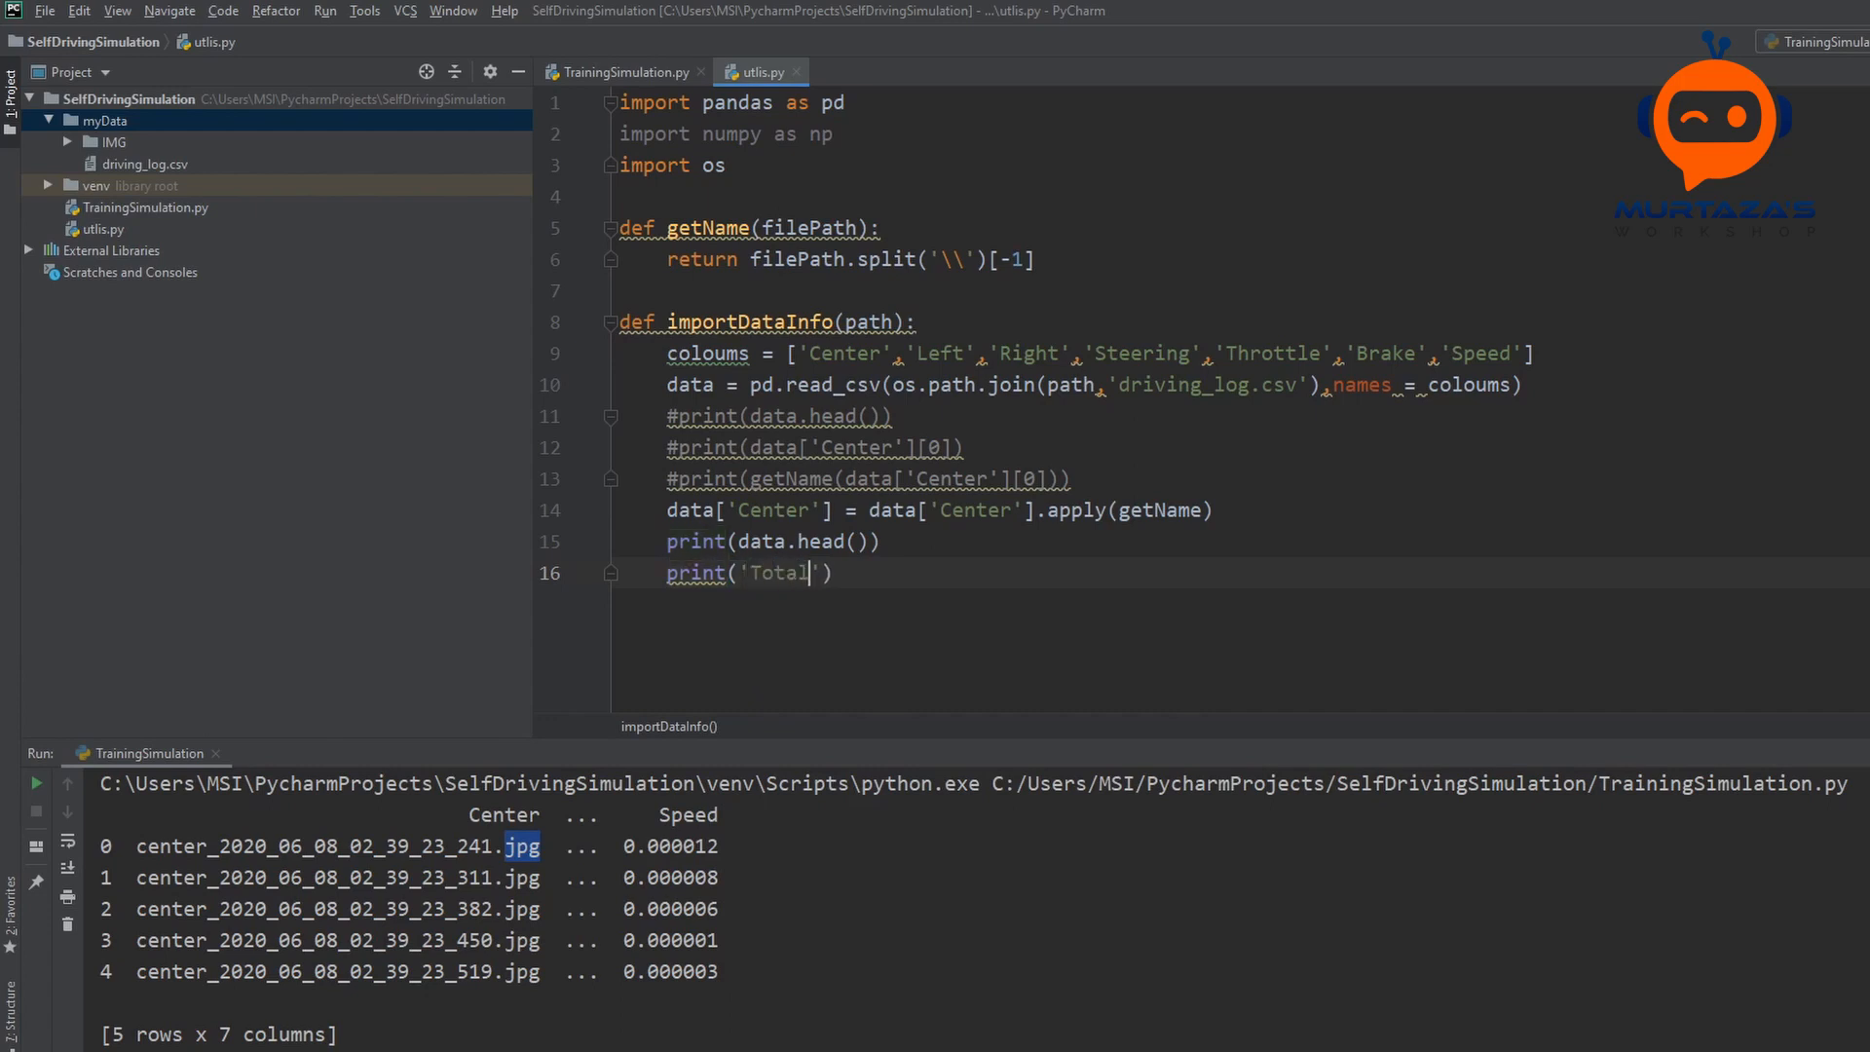
{"action": "type", "text": "Images"}
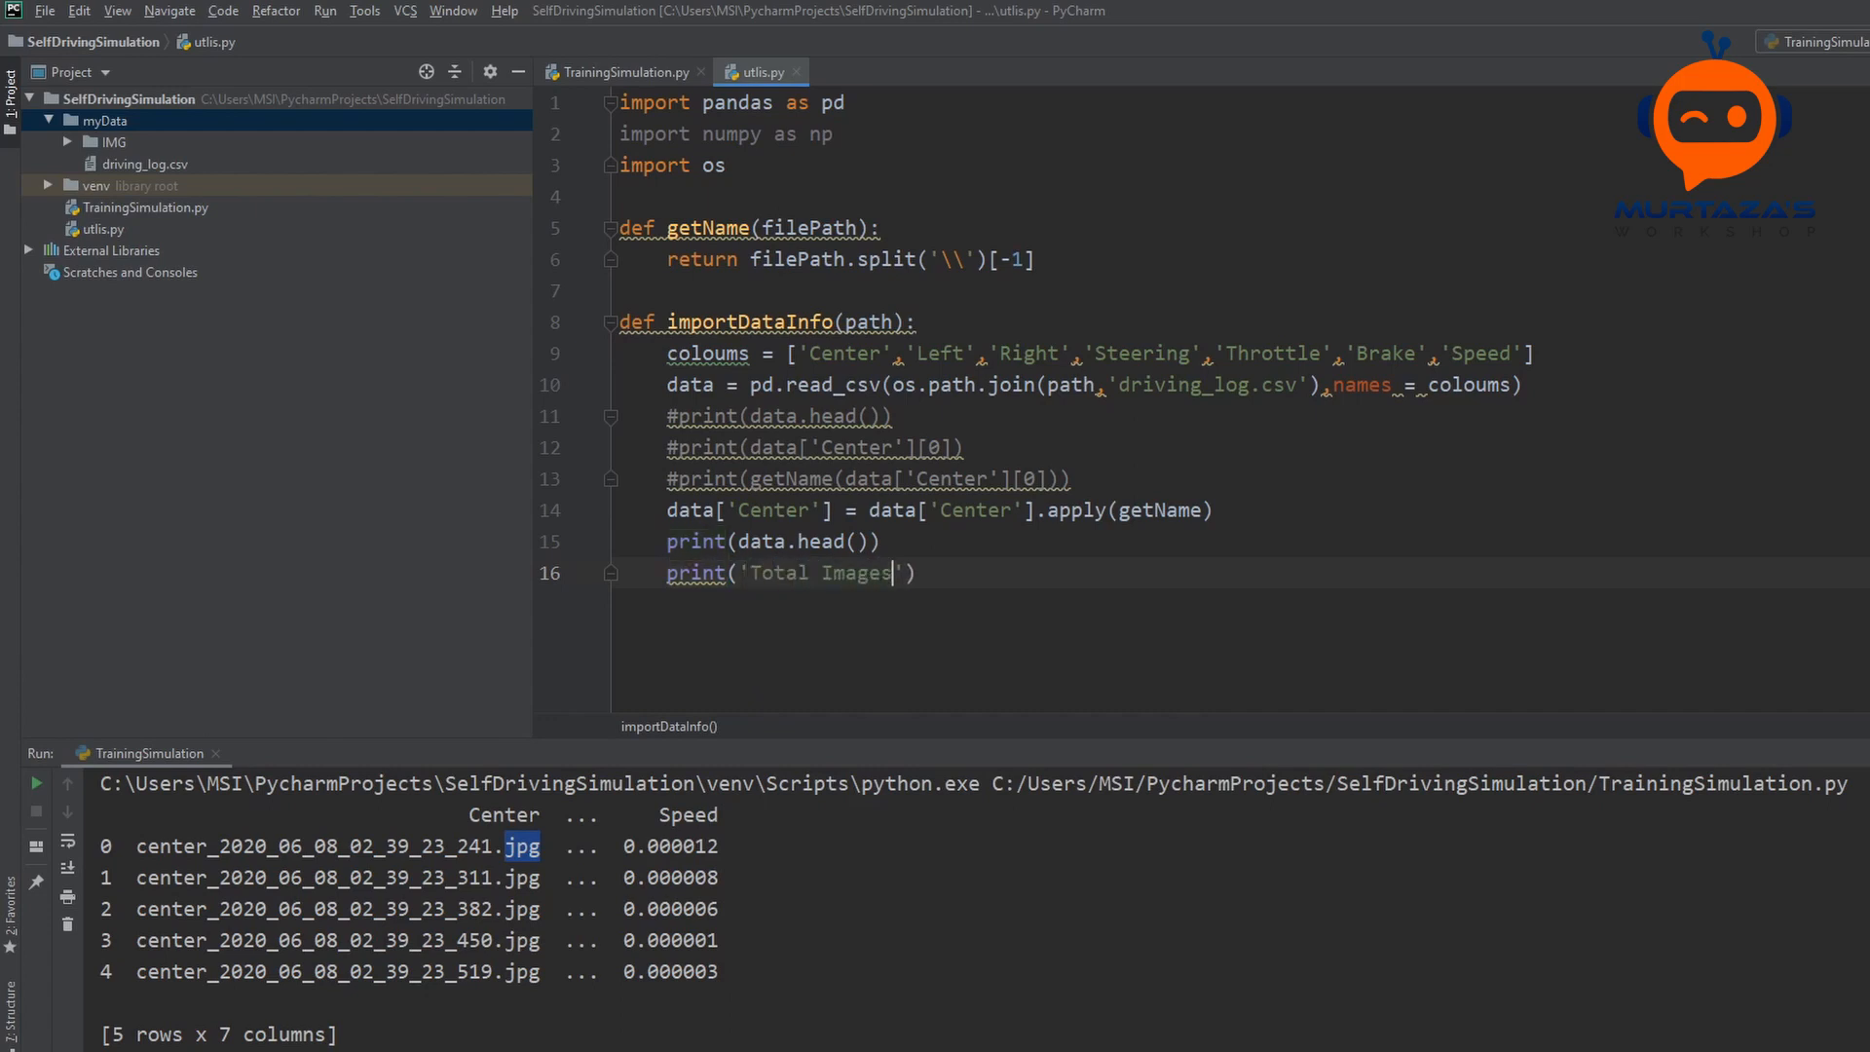
{"action": "type", "text": "Imported"}
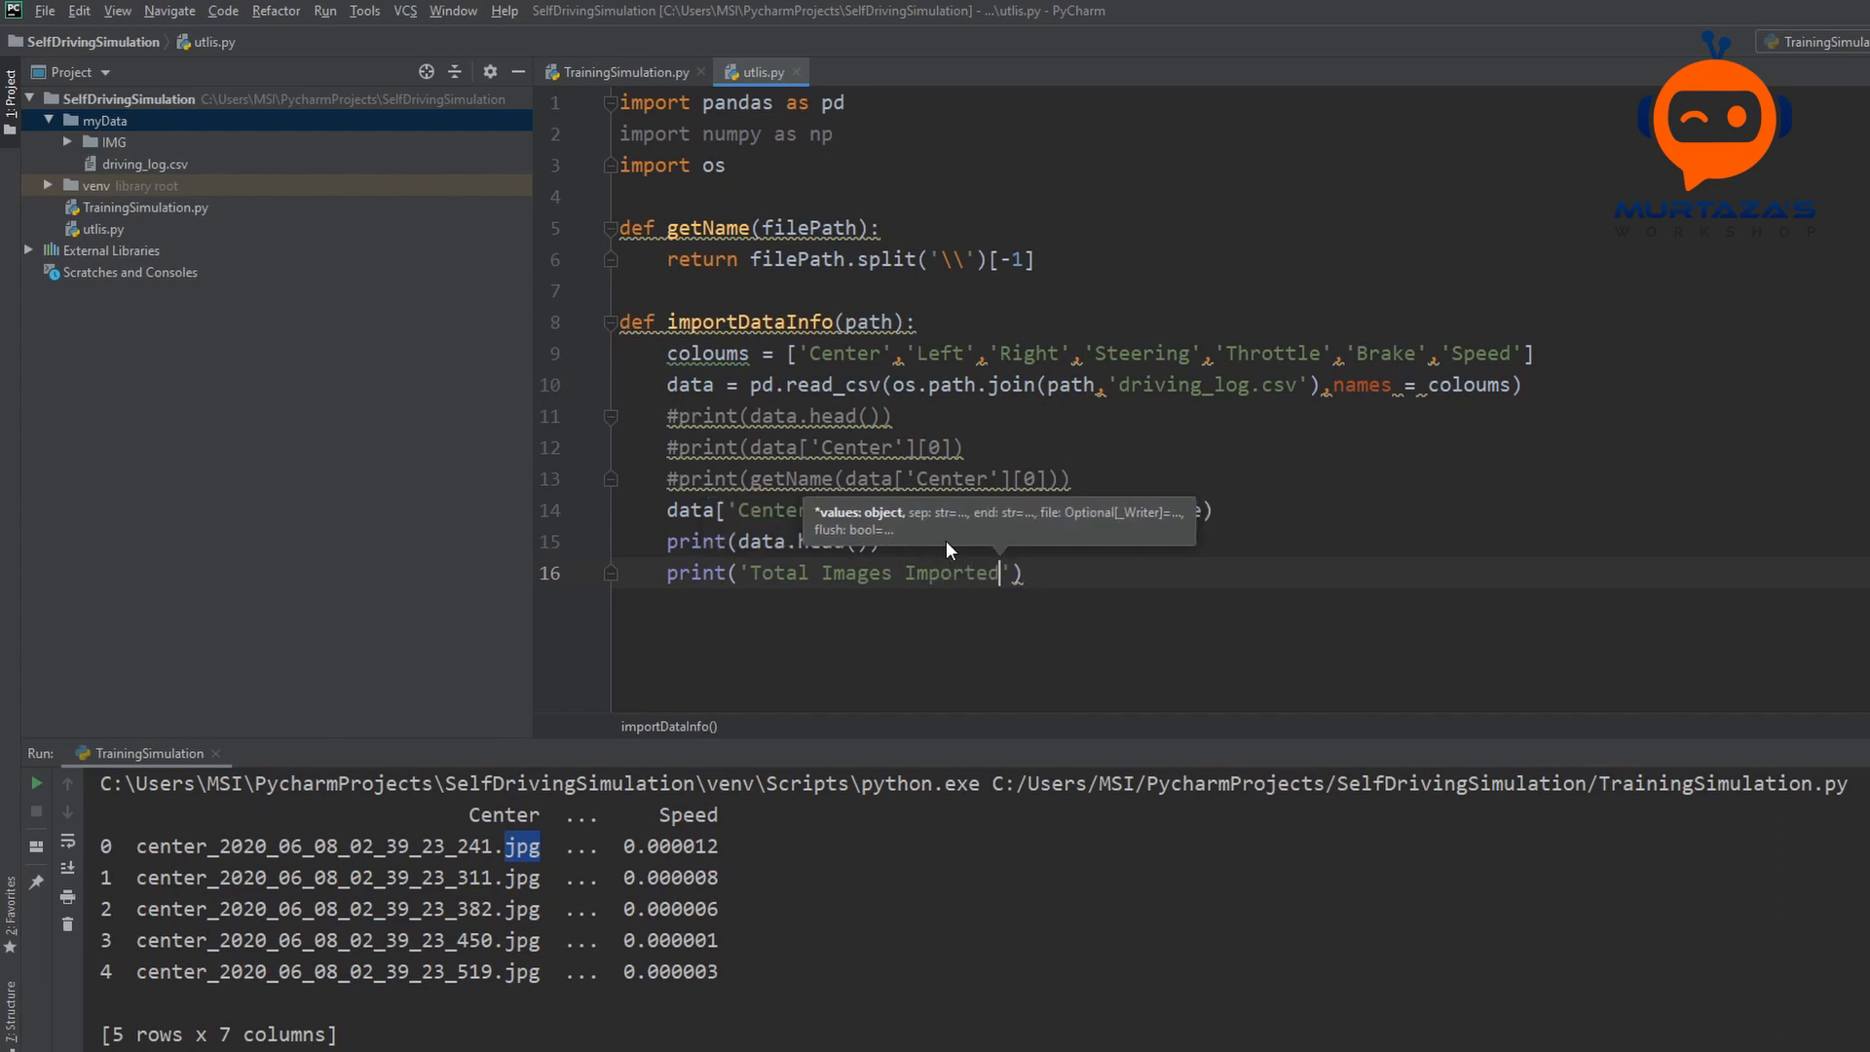
{"action": "type", "text": ":,"}
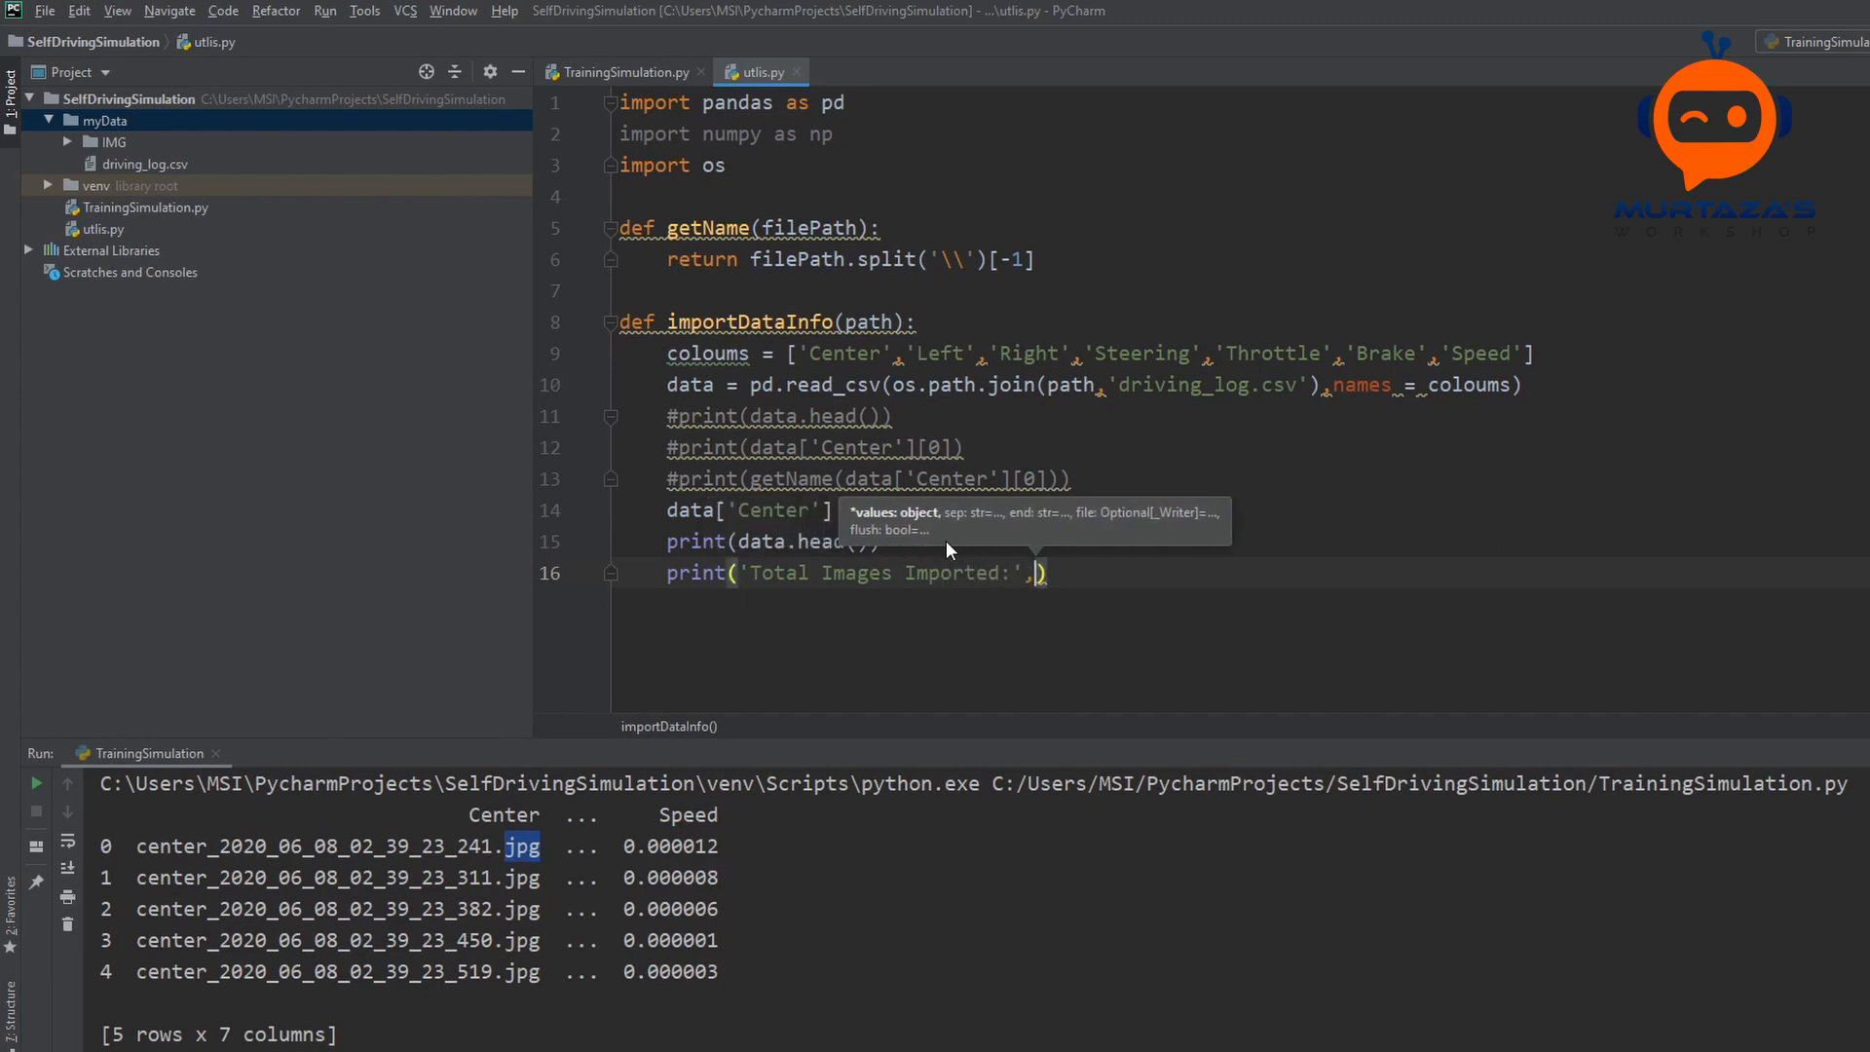
{"action": "type", "text": "data"}
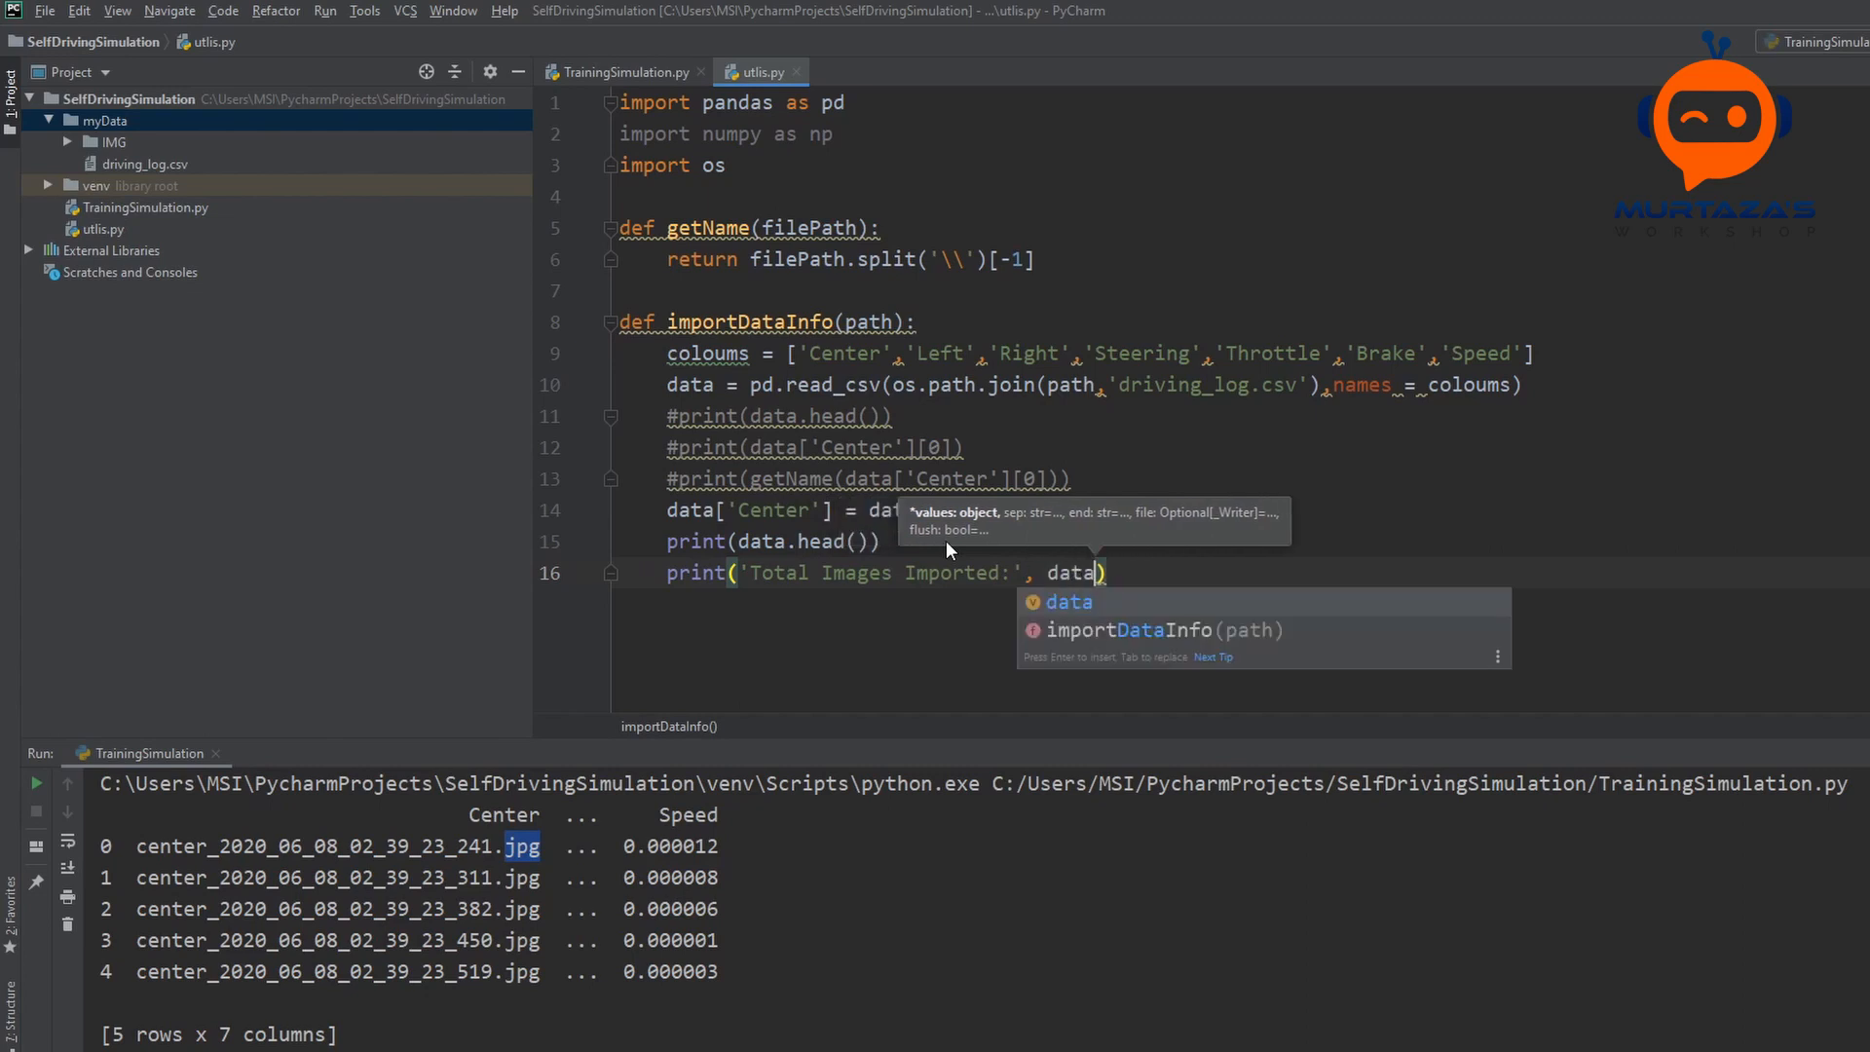
{"action": "type", "text": ".shape"}
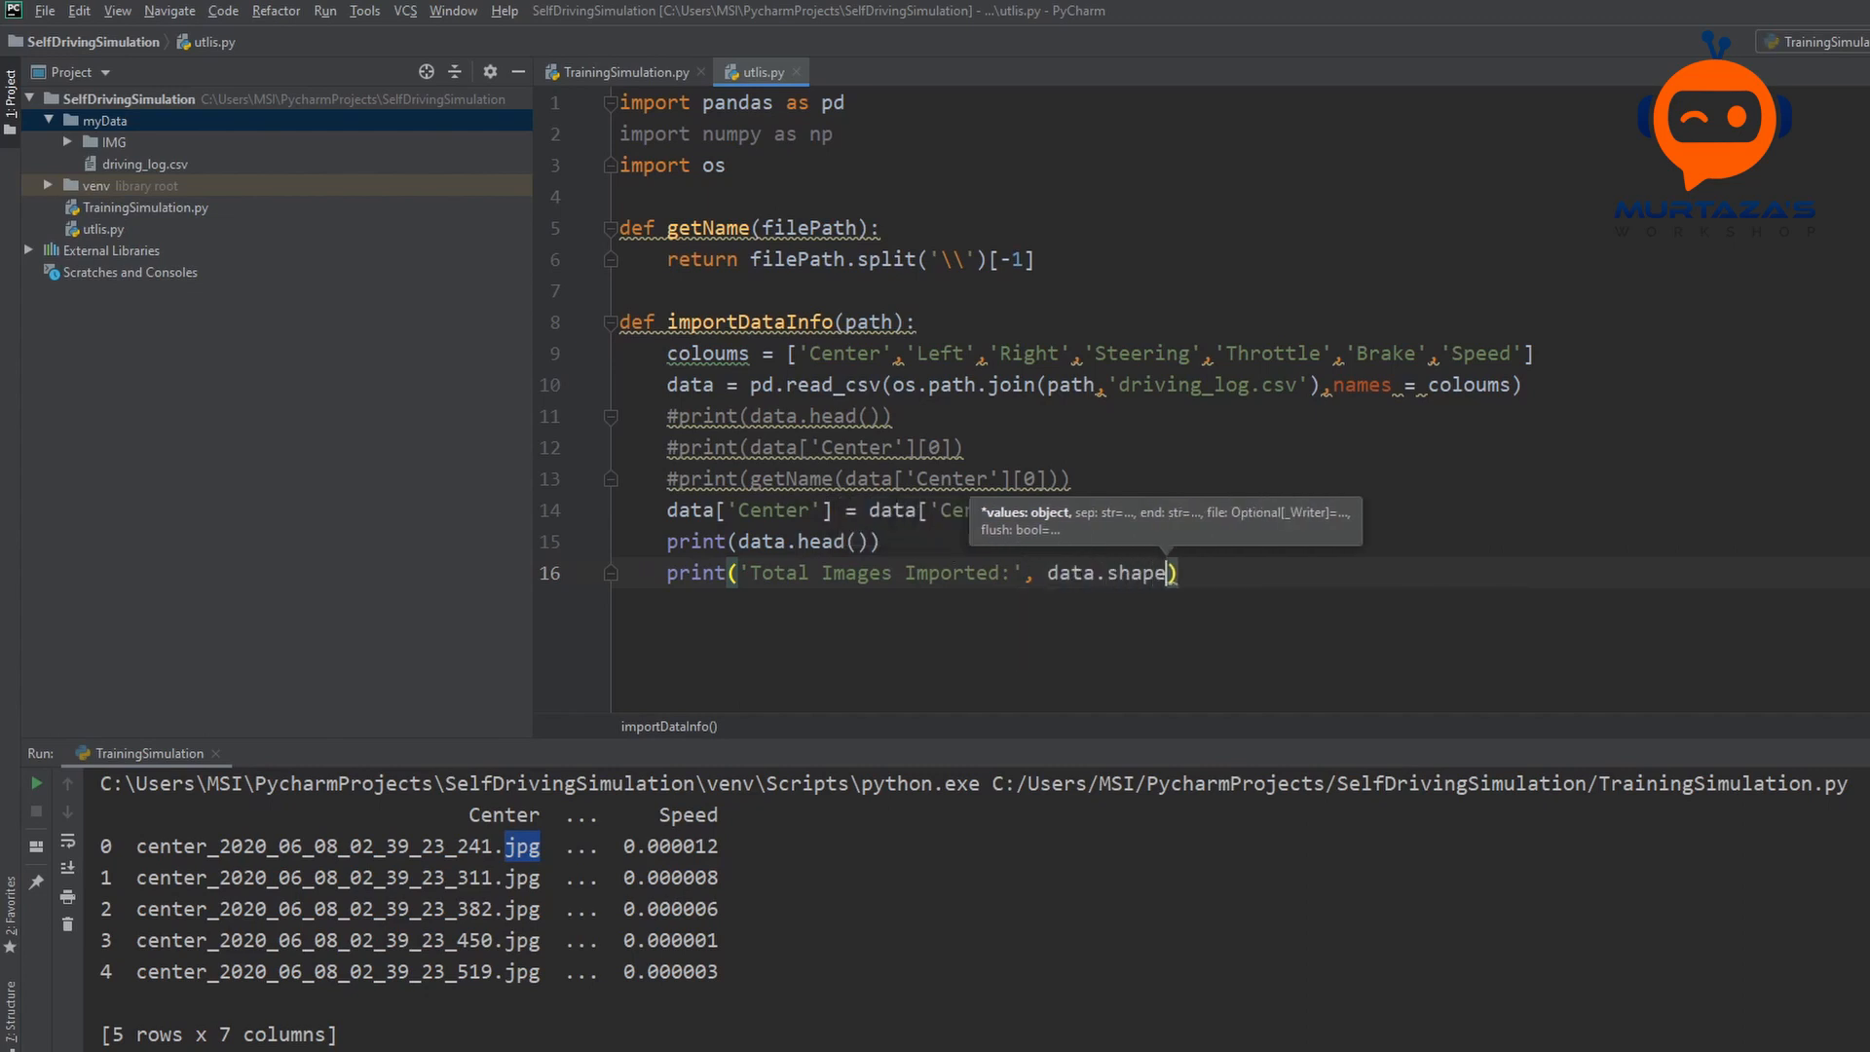
{"action": "type", "text": "[0]"}
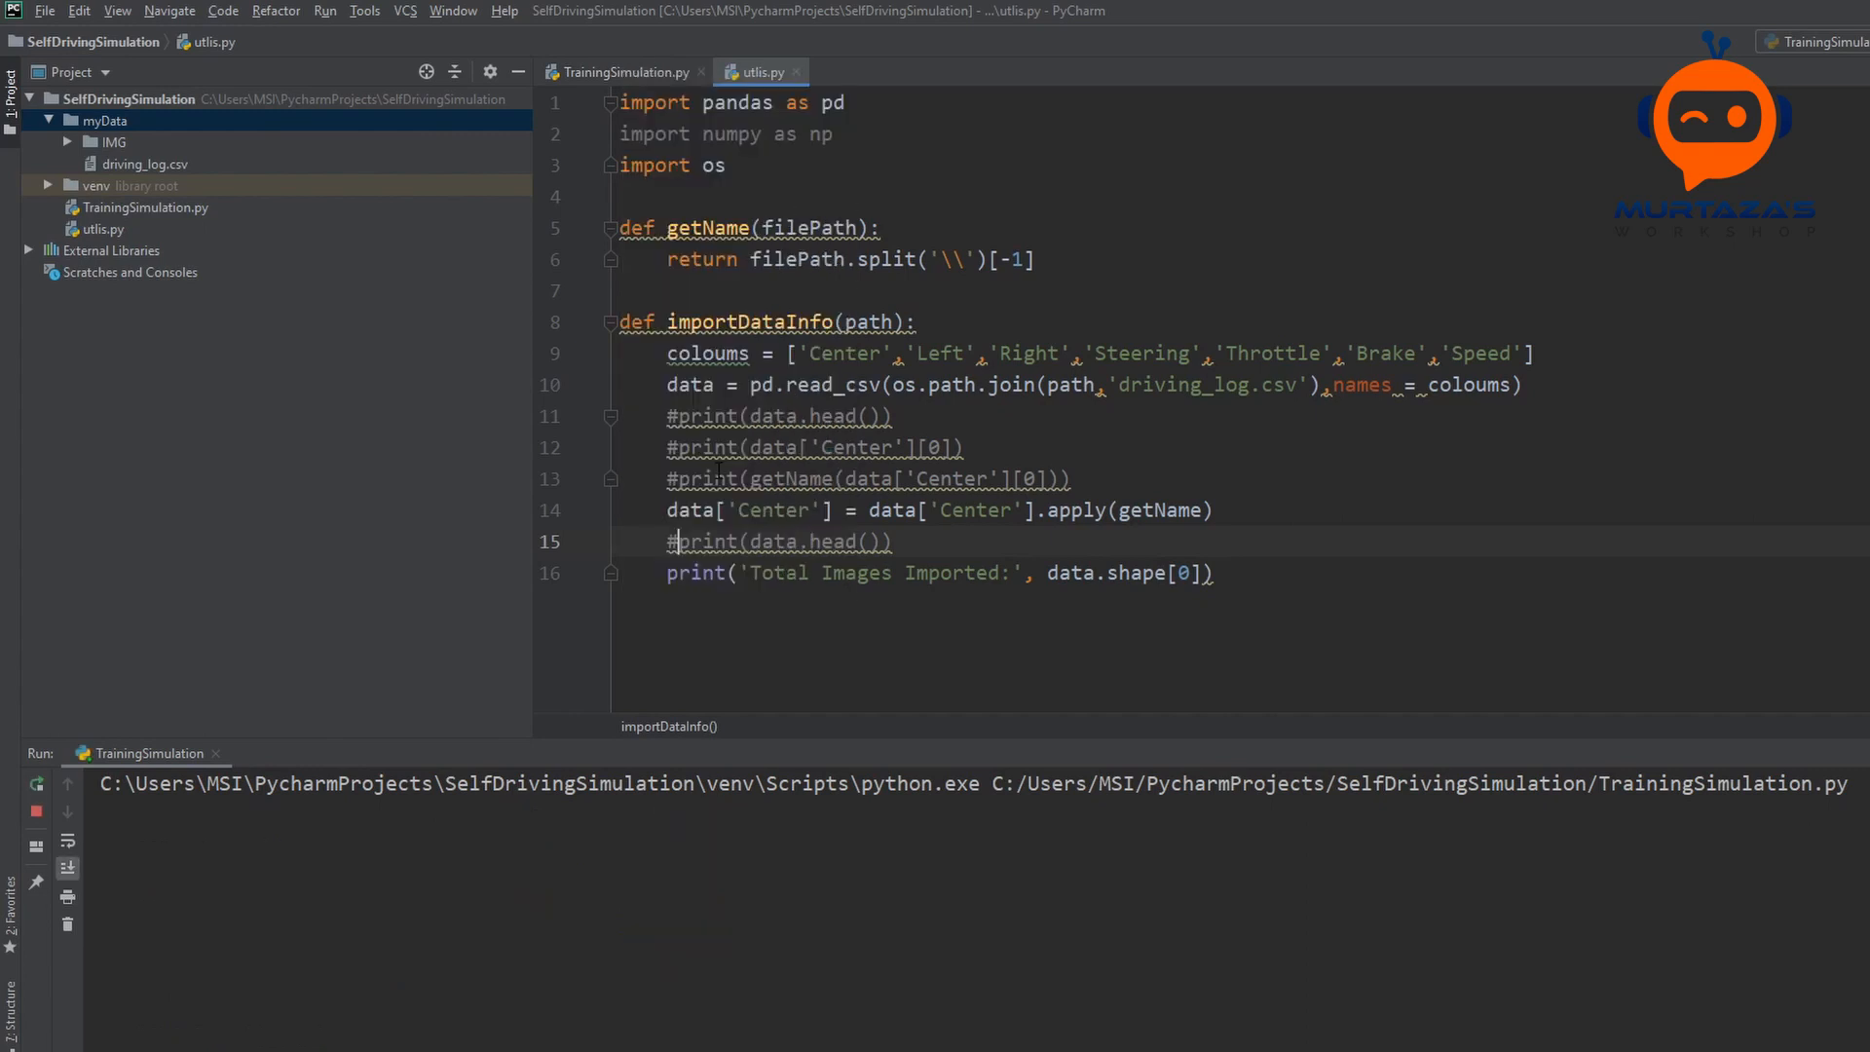
Step: Highlight the 13088 total image count in the Run output
{"action": "left_click", "coordinate": [36, 783]}
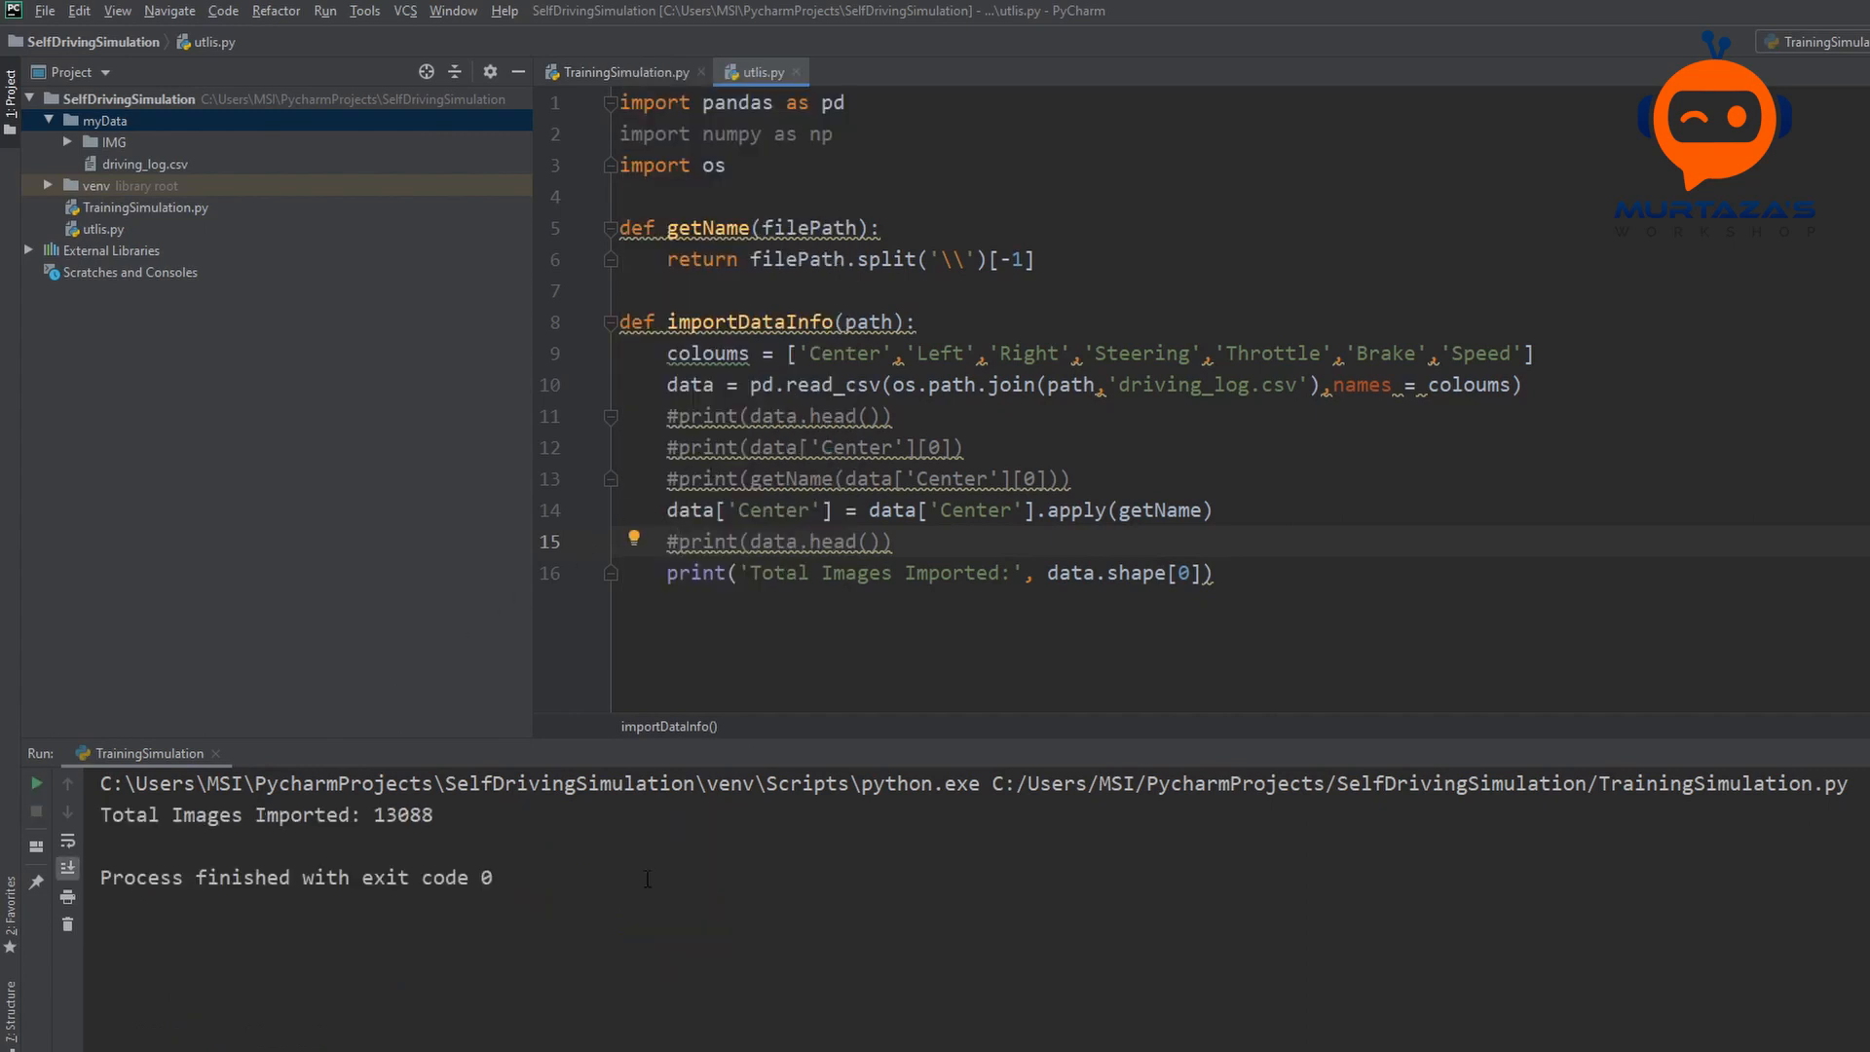
{"action": "double_click", "coordinate": [403, 815]}
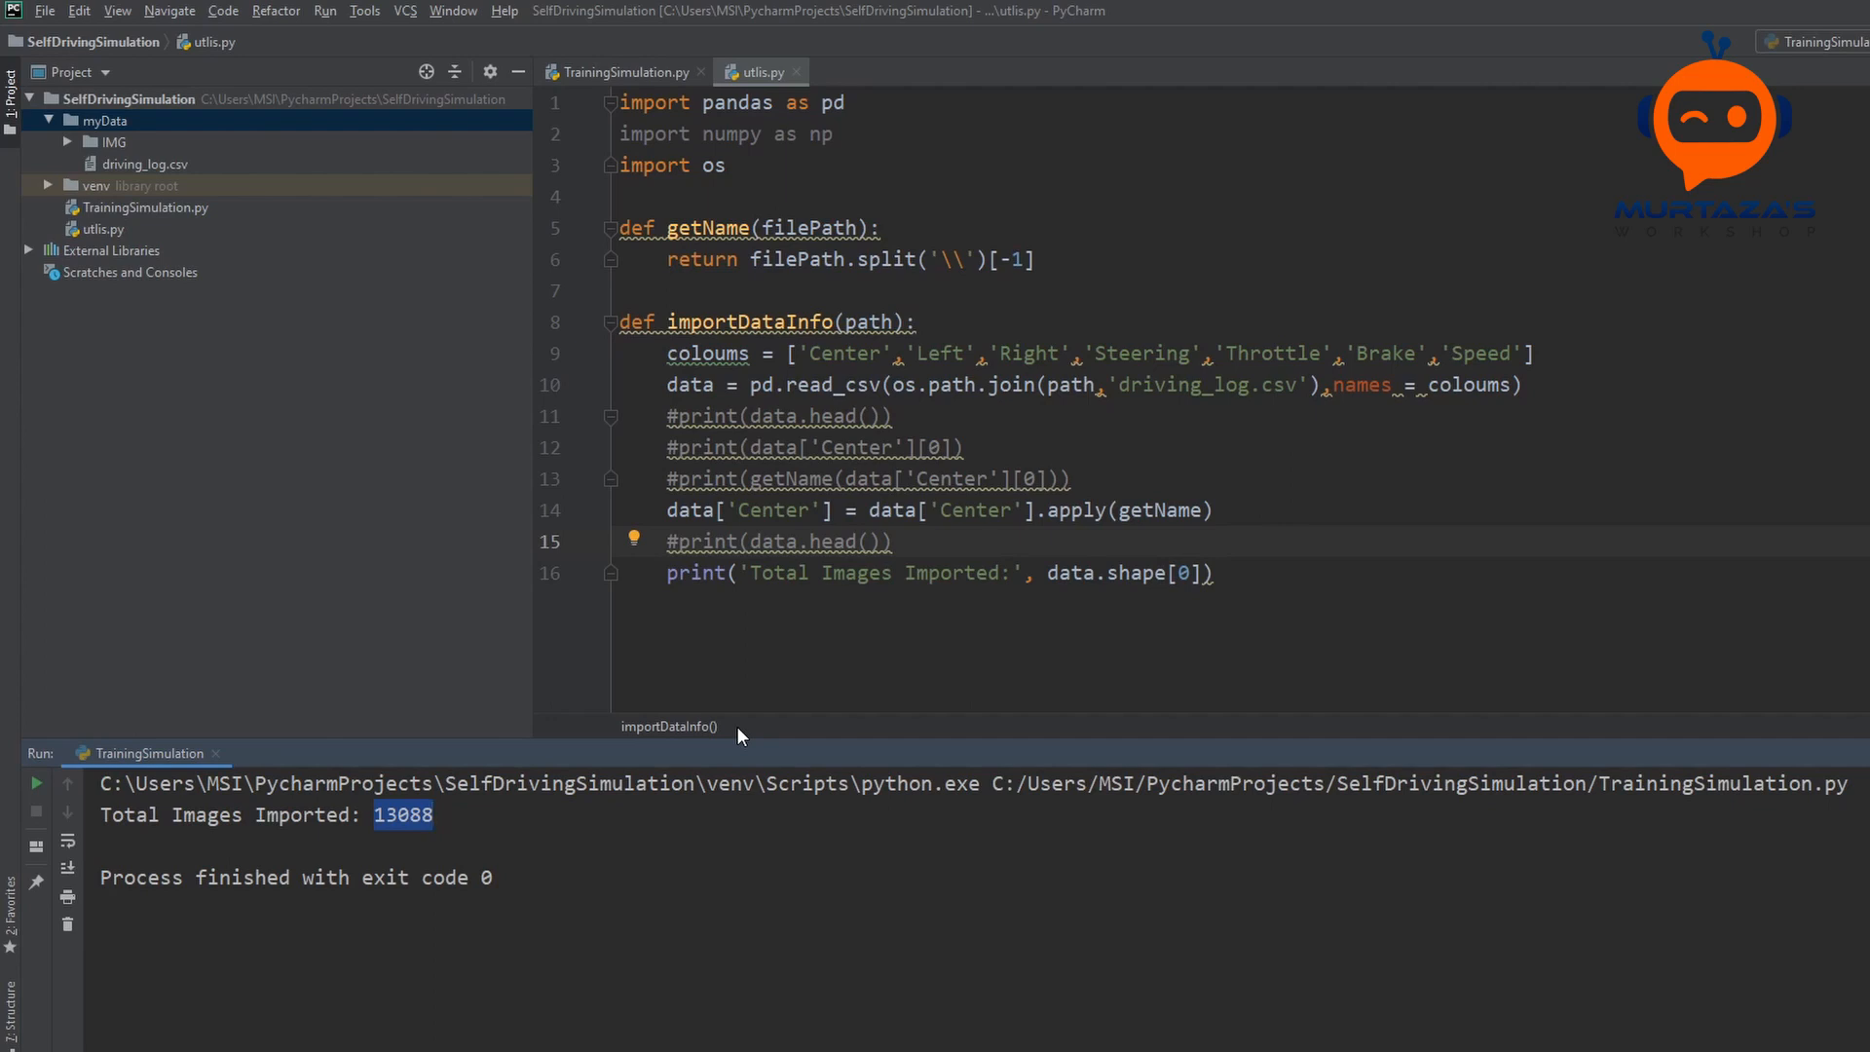
{"action": "mouse_move", "coordinate": [534, 659]}
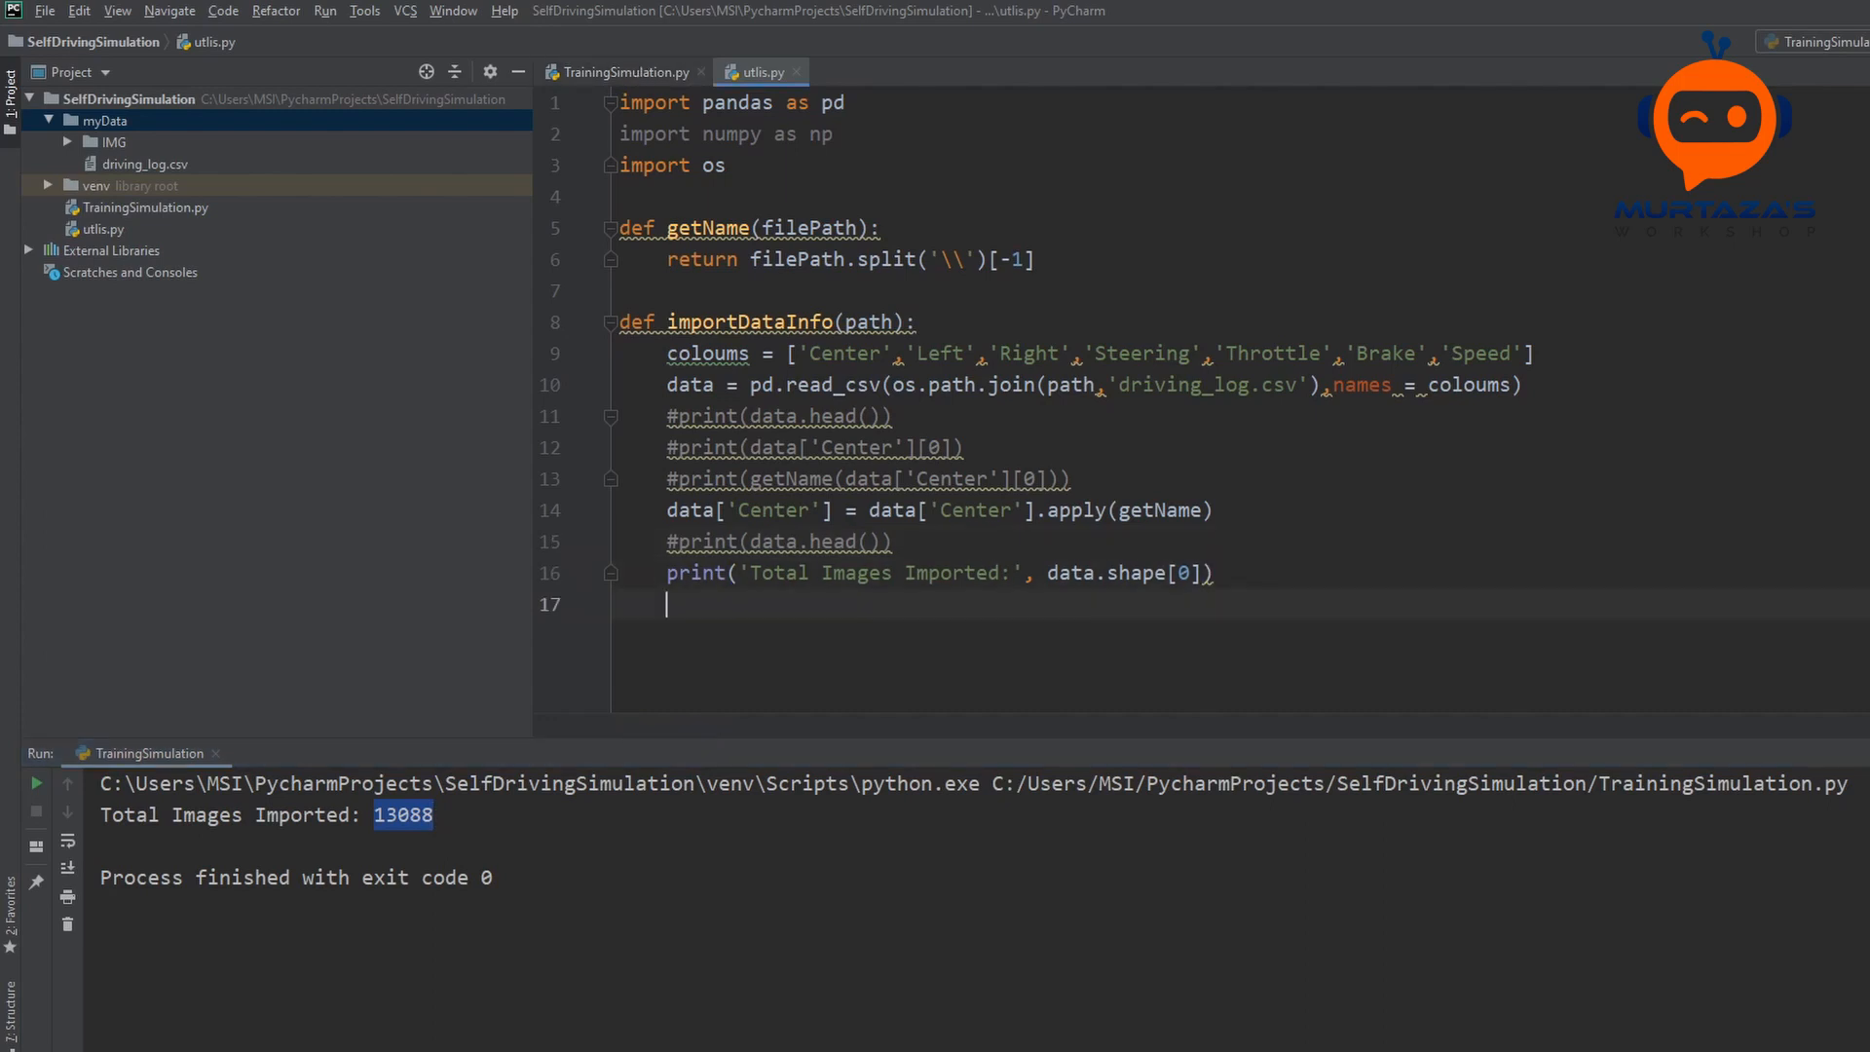
Step: Make importDataInfo return data, then add a line after the import call in TrainingSimulation.py
{"action": "type", "text": "return data"}
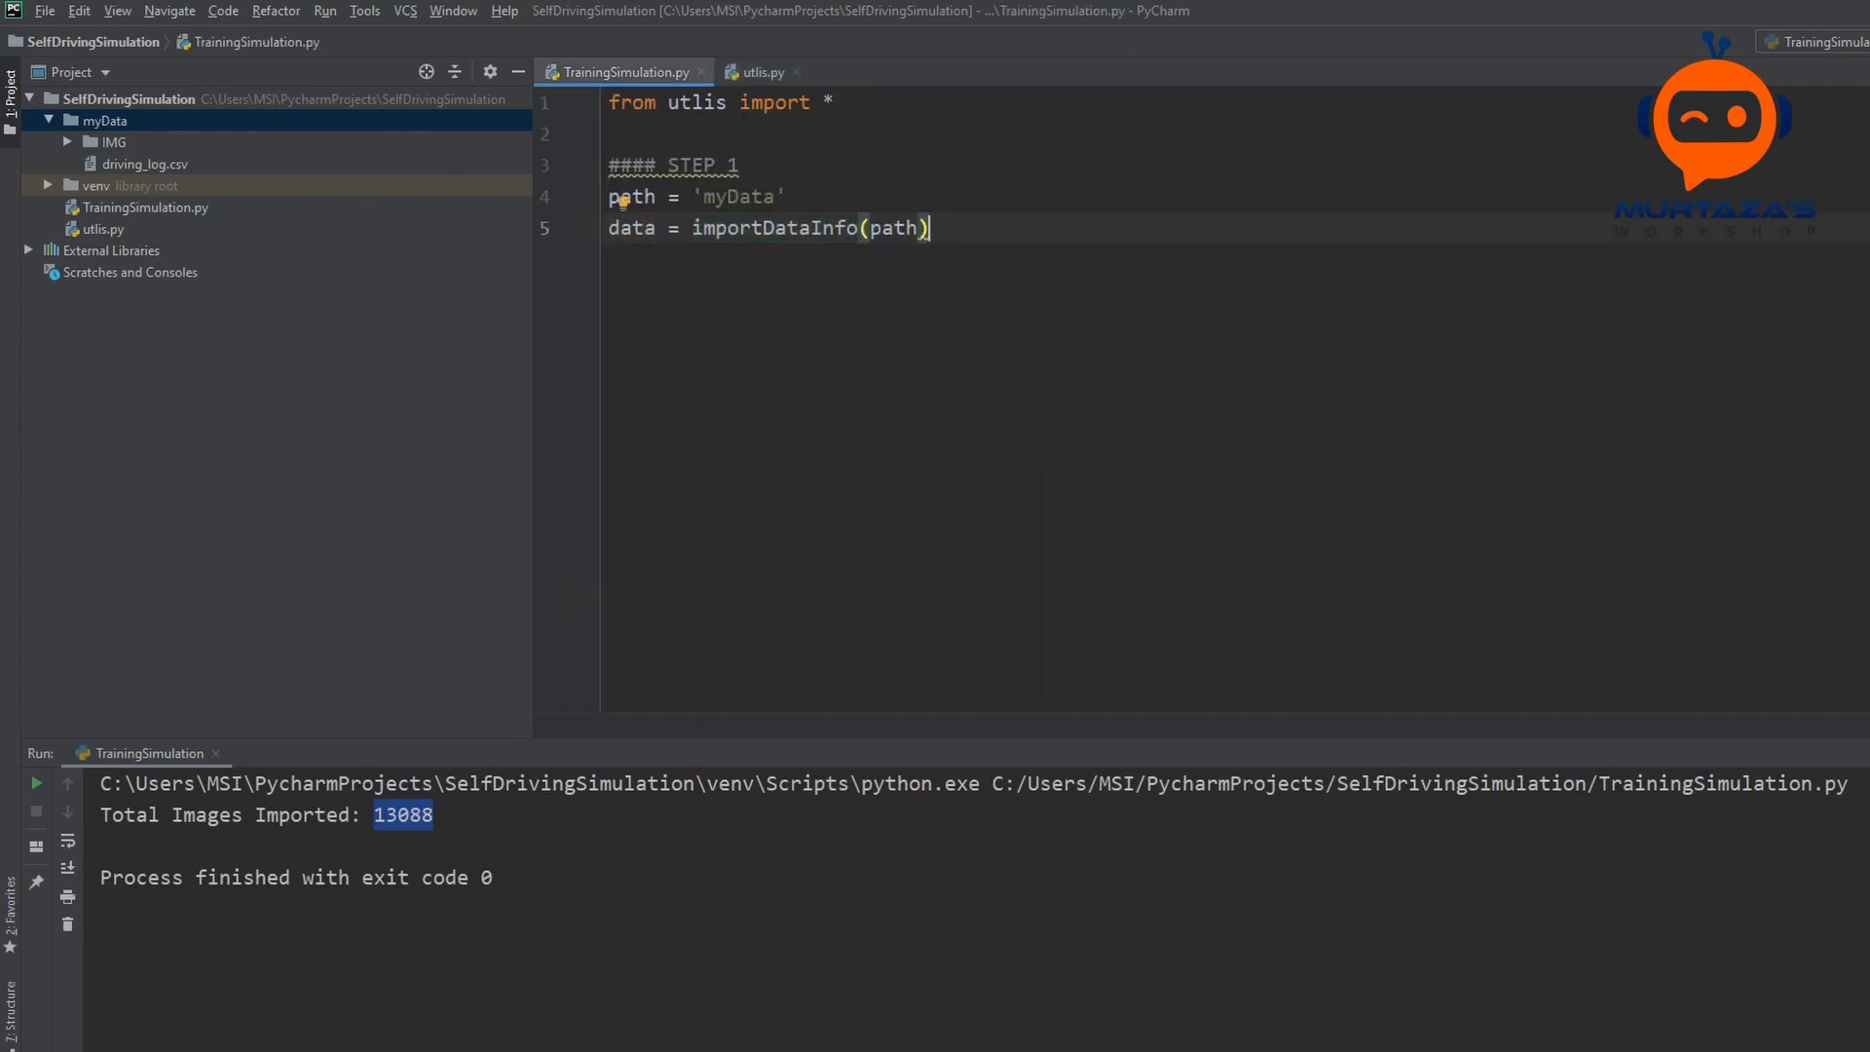
{"action": "key", "text": "enter"}
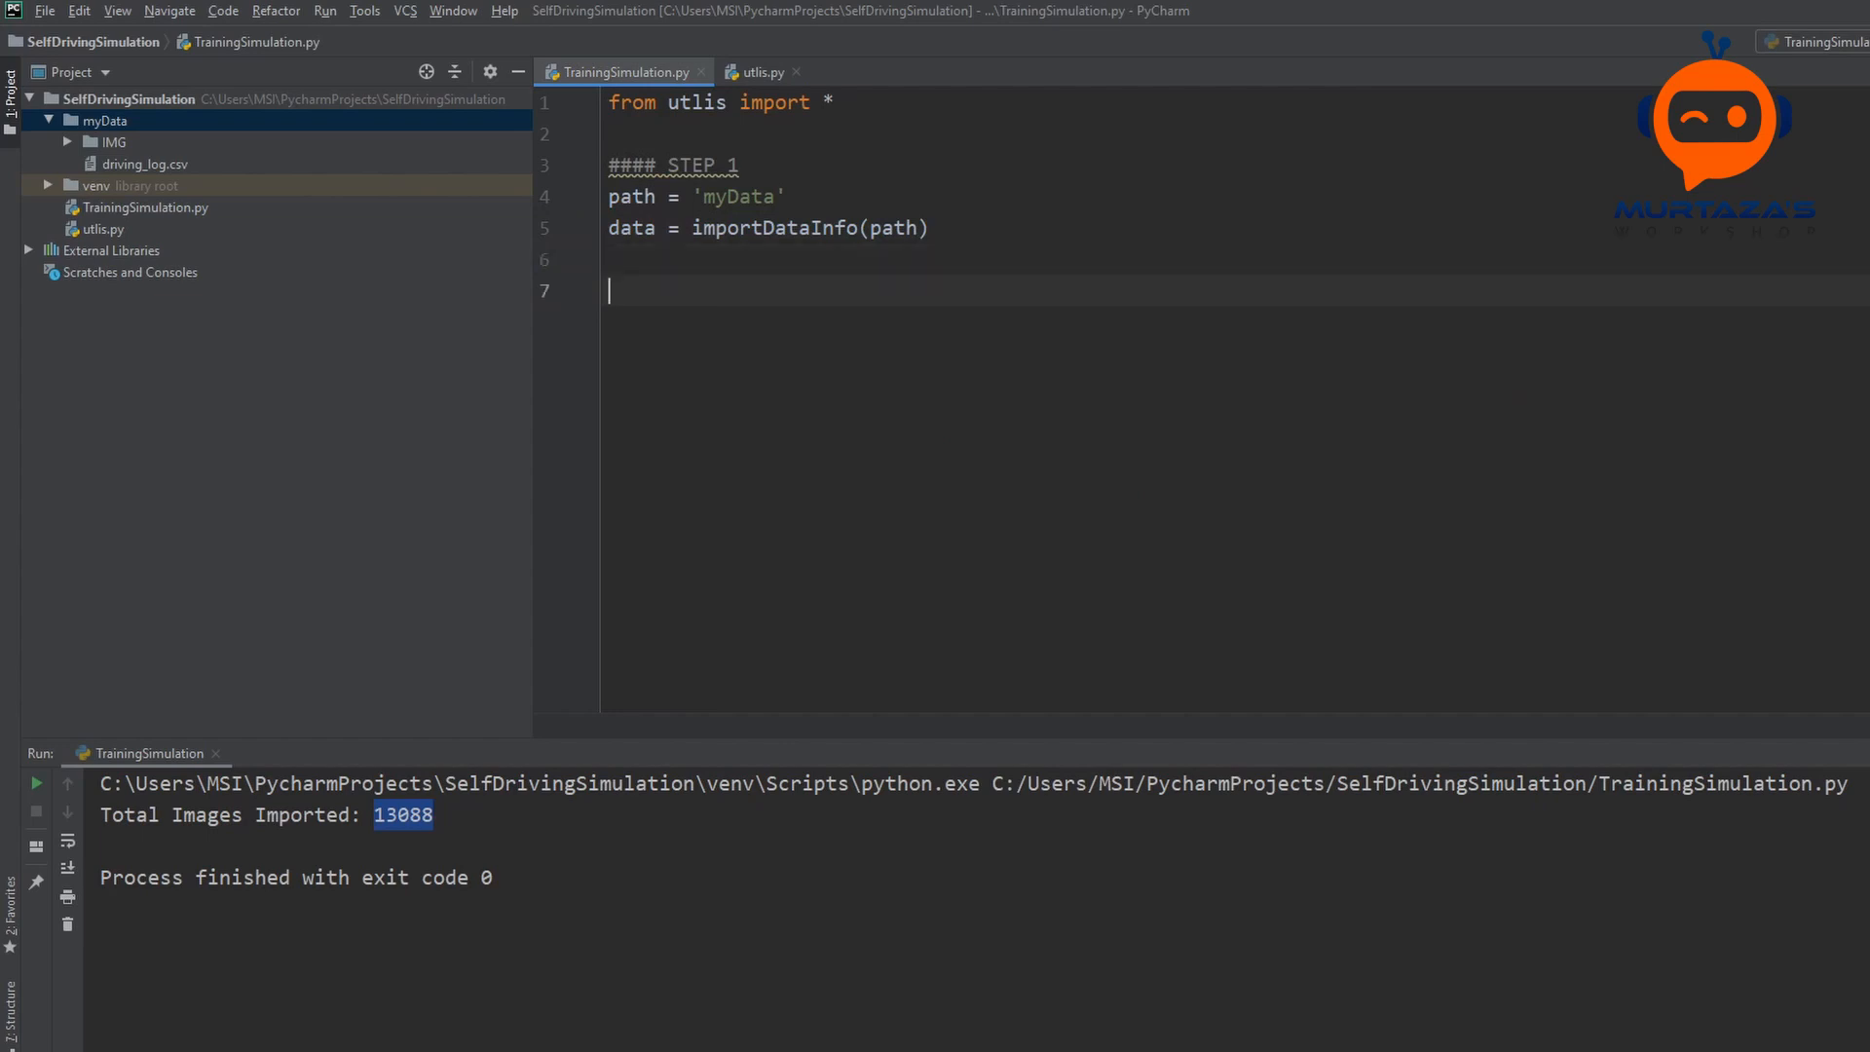